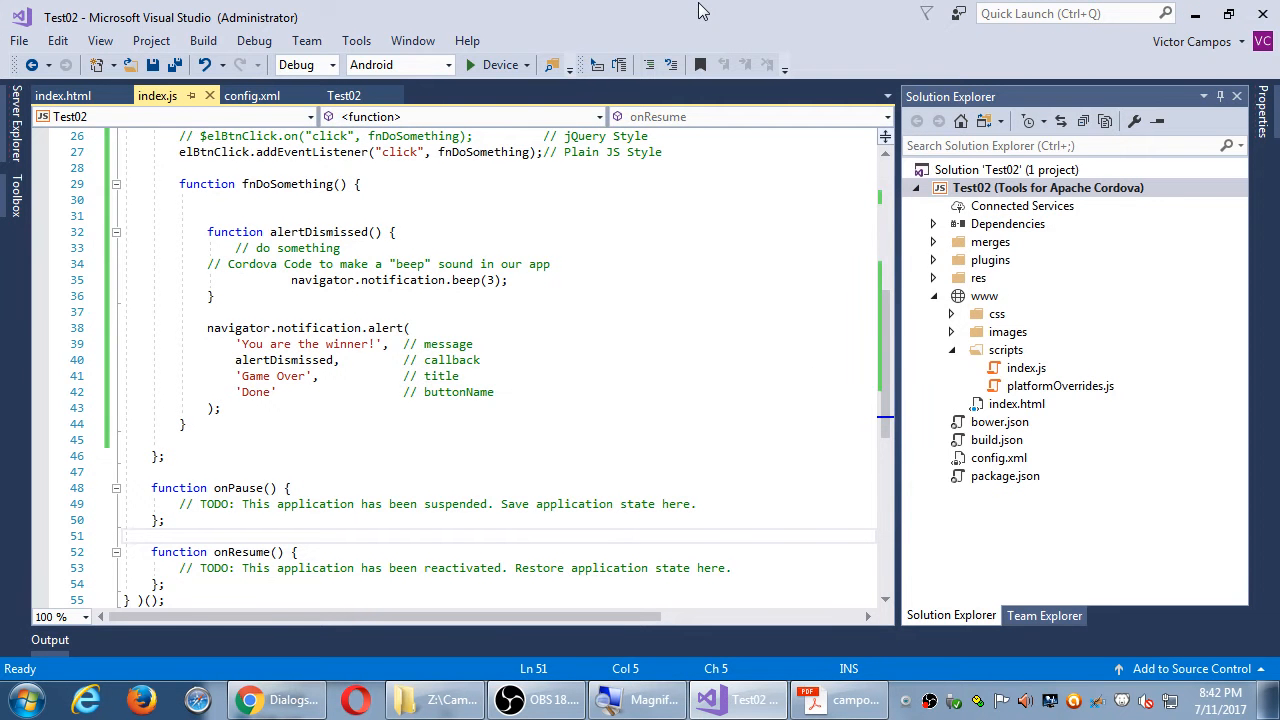
Show the desktop and open the test02 project folder
click(151, 535)
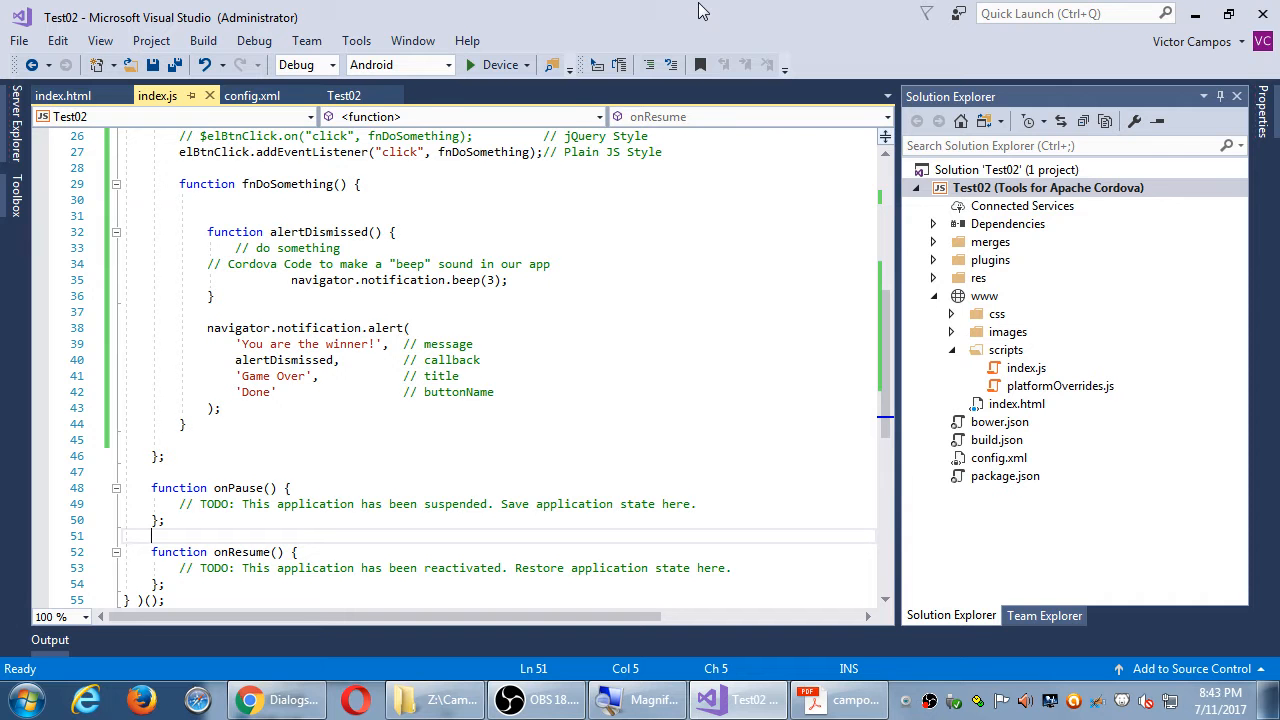
click(1194, 17)
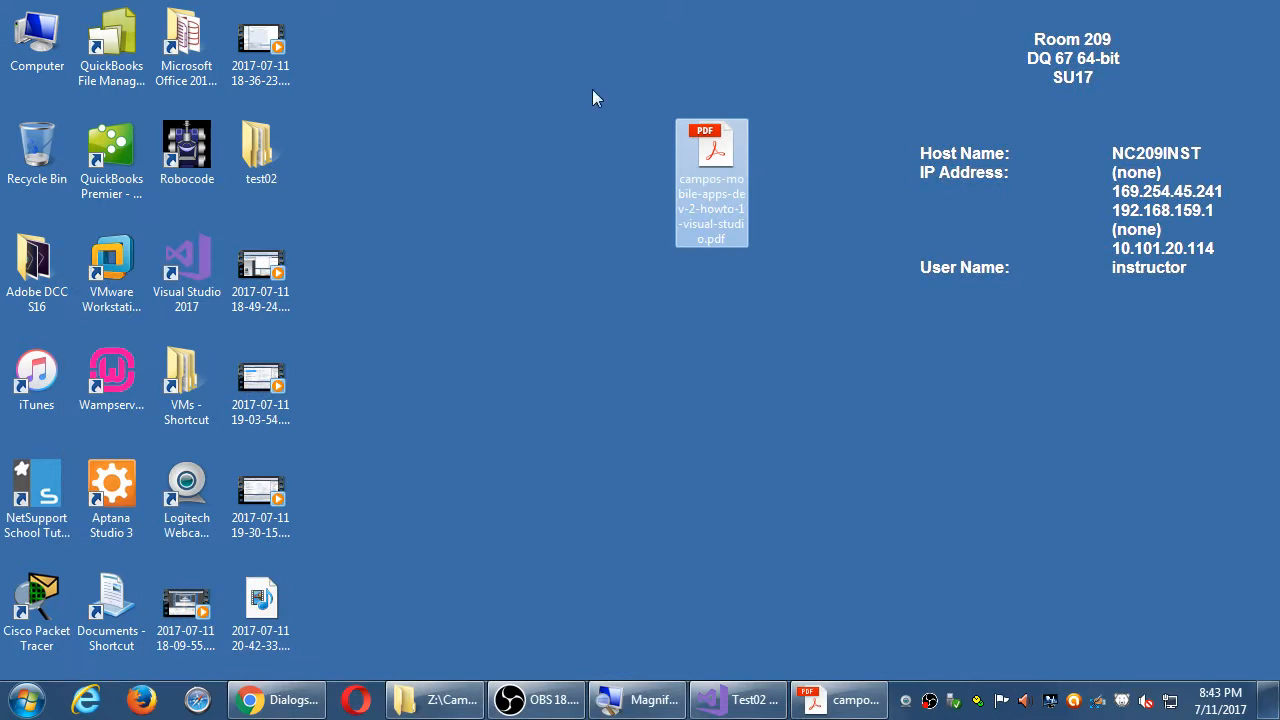
click(261, 152)
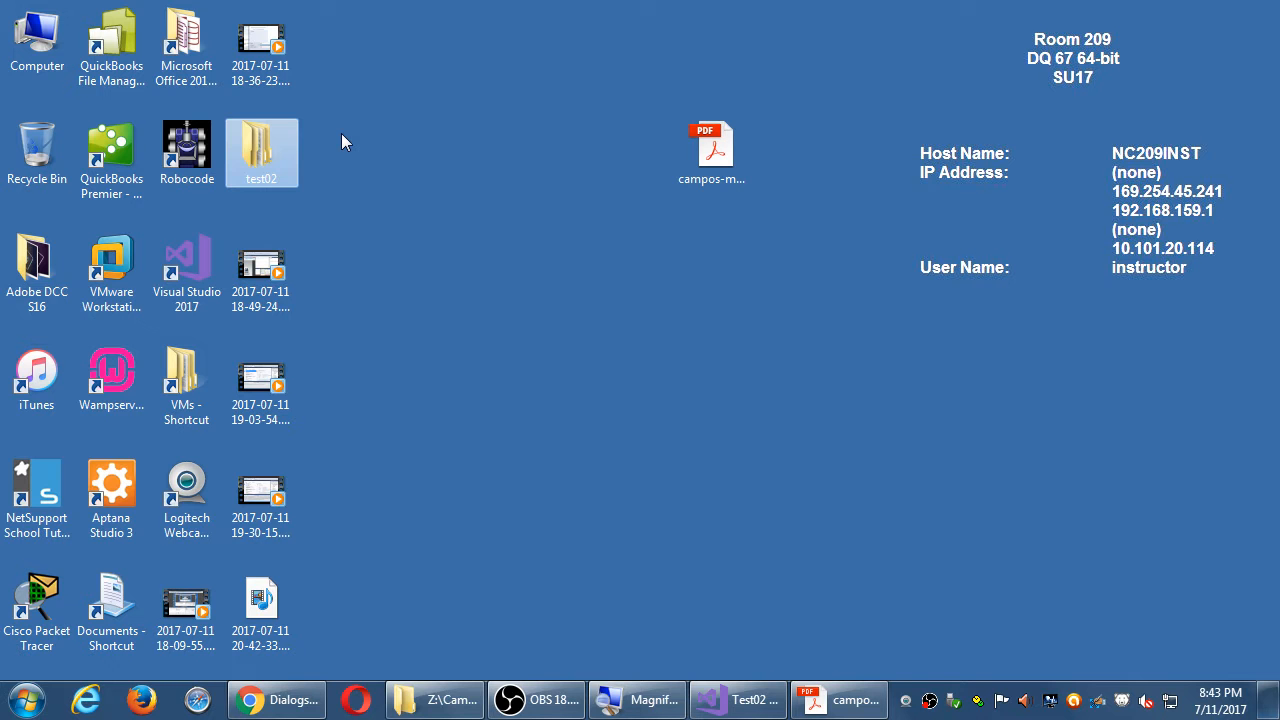
click(261, 152)
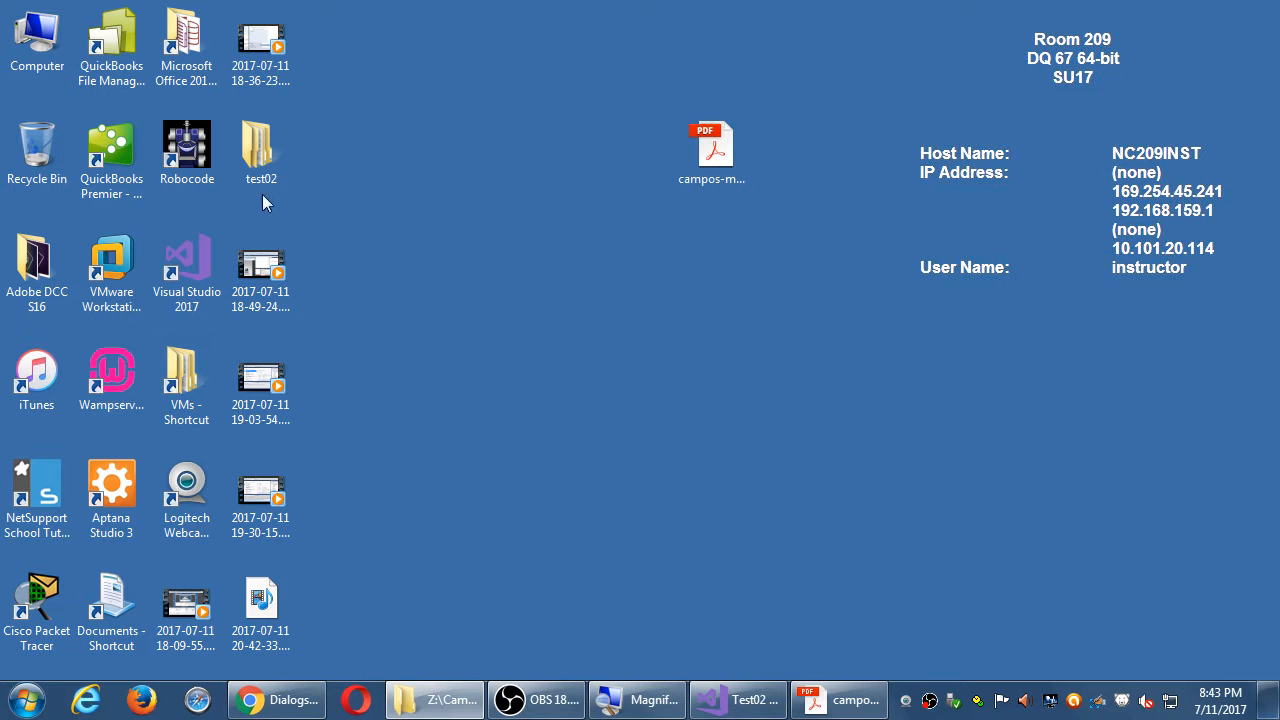
click(260, 145)
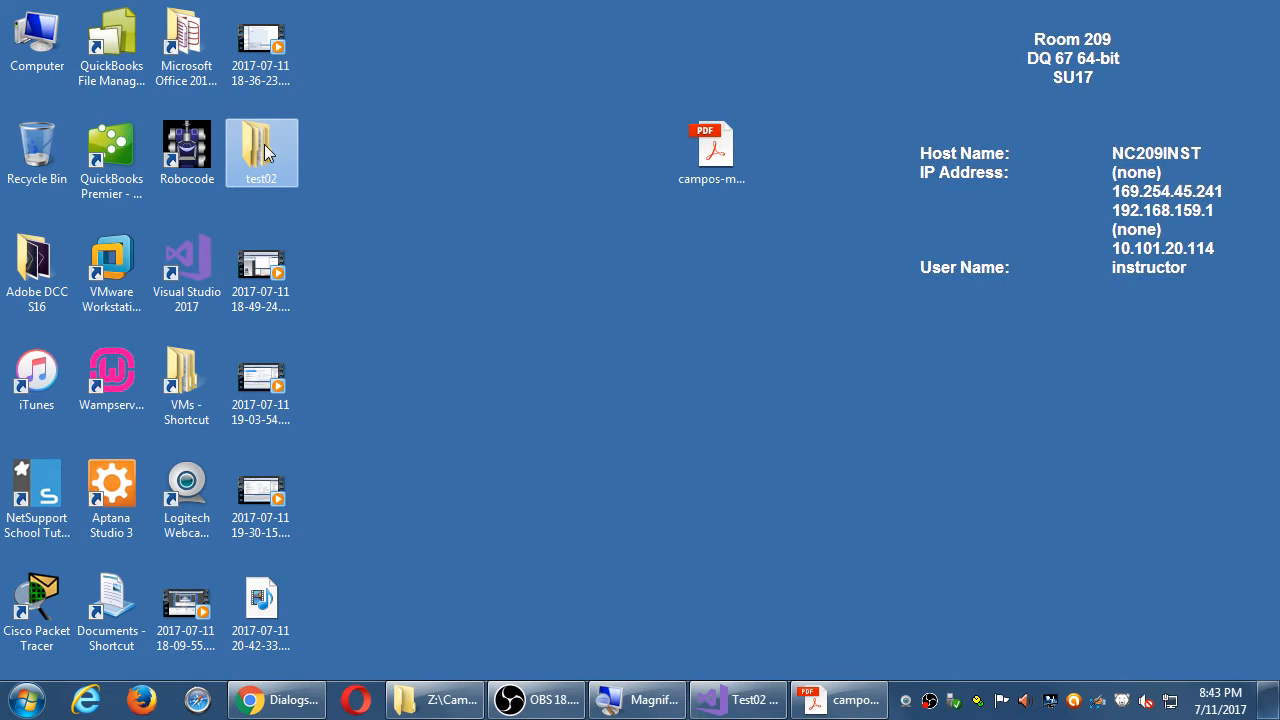
double_click(261, 143)
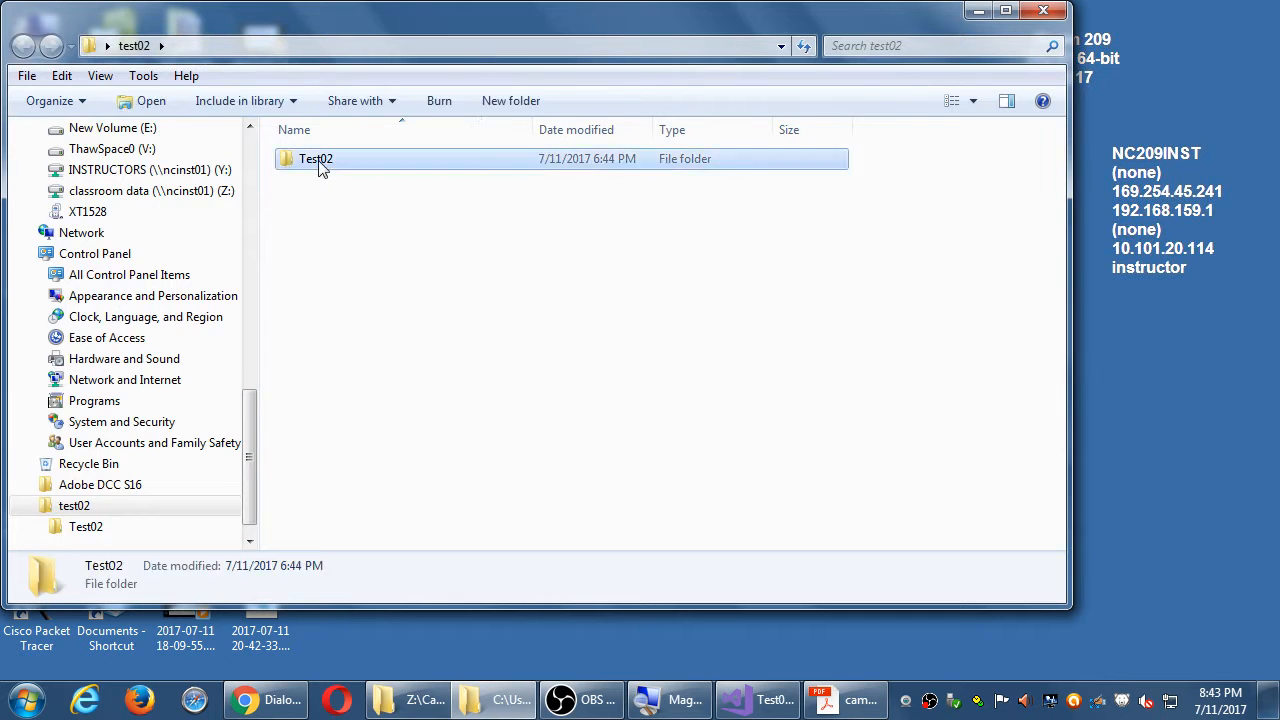
Browse Test02 > www > scripts to find index.js, then back up and close Explorer
double_click(315, 158)
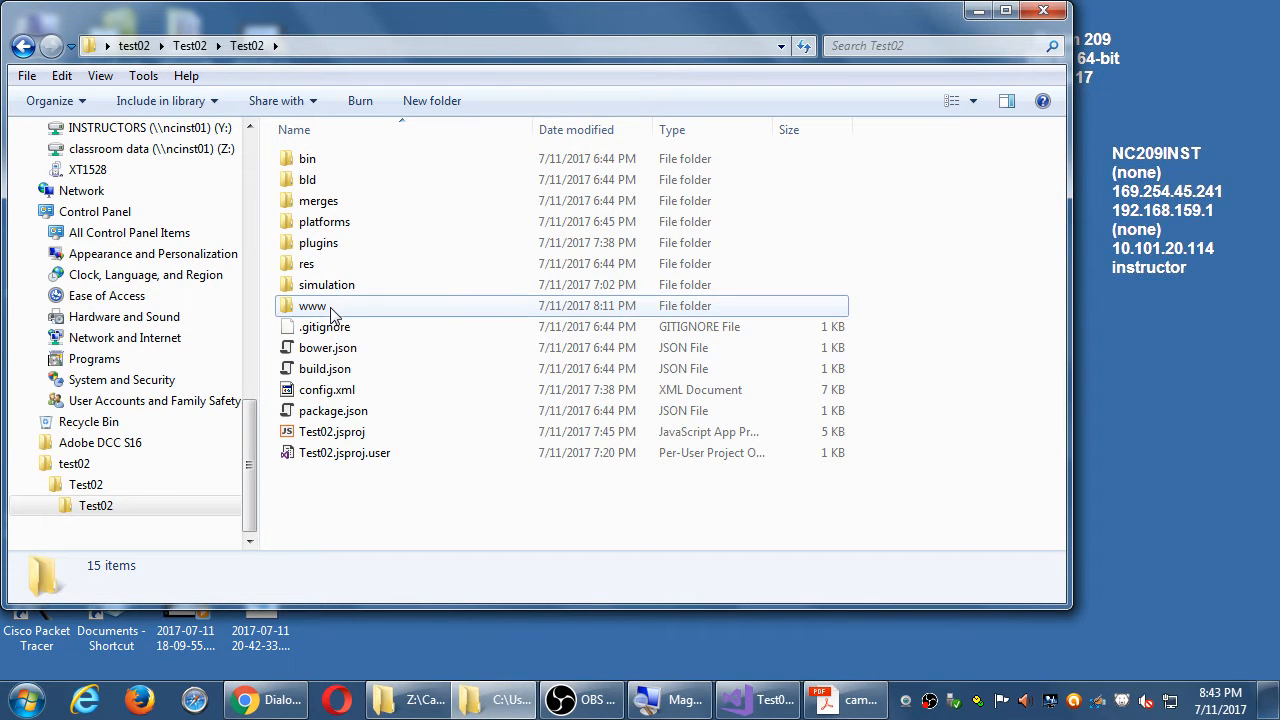
double_click(312, 306)
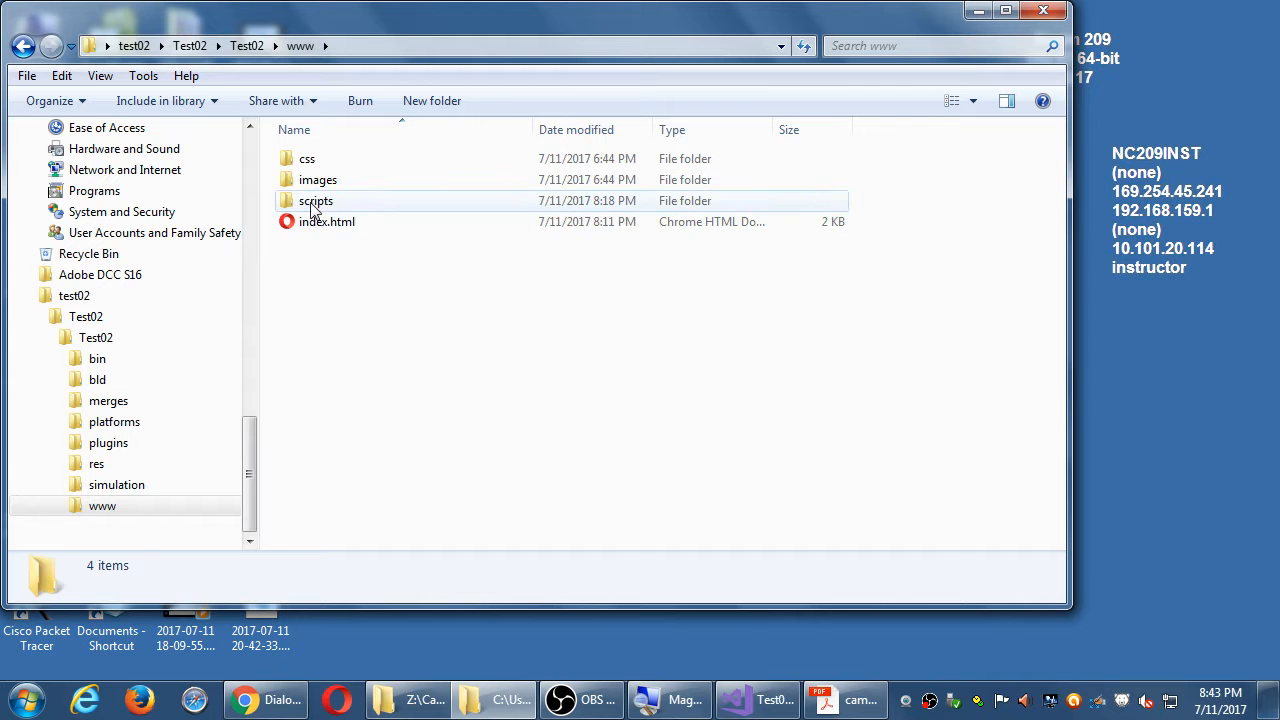
double_click(316, 200)
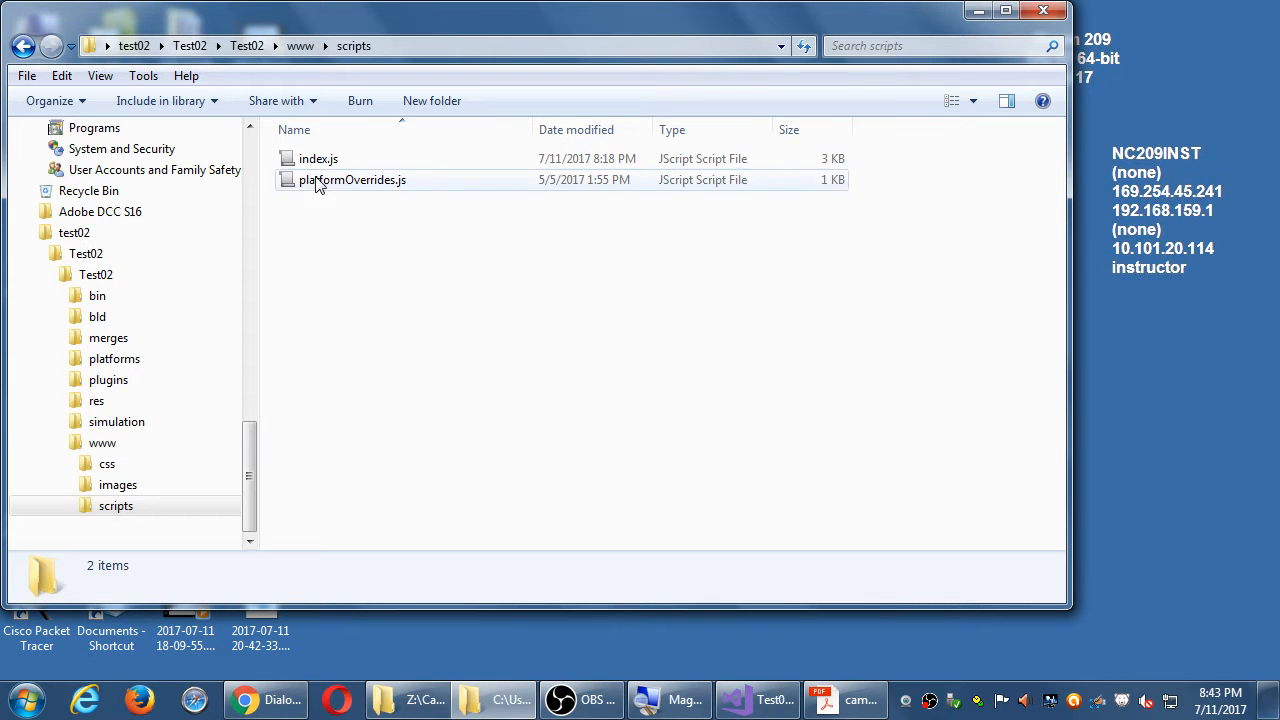
click(318, 158)
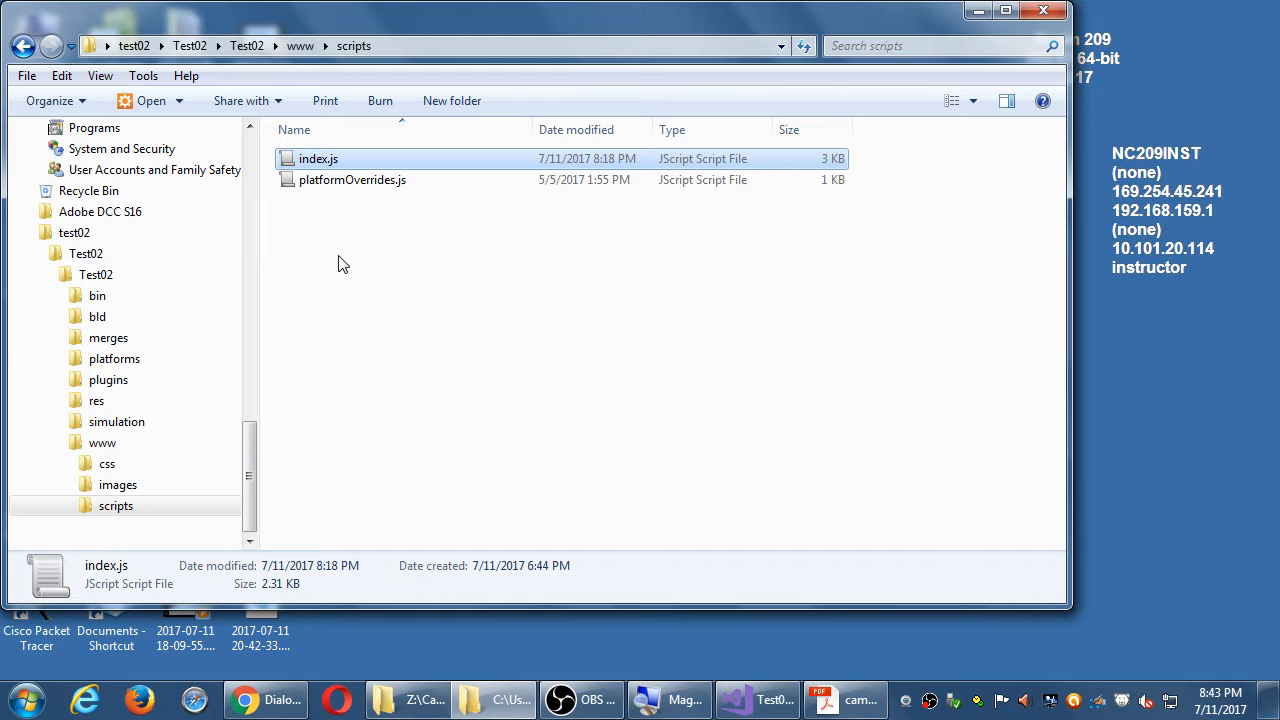
mouse_move(325, 100)
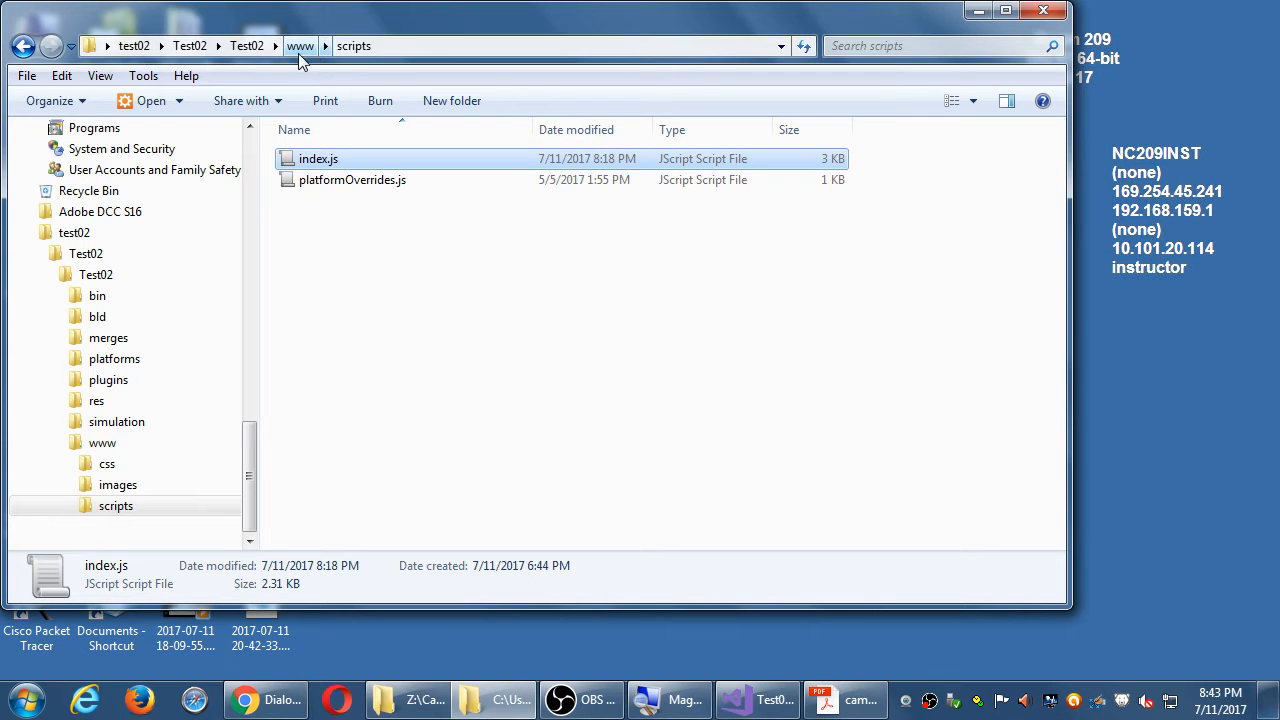
click(189, 46)
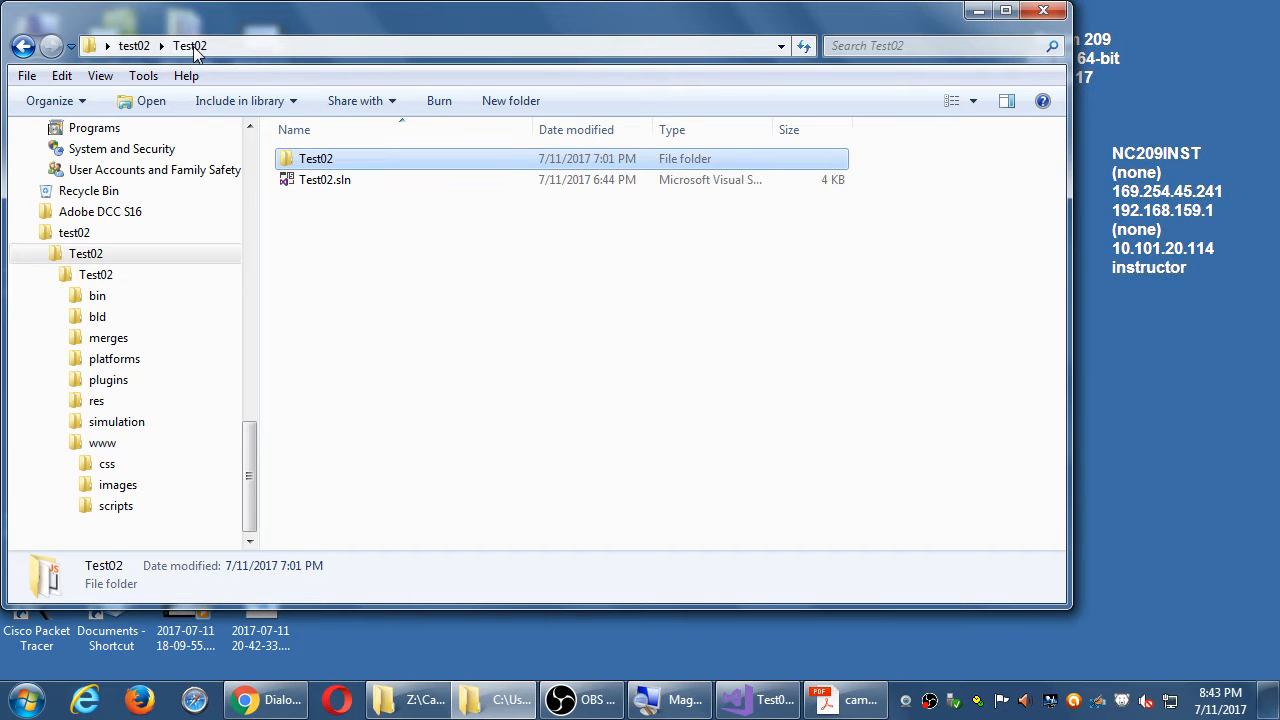
click(133, 45)
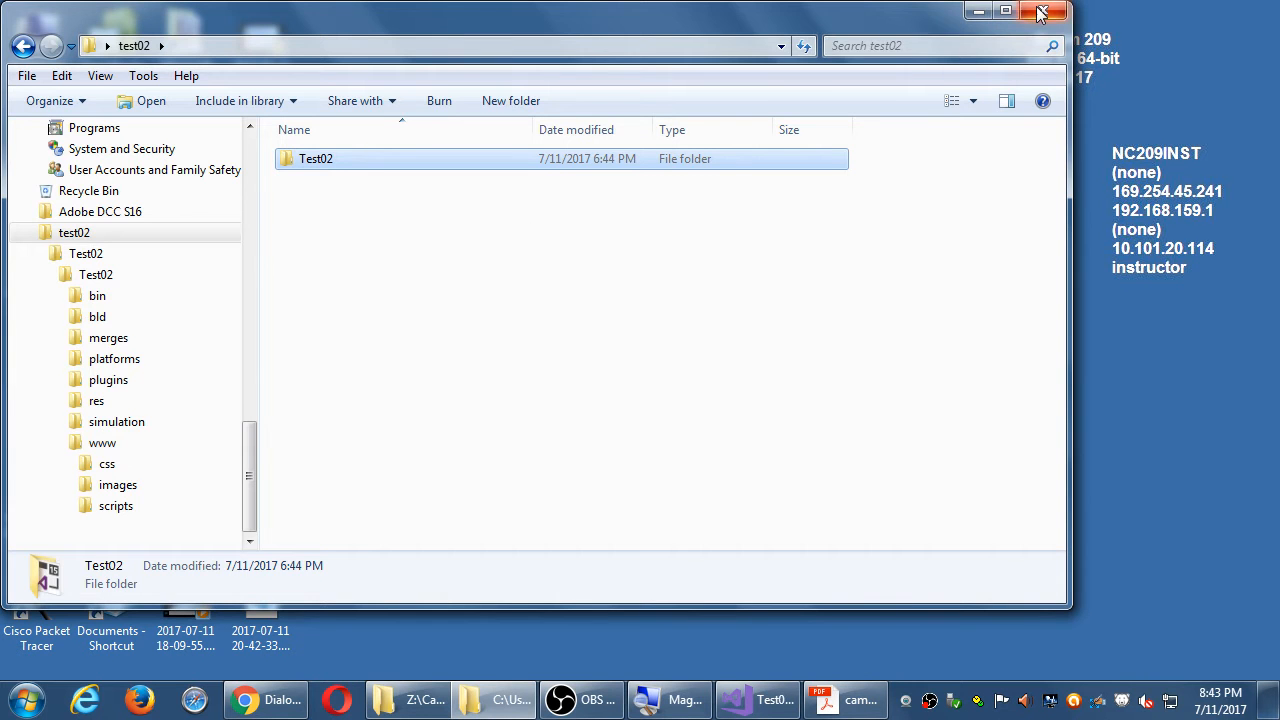
click(1044, 12)
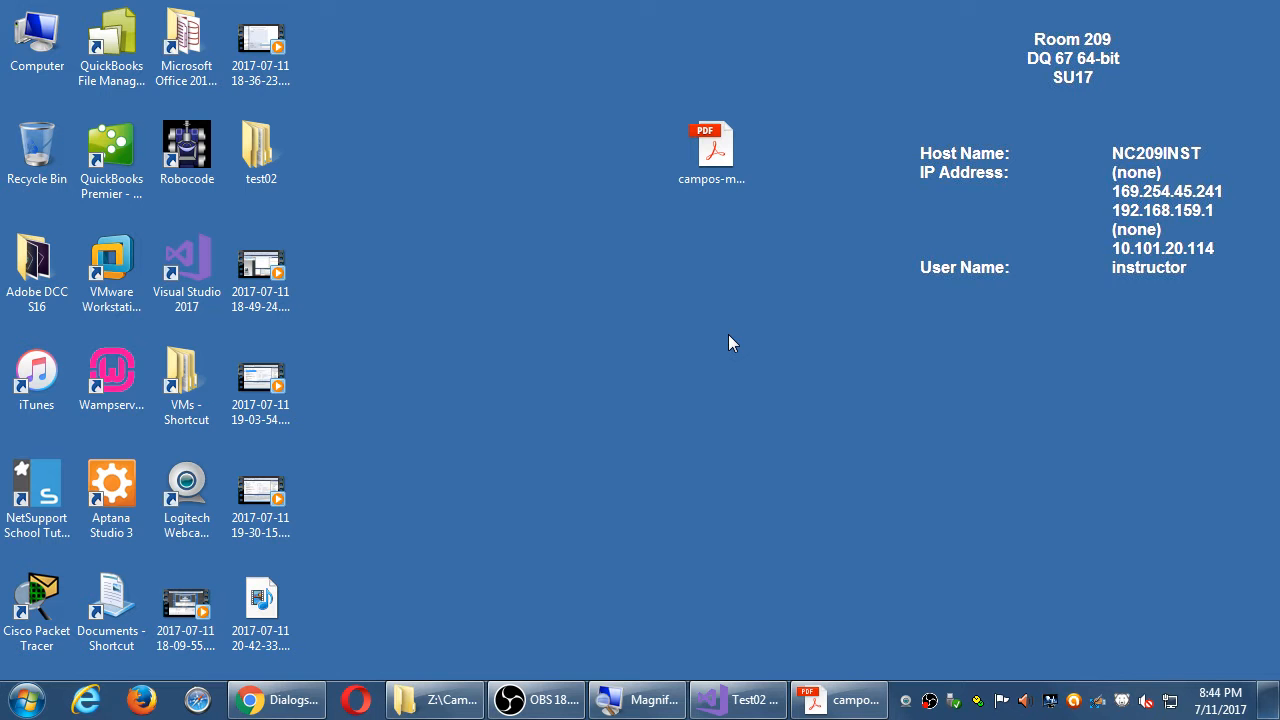
click(261, 145)
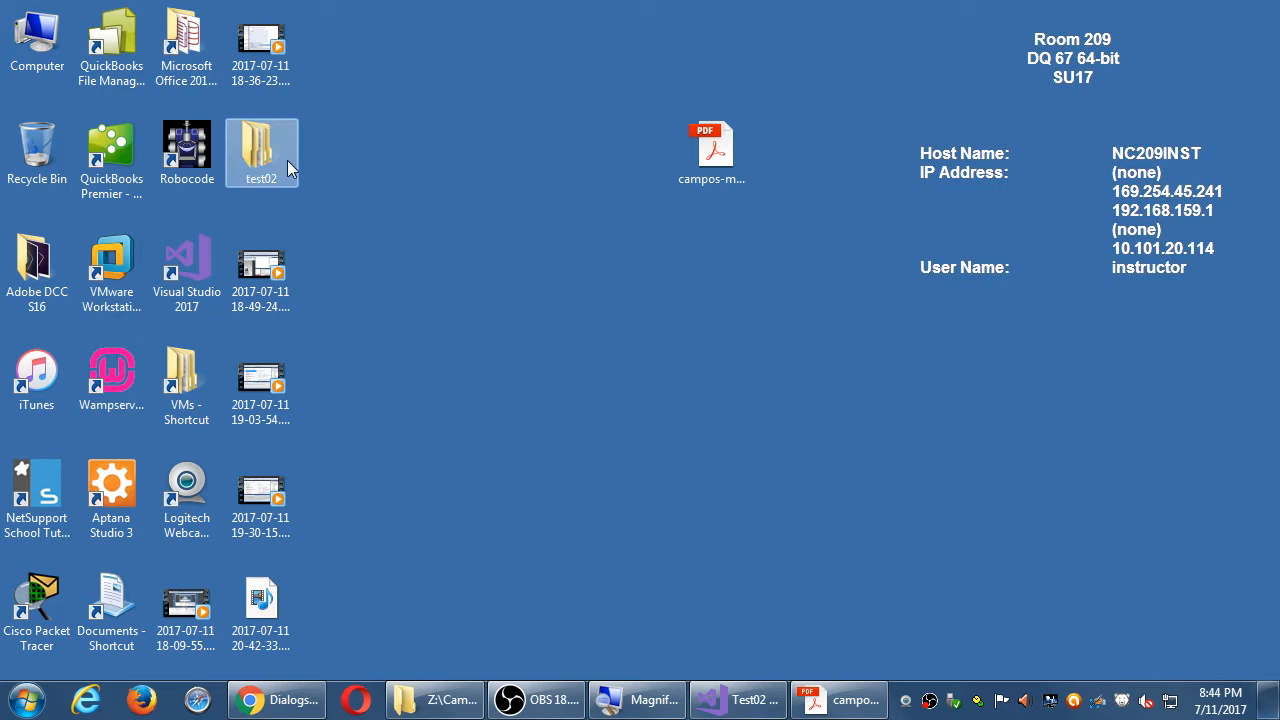
right_click(261, 152)
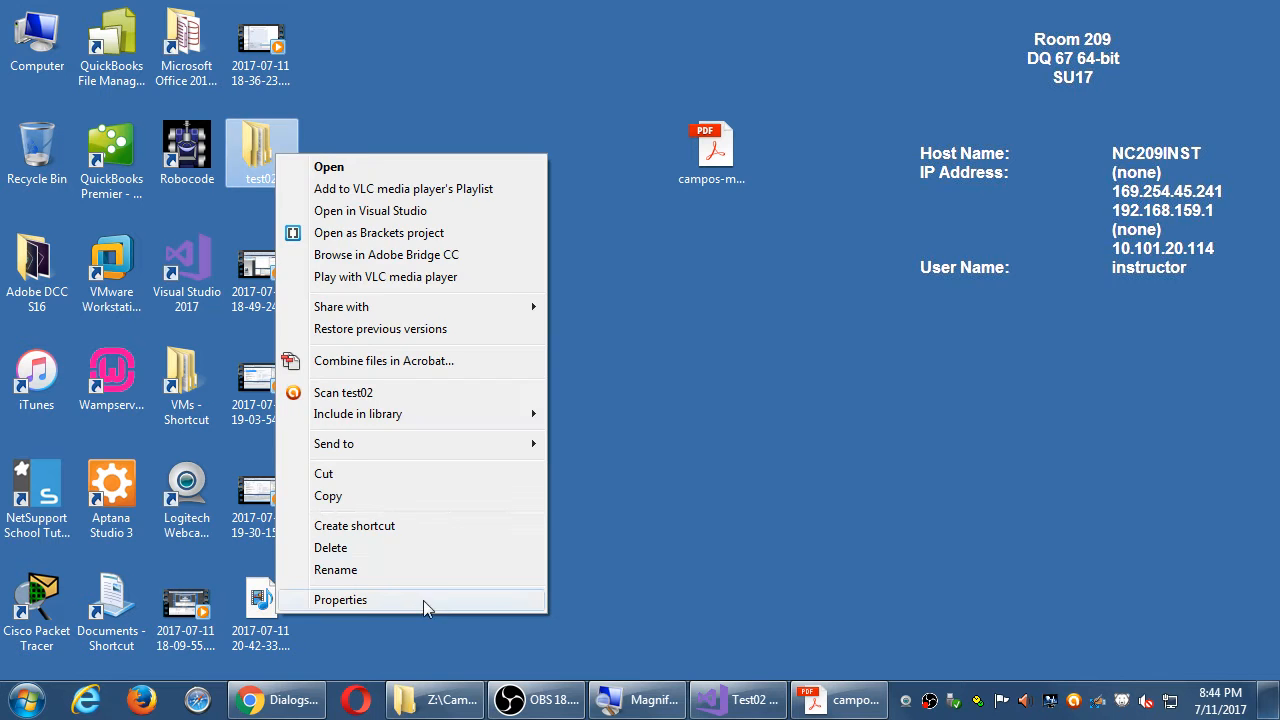
click(340, 599)
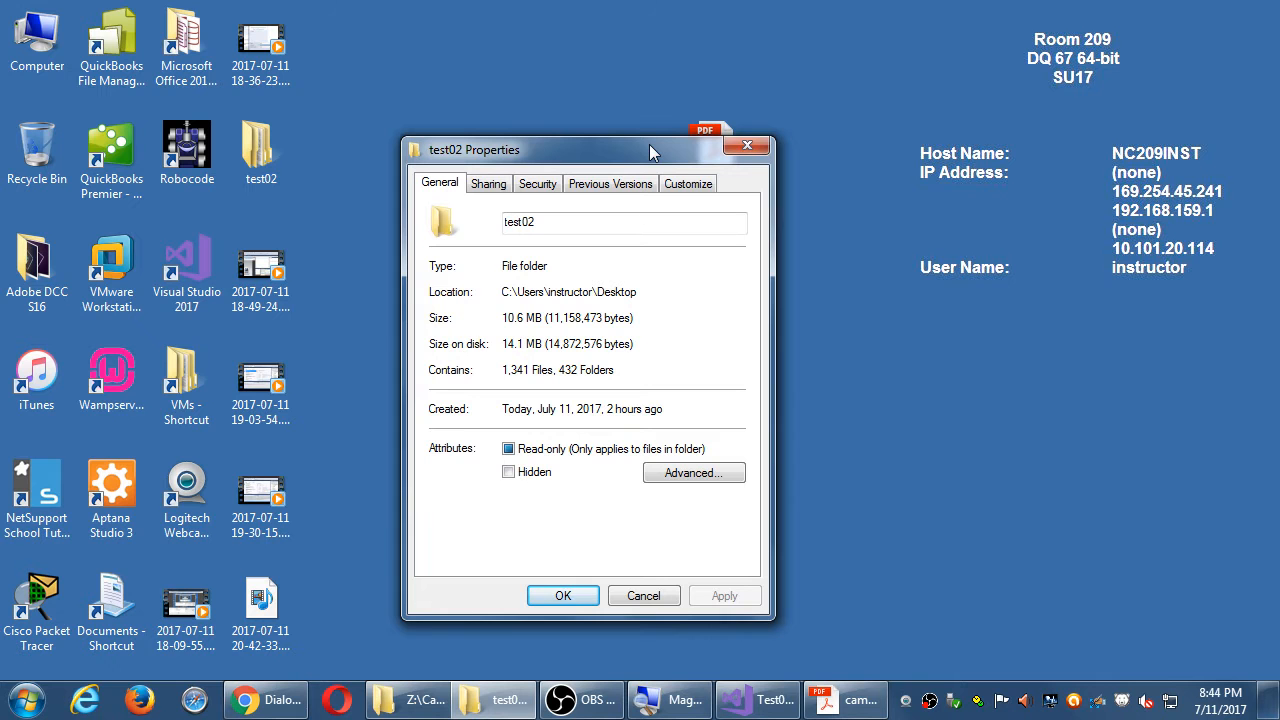
mouse_move(748, 145)
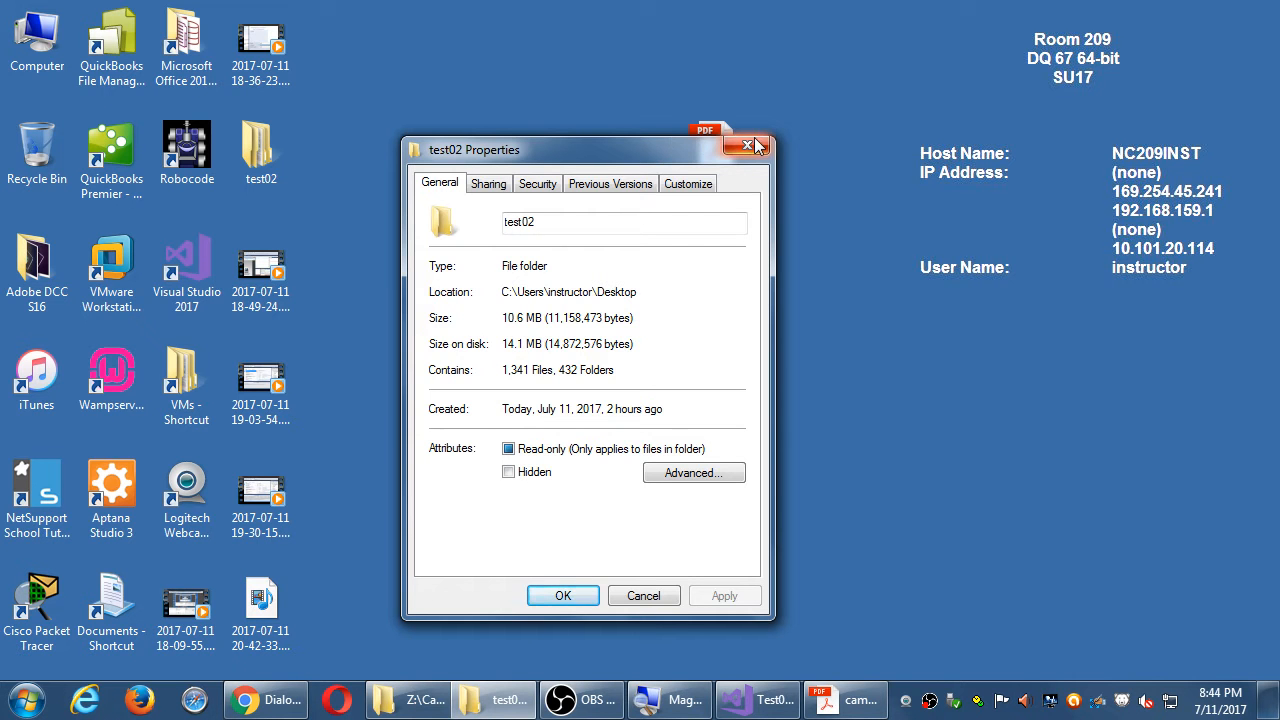
click(751, 145)
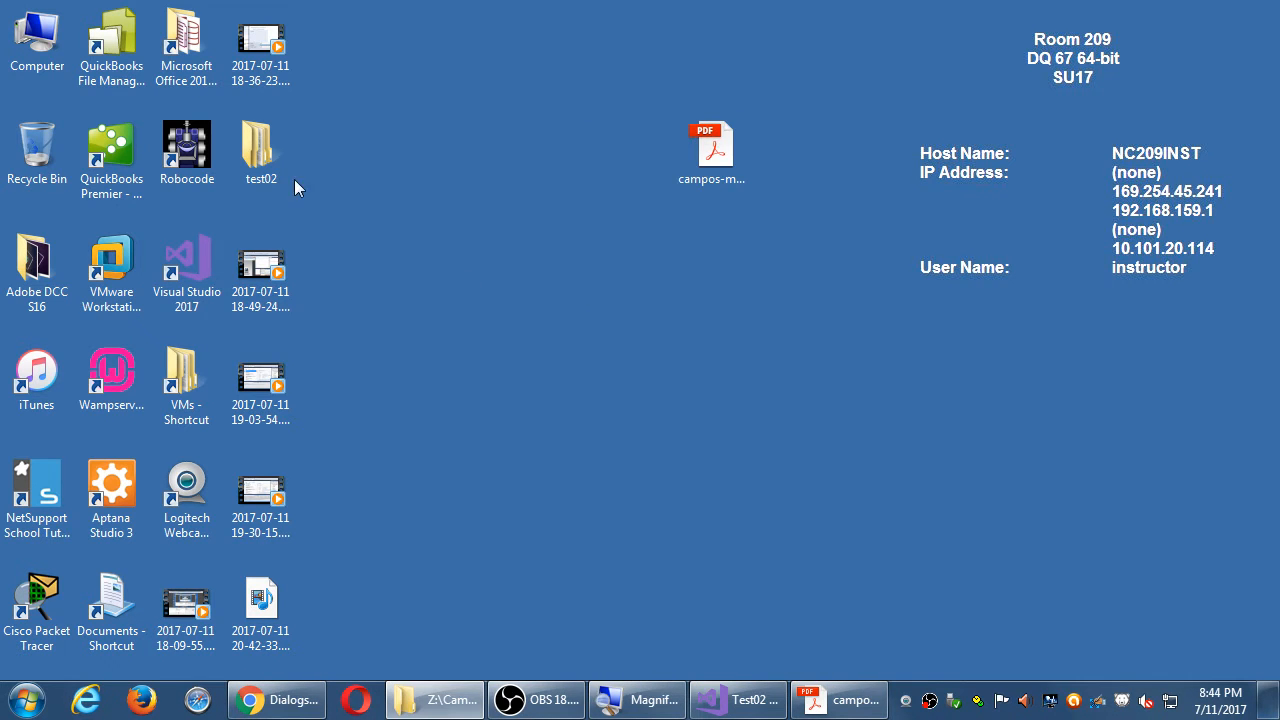
click(260, 145)
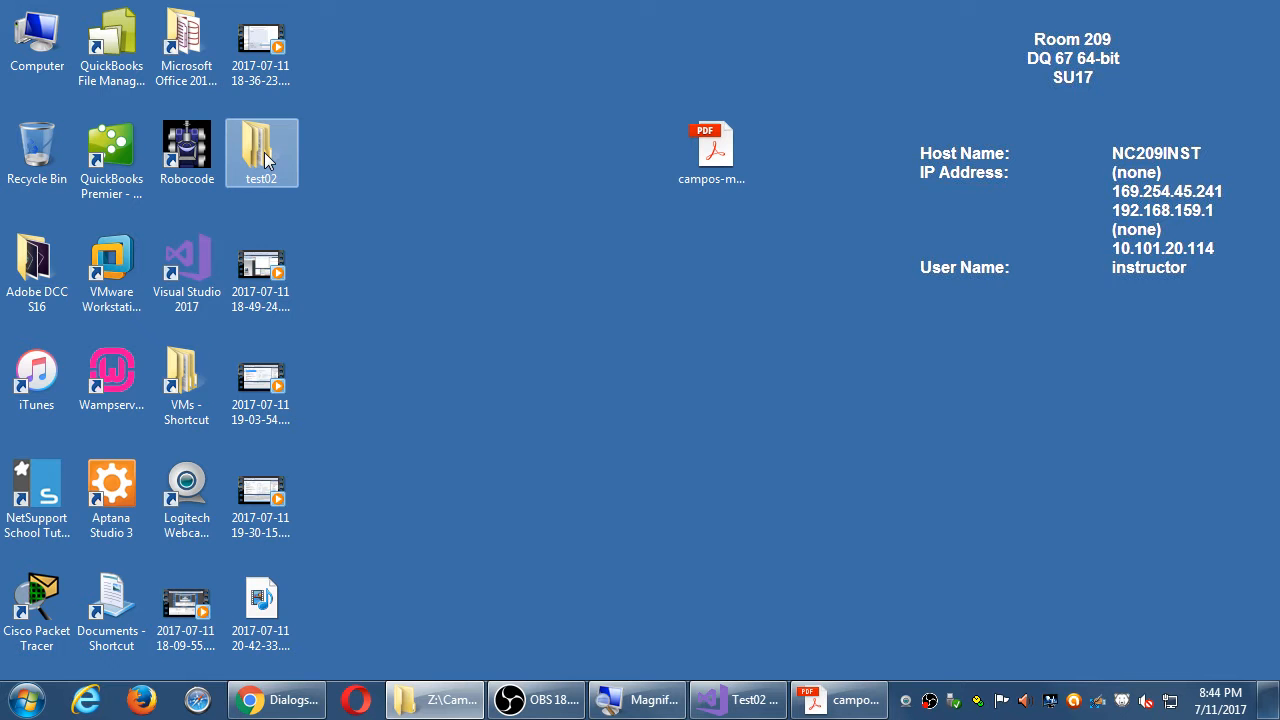
double_click(261, 144)
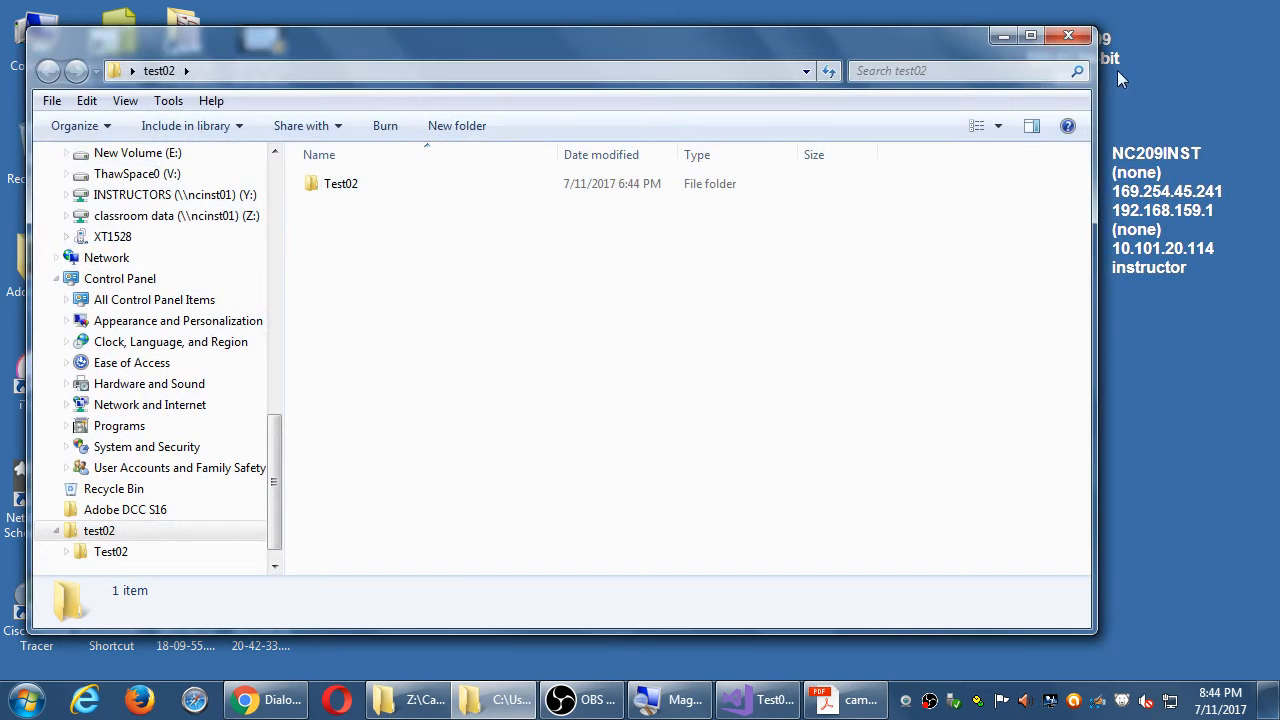
right_click(261, 150)
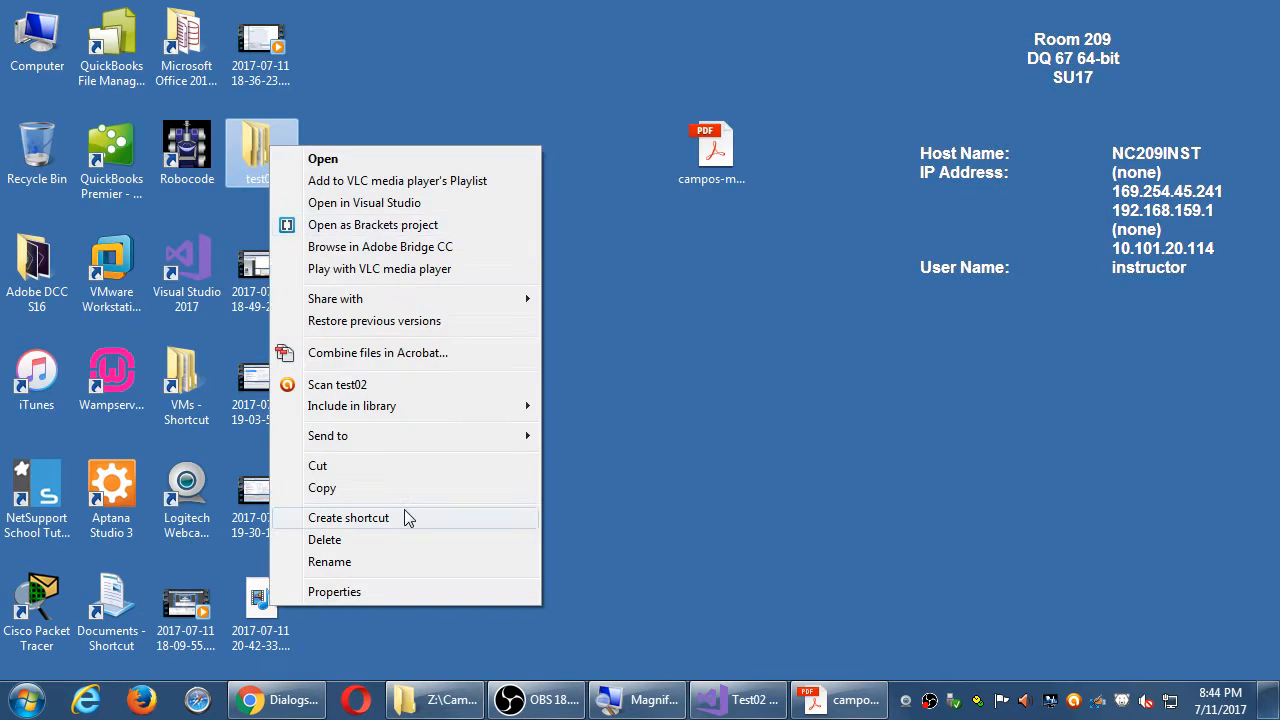
click(334, 591)
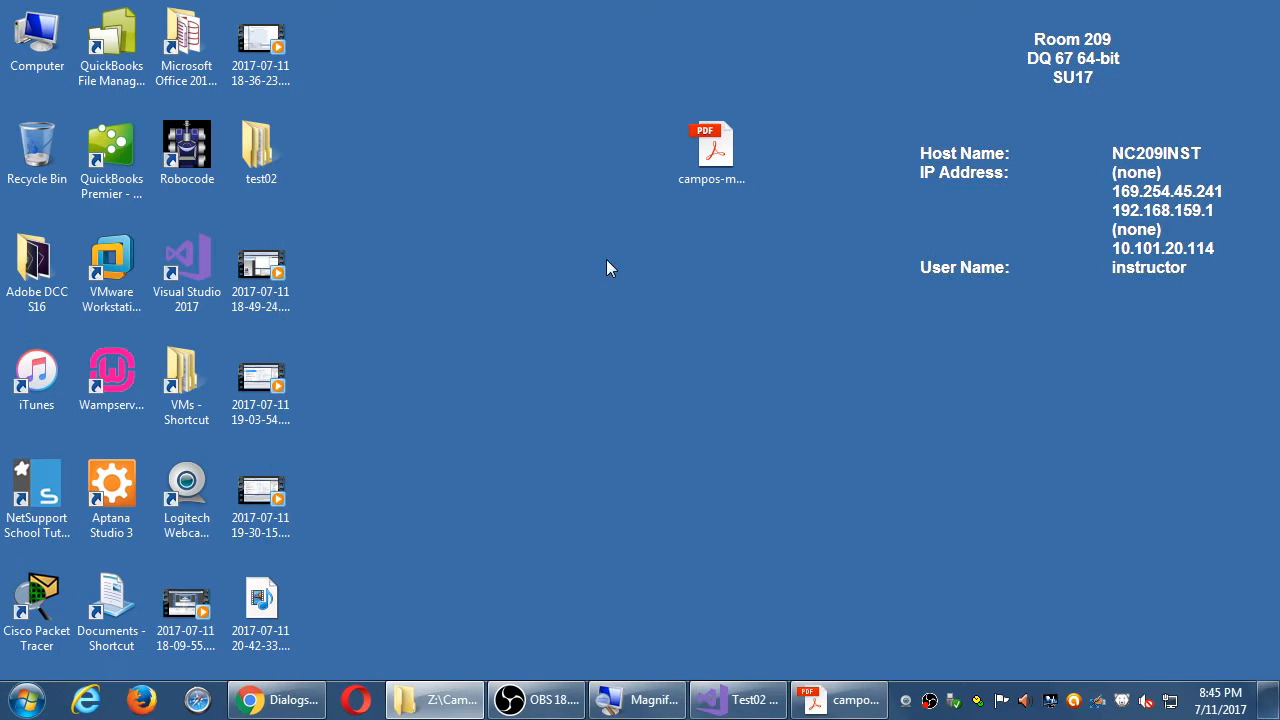
mouse_move(588, 354)
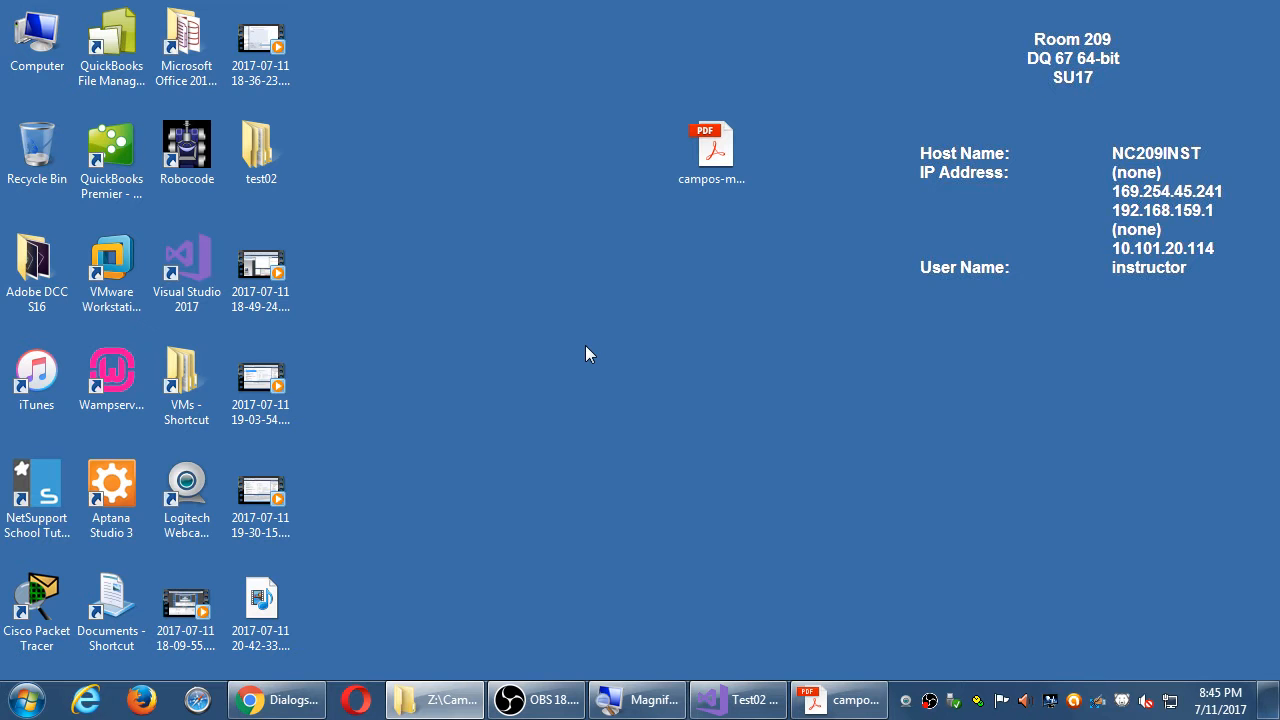
mouse_move(573, 356)
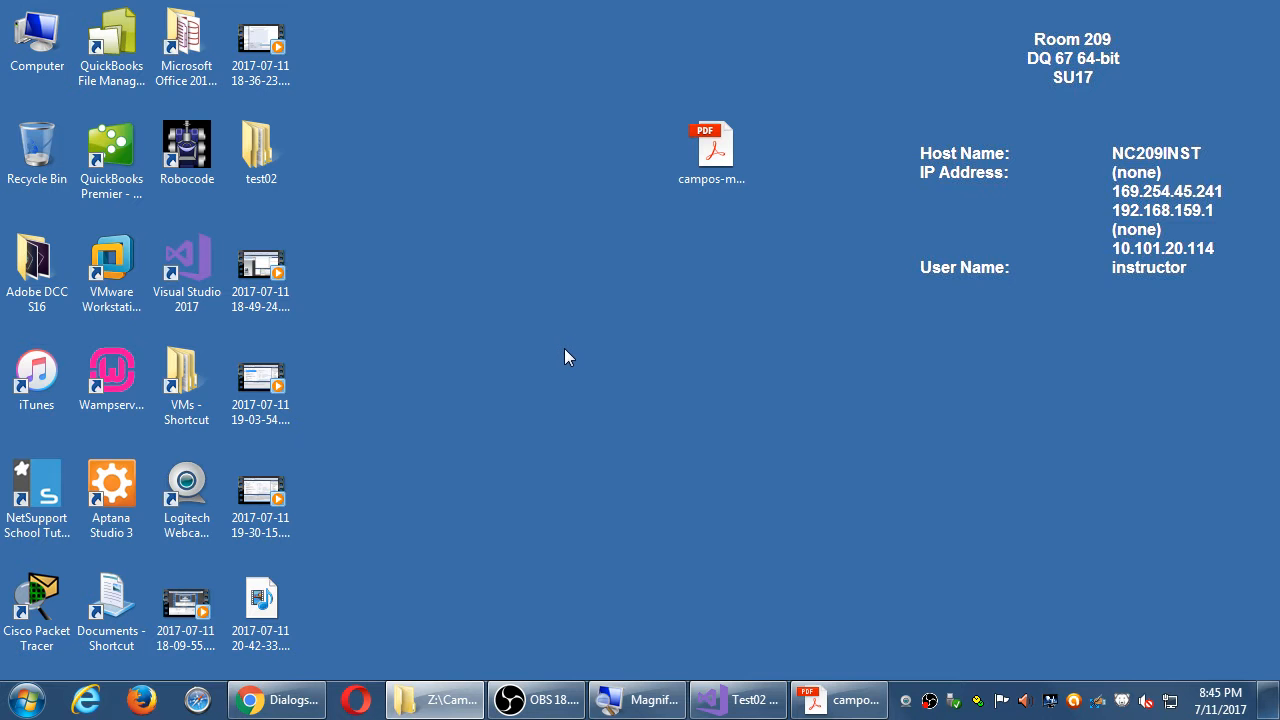
mouse_move(497, 278)
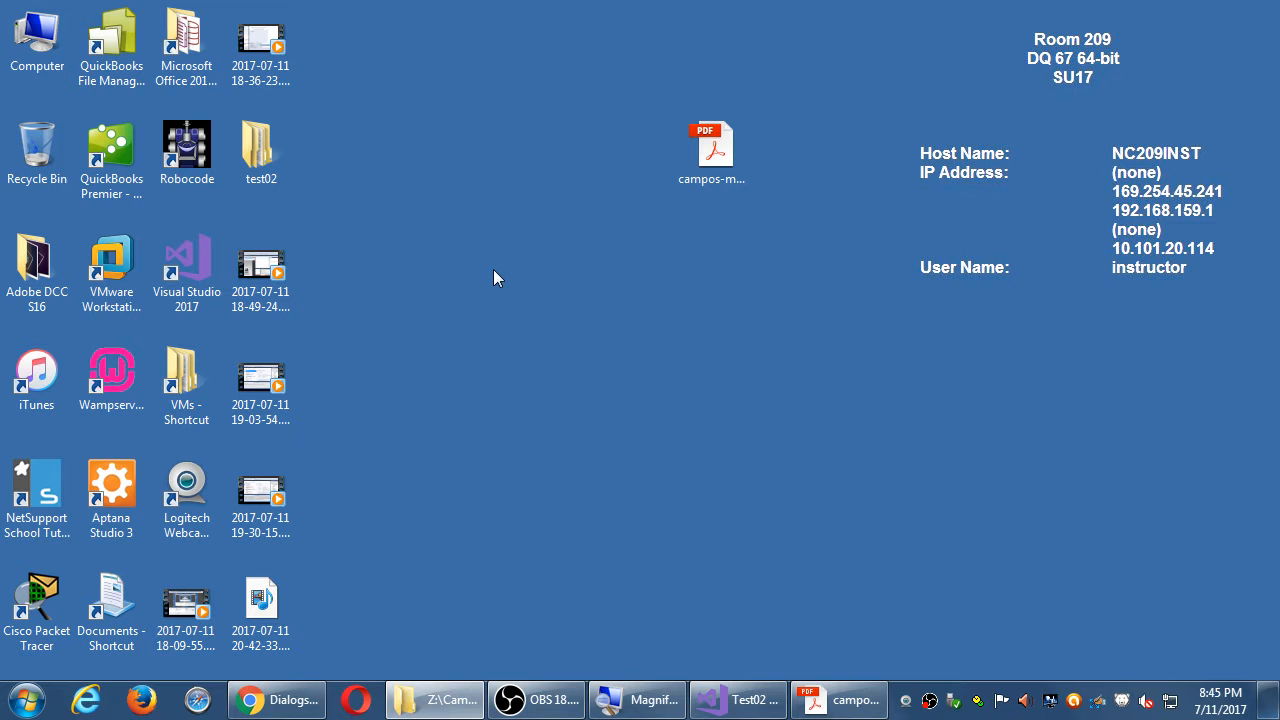
click(260, 145)
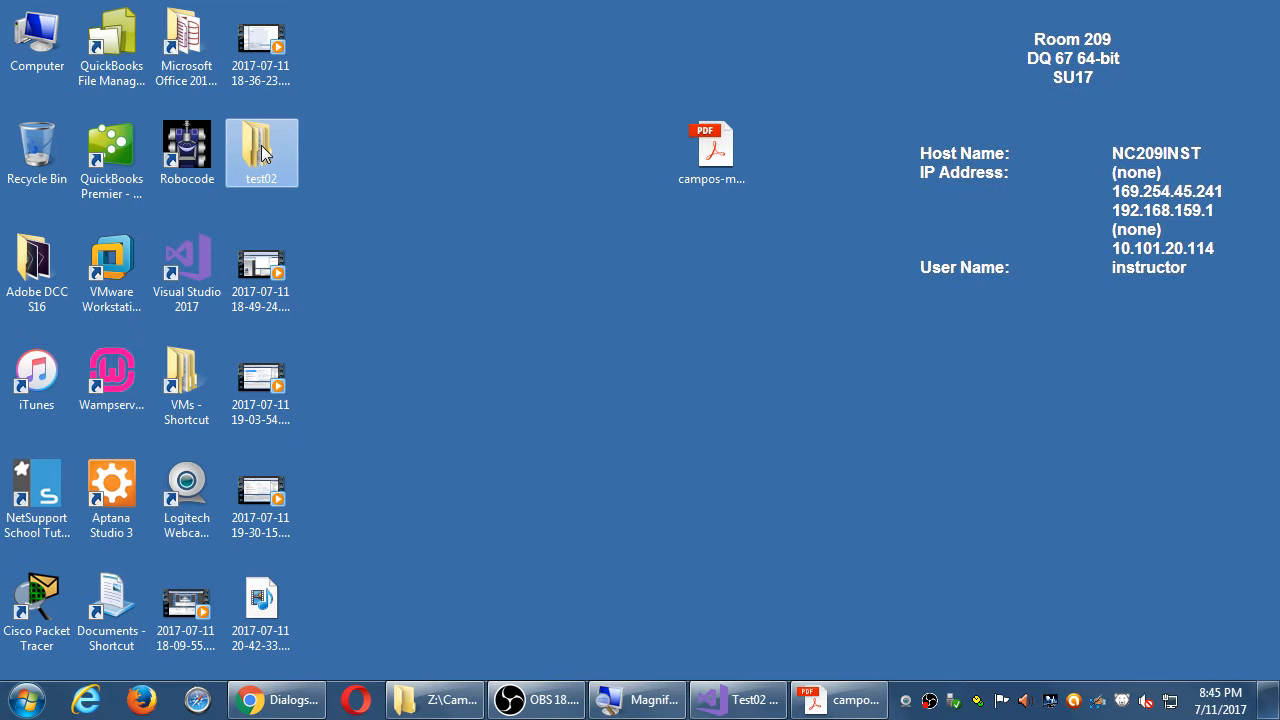
Open test02 > Test02 > www > scripts, listing index.js and platformOverrides.js
double_click(261, 152)
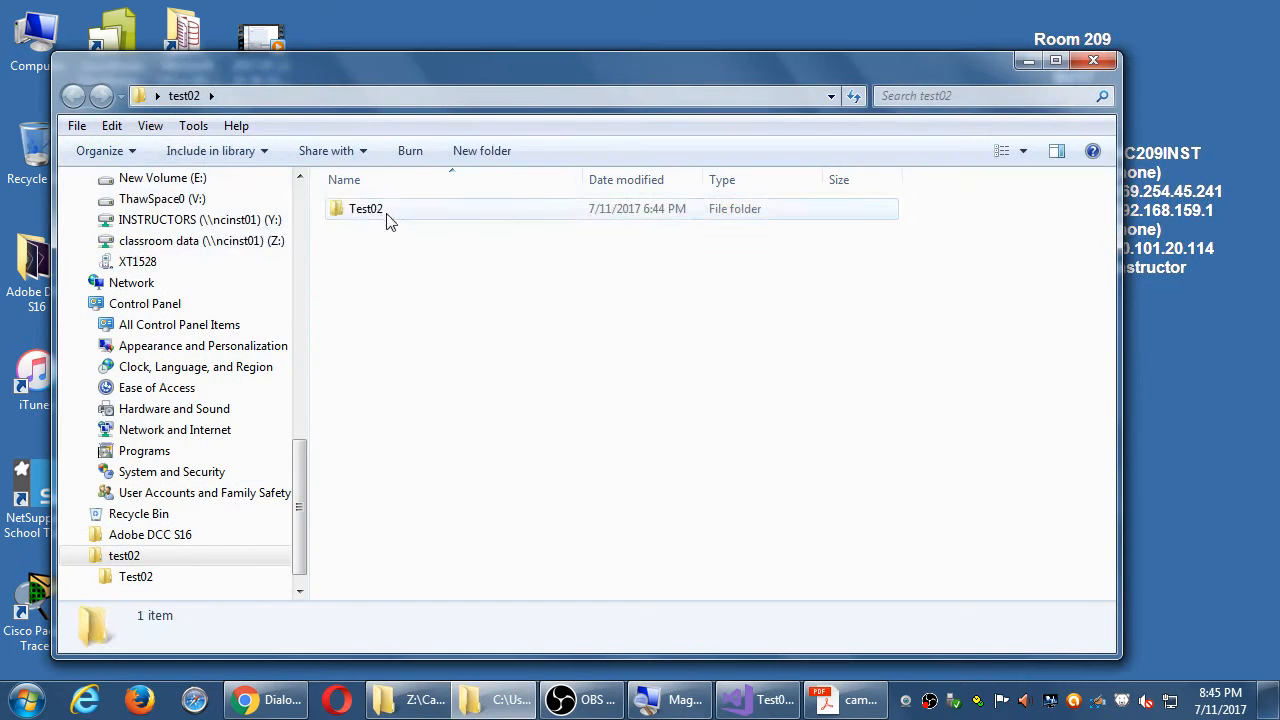
double_click(366, 208)
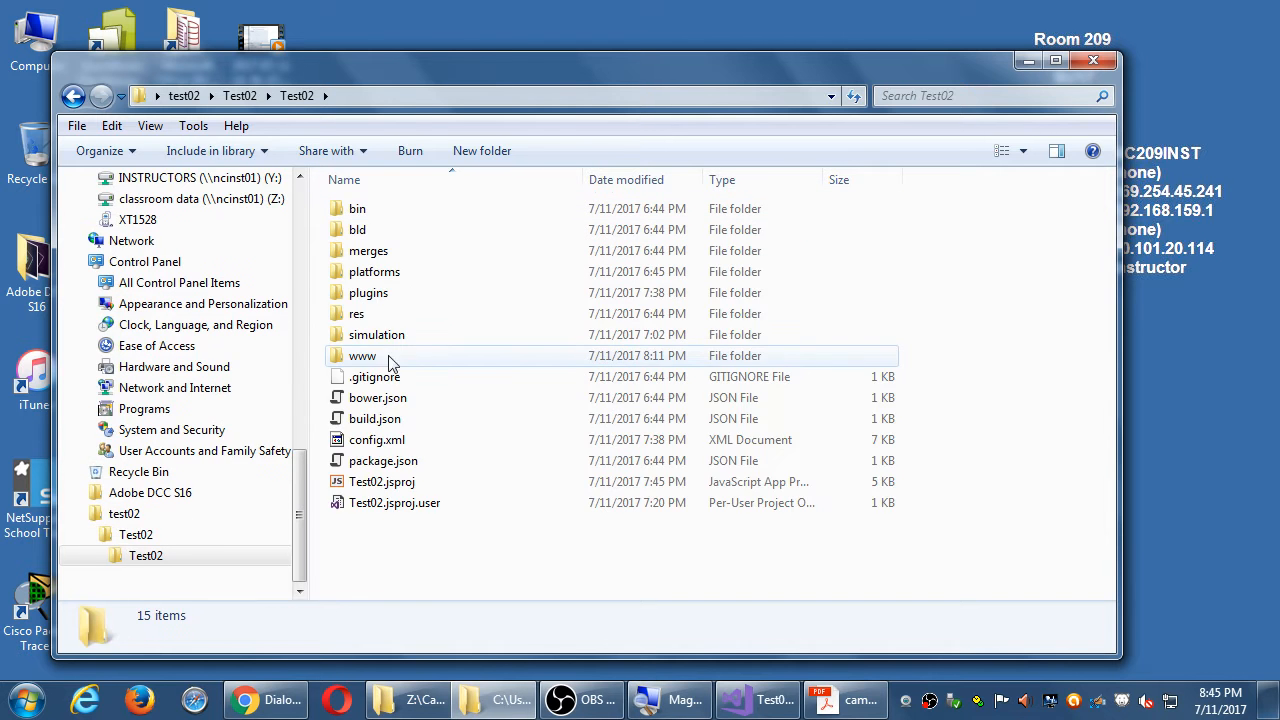
double_click(362, 355)
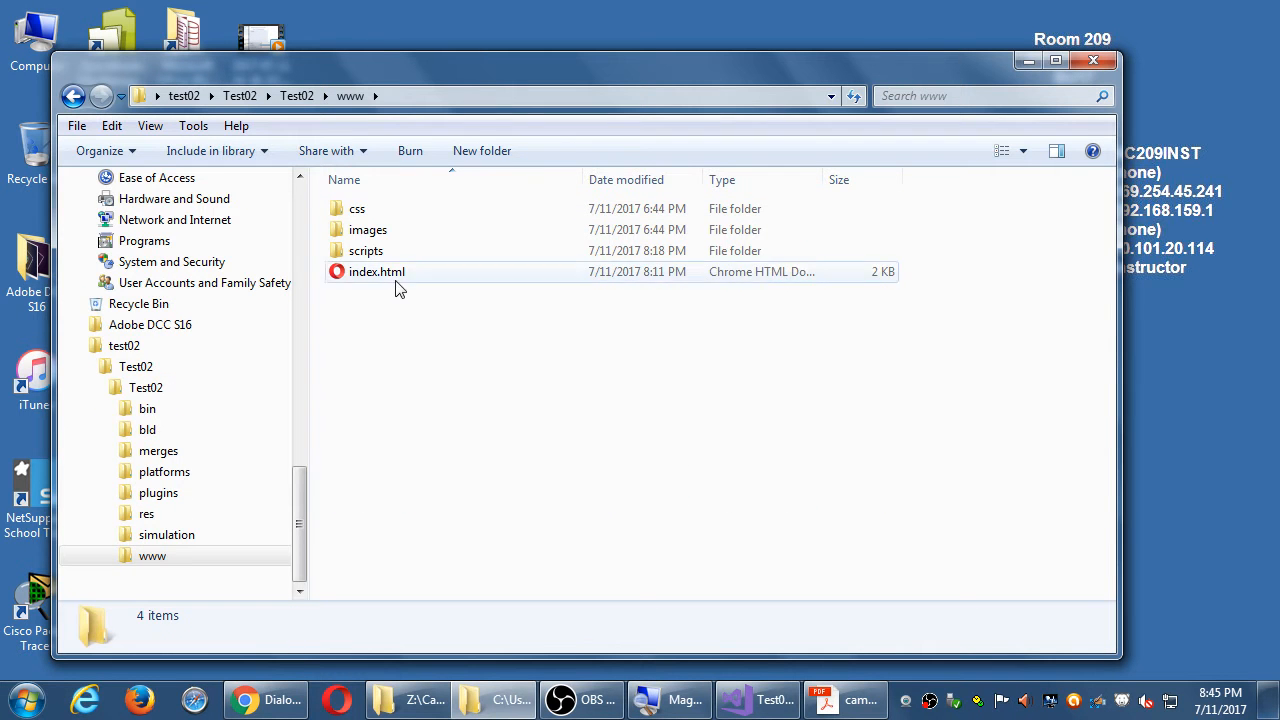
double_click(366, 250)
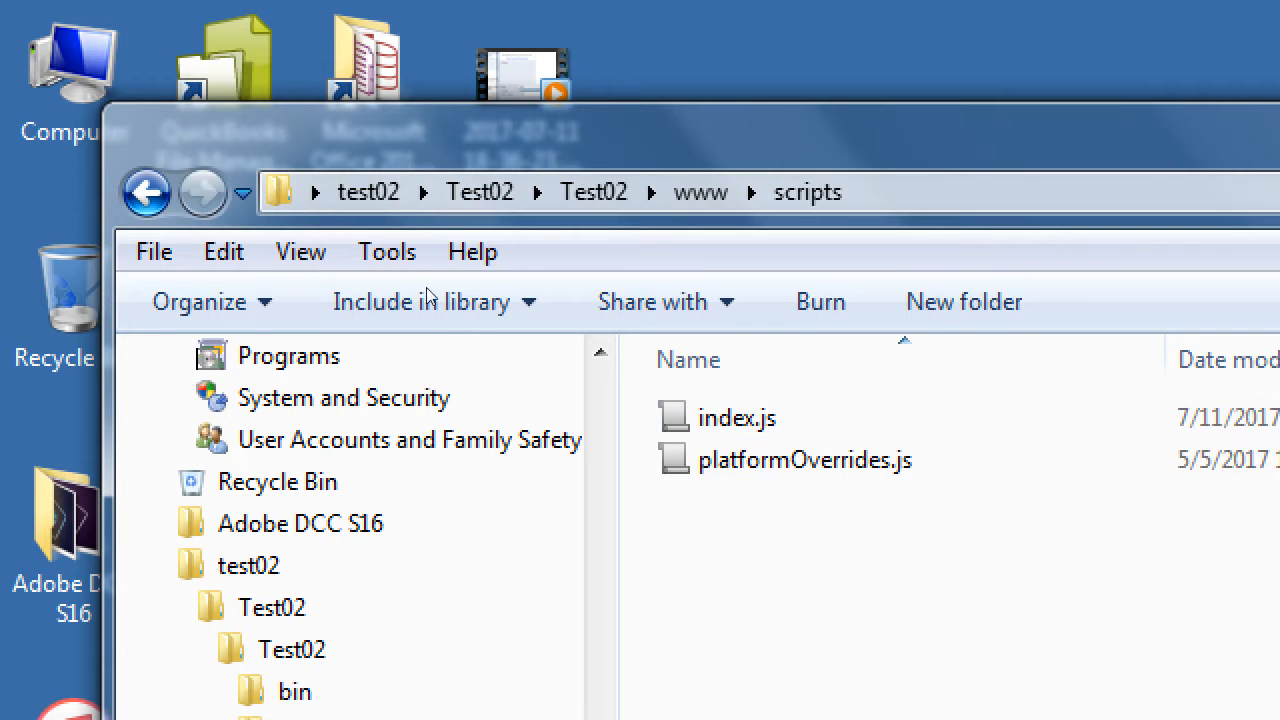
mouse_move(425, 325)
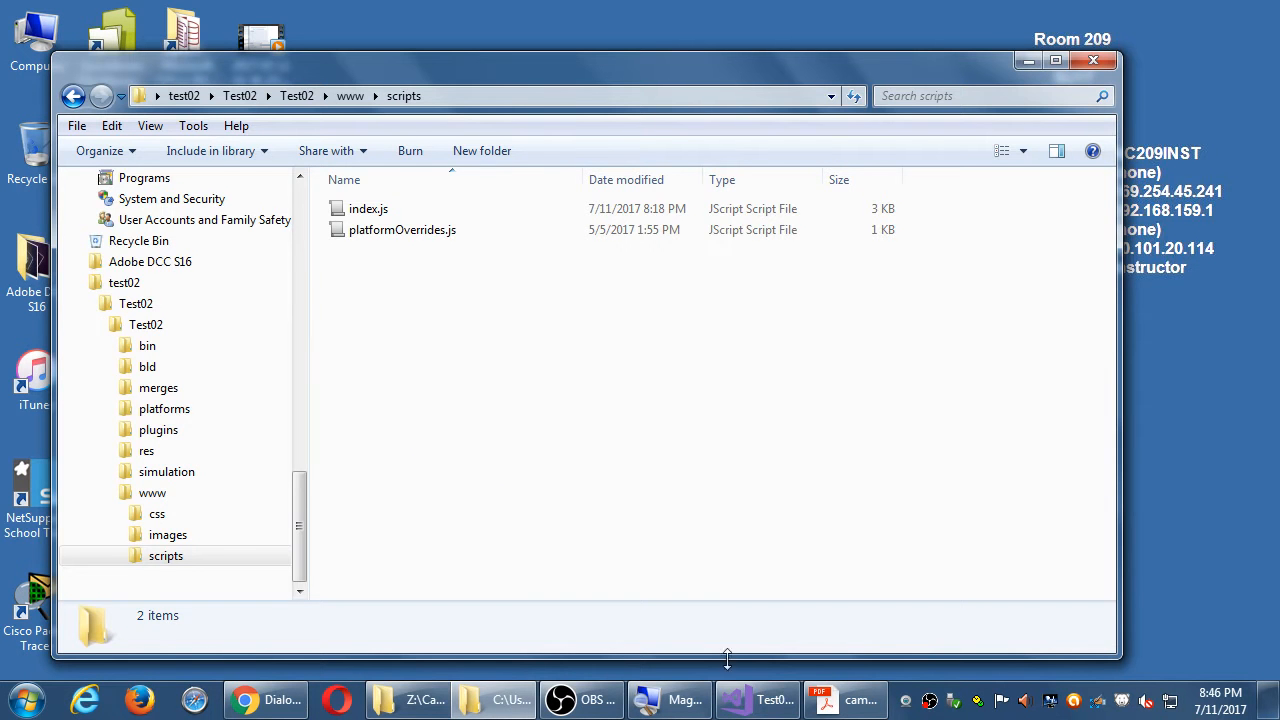
Switch to the Test02 project in Visual Studio and view index.html
click(735, 698)
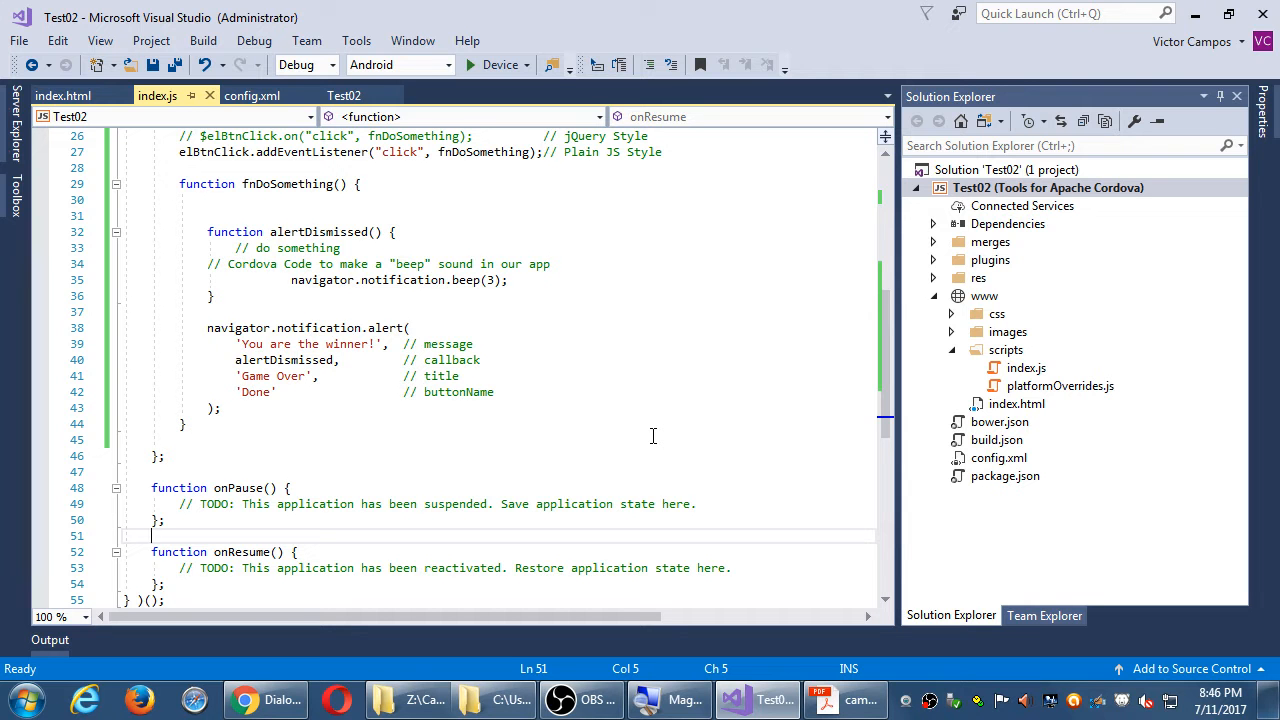
mouse_move(546, 404)
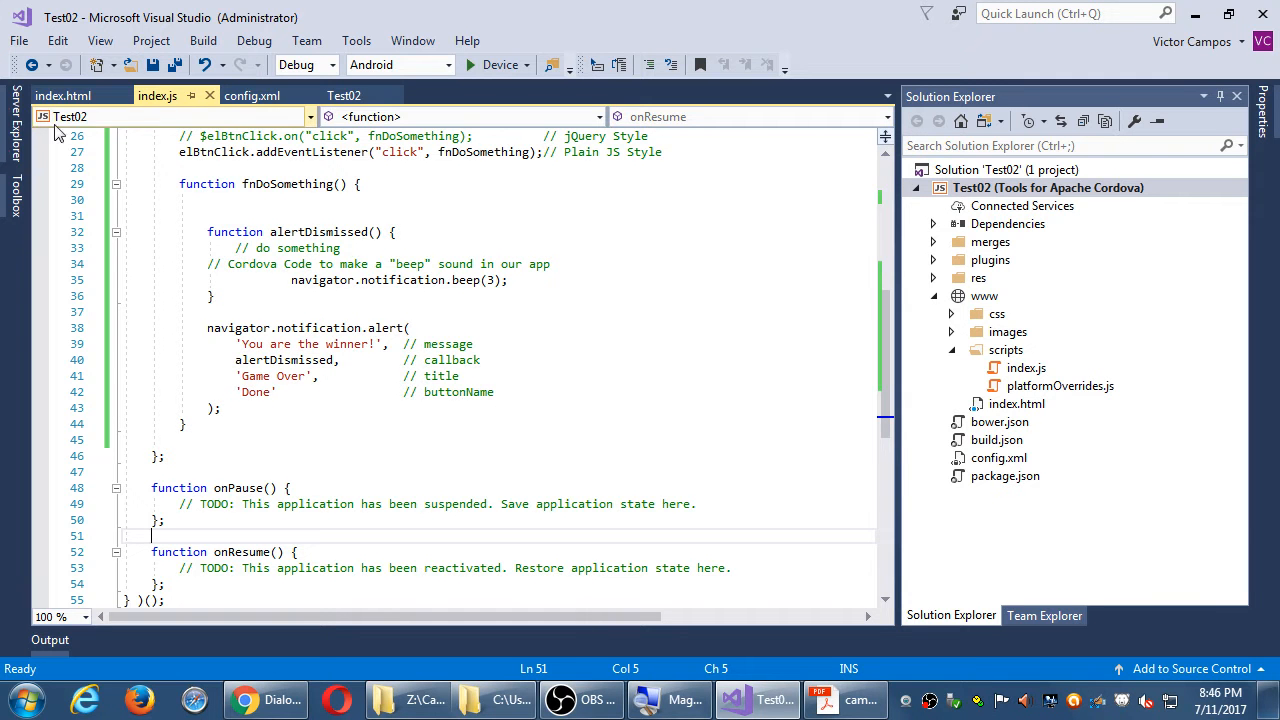
click(62, 95)
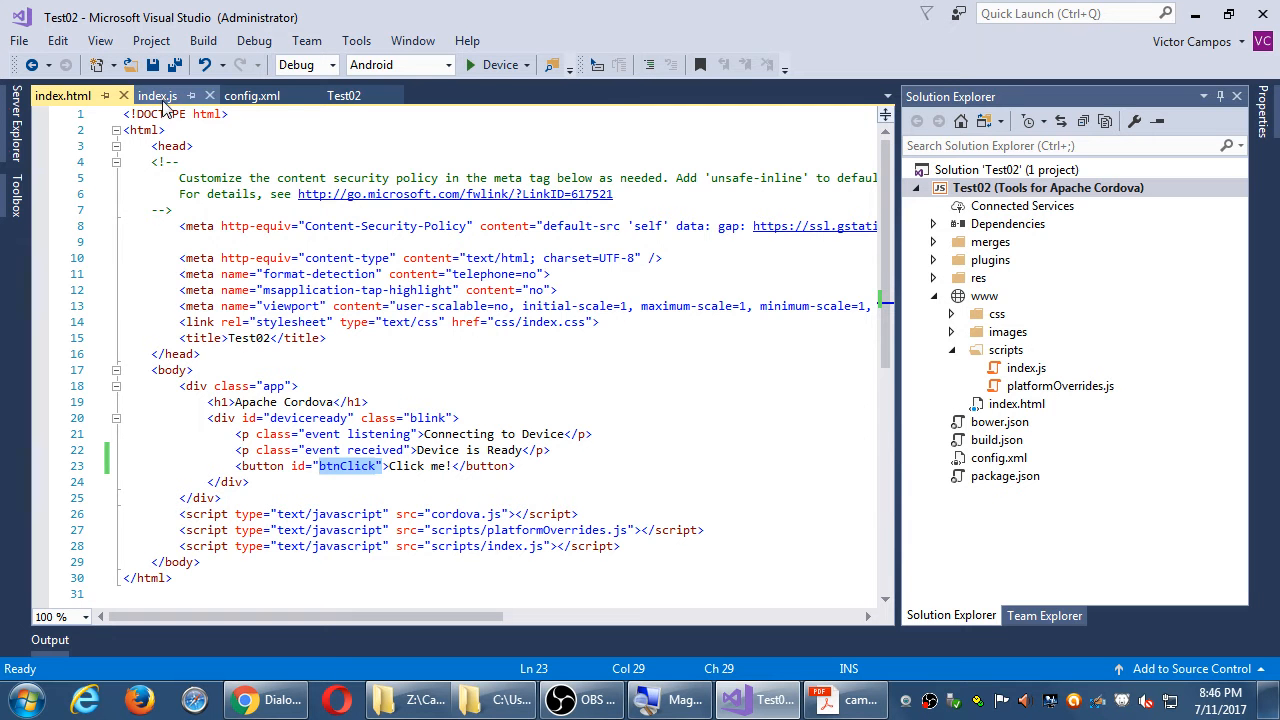
Add <button id="btnCamera">Camera</button> on a new line below the Click me! button
click(157, 95)
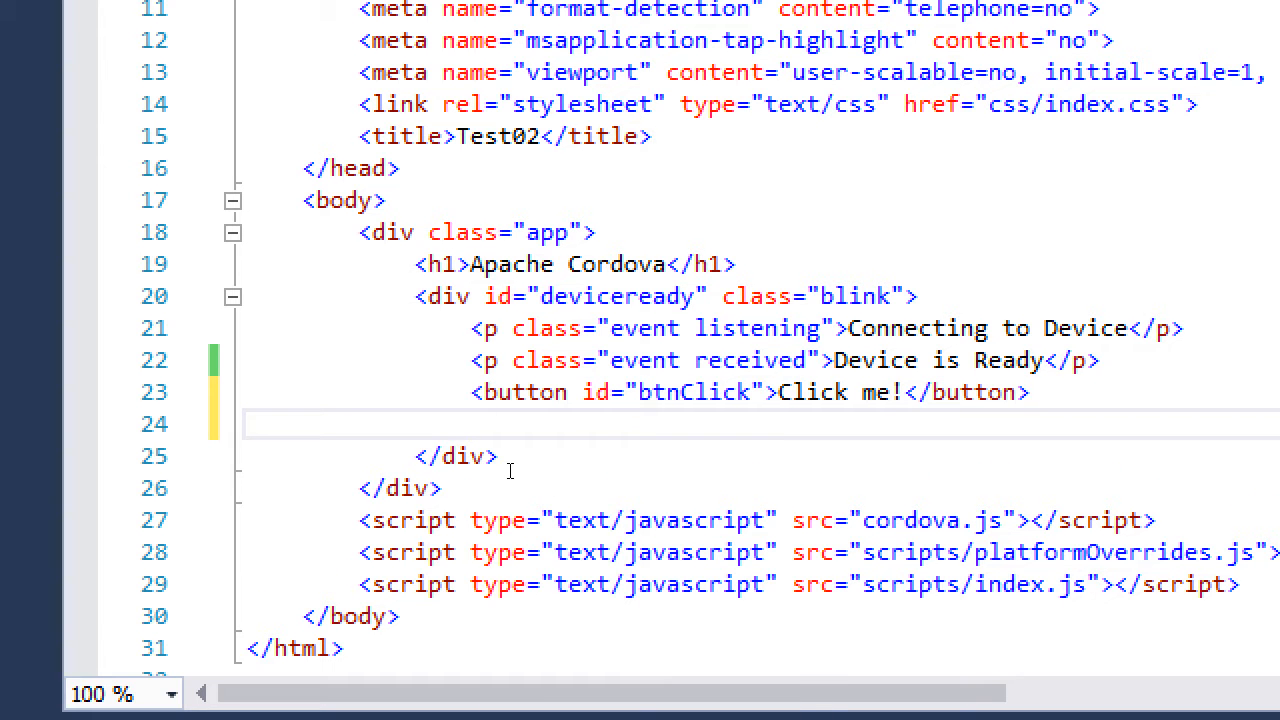
text(<button></button>)
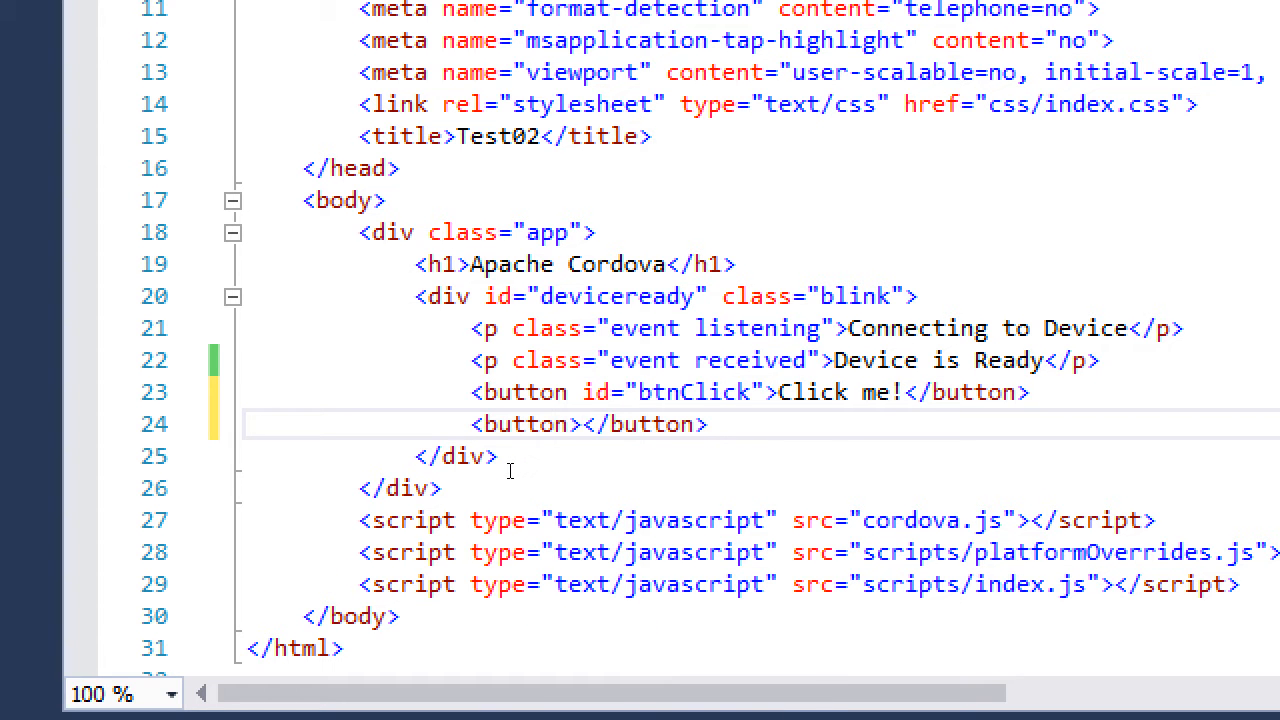
text(Camera)
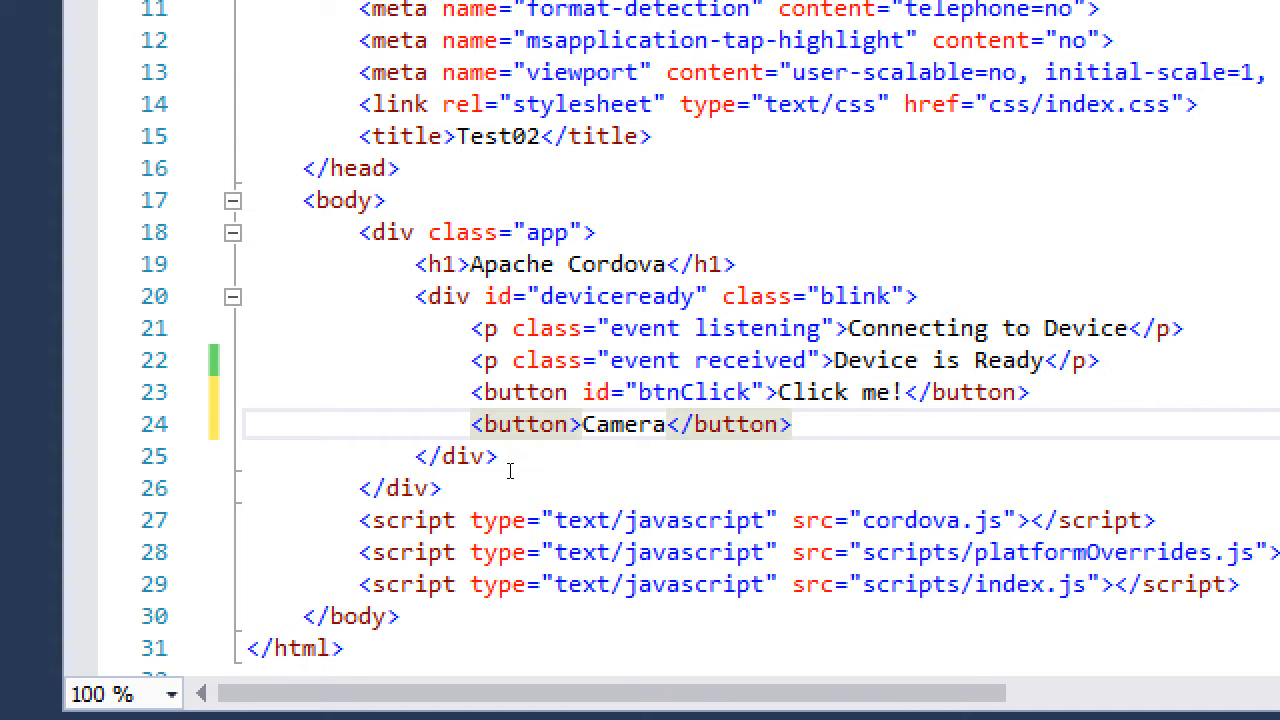
text(id=")
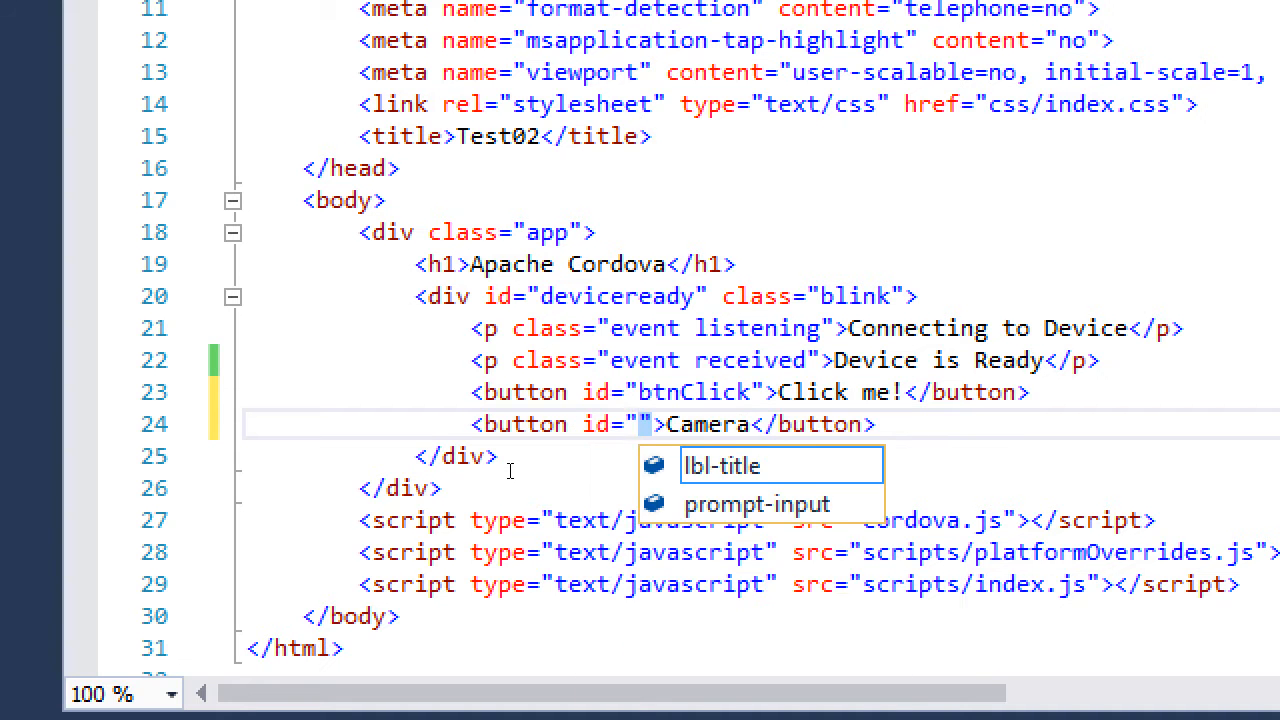
text(btnCamera)
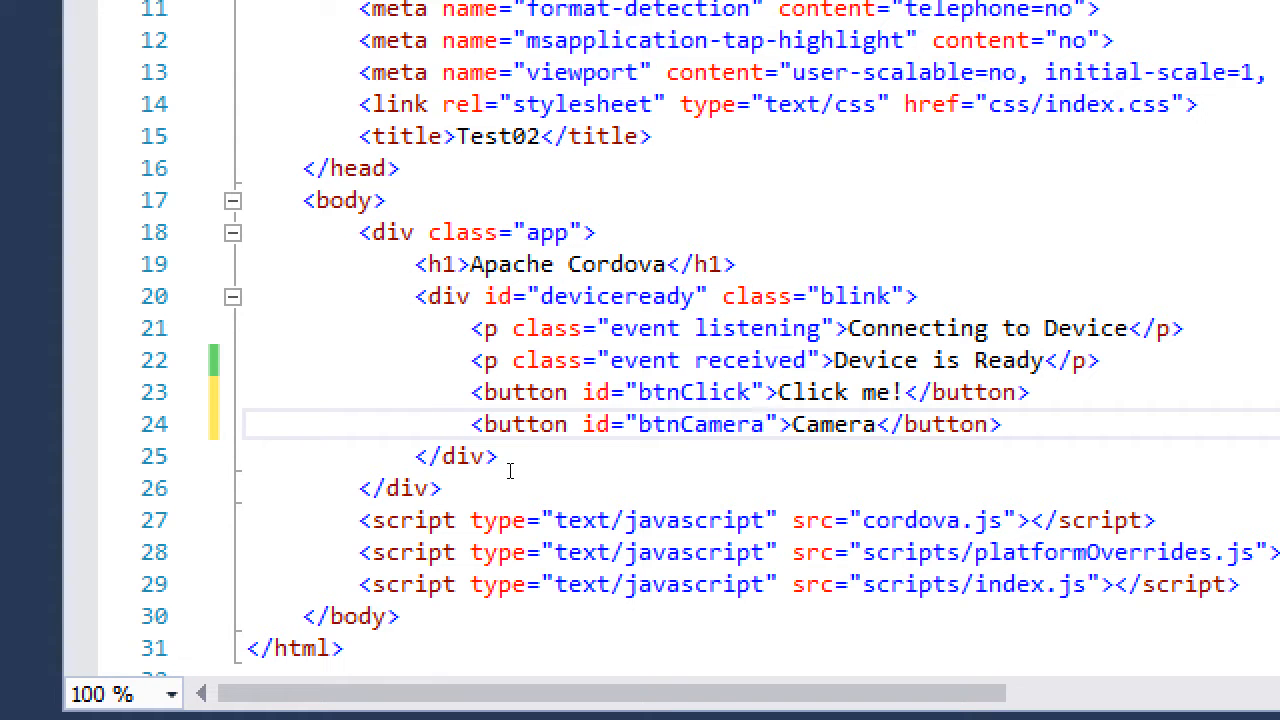
key(enter)
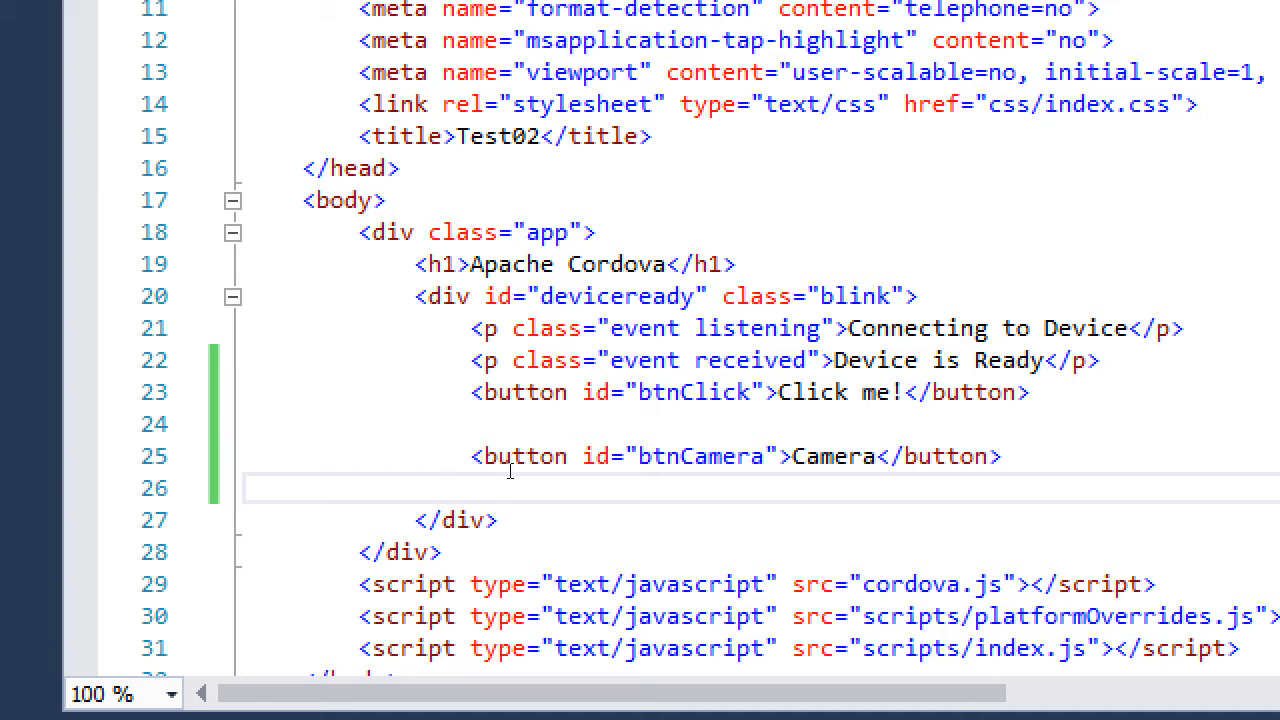
Insert <img src="" id="myPicture"> on the line under the Camera button
click(470, 487)
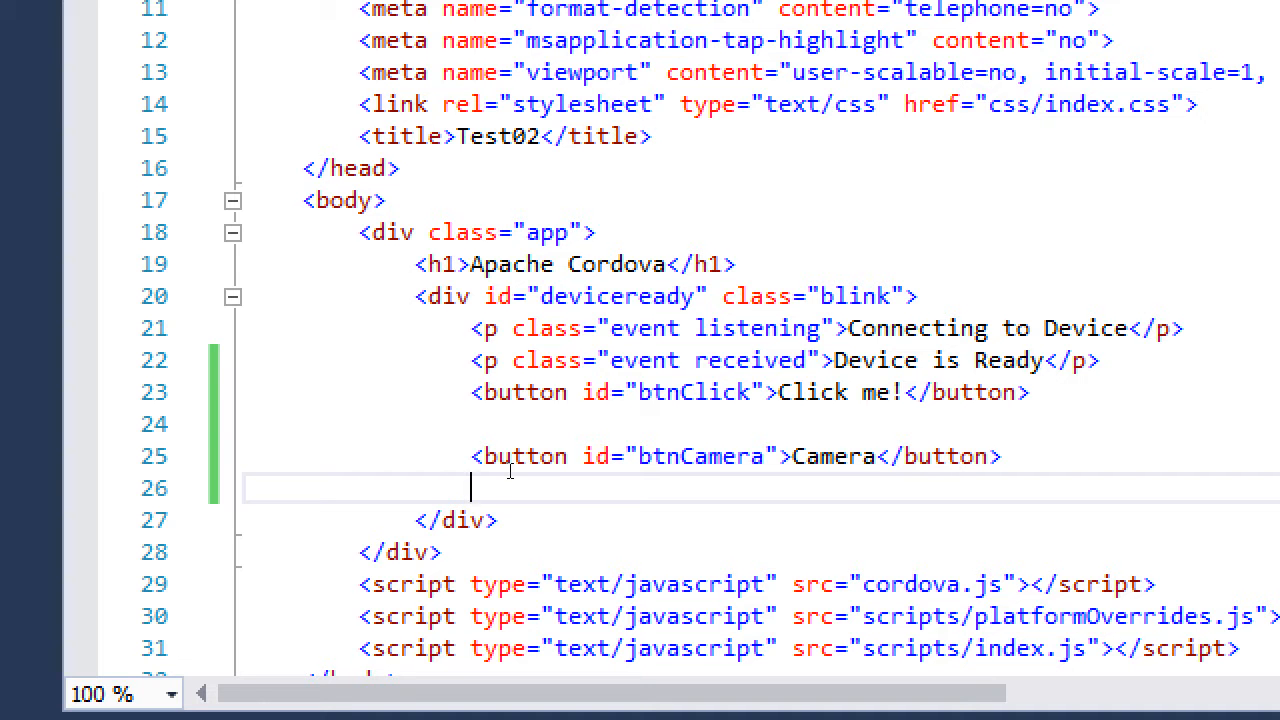
text(<>)
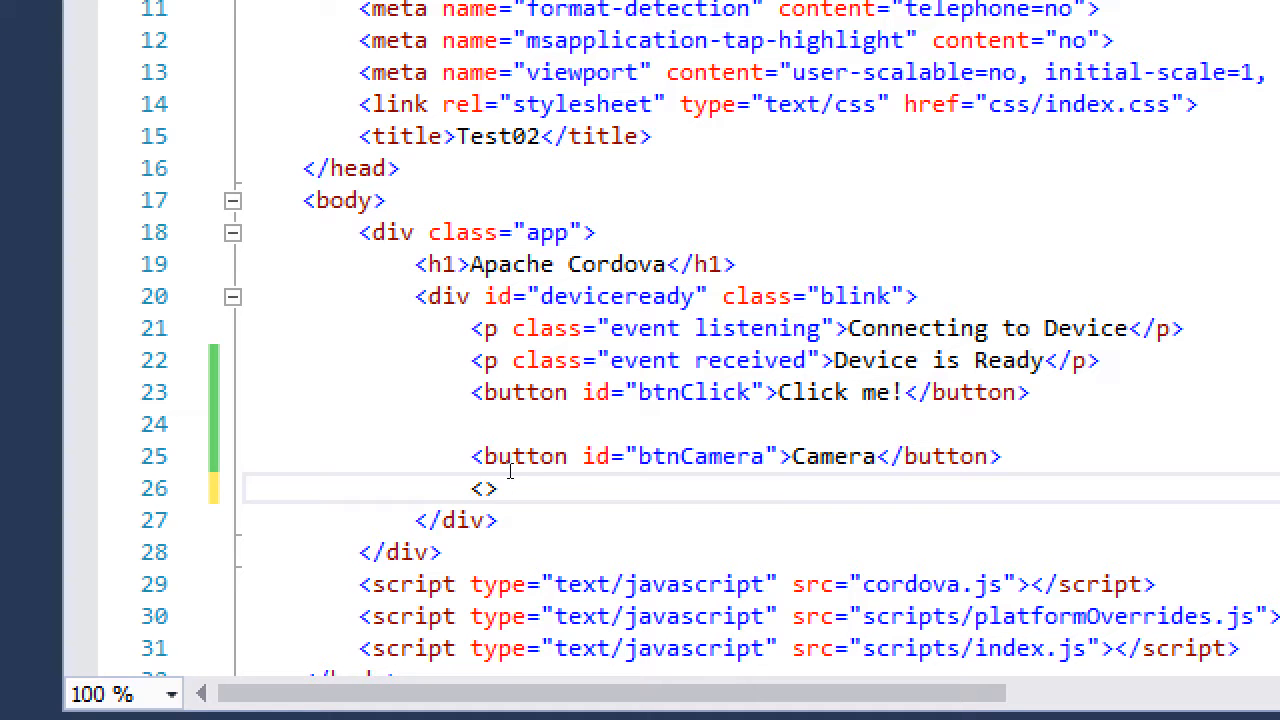
text(img src="" id="myPic)
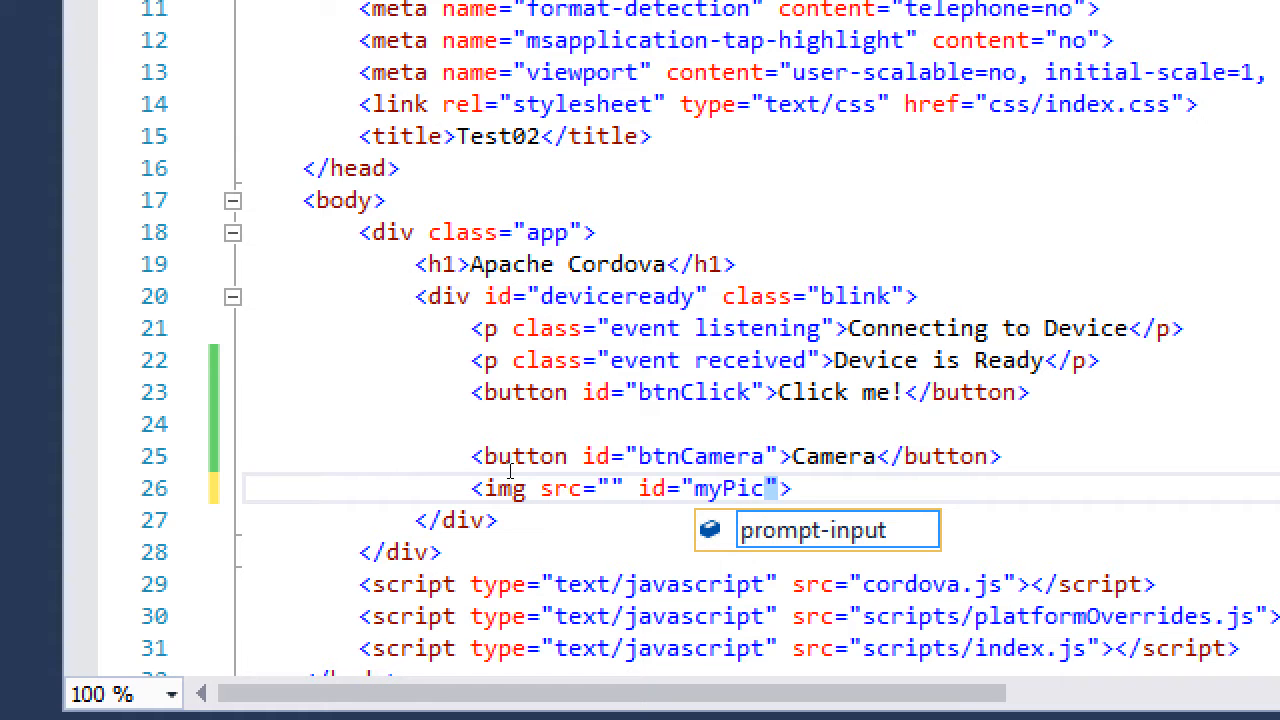
text(ture)
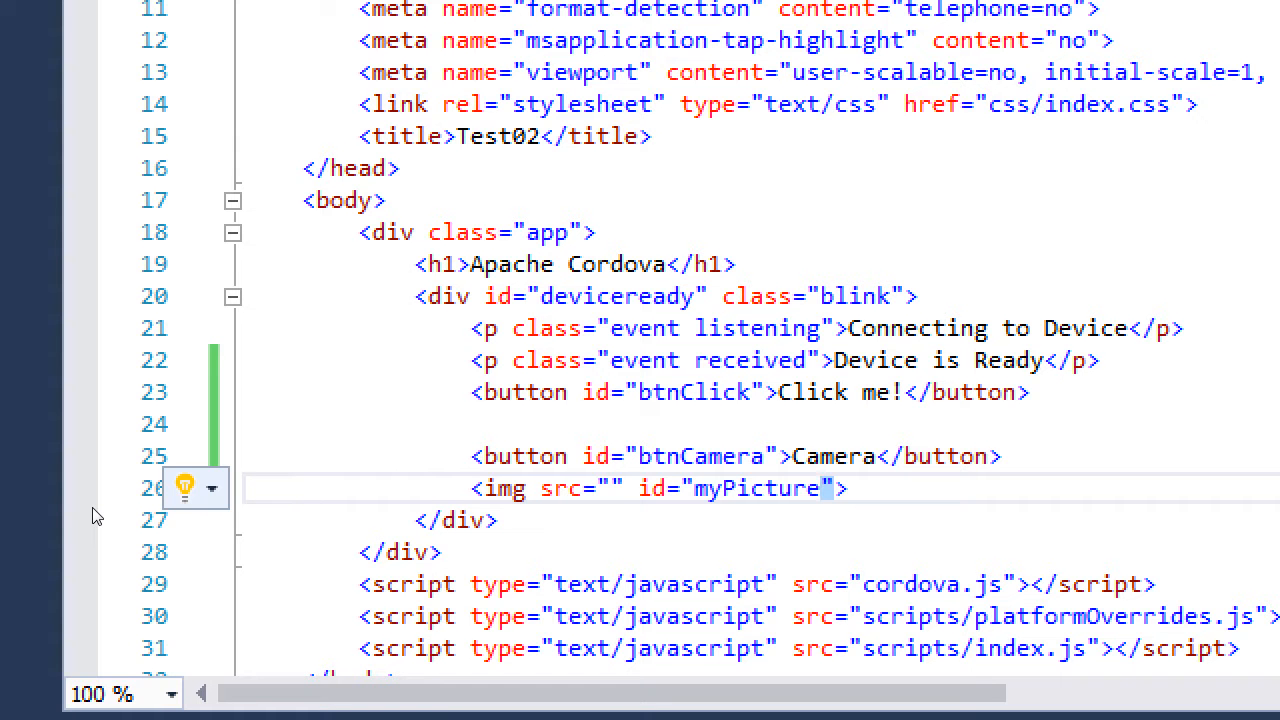
mouse_move(181, 488)
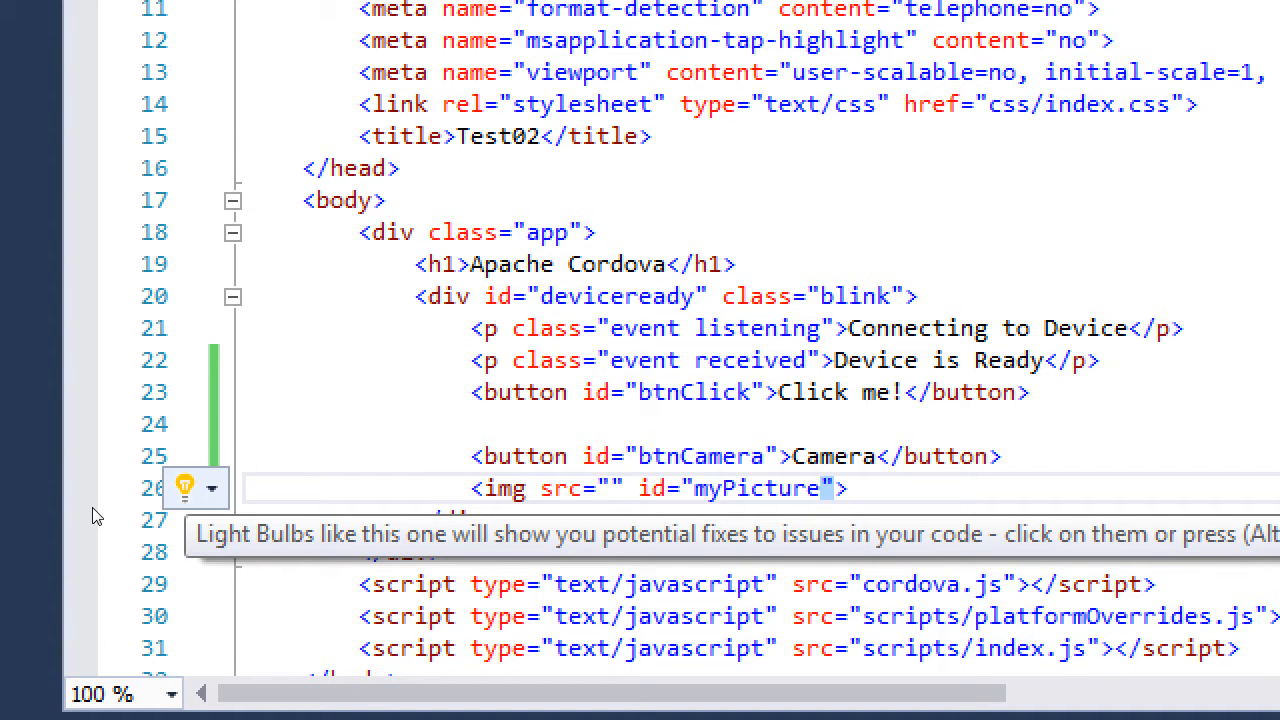
Dismiss the light bulb suggestions, select the myPicture id, then view index.js
click(211, 488)
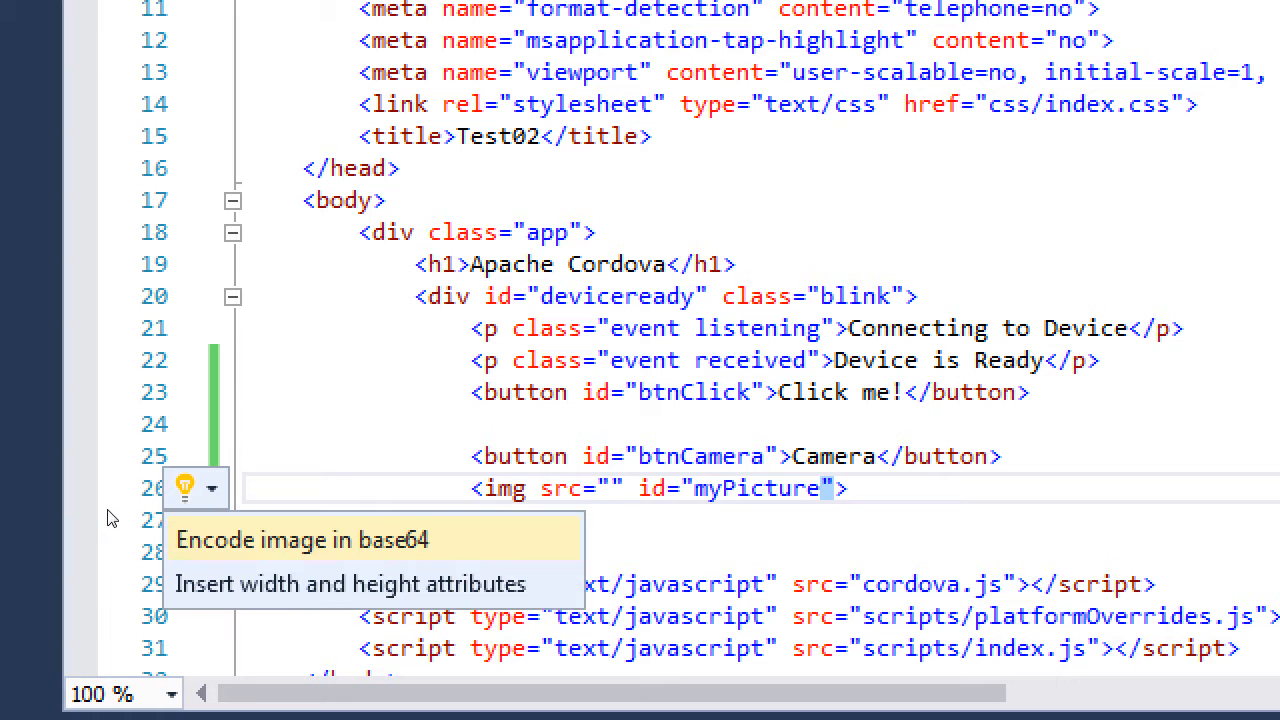
mouse_move(220, 520)
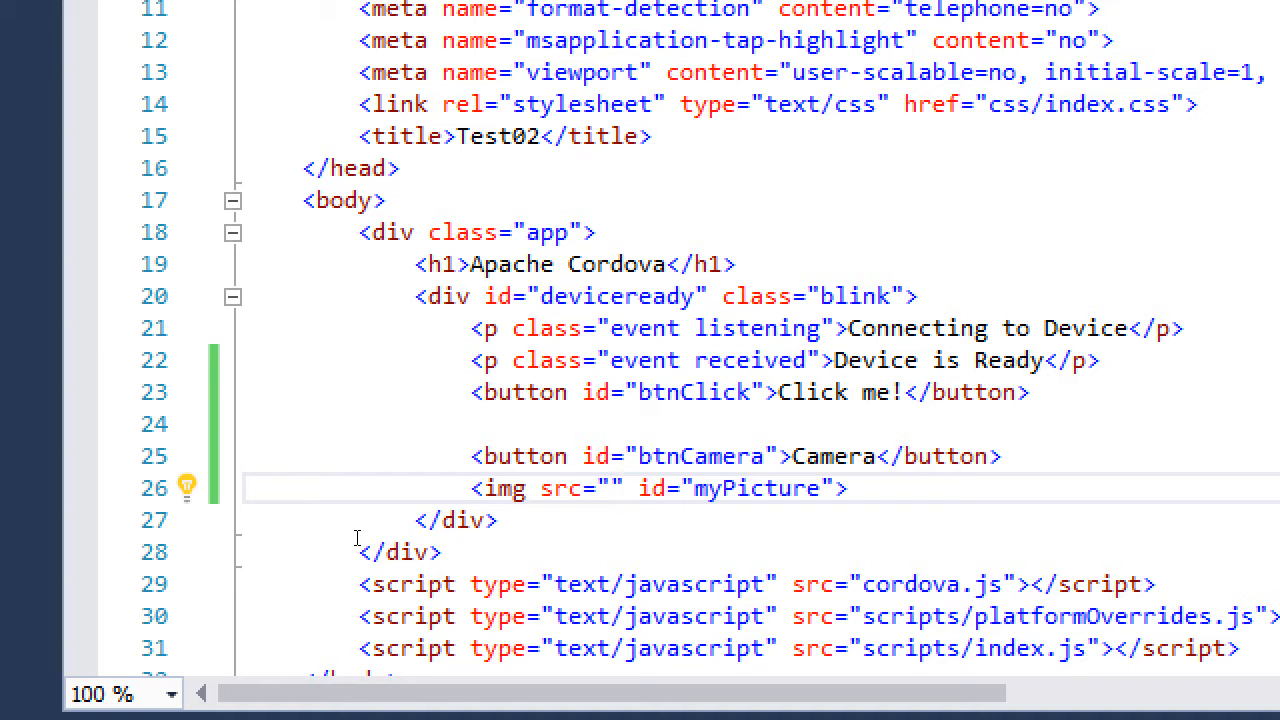
click(693, 488)
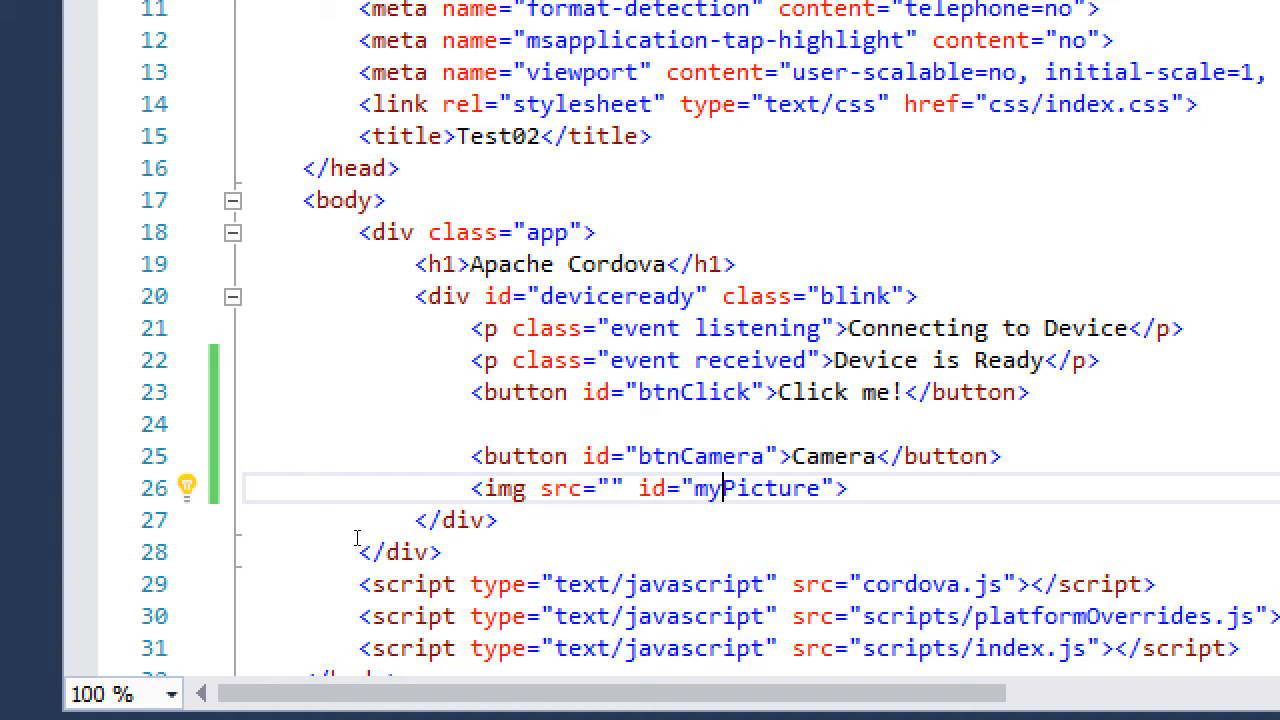
double_click(757, 488)
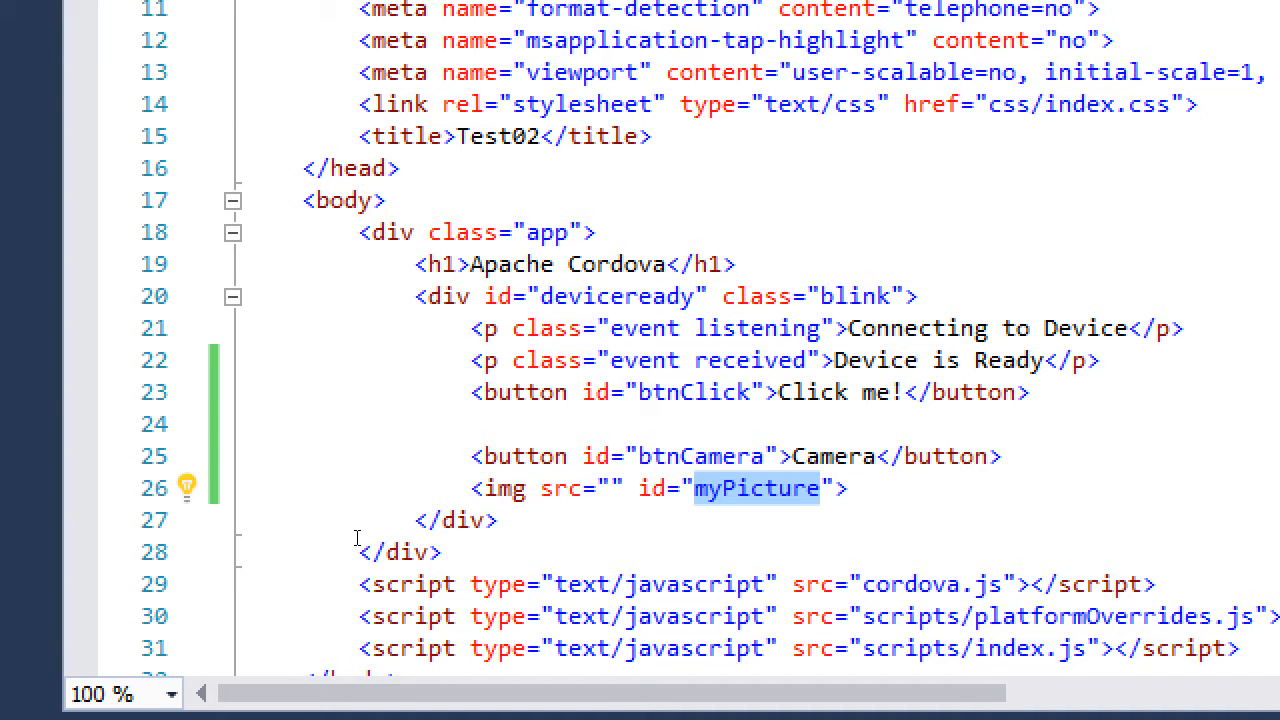
click(156, 95)
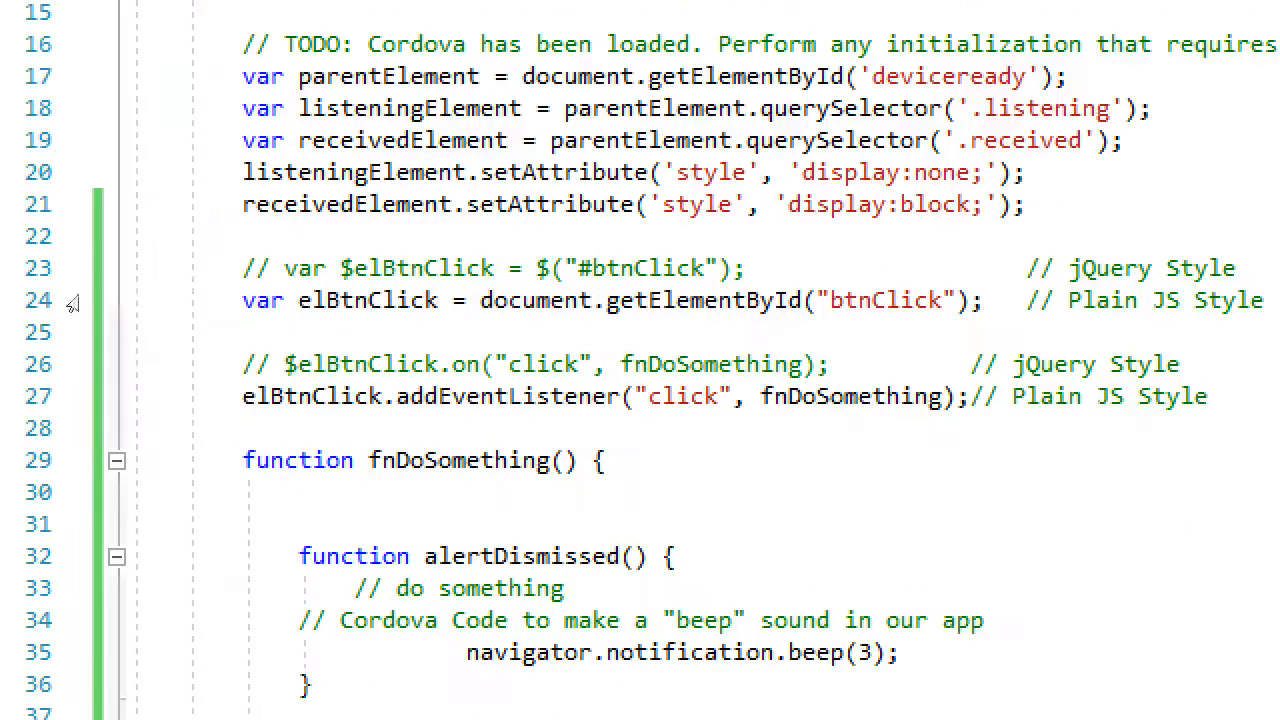
Below elBtnClick, add var elBtnCamera = document.getElementById("btnCamera");
double_click(335, 300)
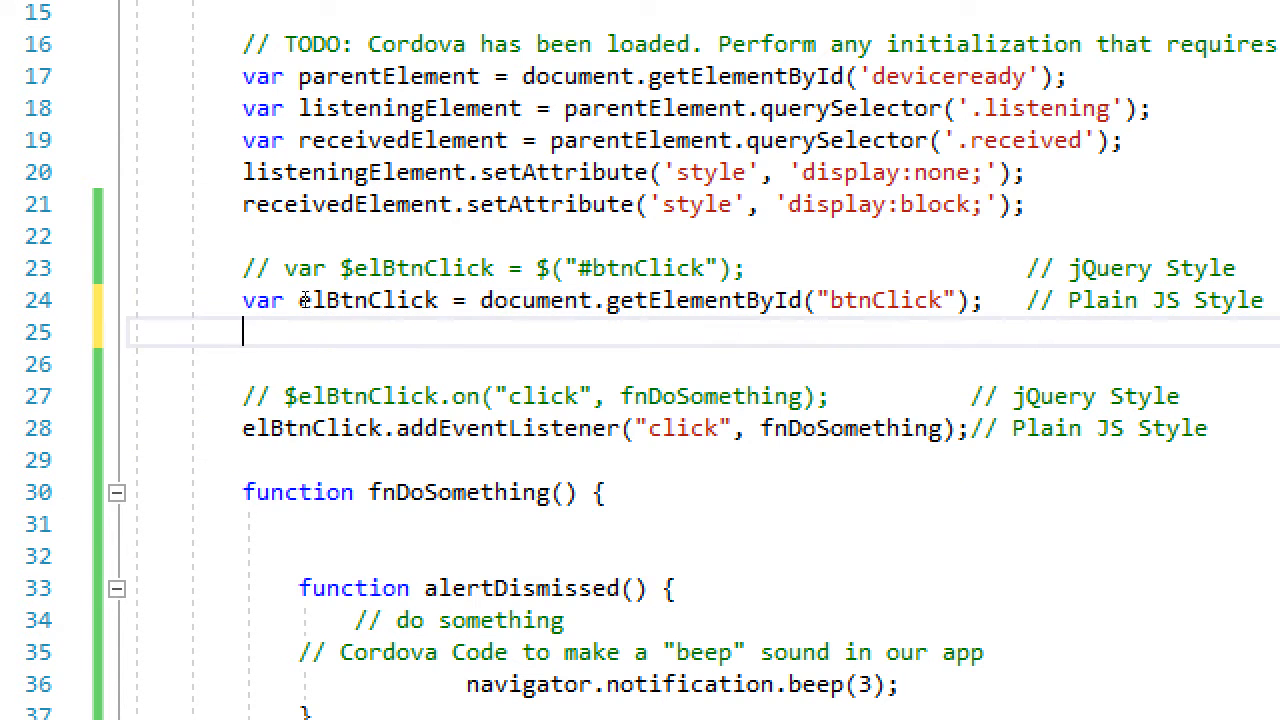
text(var)
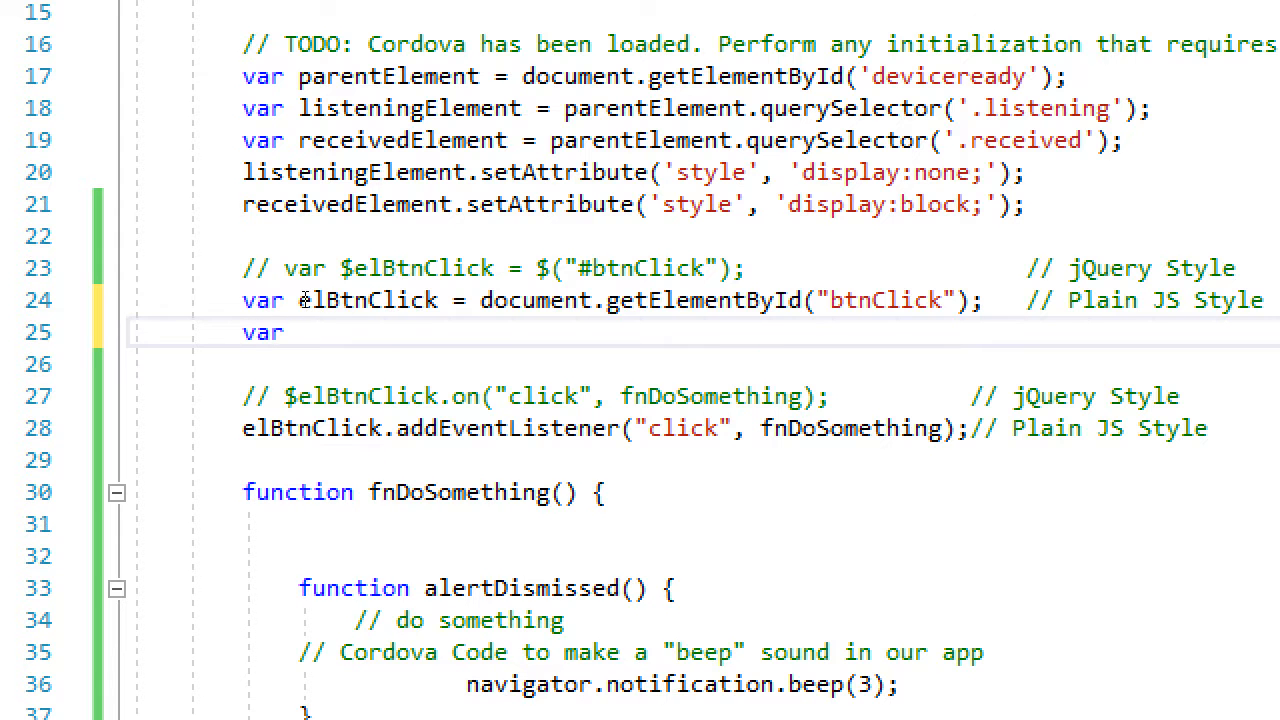
text(elBtnCamera = document.getElementById)
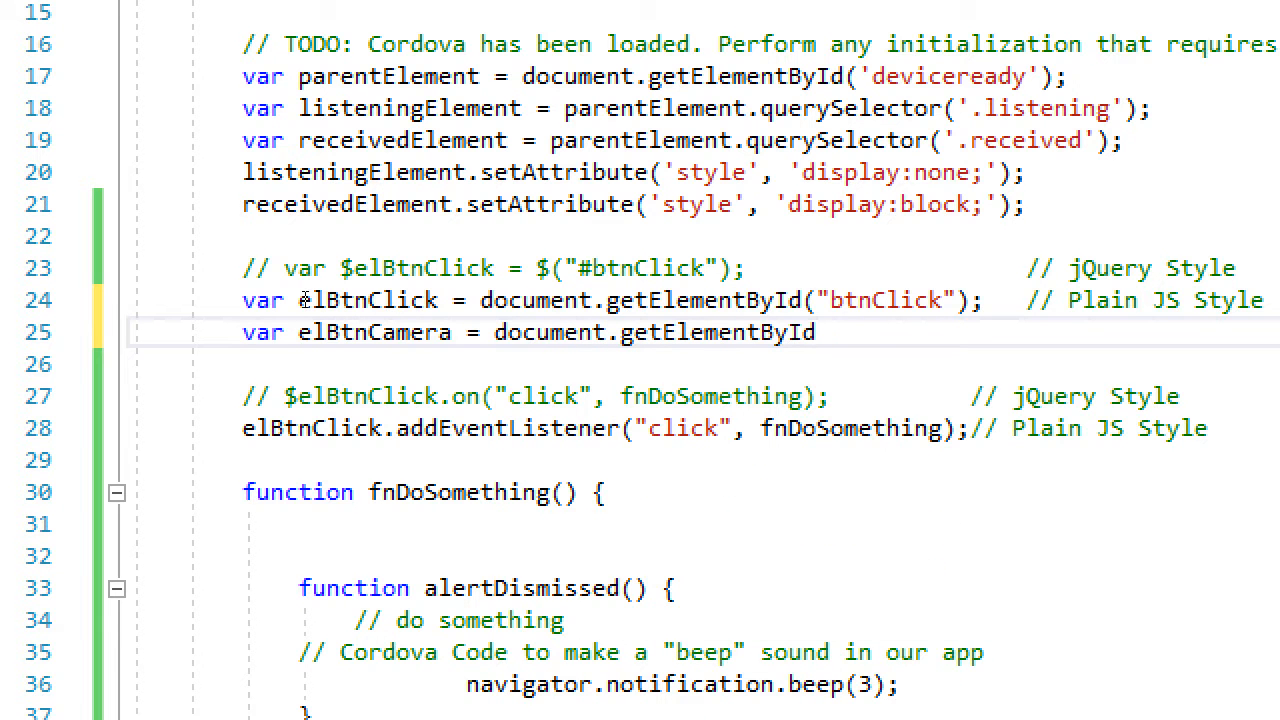
text(("btn"))
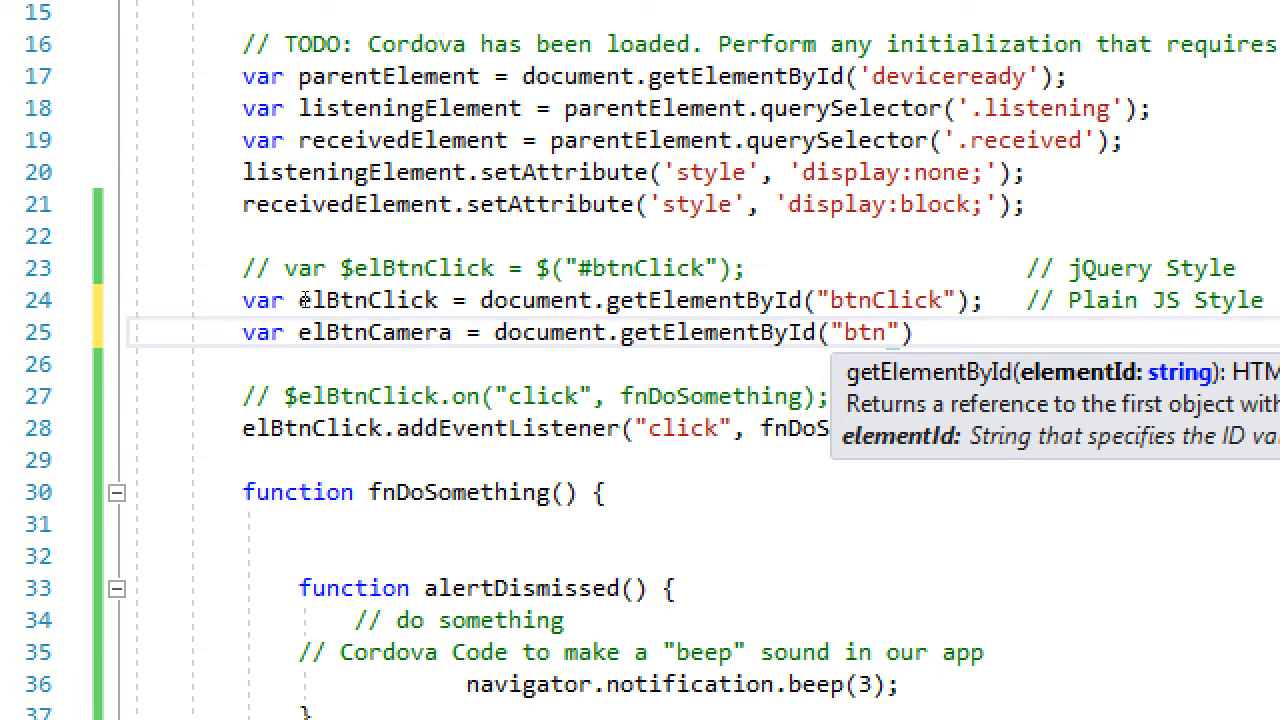
text(Camer)
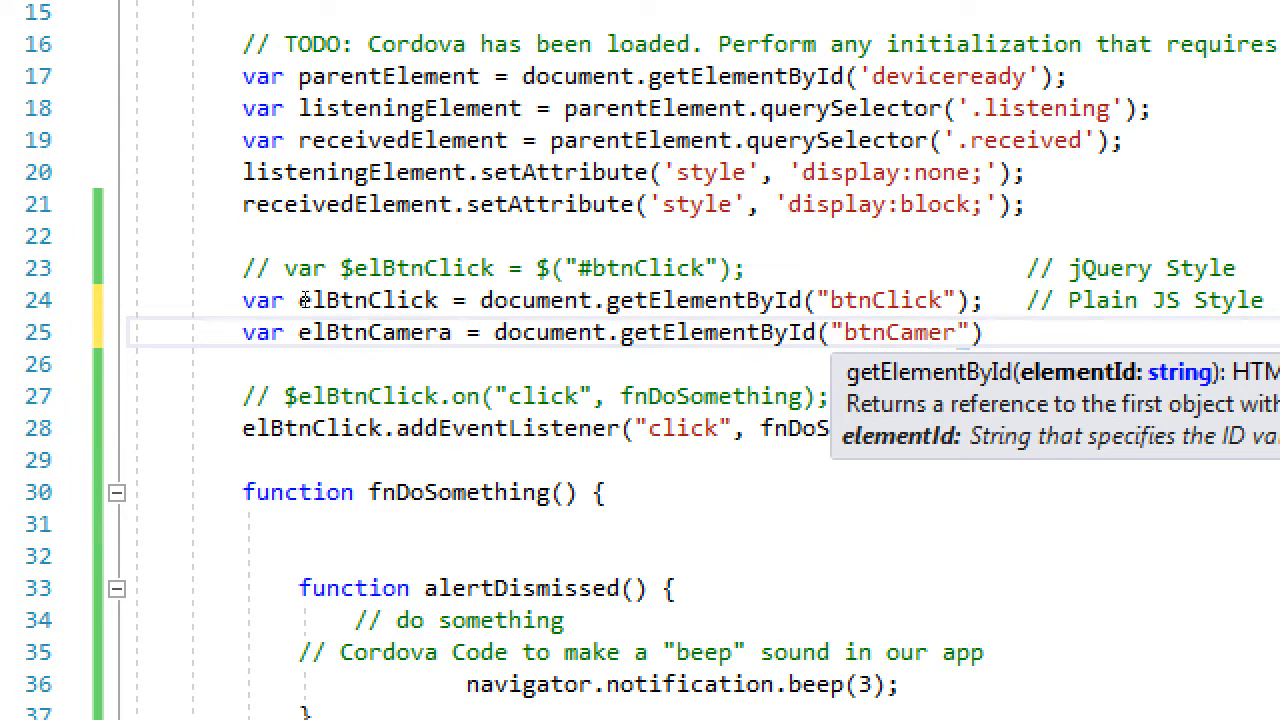
text(myPicture)
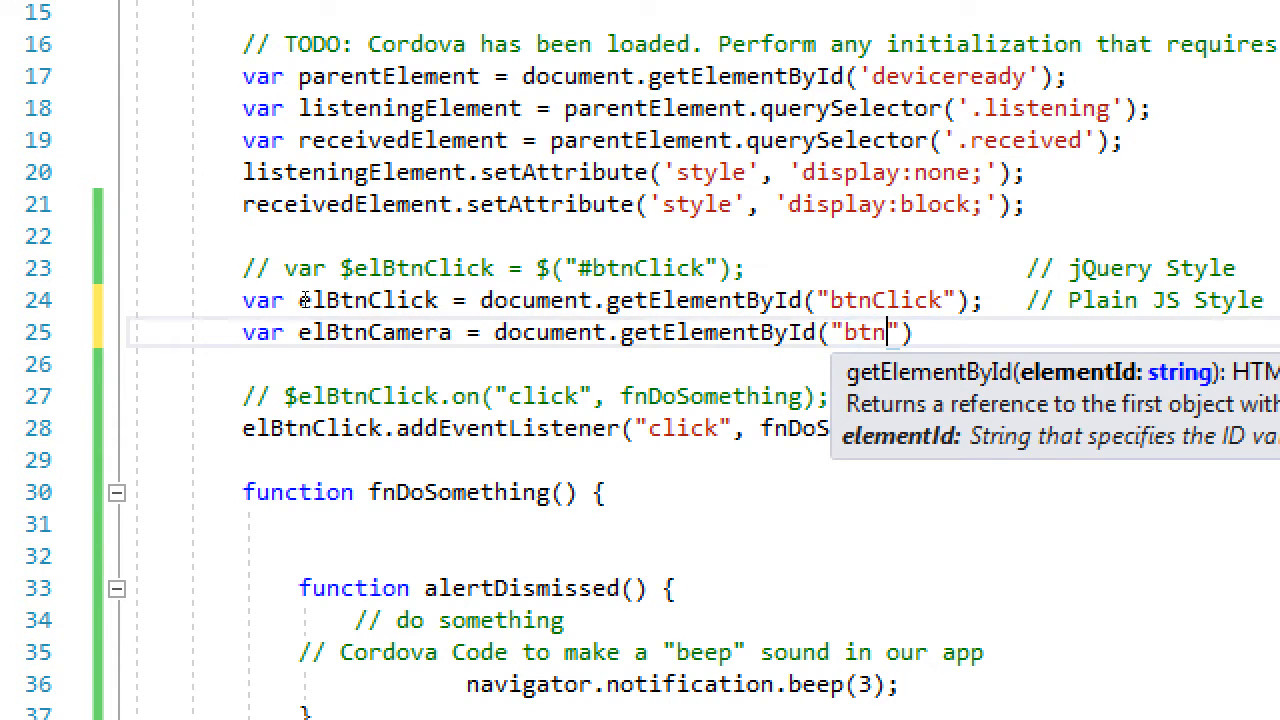
text(Camera)
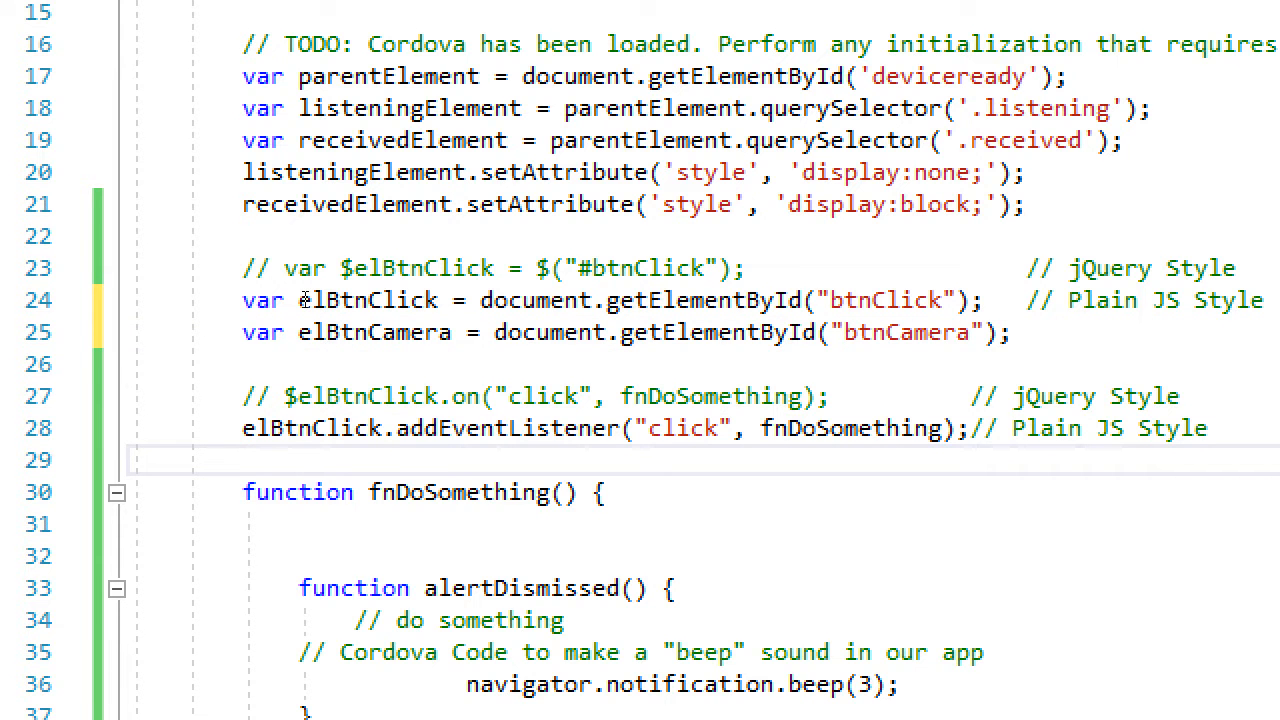
Add elBtnCamera.addEventListener("click", fnGetPicture); beneath the btnClick listener
text(el)
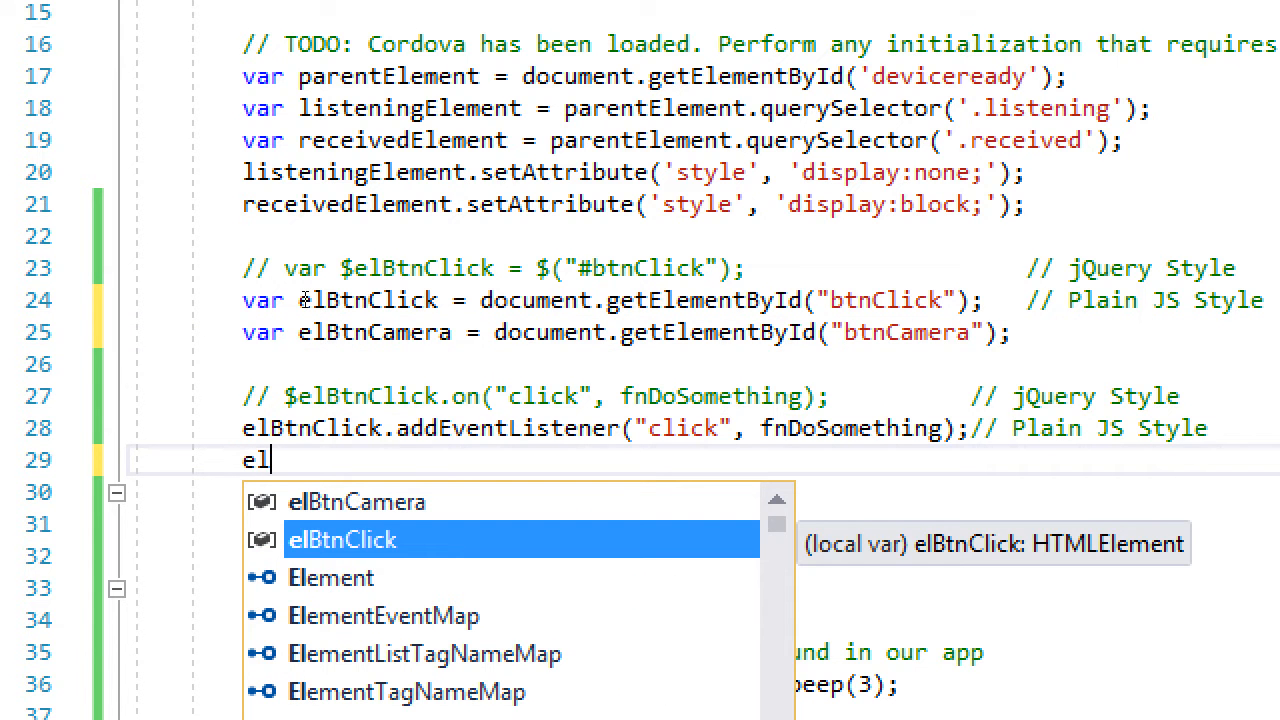
key(up)
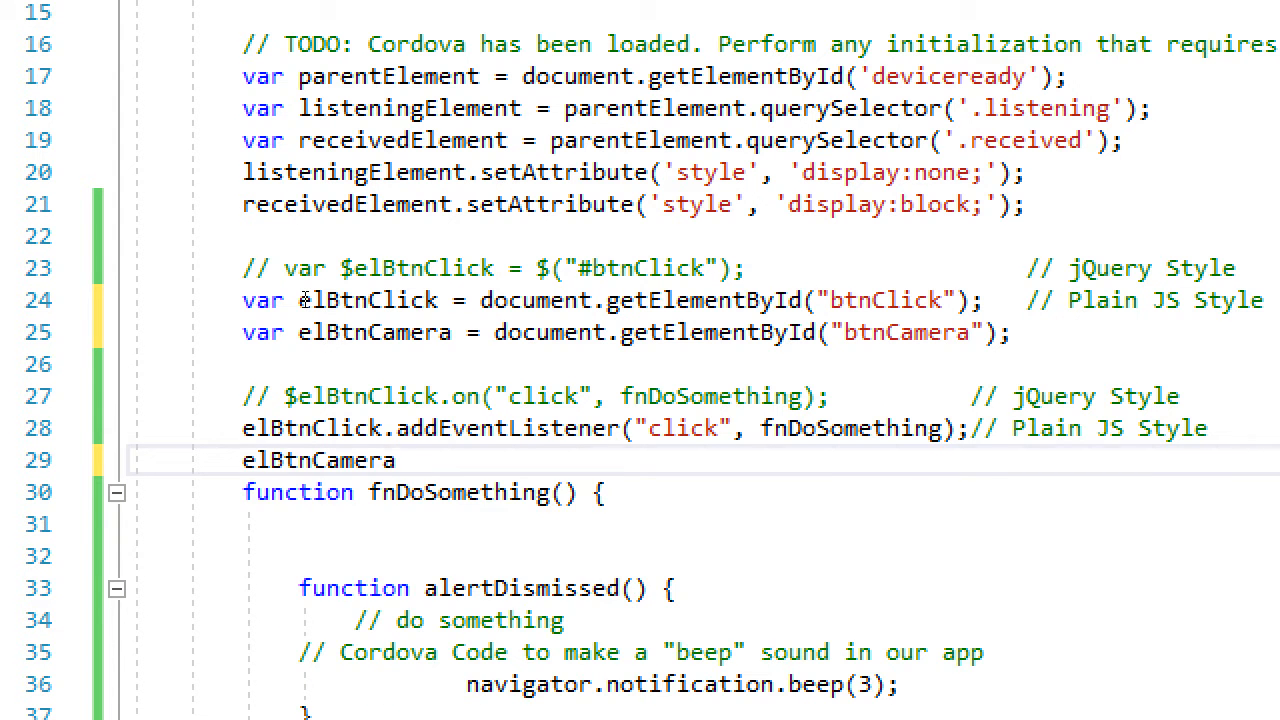
text(.a)
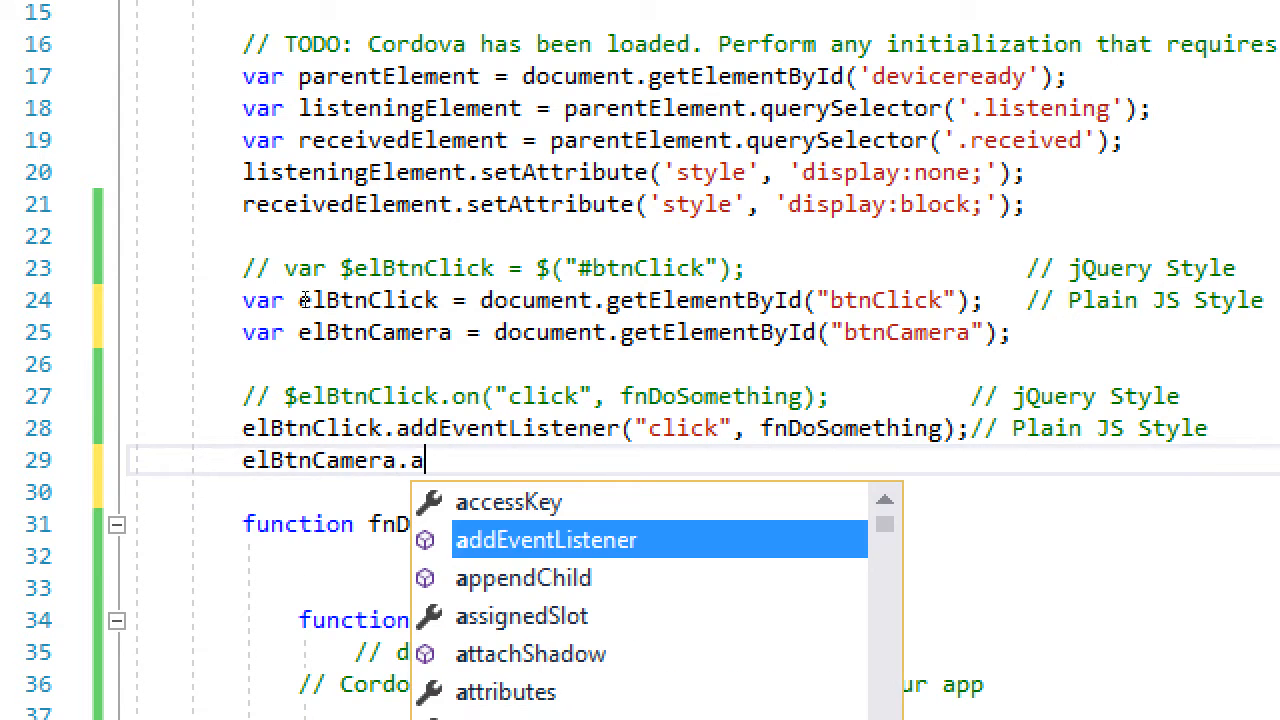
text(ddEventListener()
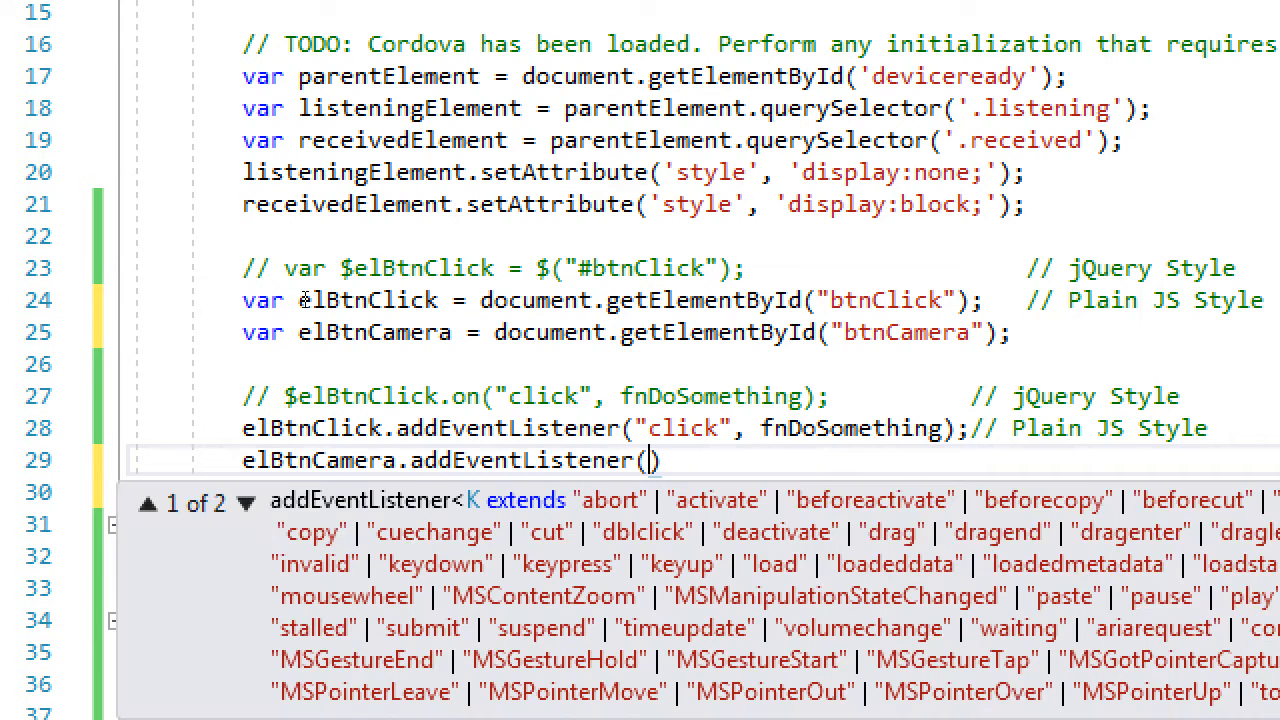
text("click",)
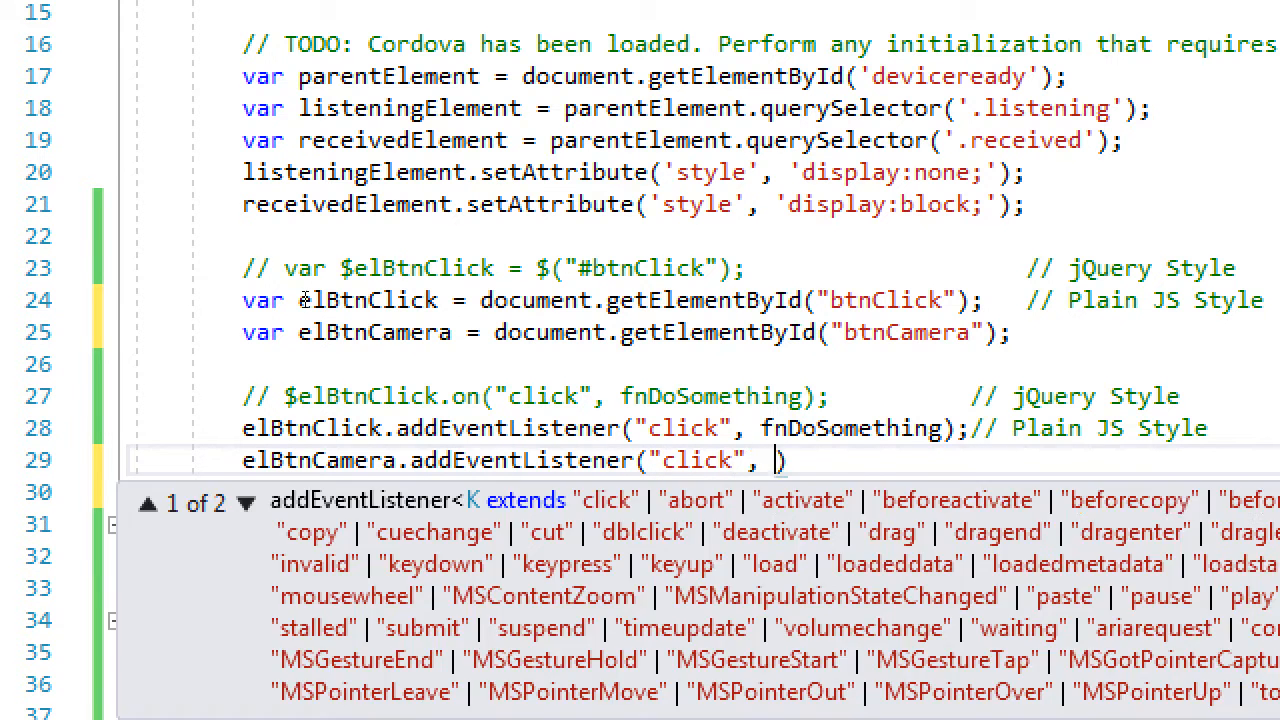
text(fn)
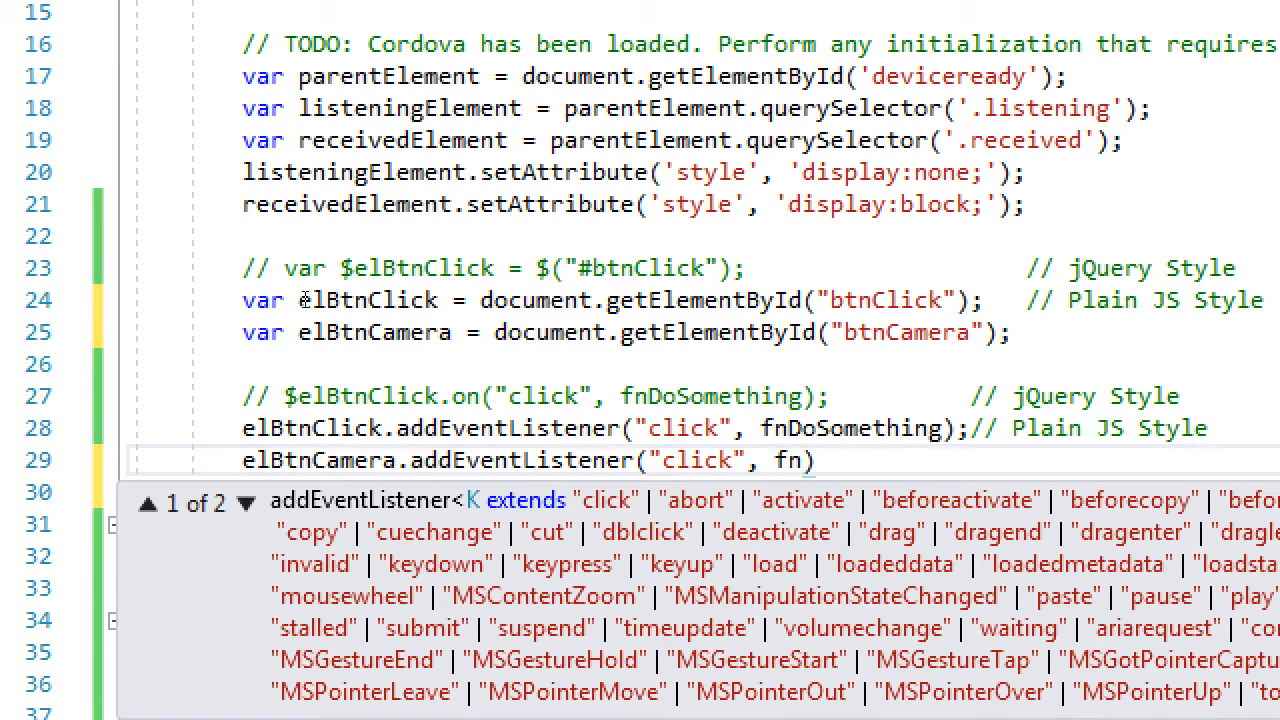
text(C)
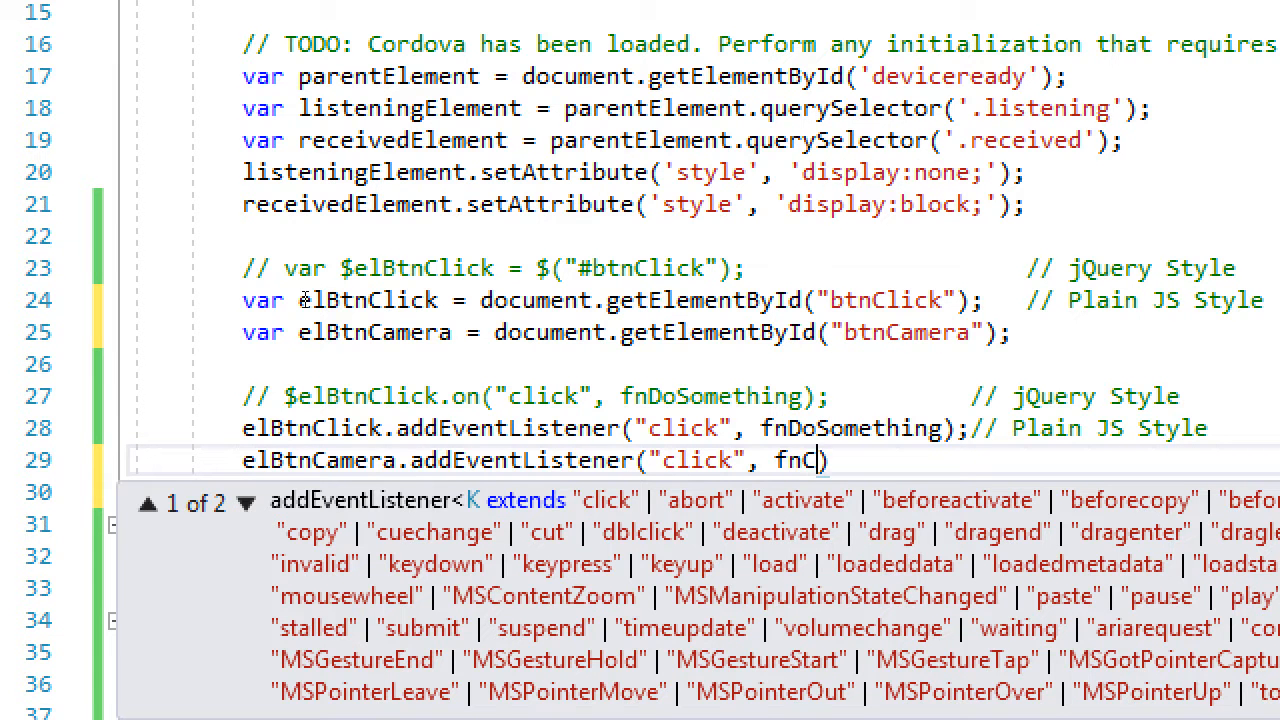
text(GetPicture)
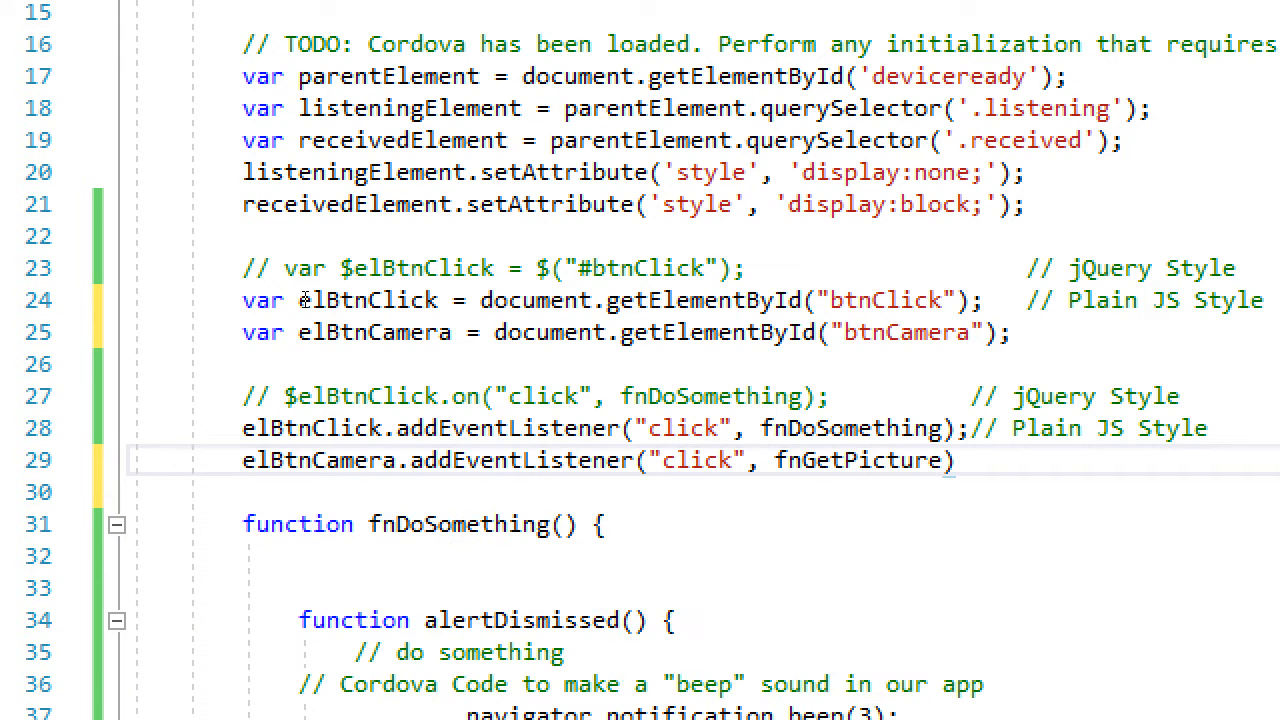
text(;)
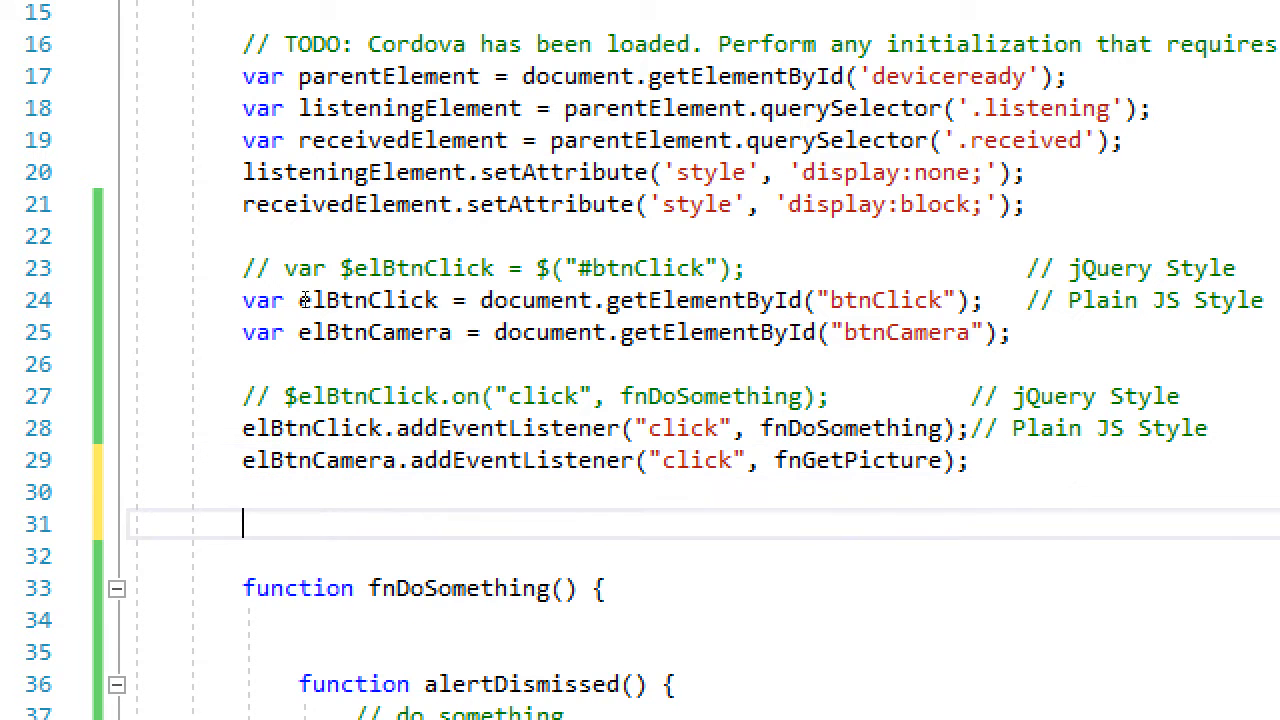
Write an empty function fnGetPicture() { } just above fnDoSomething
text(function)
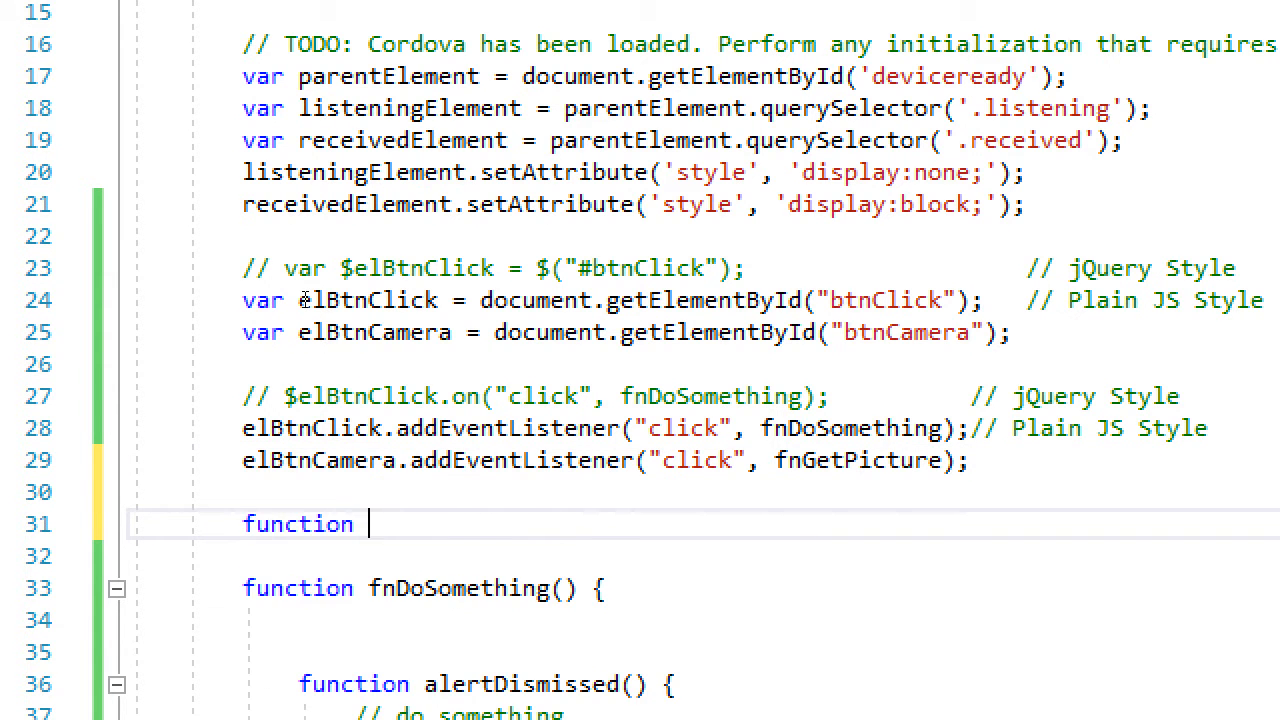
text(fnGet)
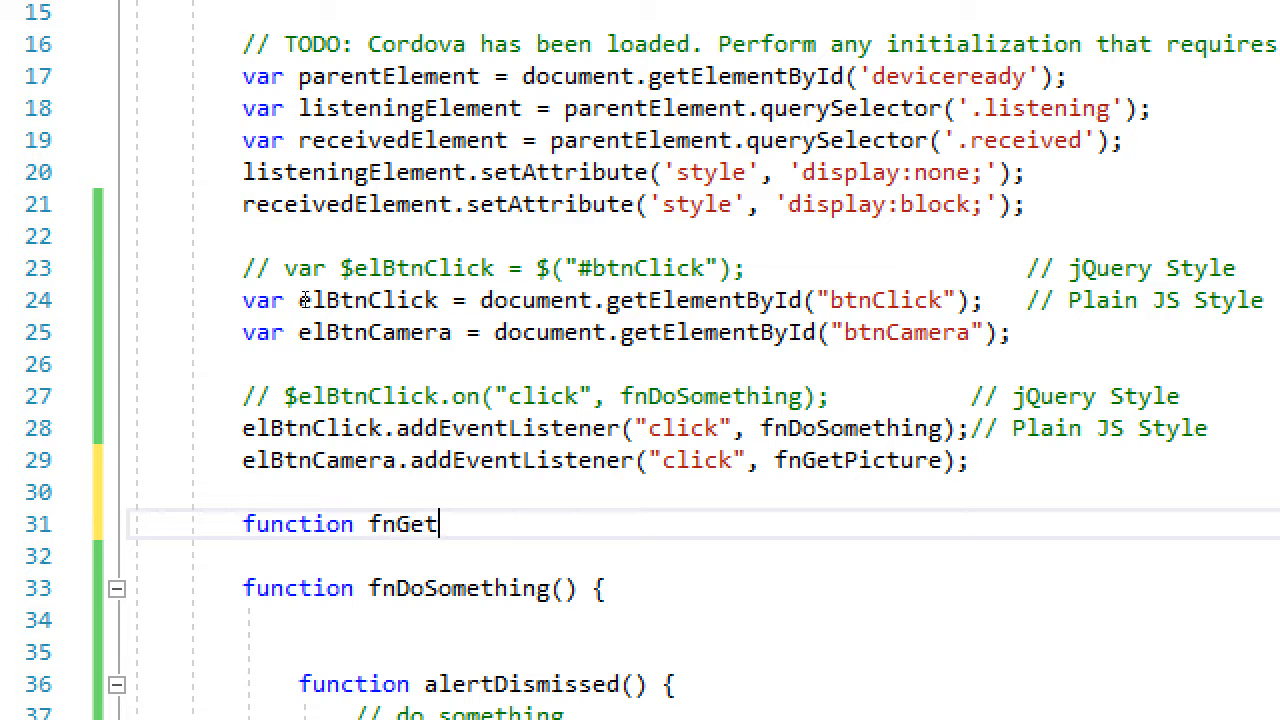
text(Picture())
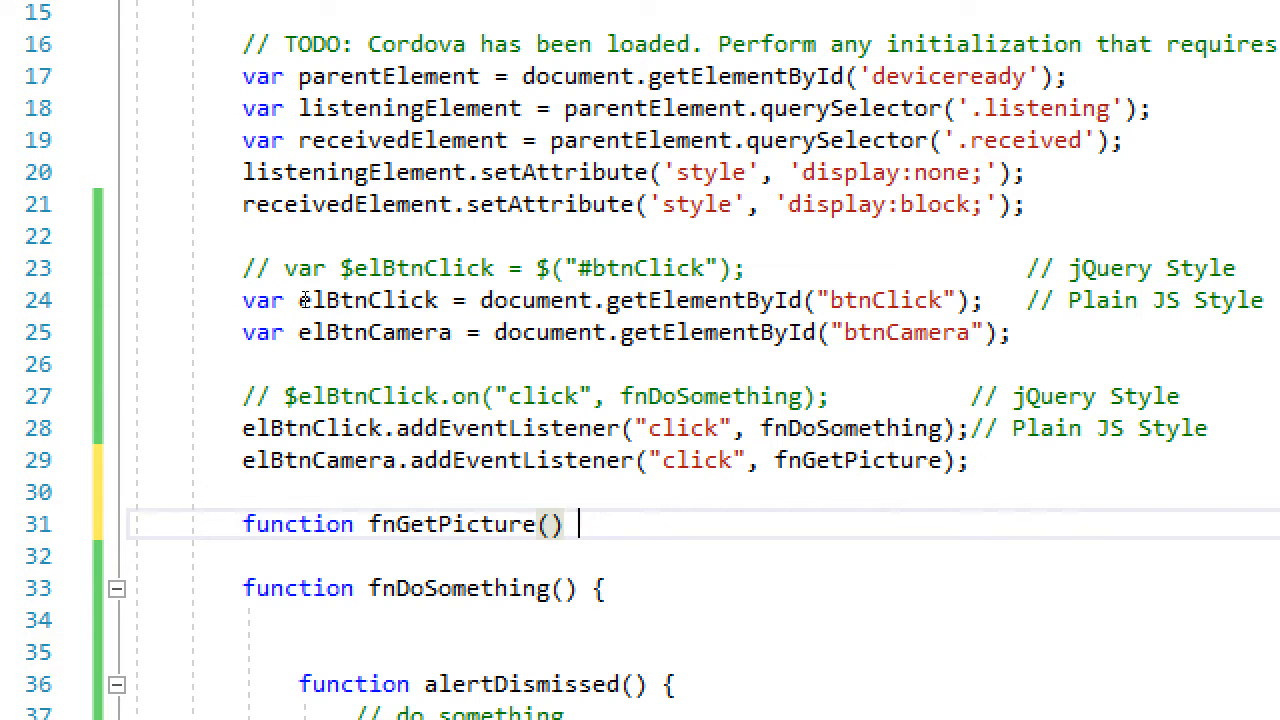
text({)
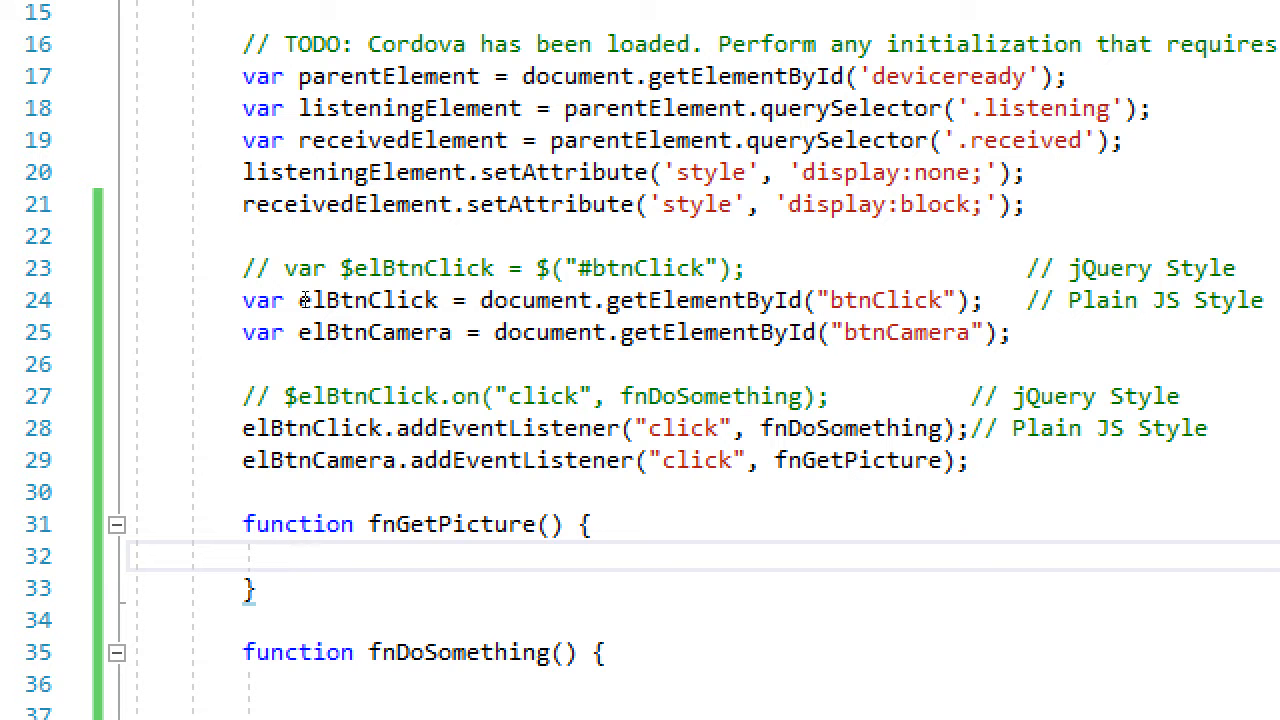
click(297, 555)
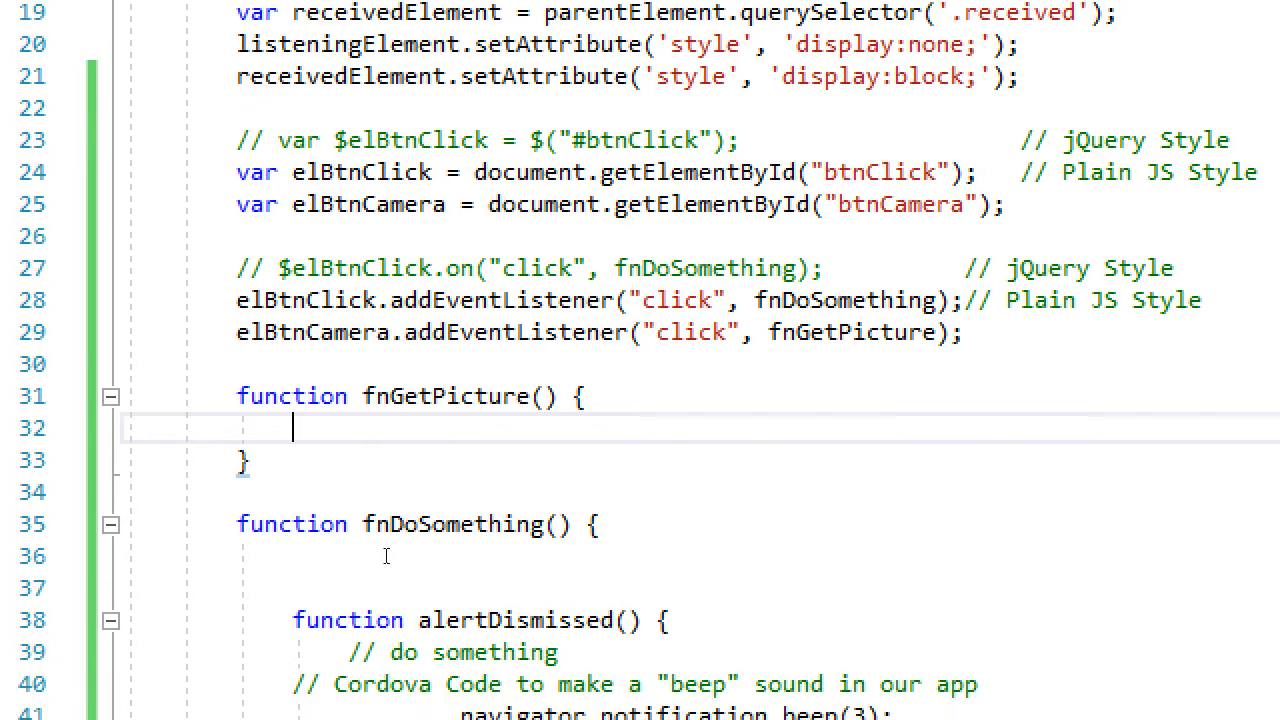
scroll(down, 3)
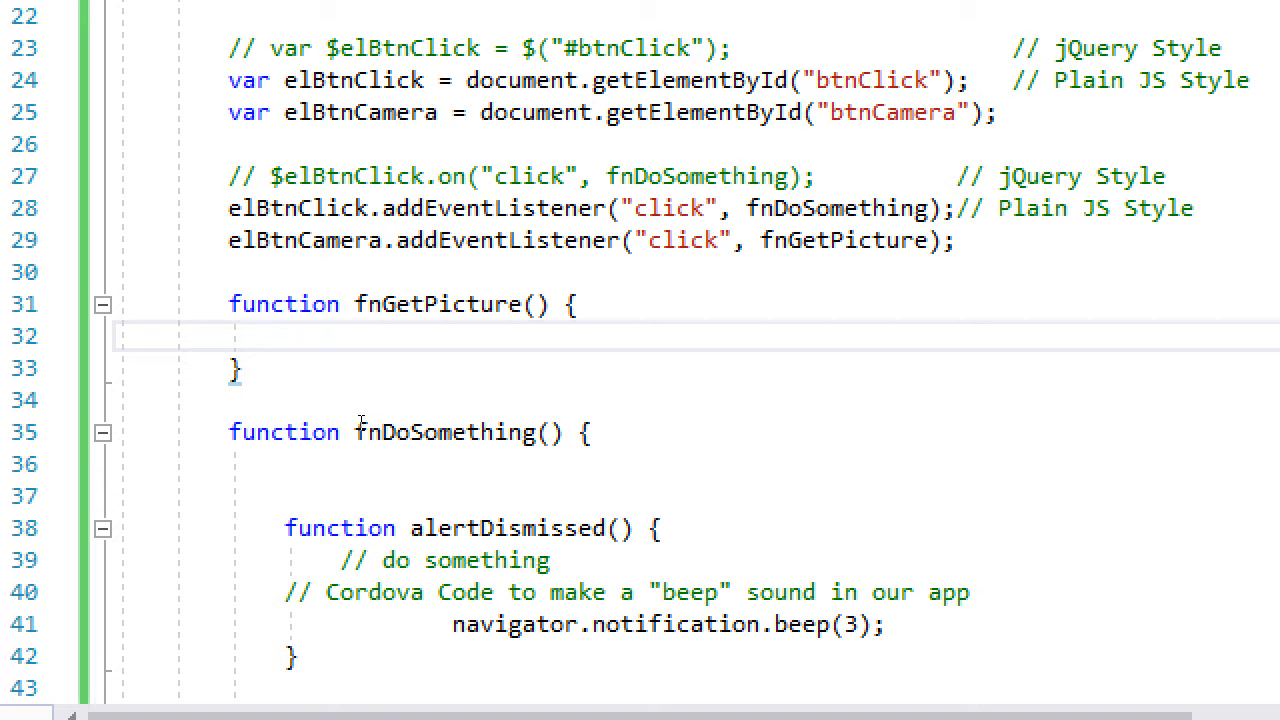
click(285, 336)
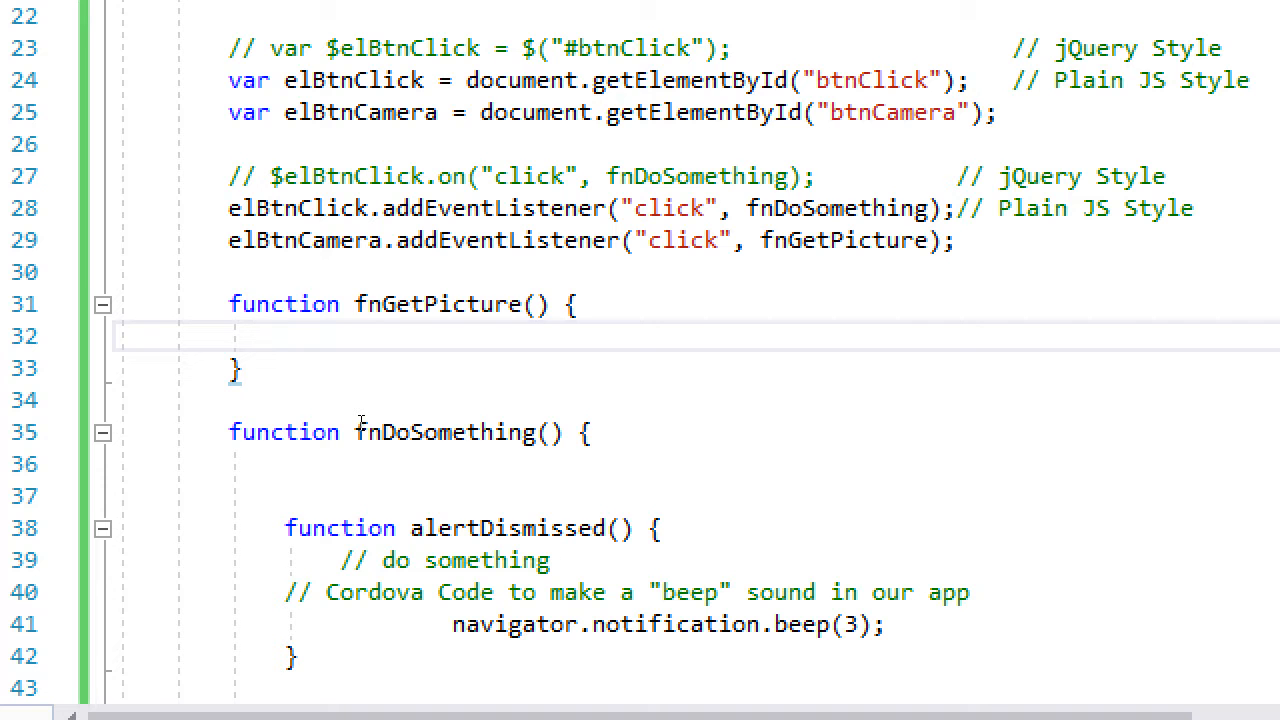
click(285, 336)
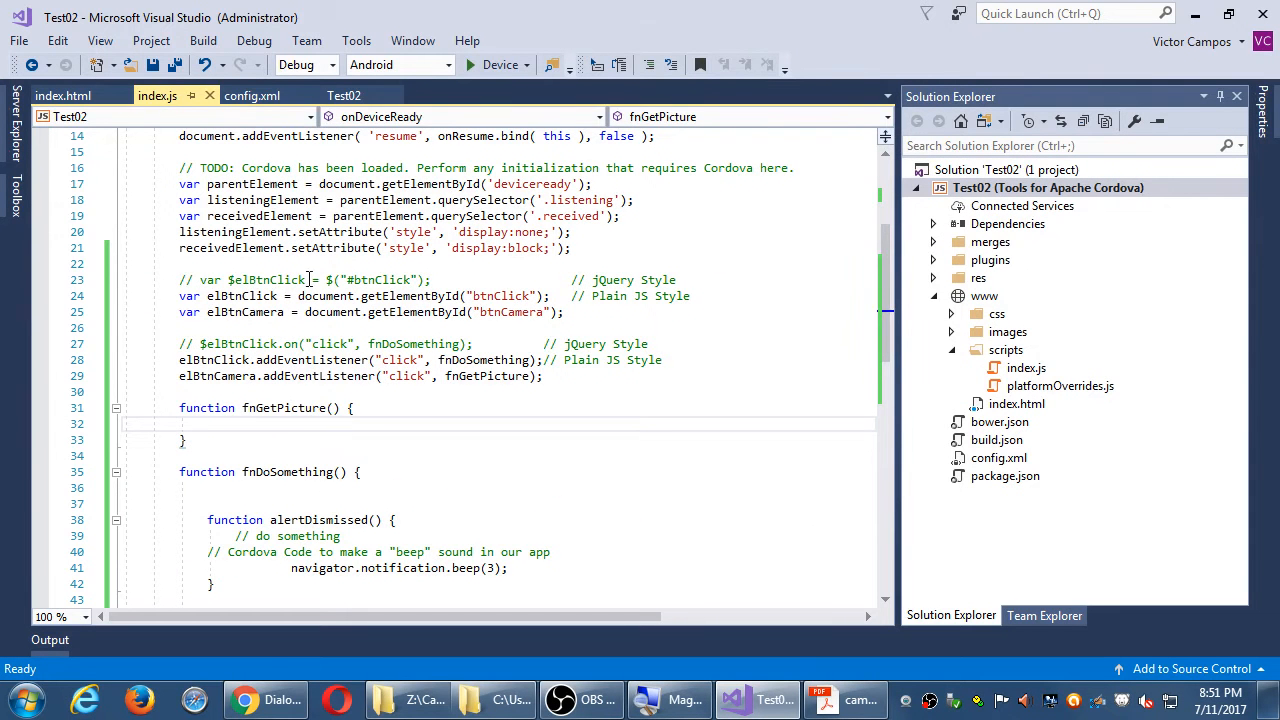
Add the Camera plugin (cordova-plugin-camera 2.4.1) from config.xml's plugin list
click(252, 95)
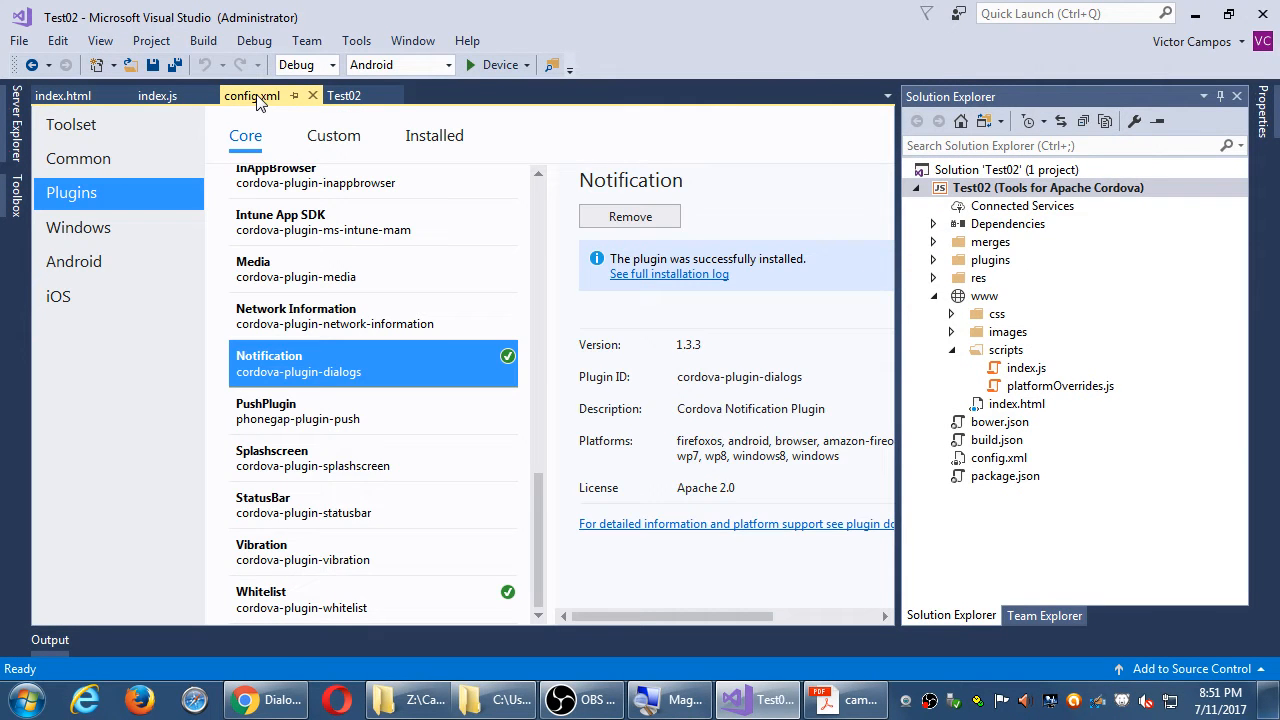
scroll(up, 3)
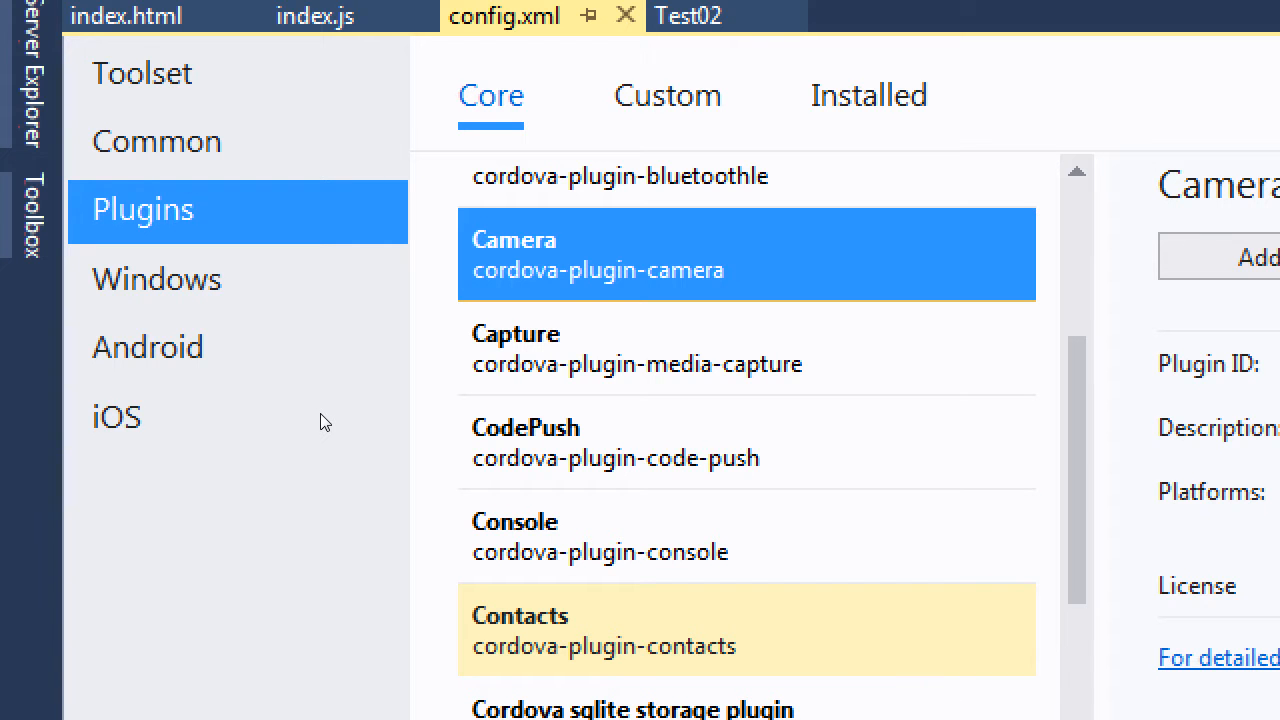
mouse_move(310, 222)
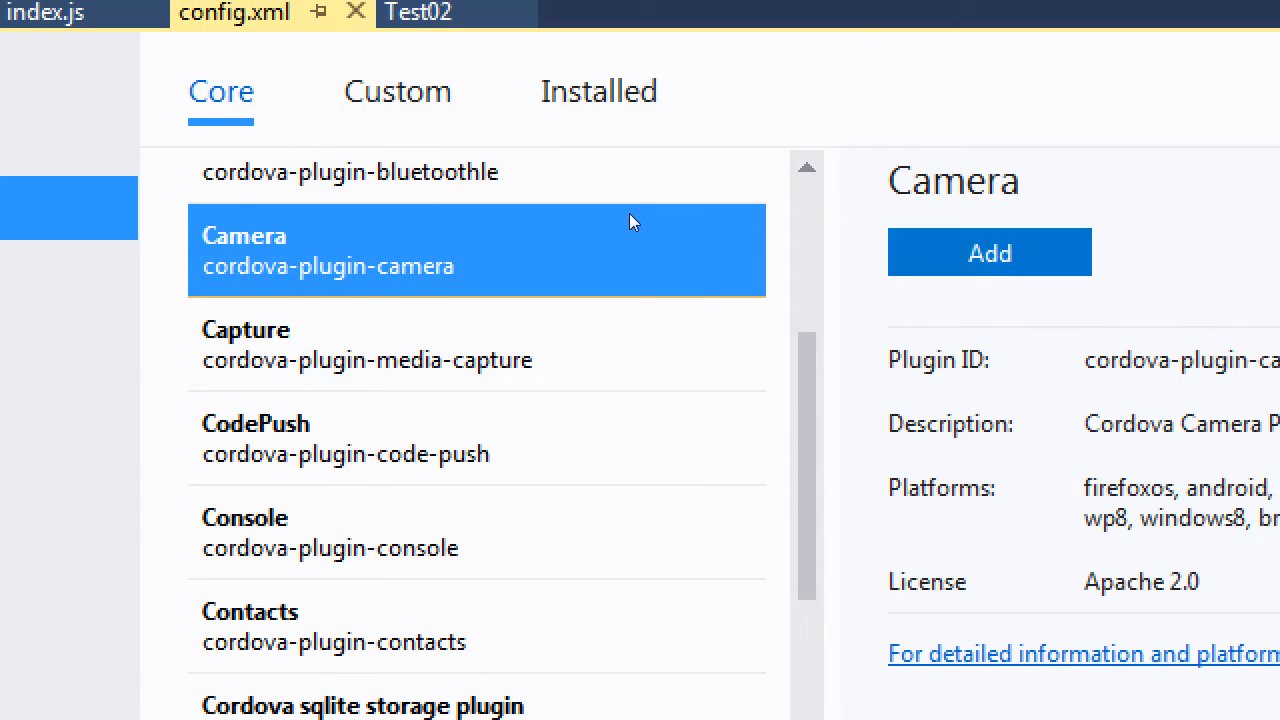
click(988, 252)
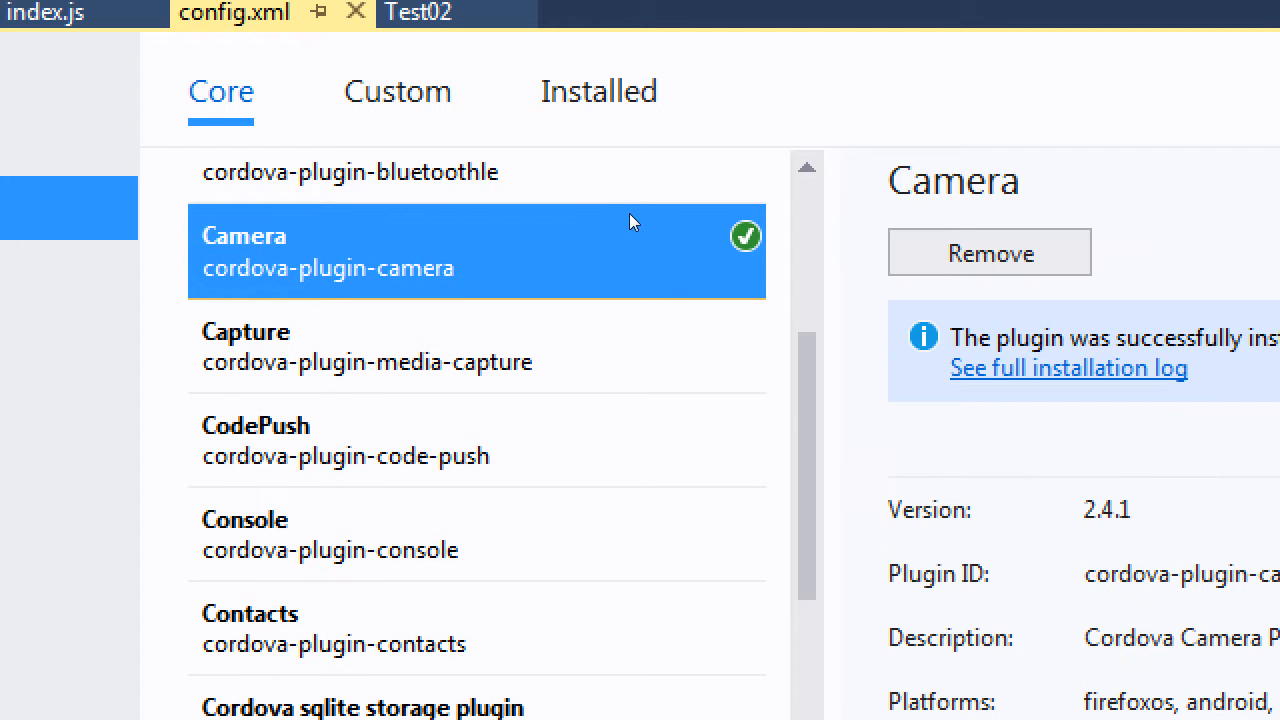
mouse_move(465, 228)
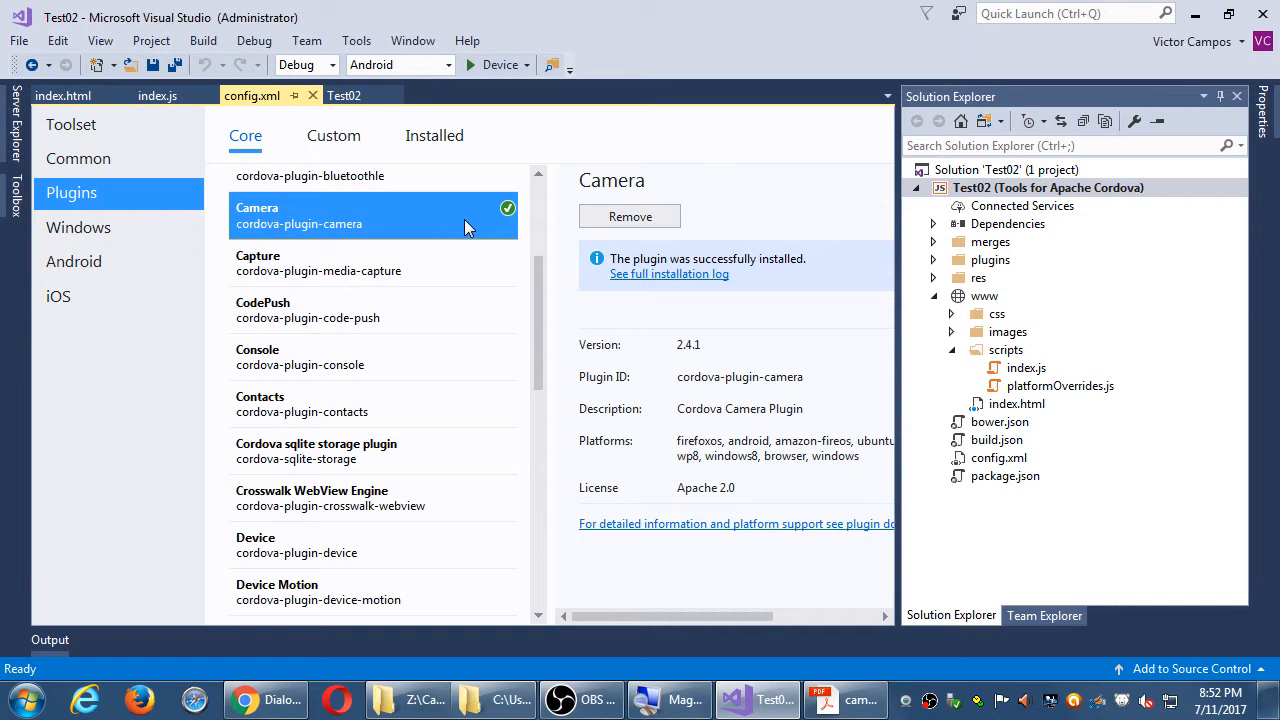
mouse_move(285, 237)
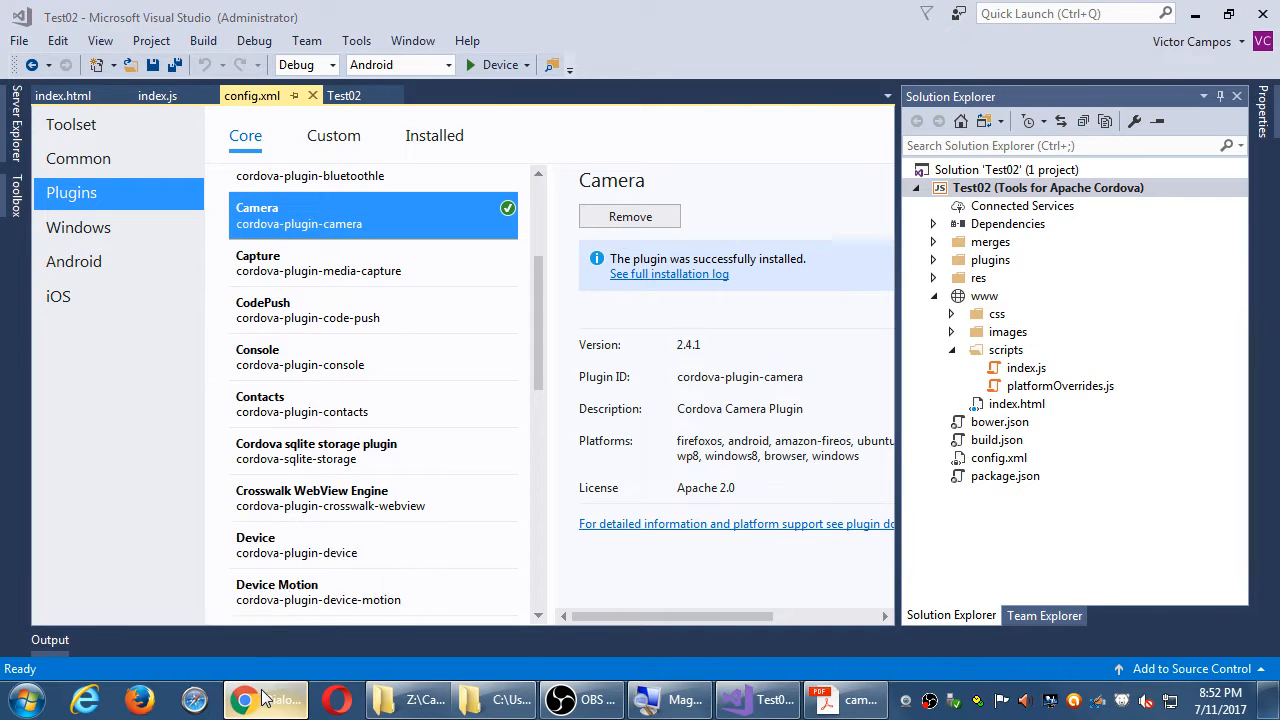
Switch to the Cordova camera plugin documentation and scroll down the page
click(265, 699)
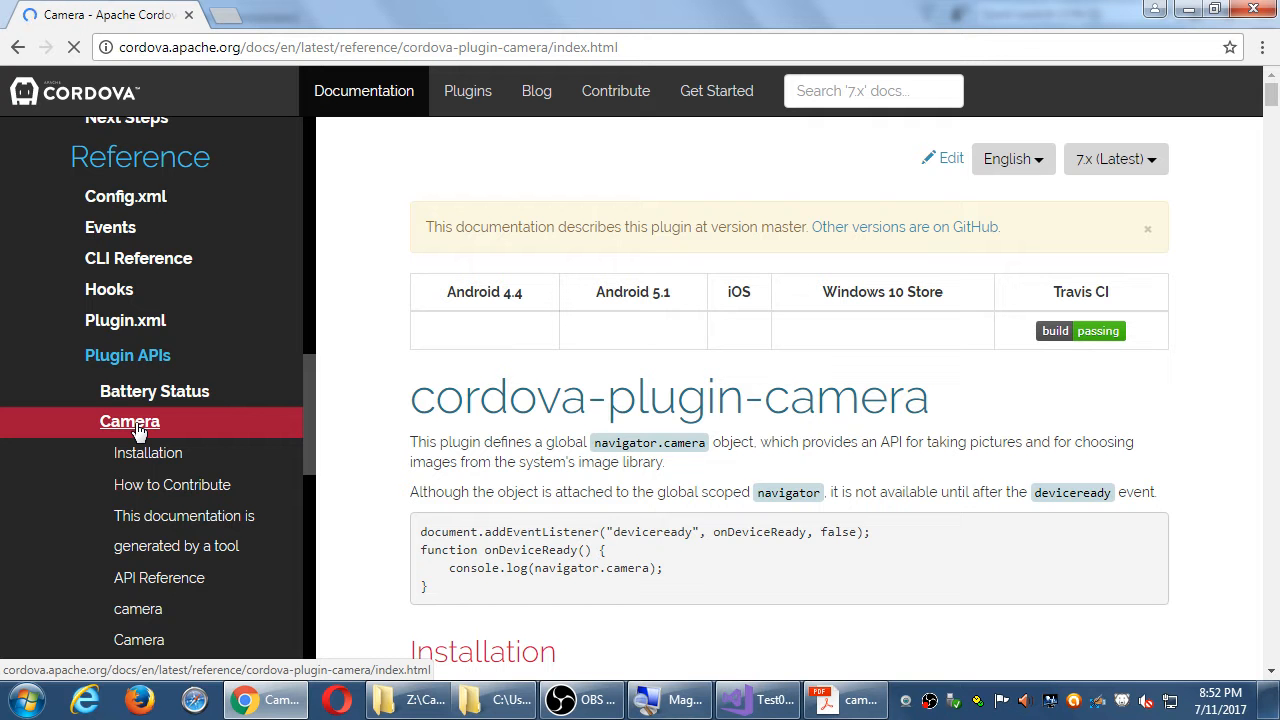
scroll(down, 3)
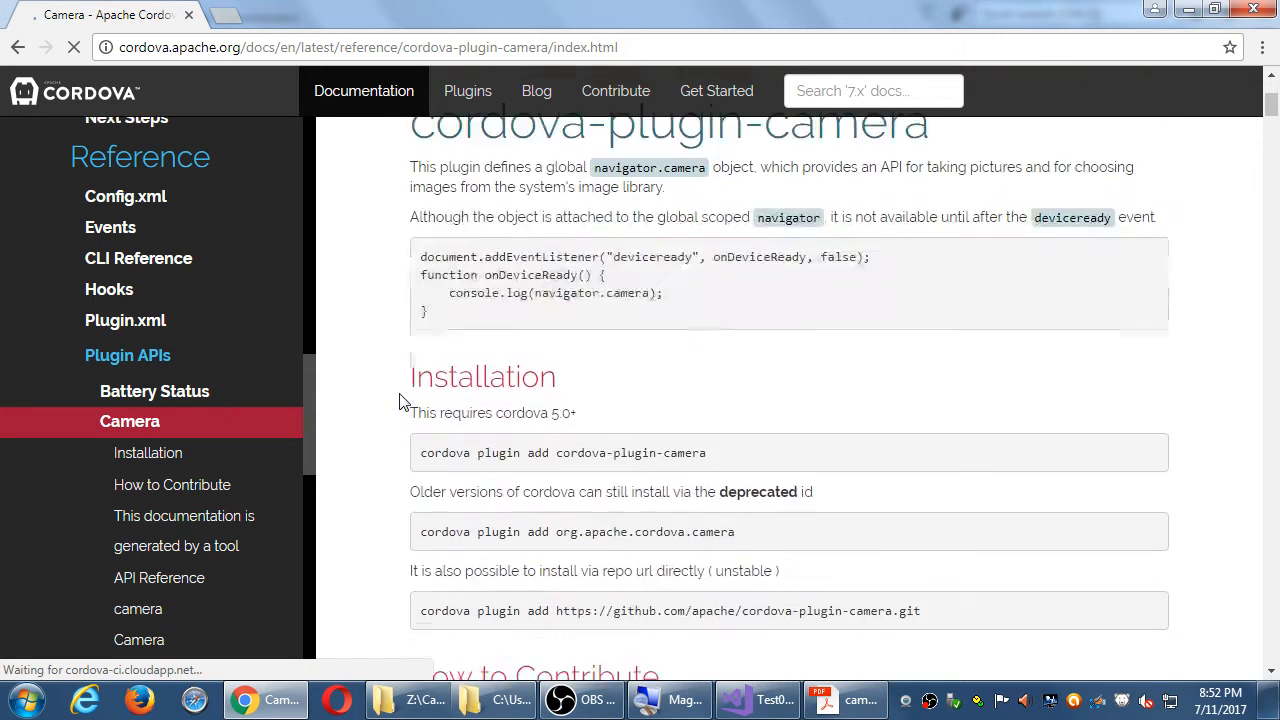
scroll(down, 3)
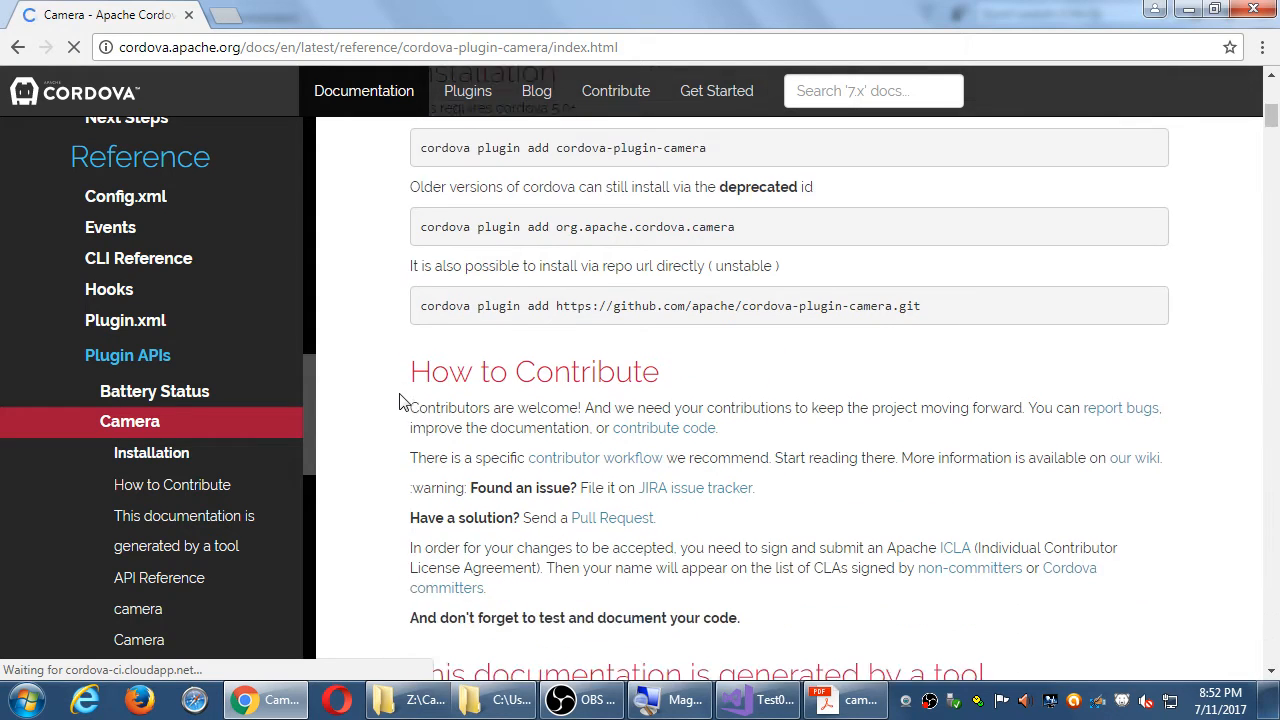
scroll(down, 3)
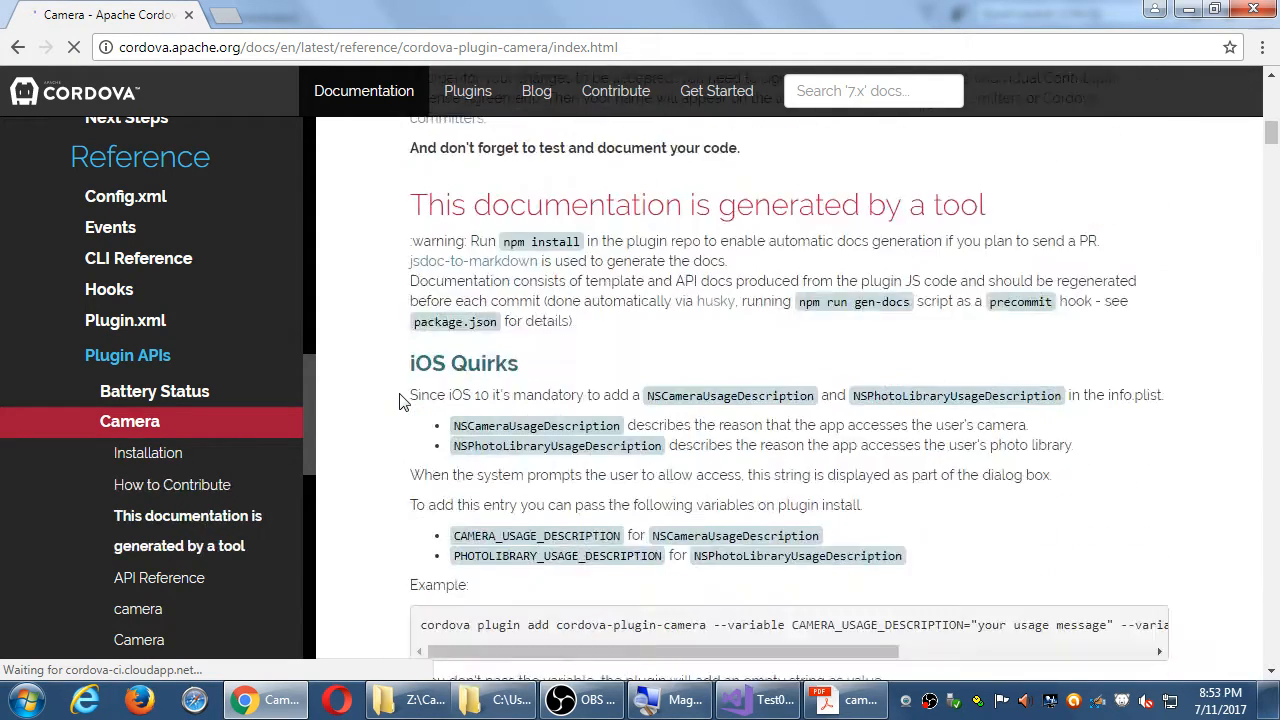
Jump to the camera API Reference and scroll to the camera.getPicture example
click(161, 577)
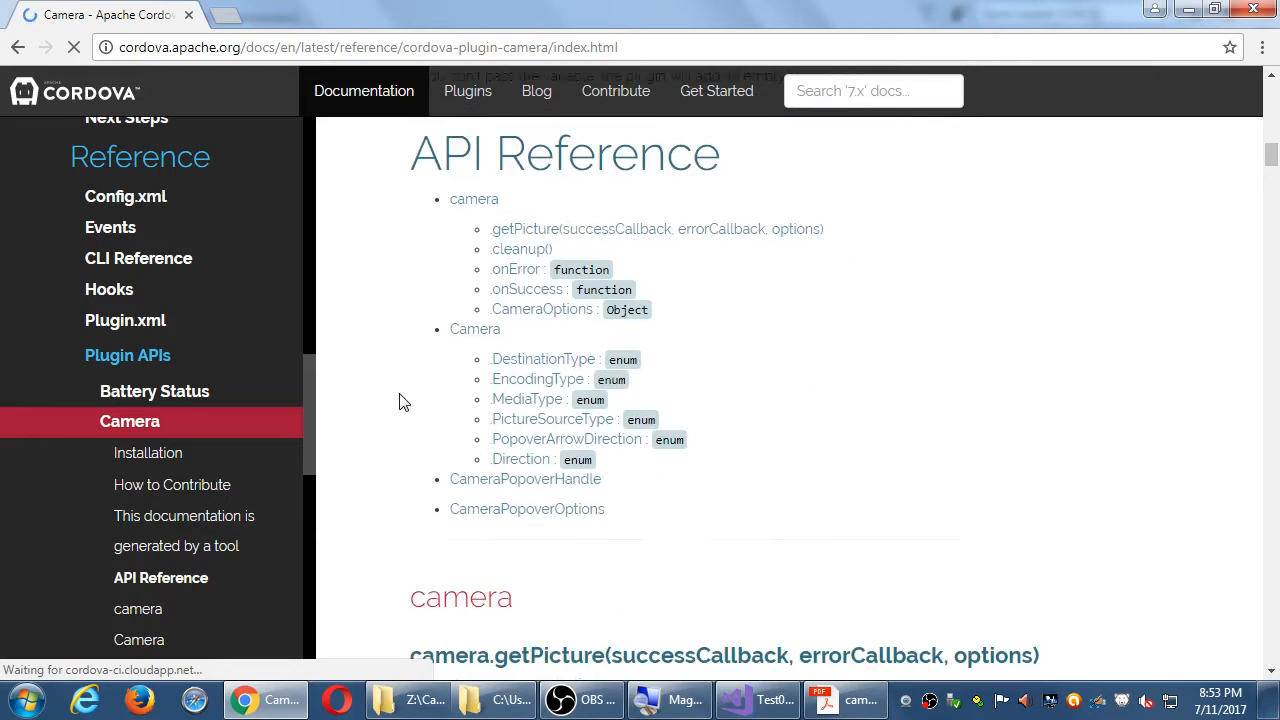
scroll(down, 3)
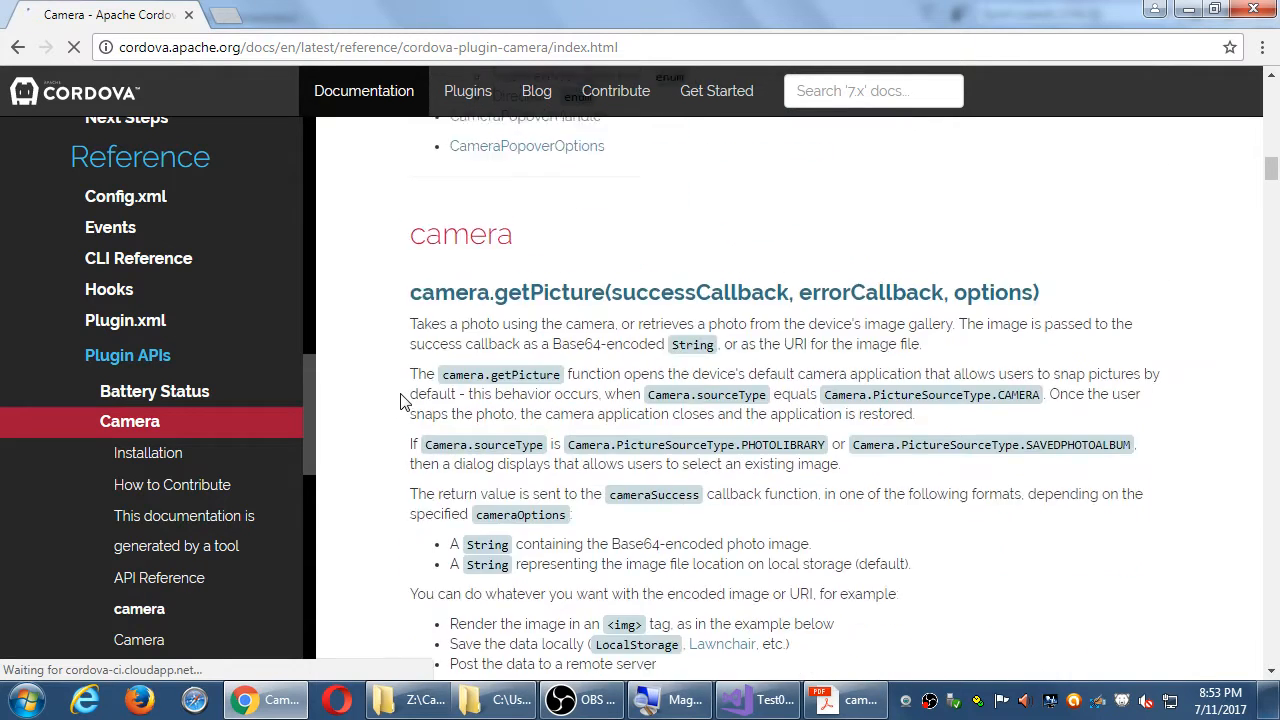
scroll(down, 3)
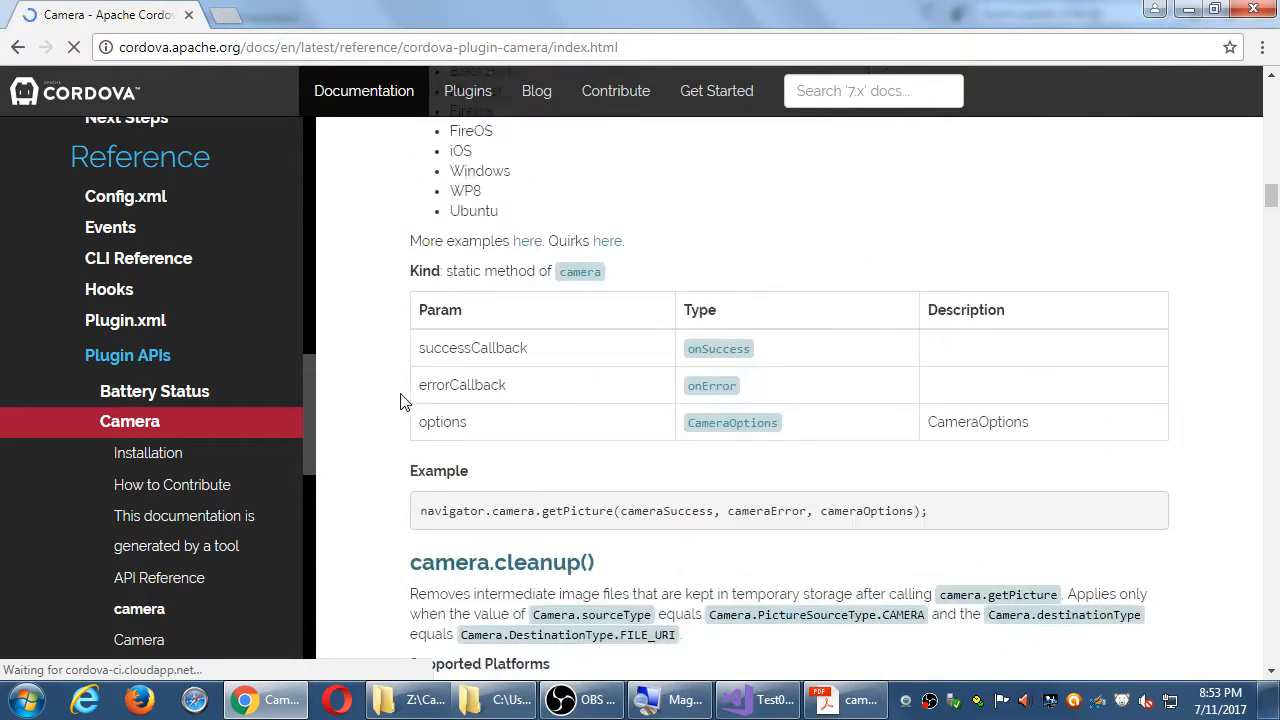
scroll(down, 3)
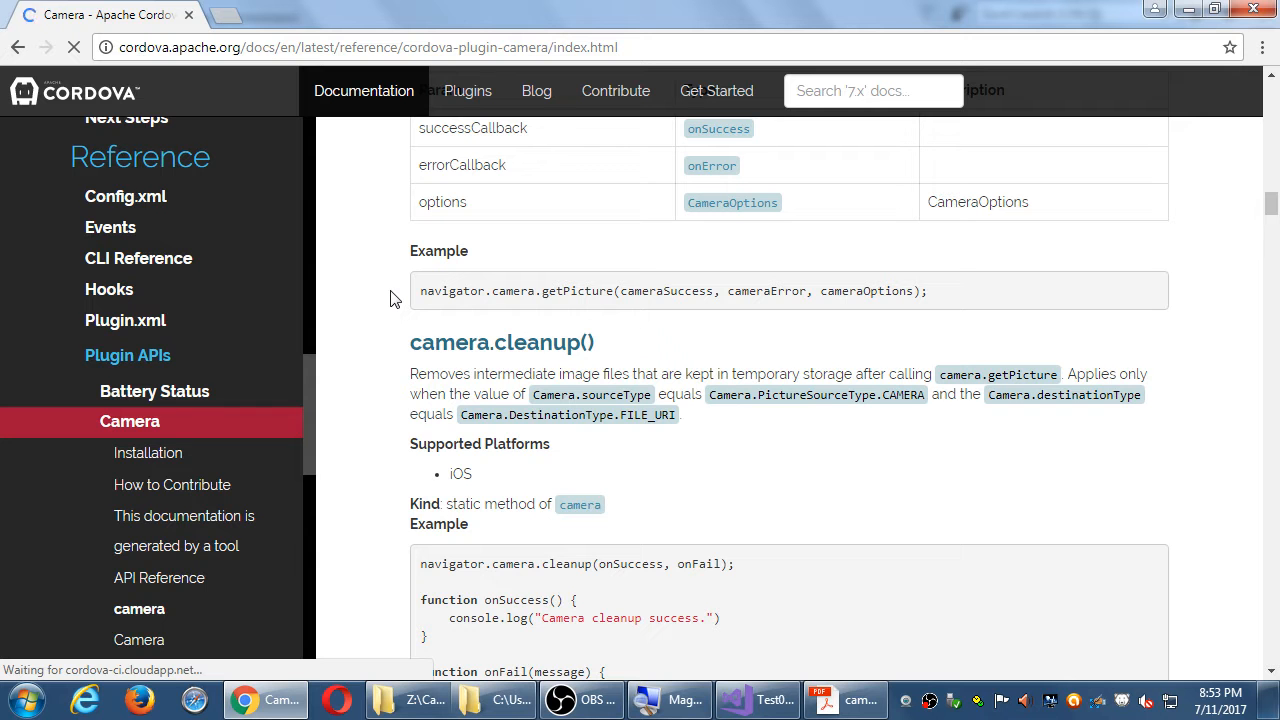
mouse_move(415, 293)
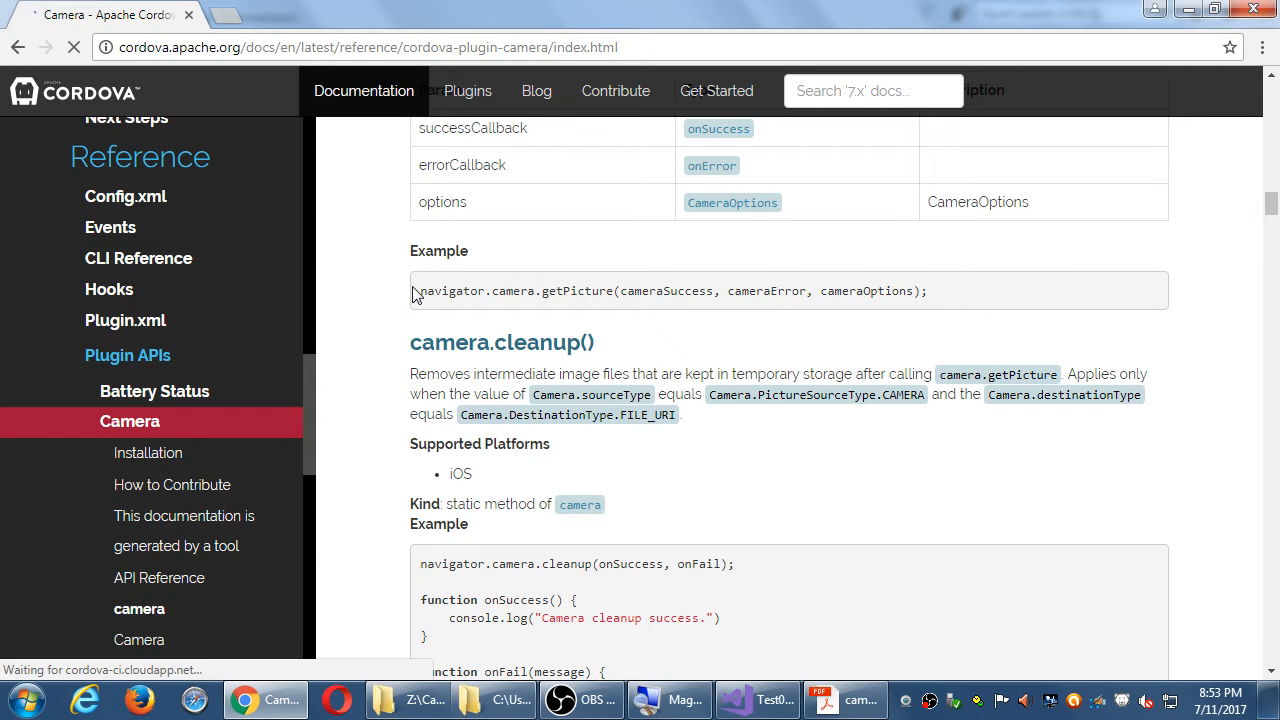
scroll(down, 3)
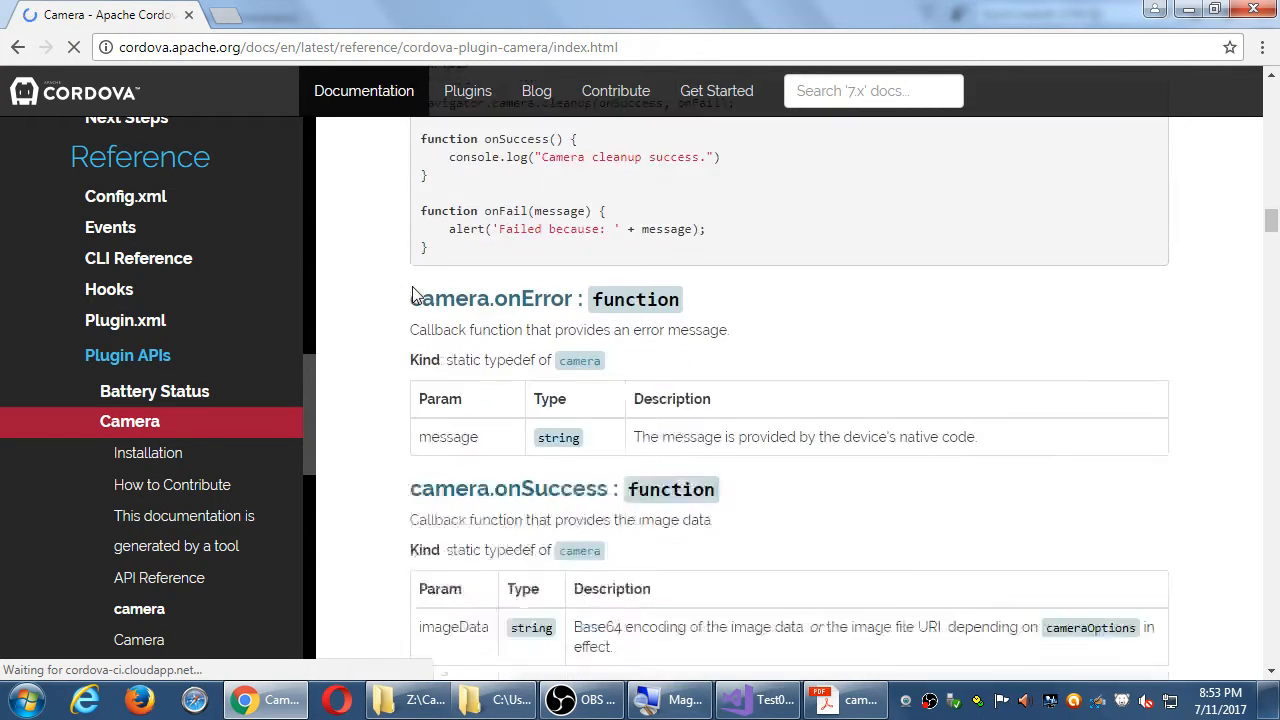
scroll(down, 3)
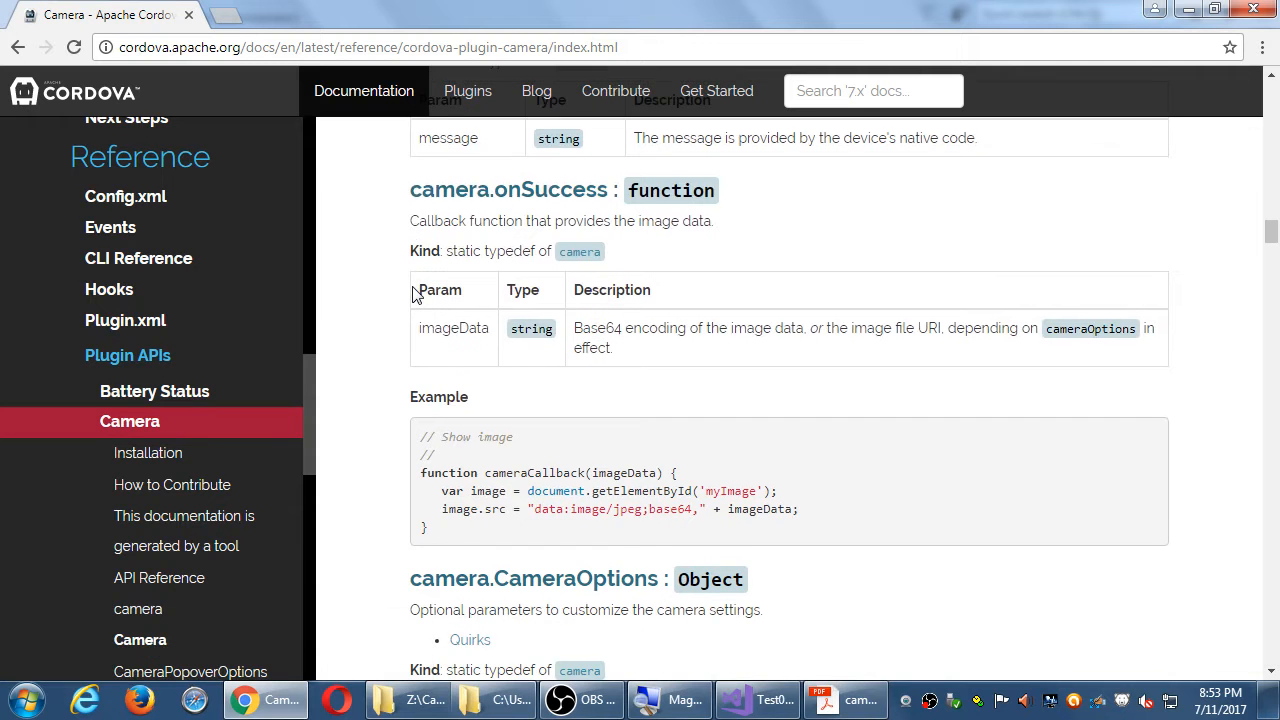
scroll(down, 3)
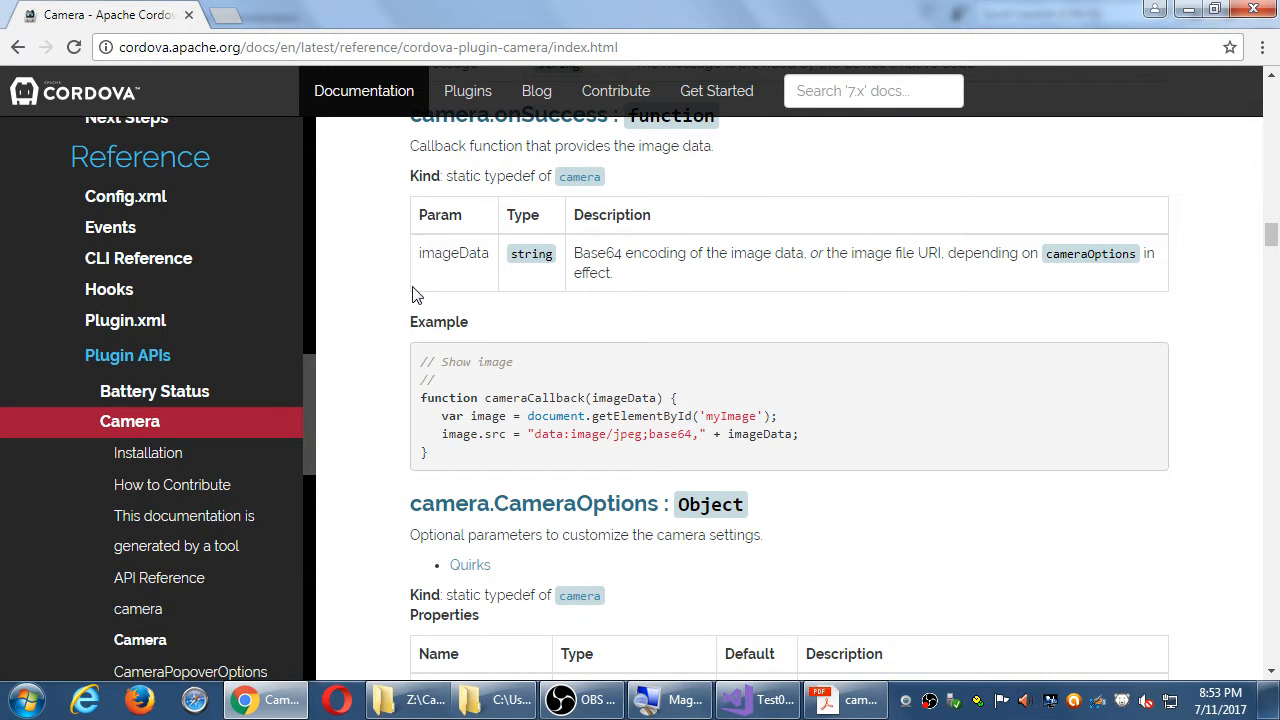
scroll(down, 3)
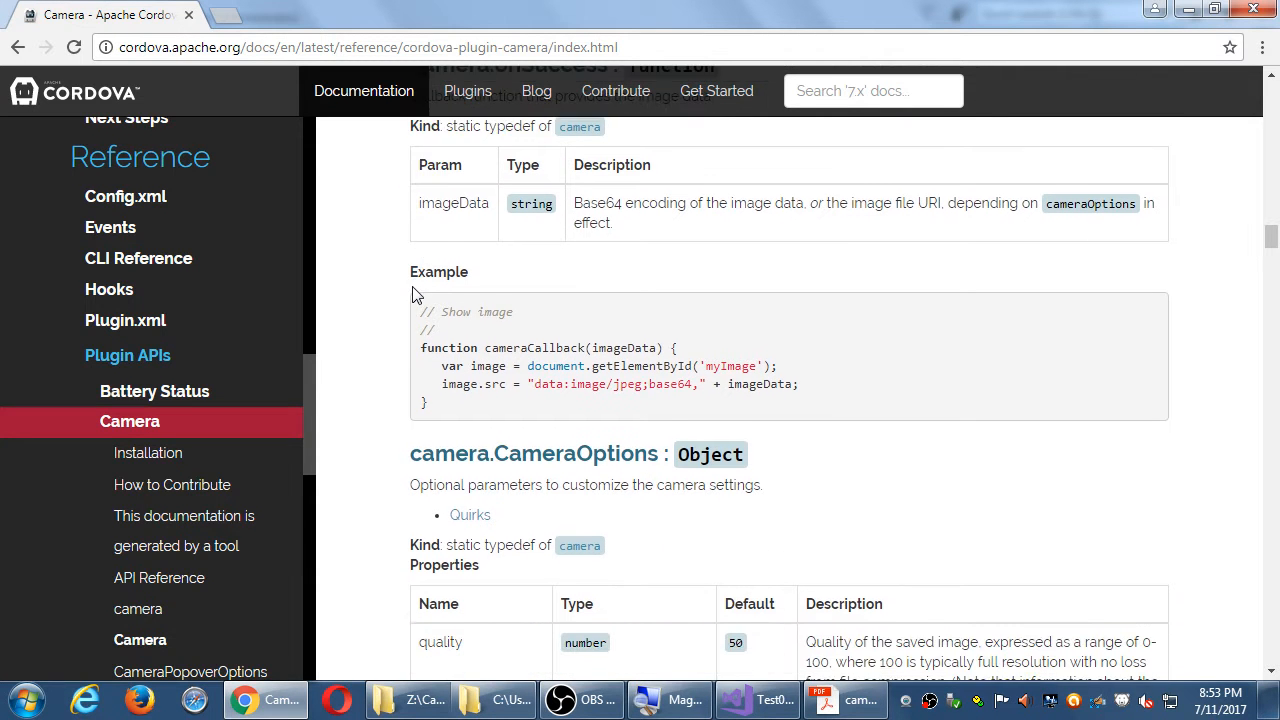
scroll(down, 3)
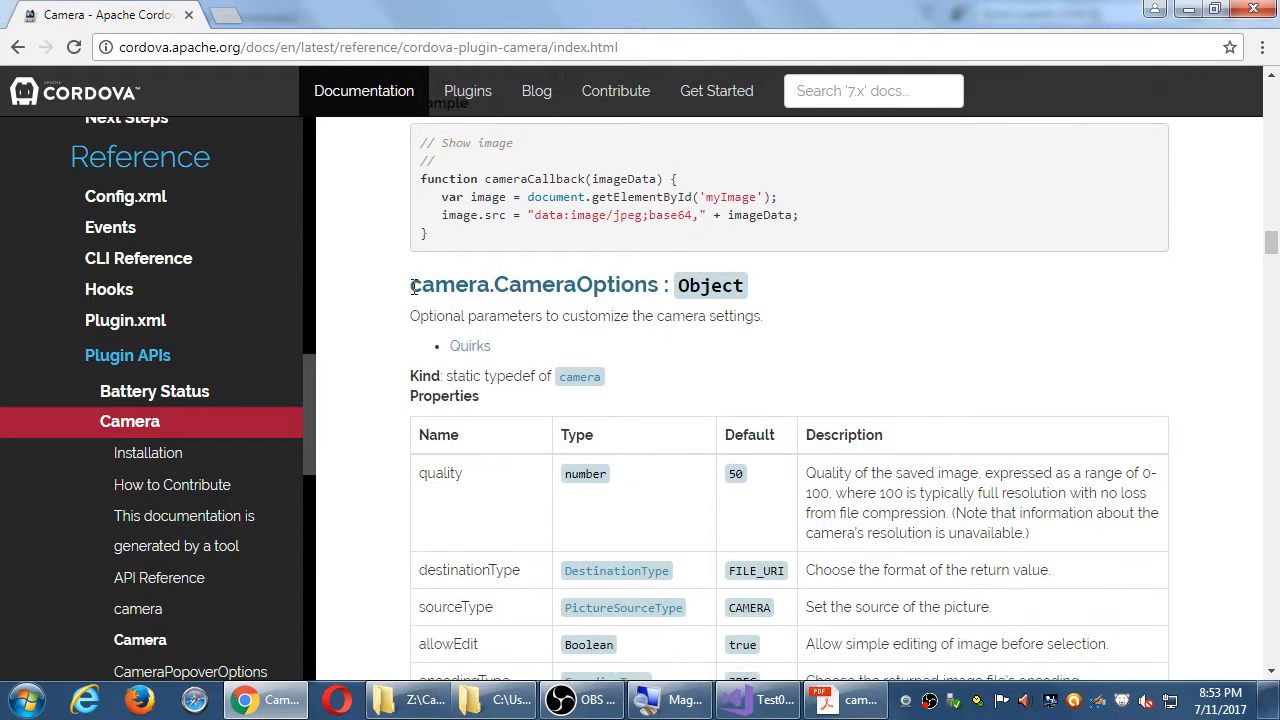
scroll(down, 3)
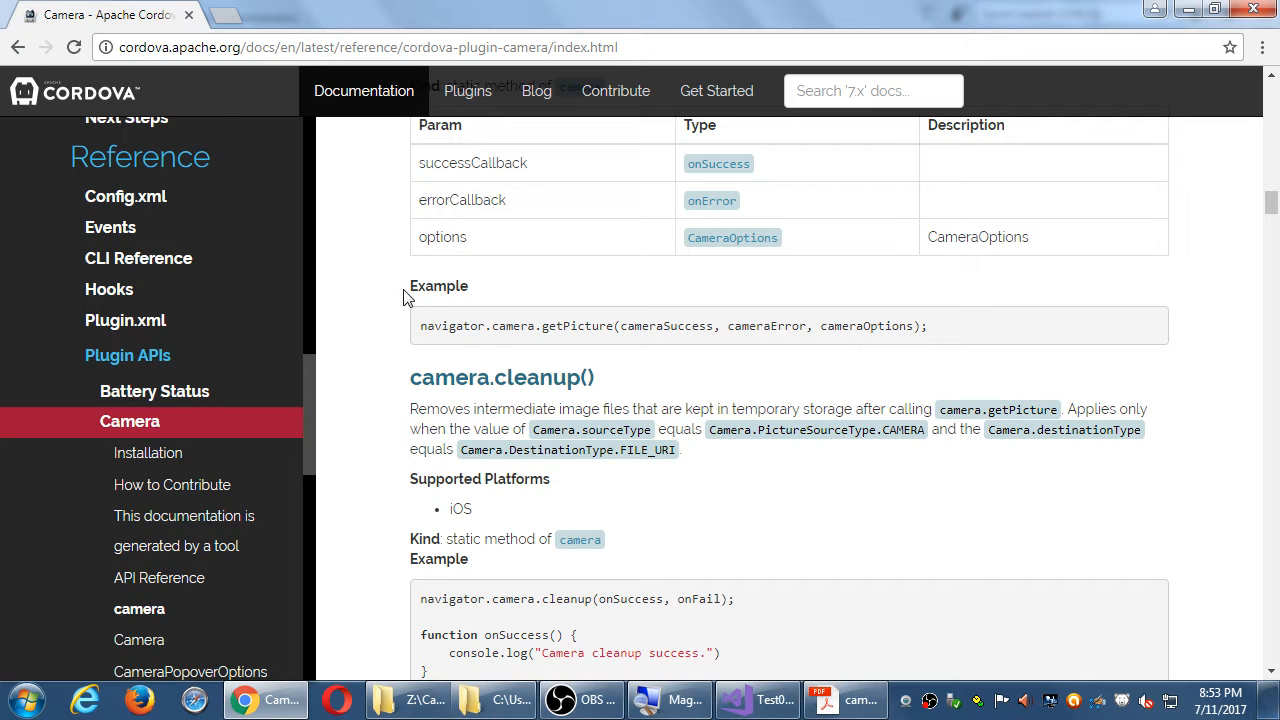
mouse_move(945, 340)
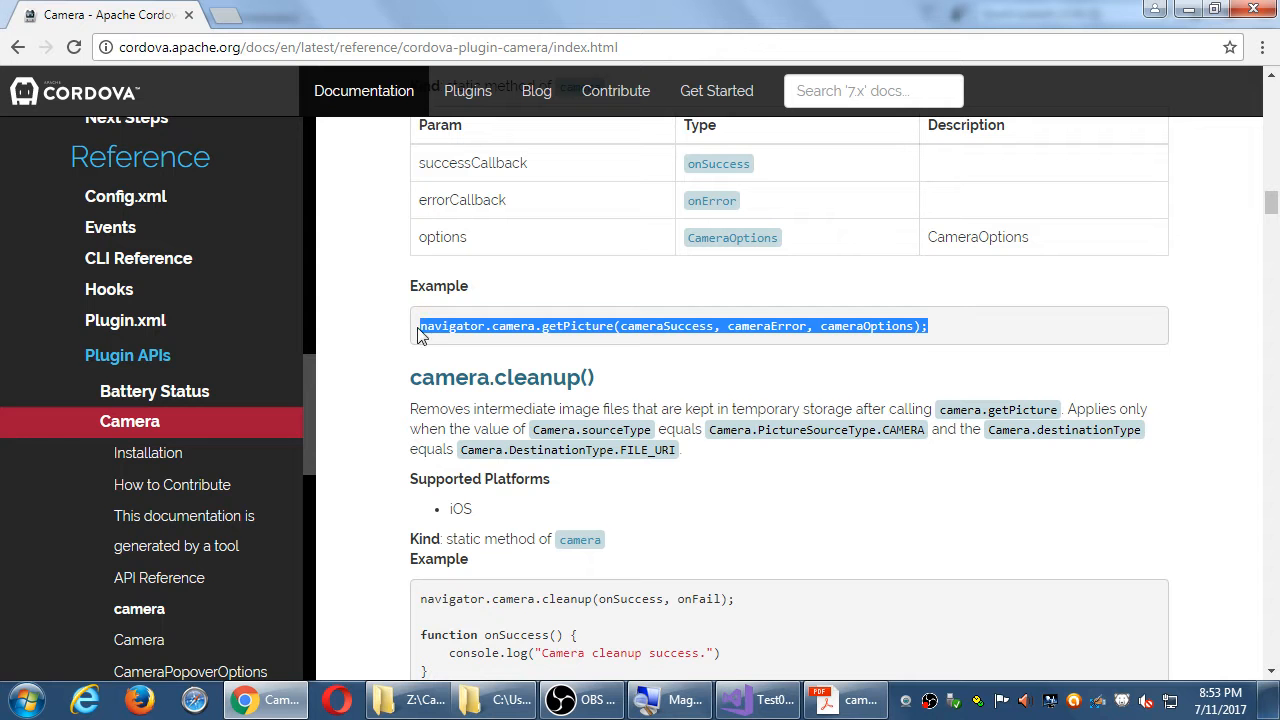
mouse_move(715, 640)
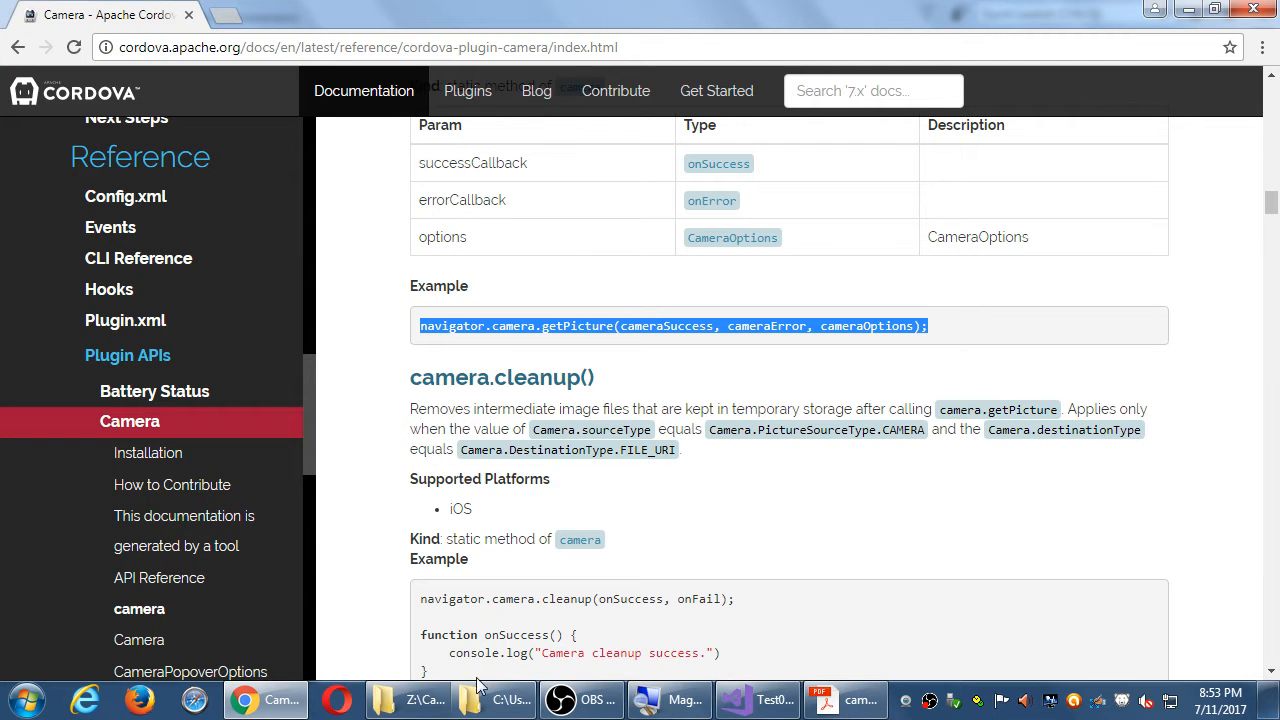
Insert navigator.camera.getPicture(cameraSuccess, cameraError, cameraOptions); into fnGetPicture's body
click(735, 699)
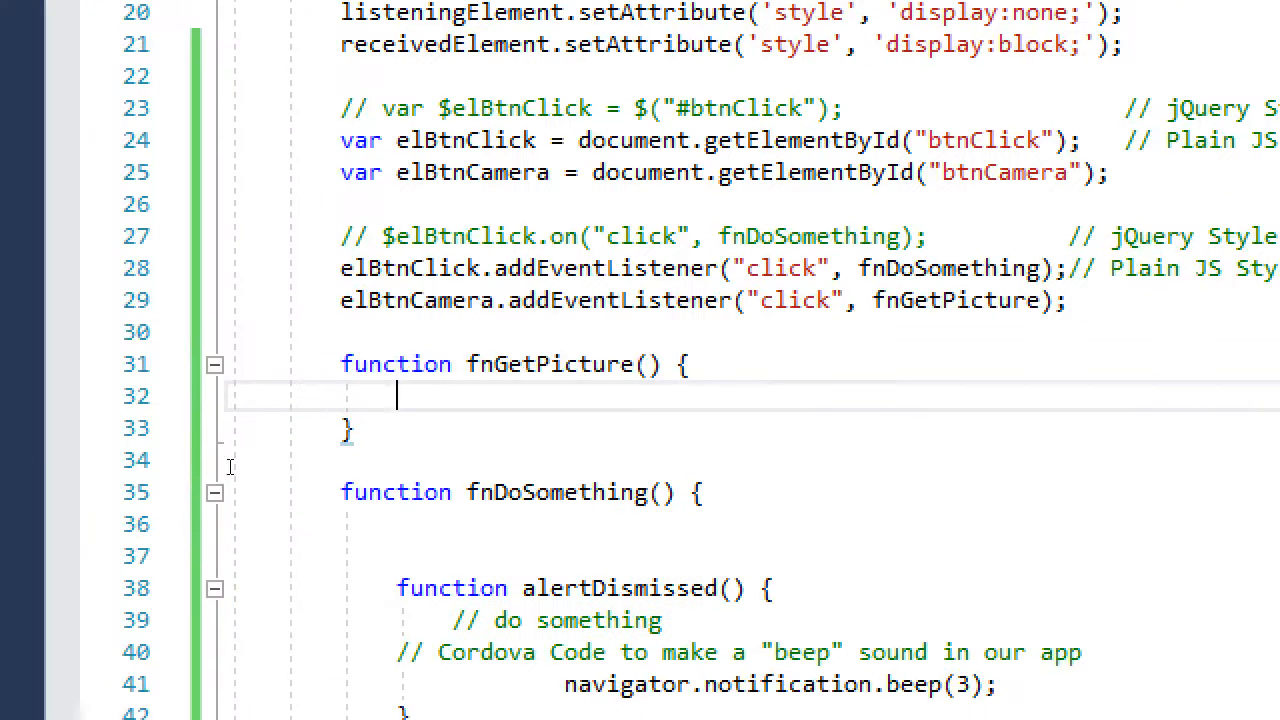
text(navigator.camera.getPicture(cameraSuccess, cameraError, cameraOptions);)
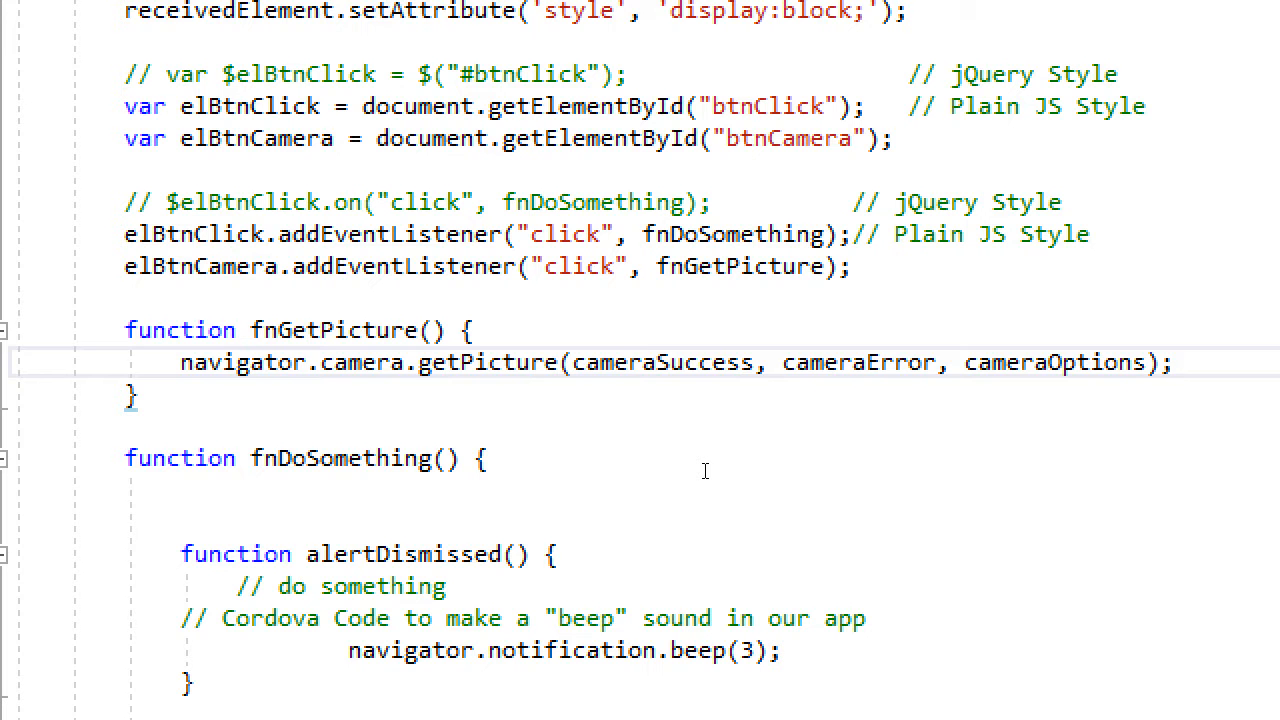
click(1176, 362)
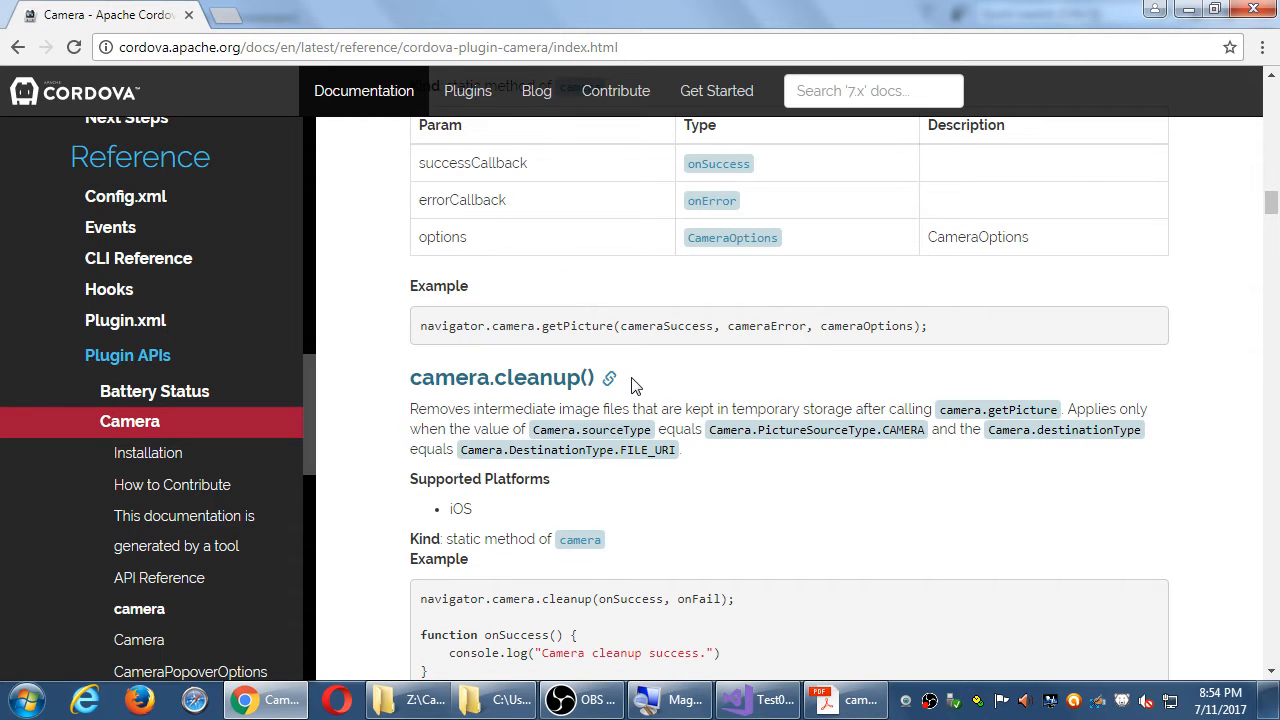
double_click(666, 326)
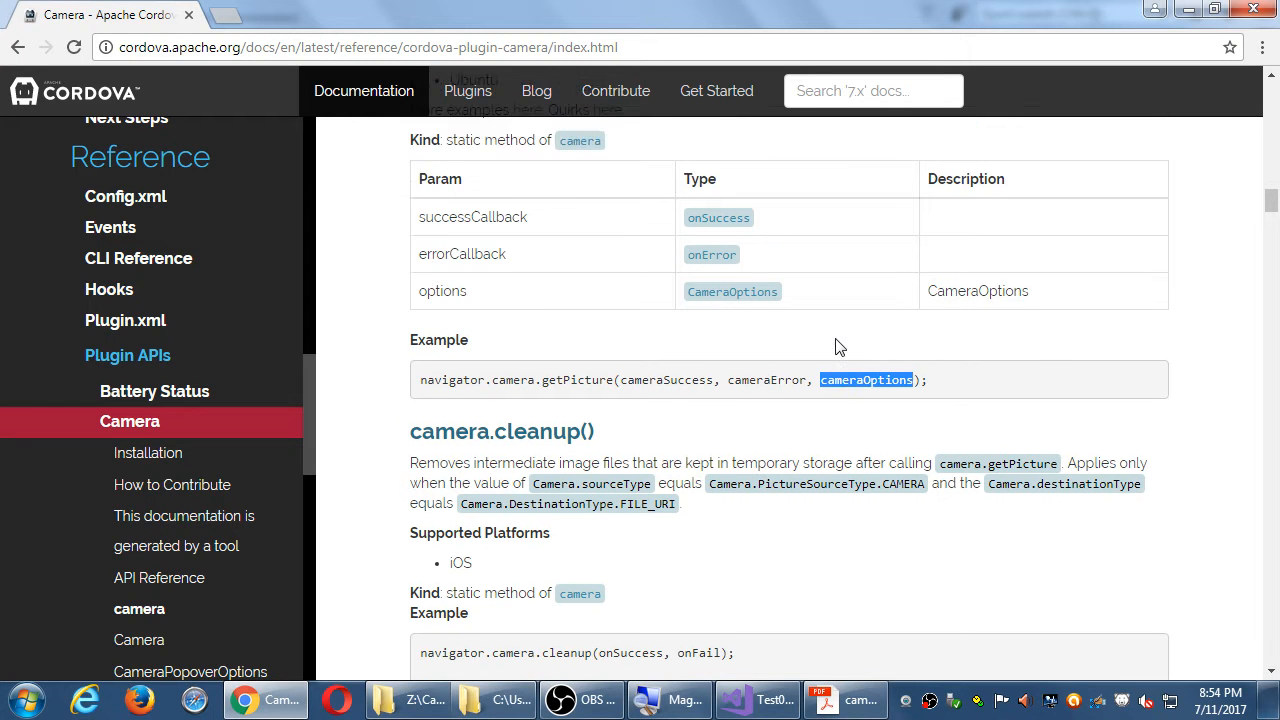
scroll(down, 3)
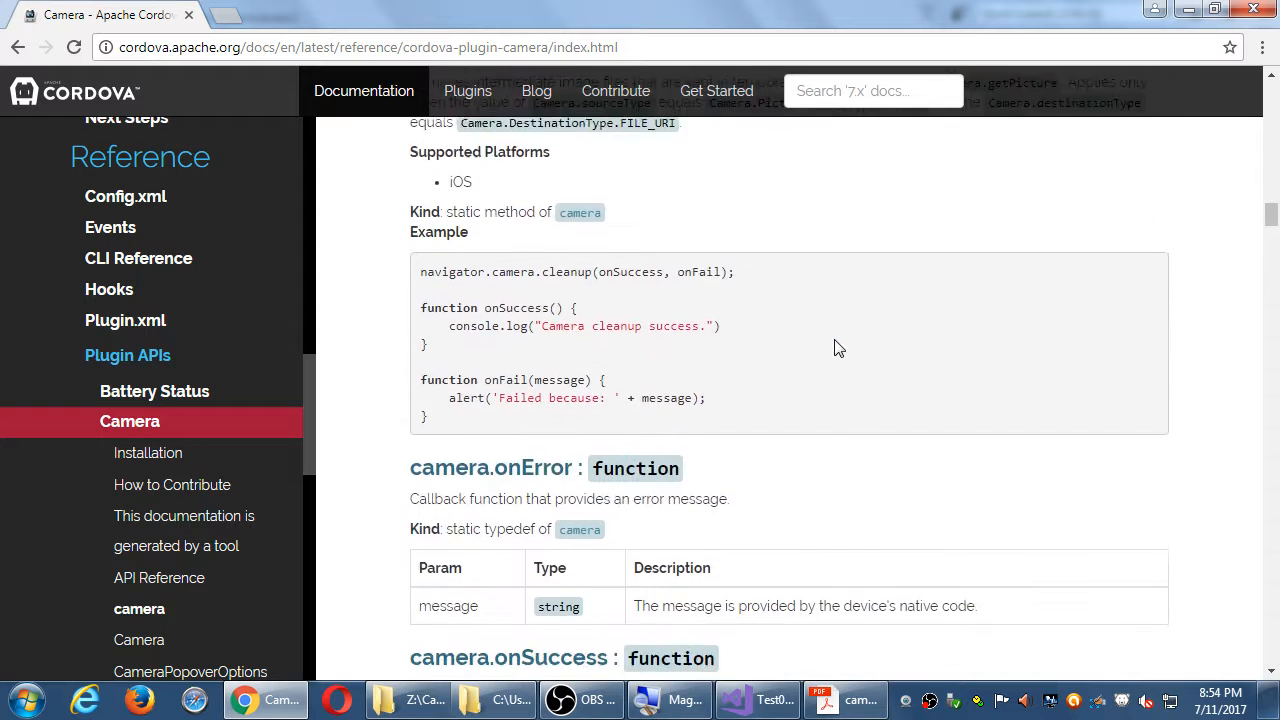
scroll(down, 3)
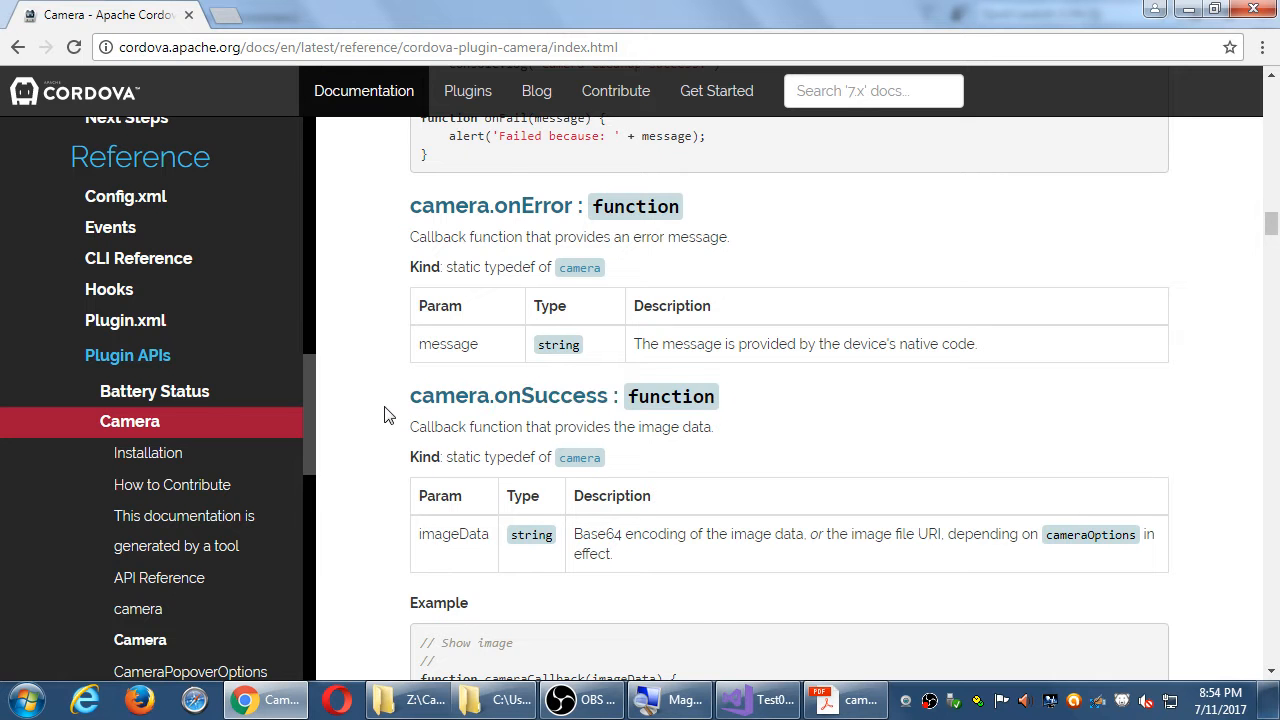
scroll(down, 3)
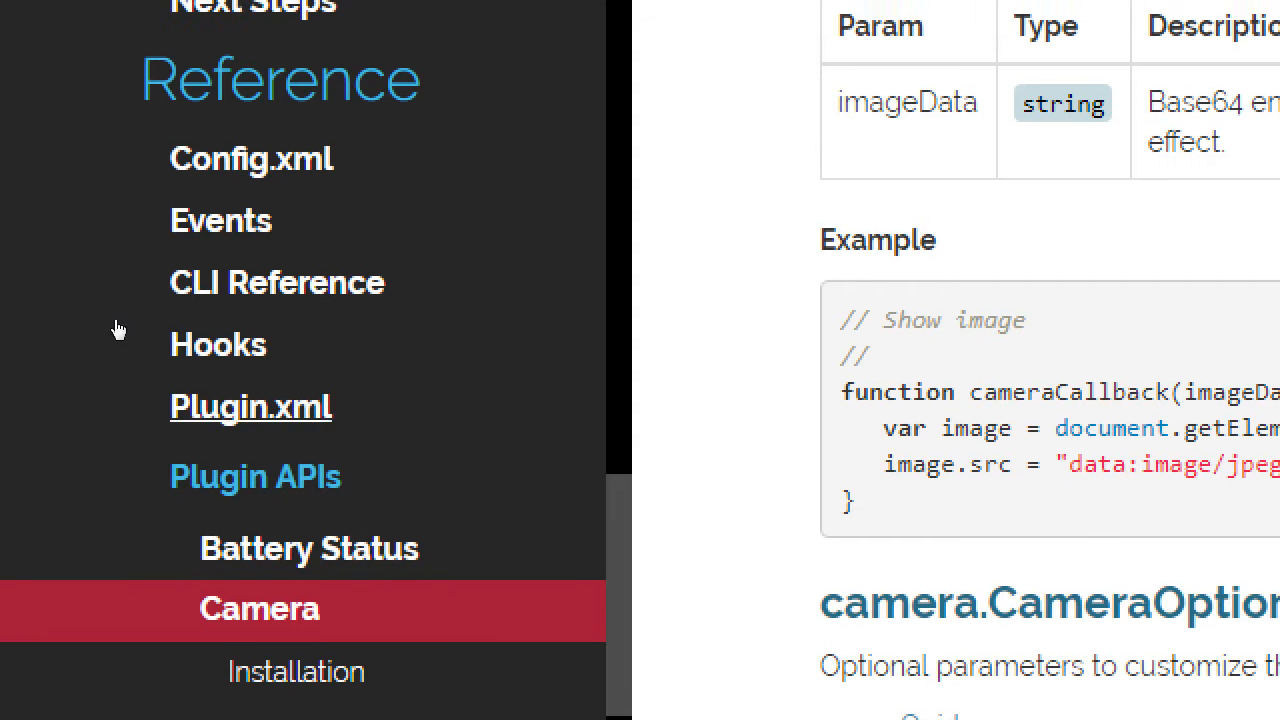
scroll(down, 3)
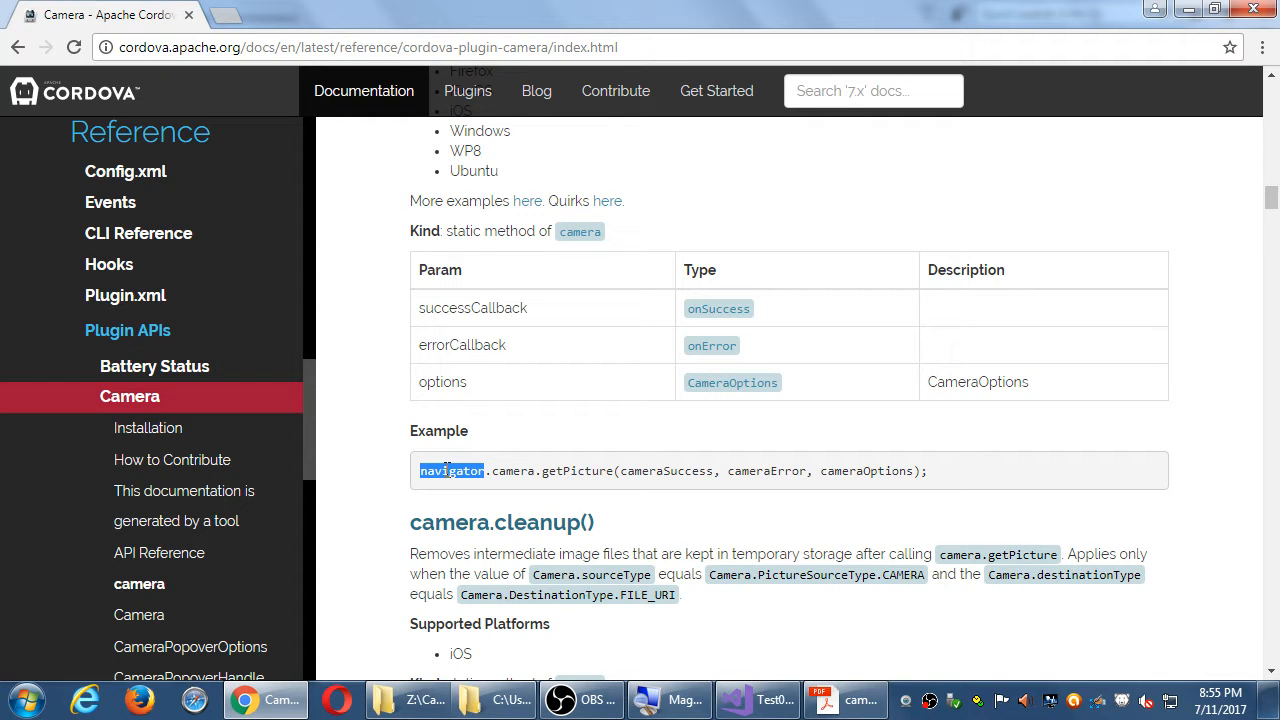
mouse_move(590, 339)
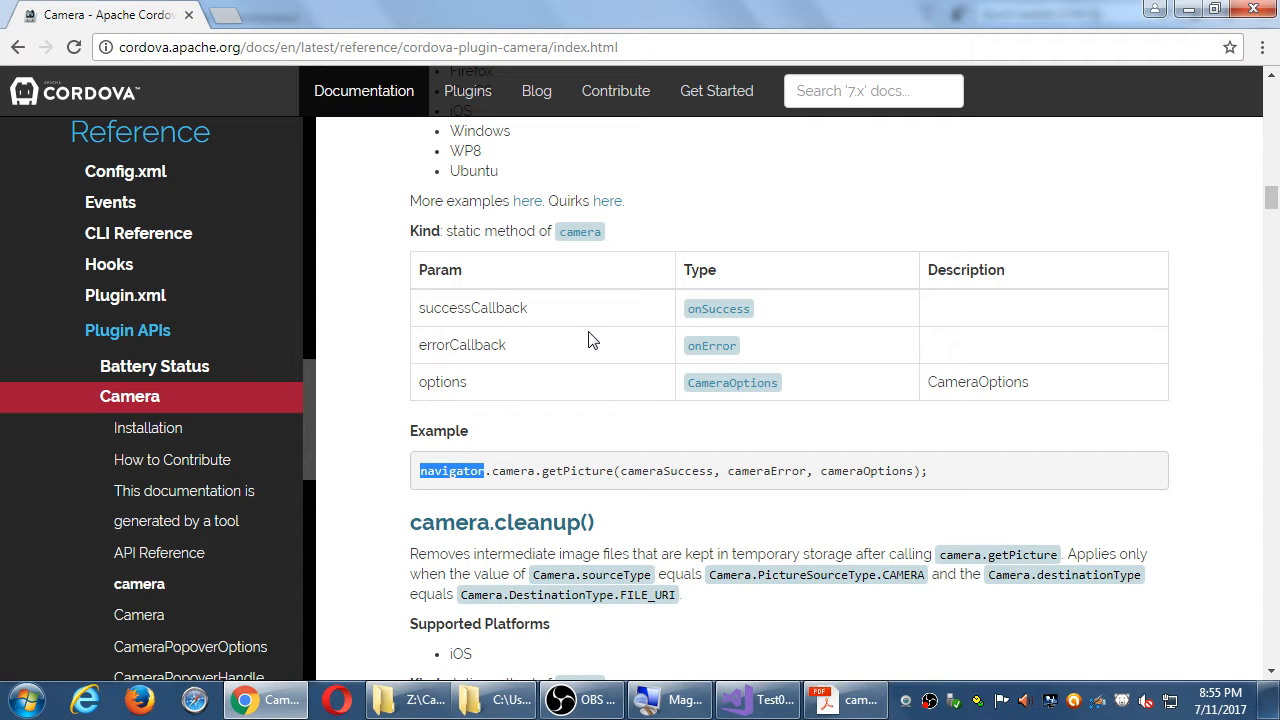
double_click(577, 471)
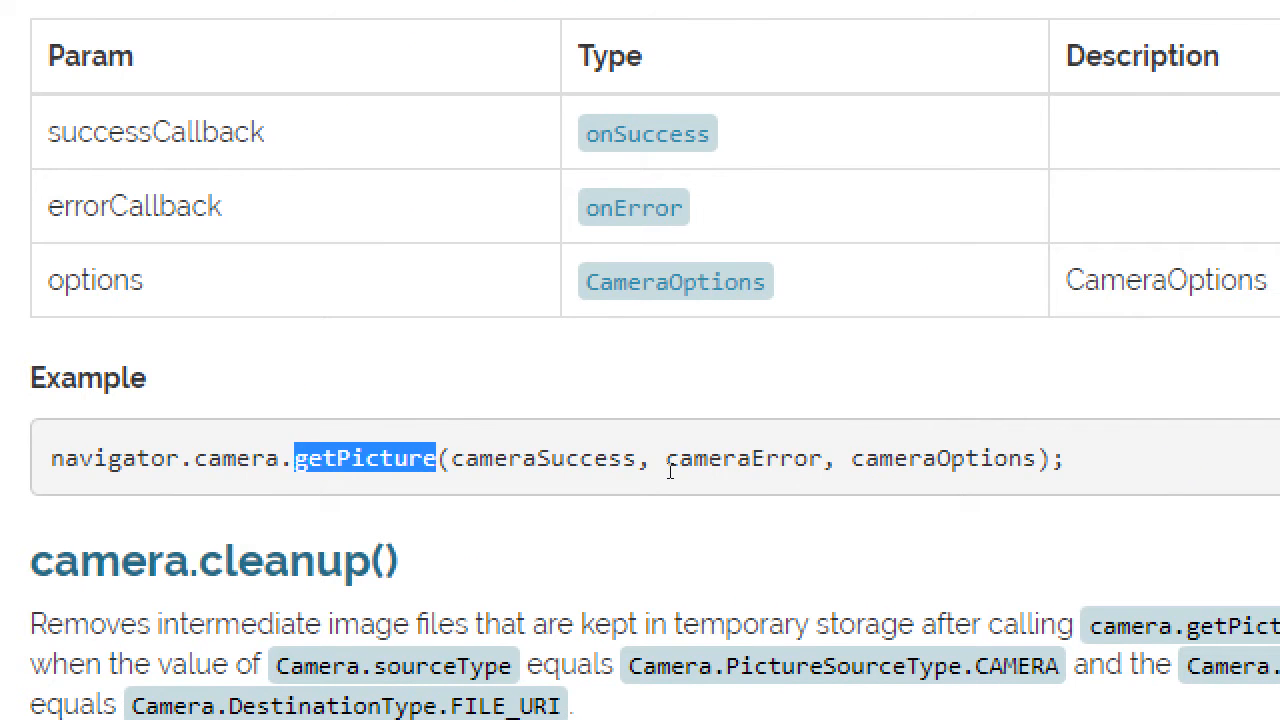
double_click(542, 458)
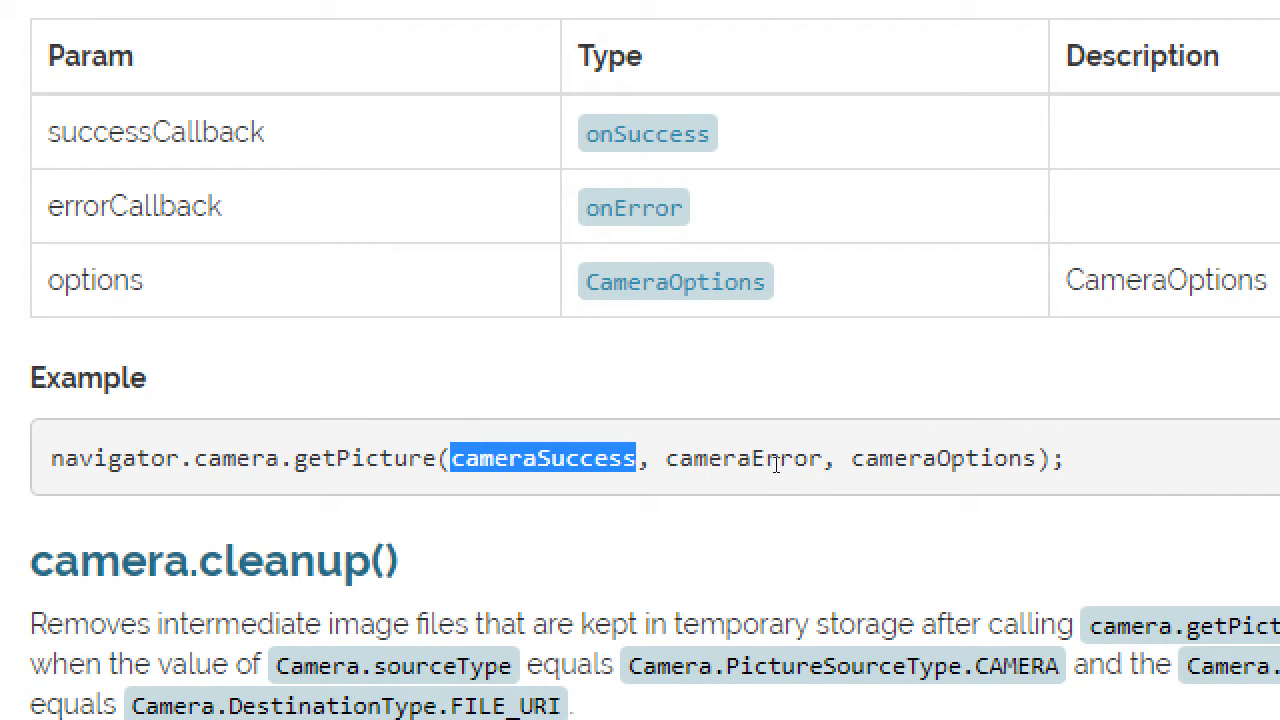
double_click(743, 458)
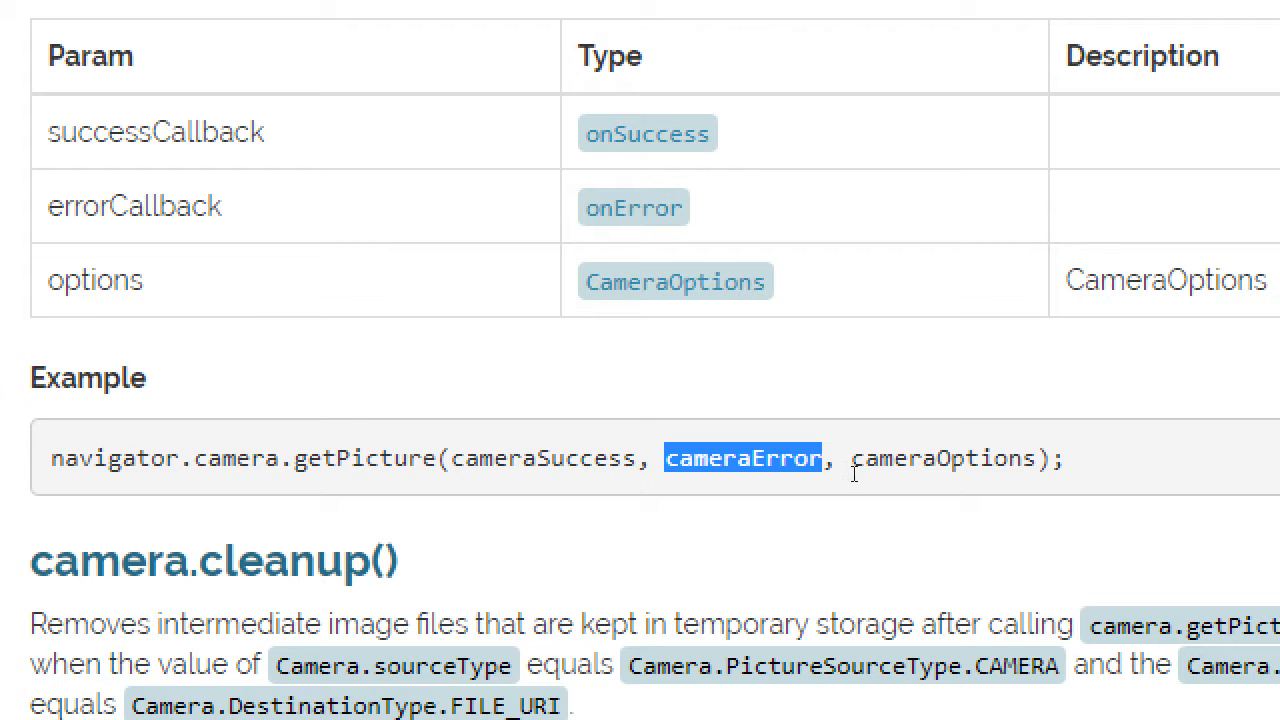
mouse_move(490, 315)
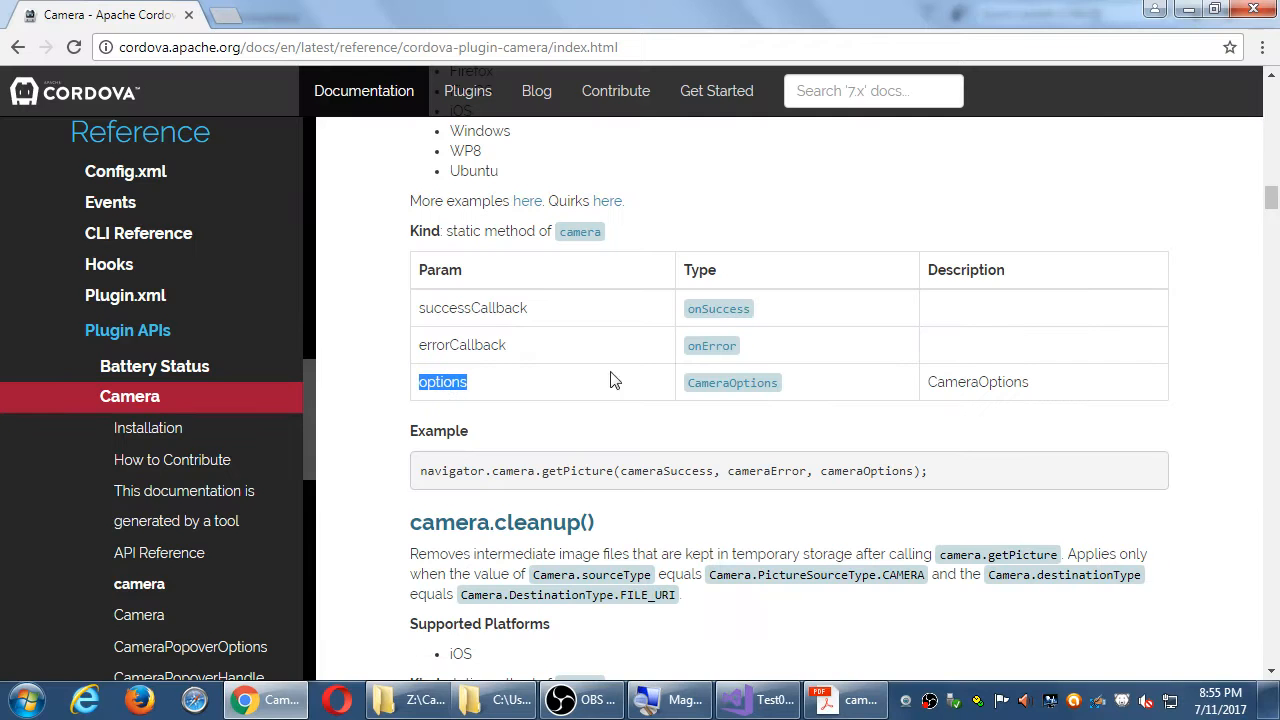
Scroll the camera reference past popover and errata to the camera.onSuccess imageData example
scroll(down, 3)
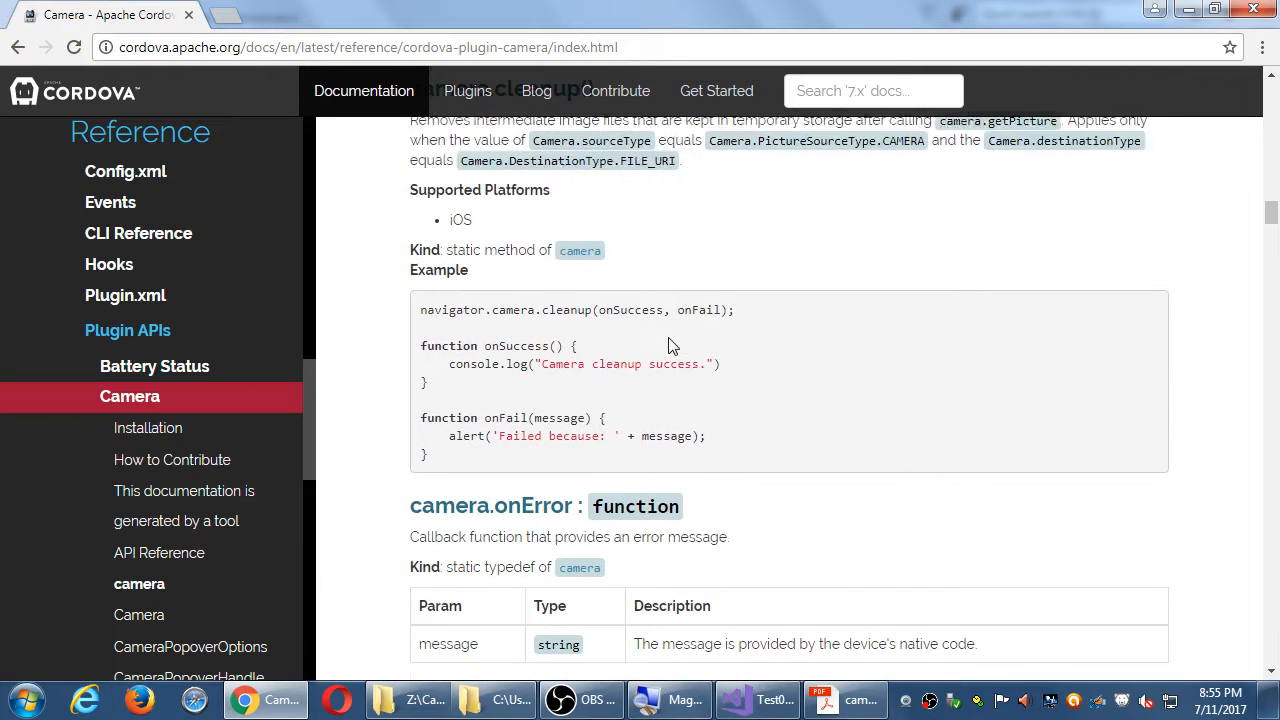
scroll(down, 3)
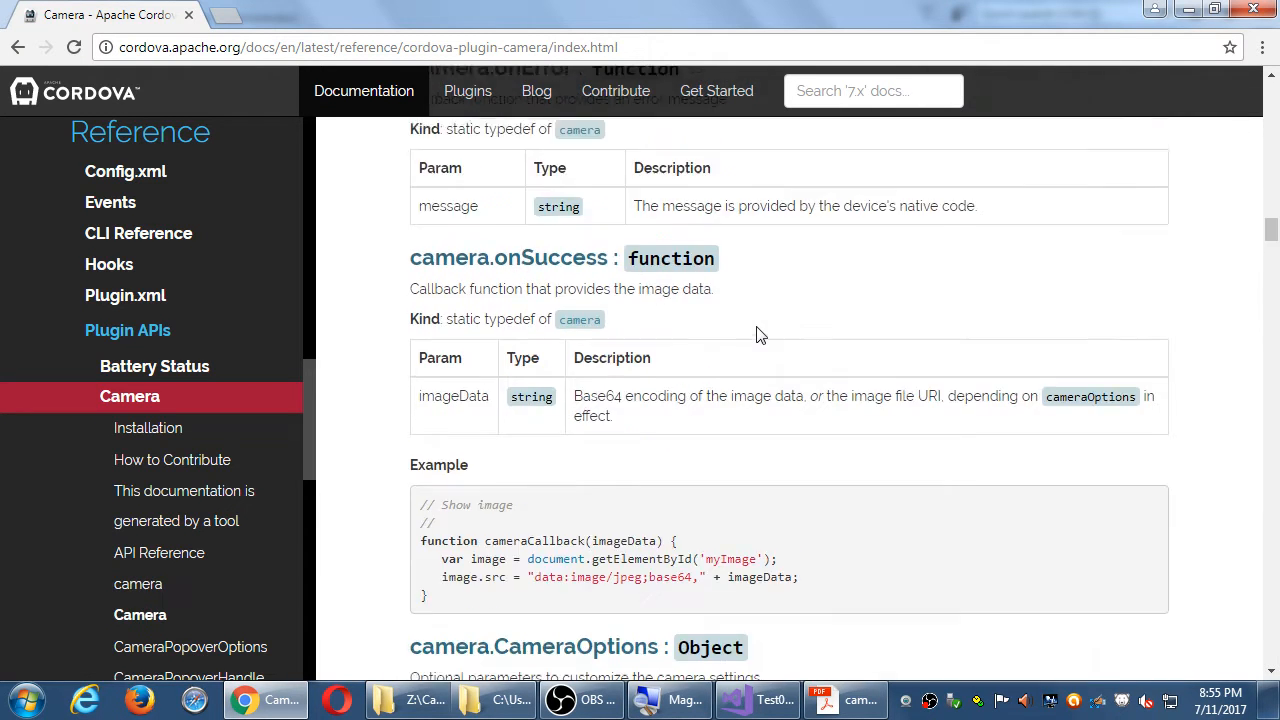
scroll(down, 3)
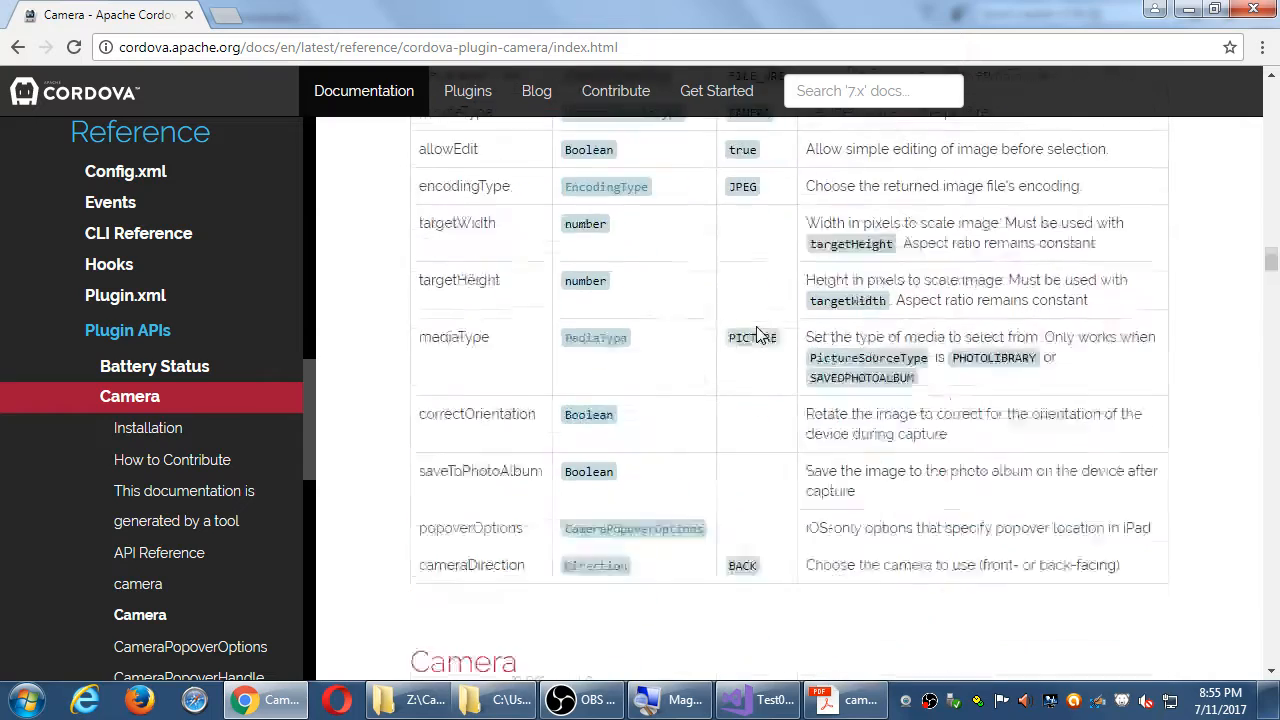
scroll(down, 3)
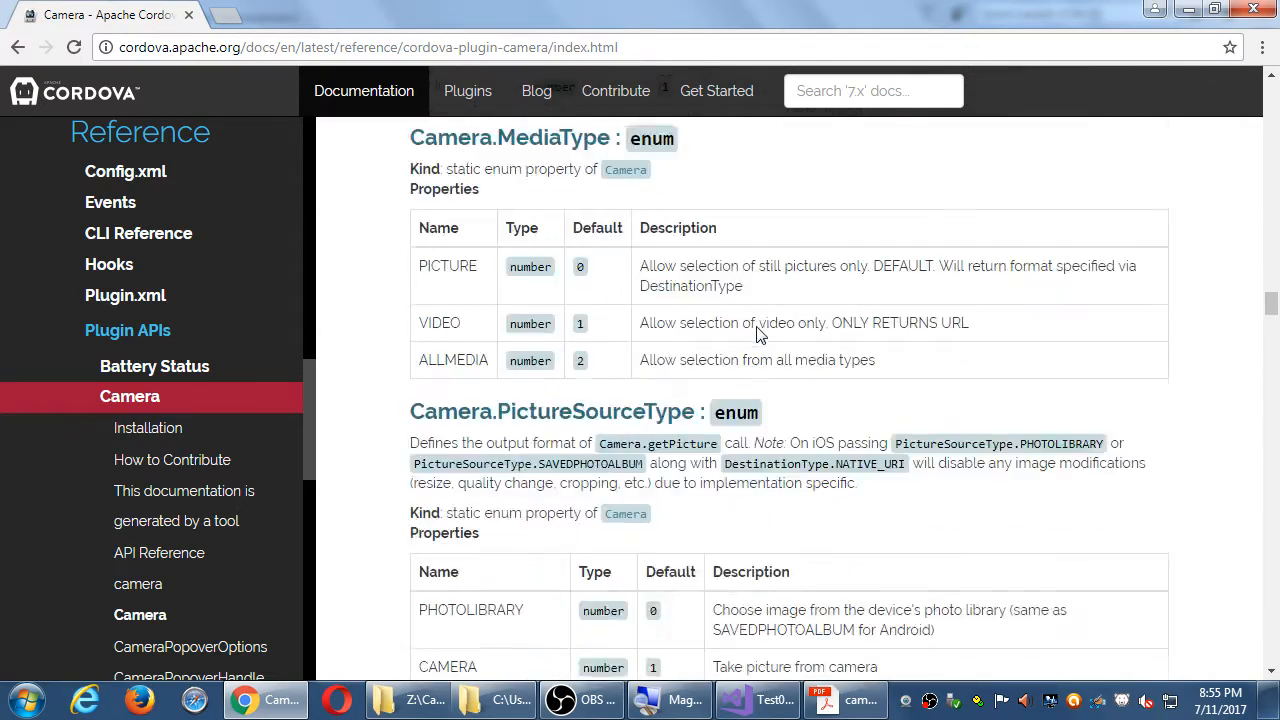
scroll(down, 3)
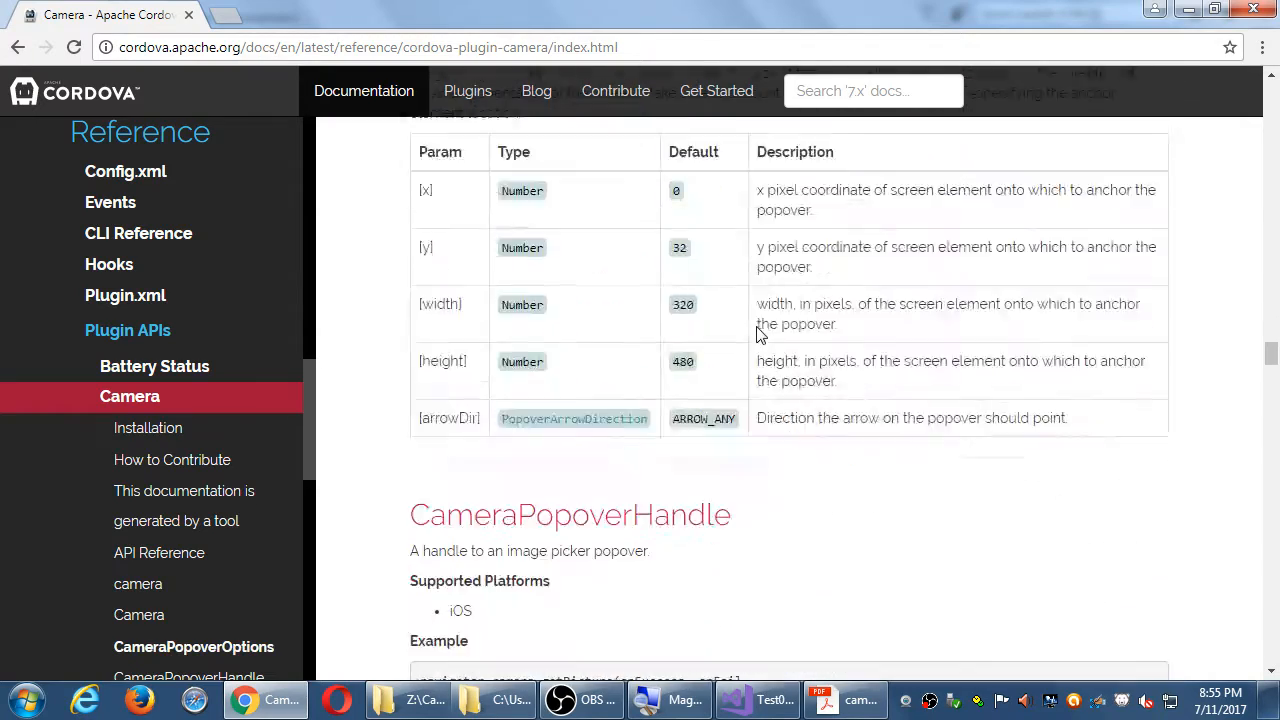
scroll(down, 3)
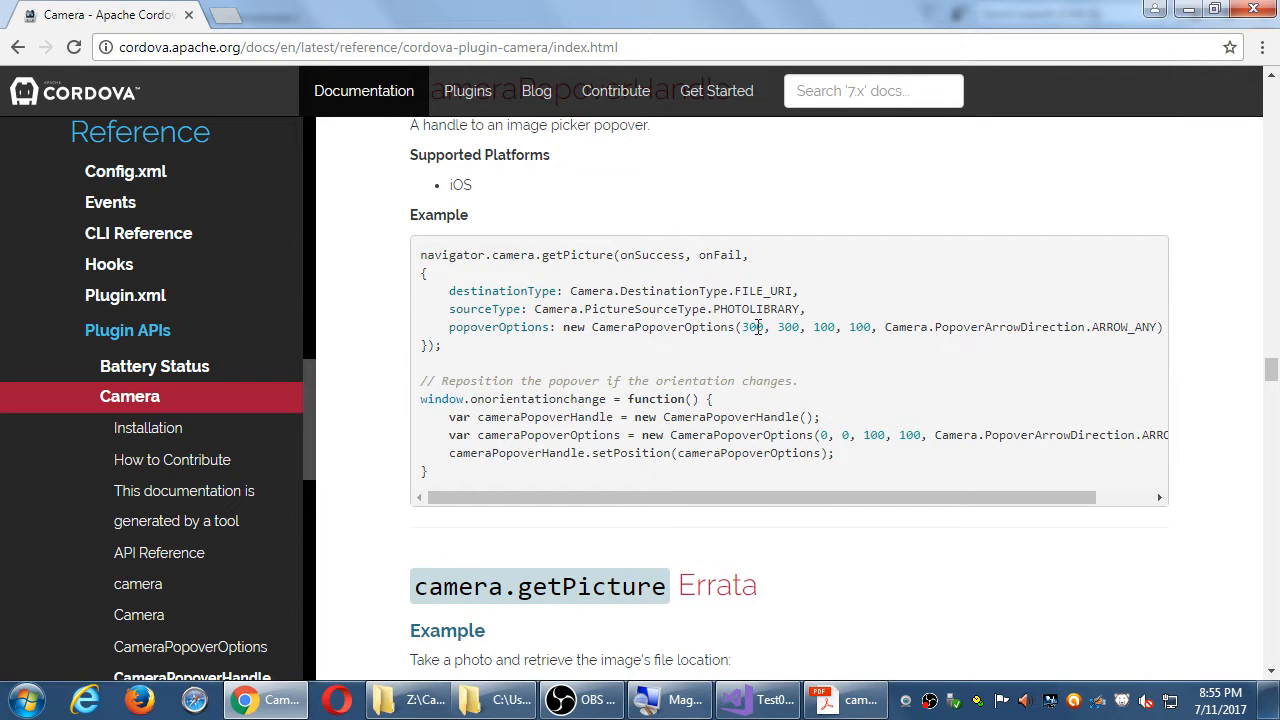
scroll(down, 3)
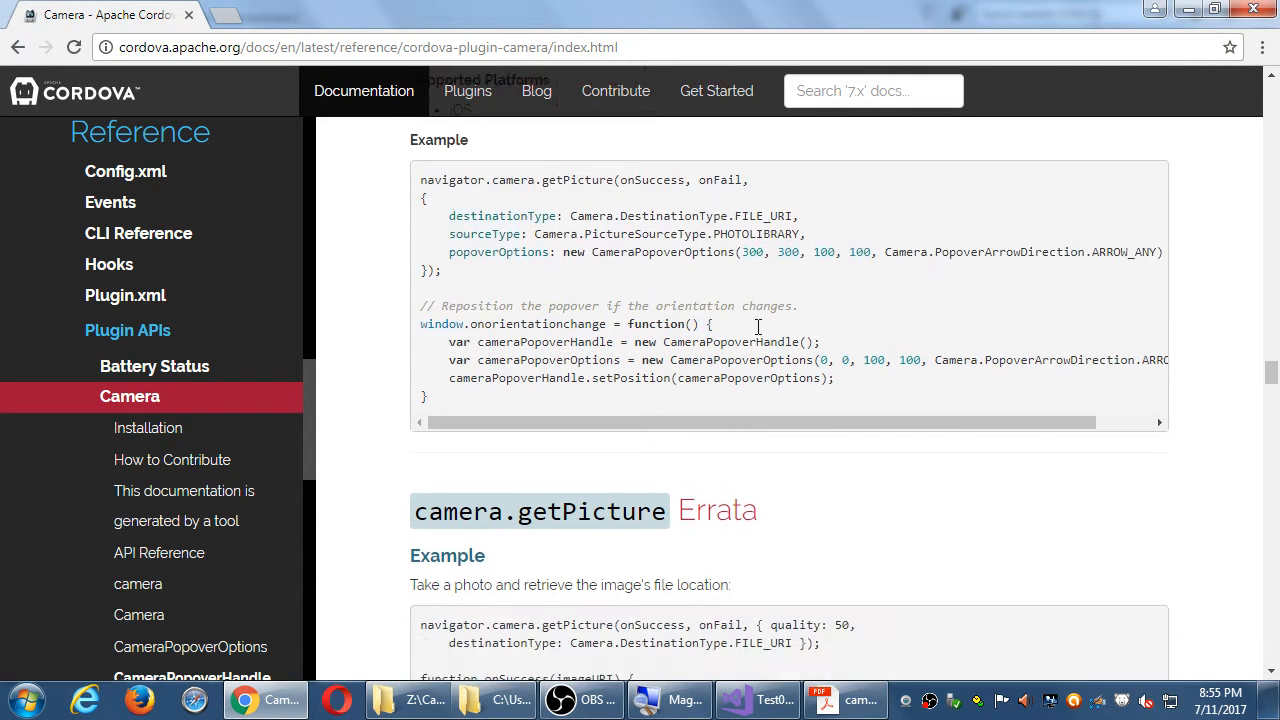
scroll(down, 3)
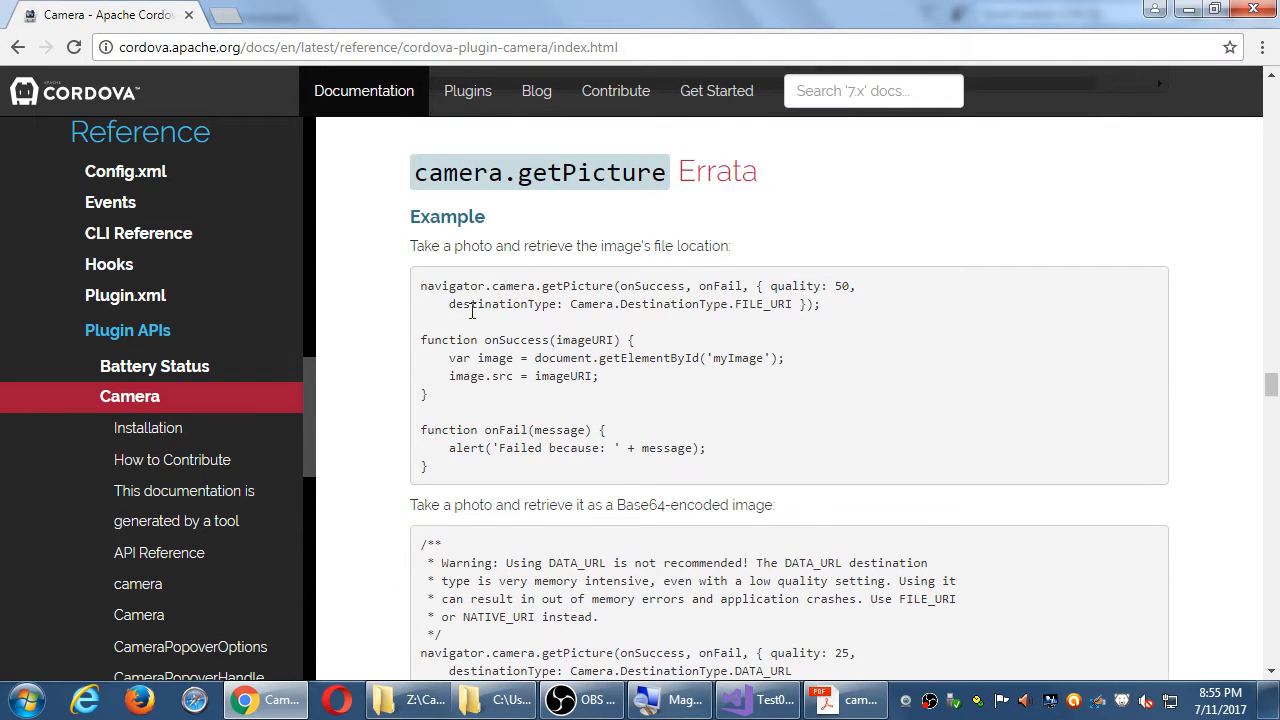
scroll(up, 3)
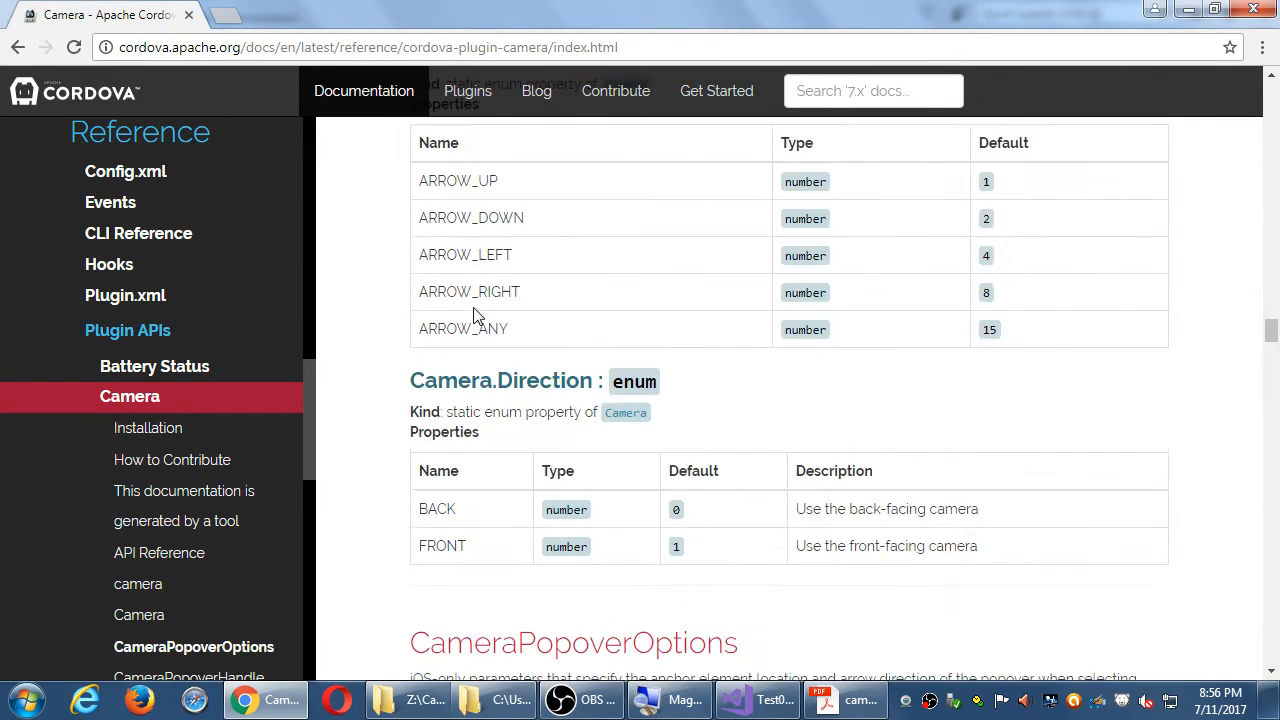
scroll(down, 3)
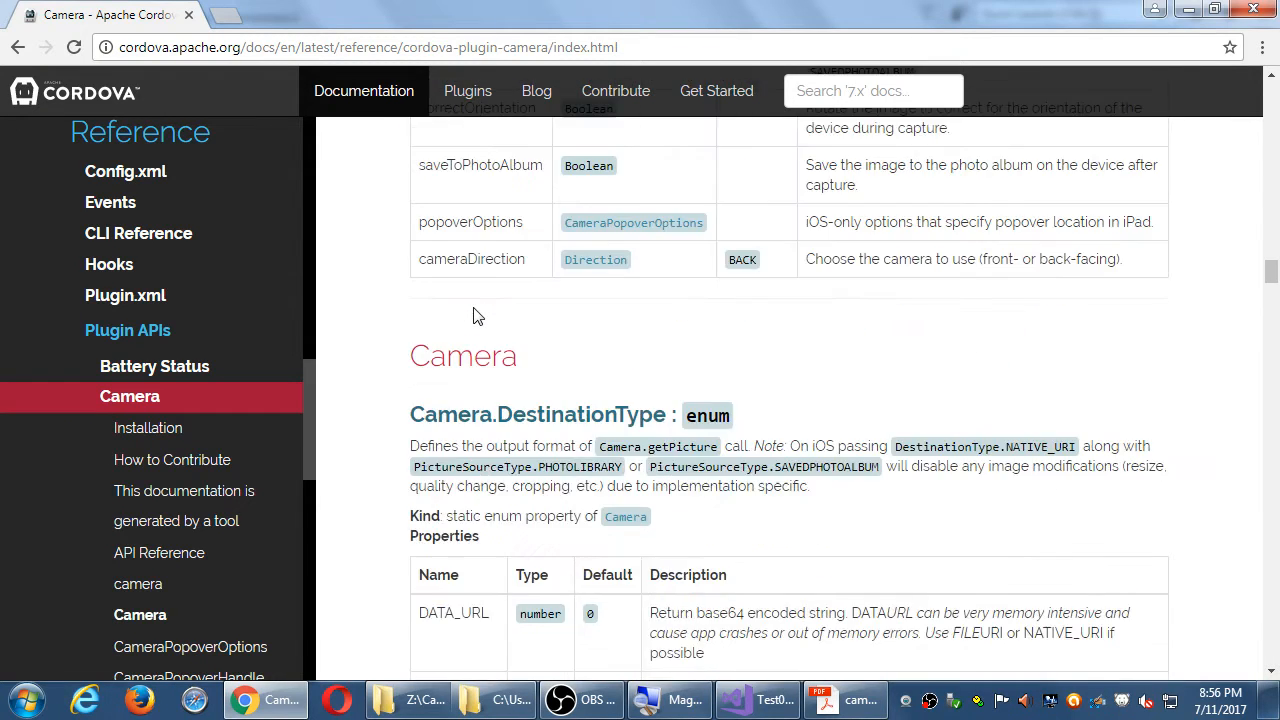
scroll(down, 3)
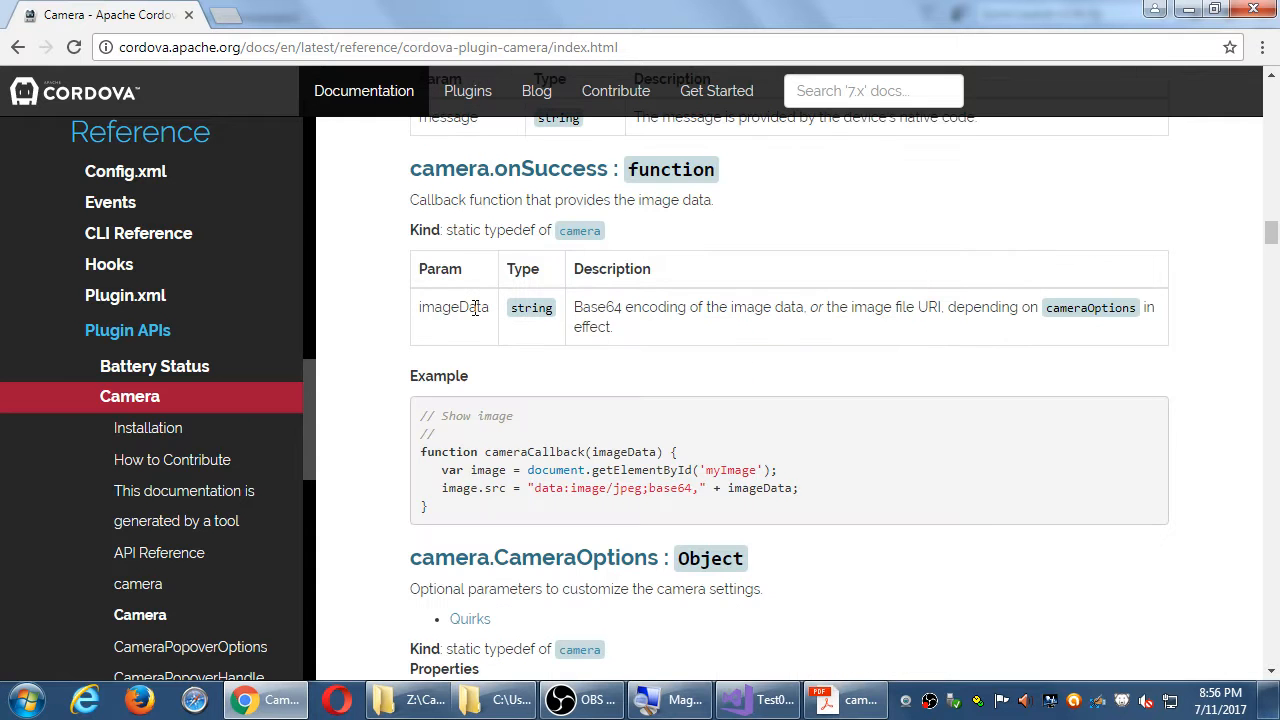
mouse_move(435, 335)
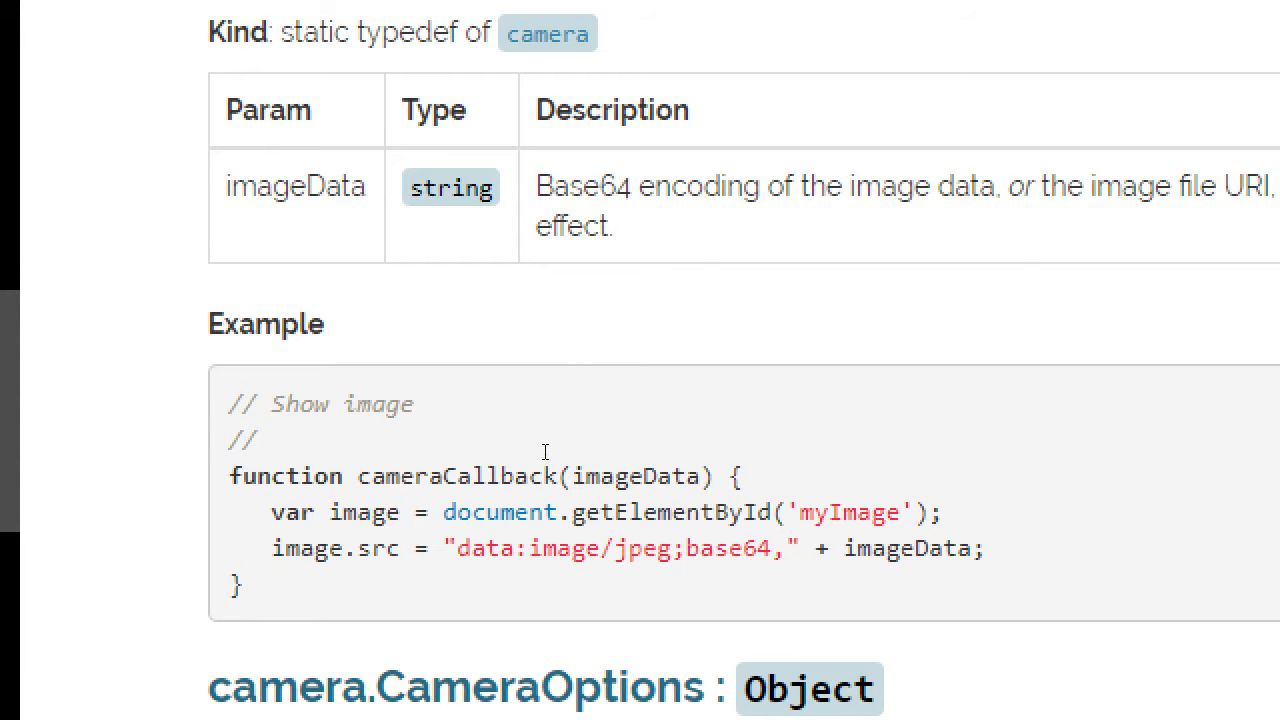
double_click(457, 475)
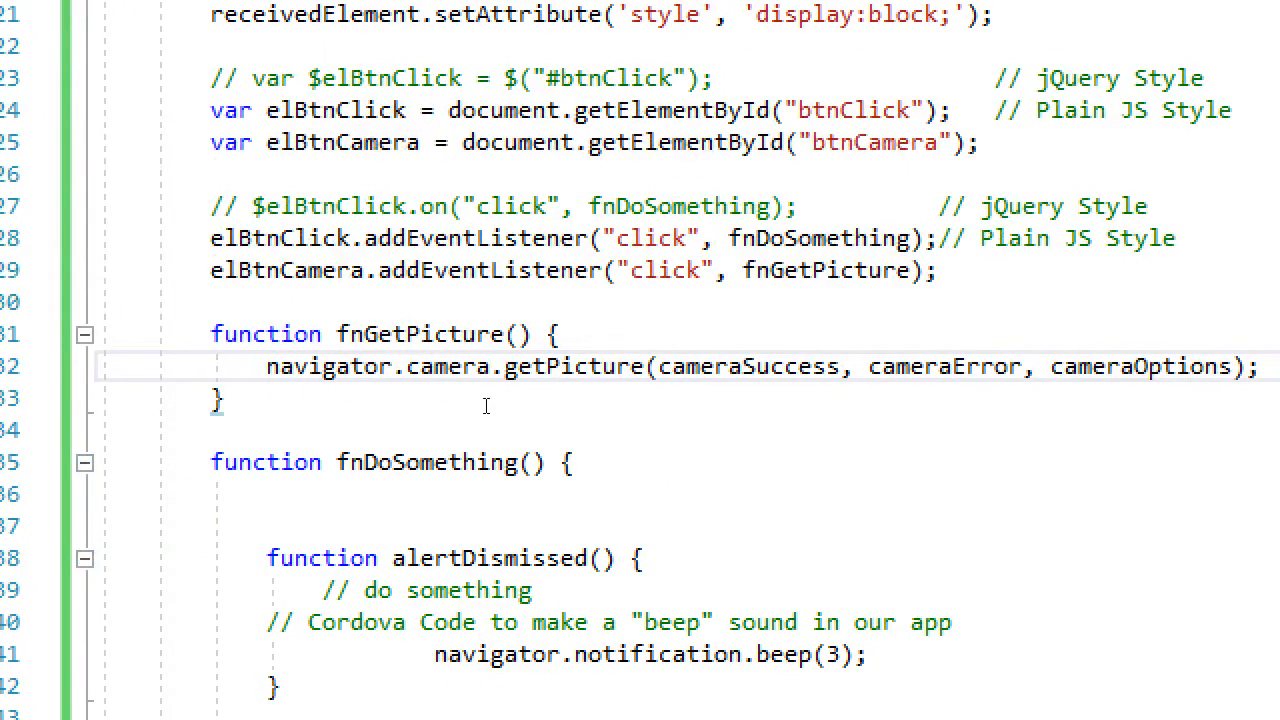
Delete the cameraOptions argument, leaving getPicture(cameraSuccess, cameraError)
double_click(748, 366)
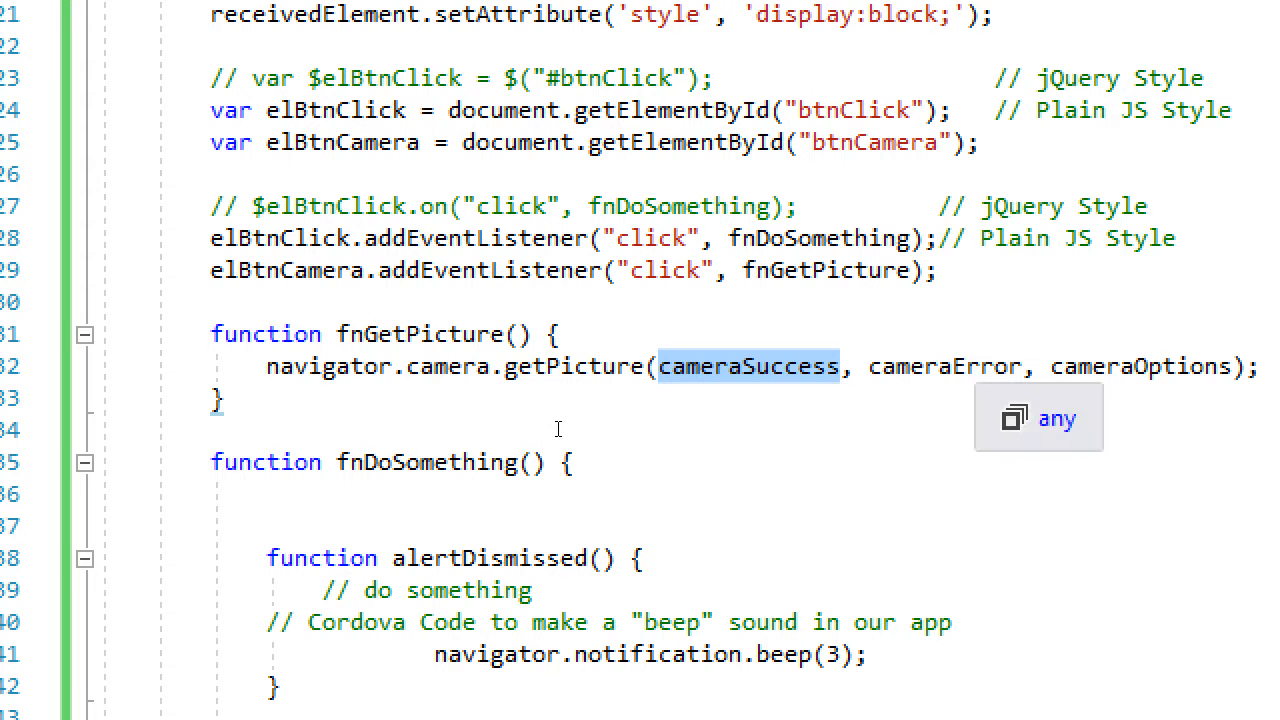
double_click(945, 366)
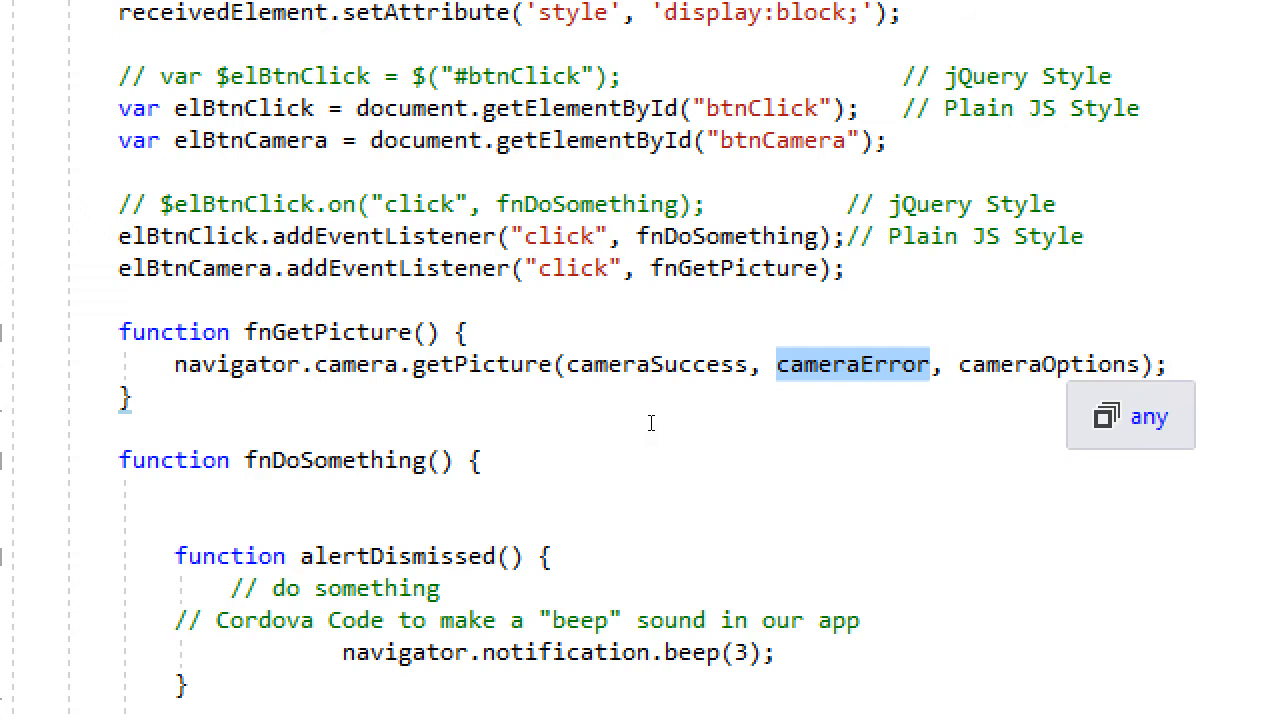
double_click(1047, 363)
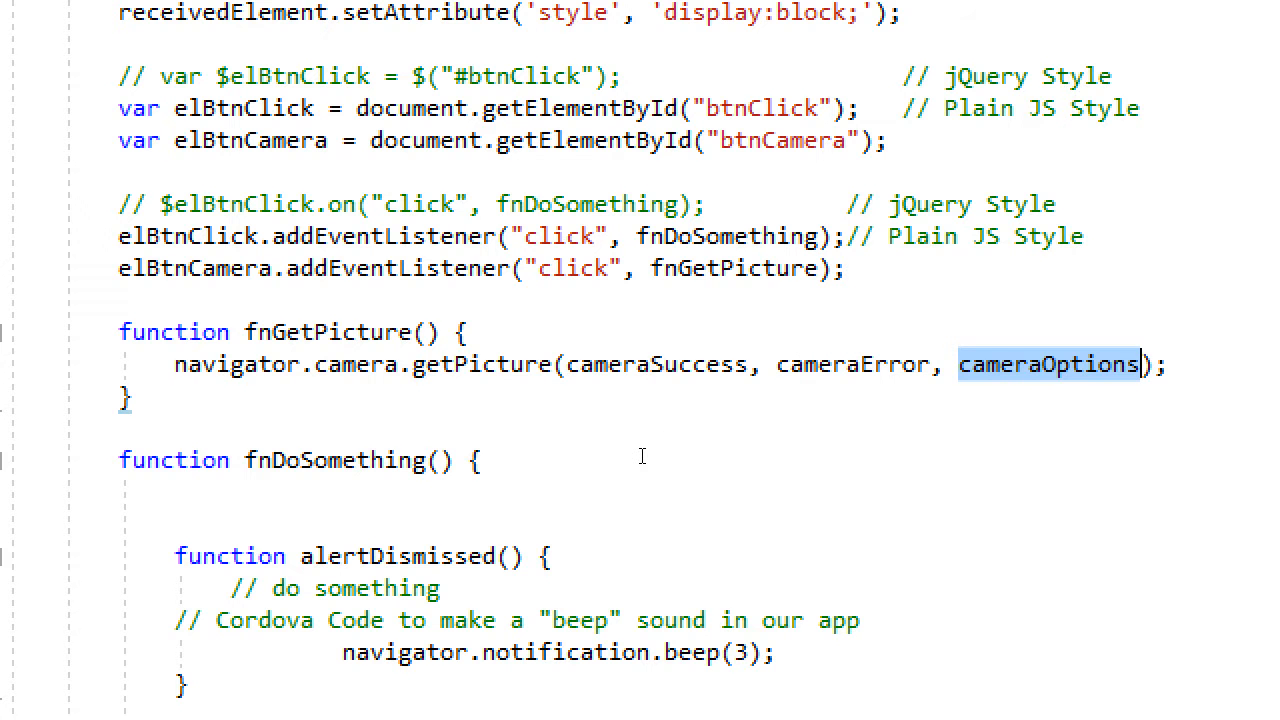
key(Delete)
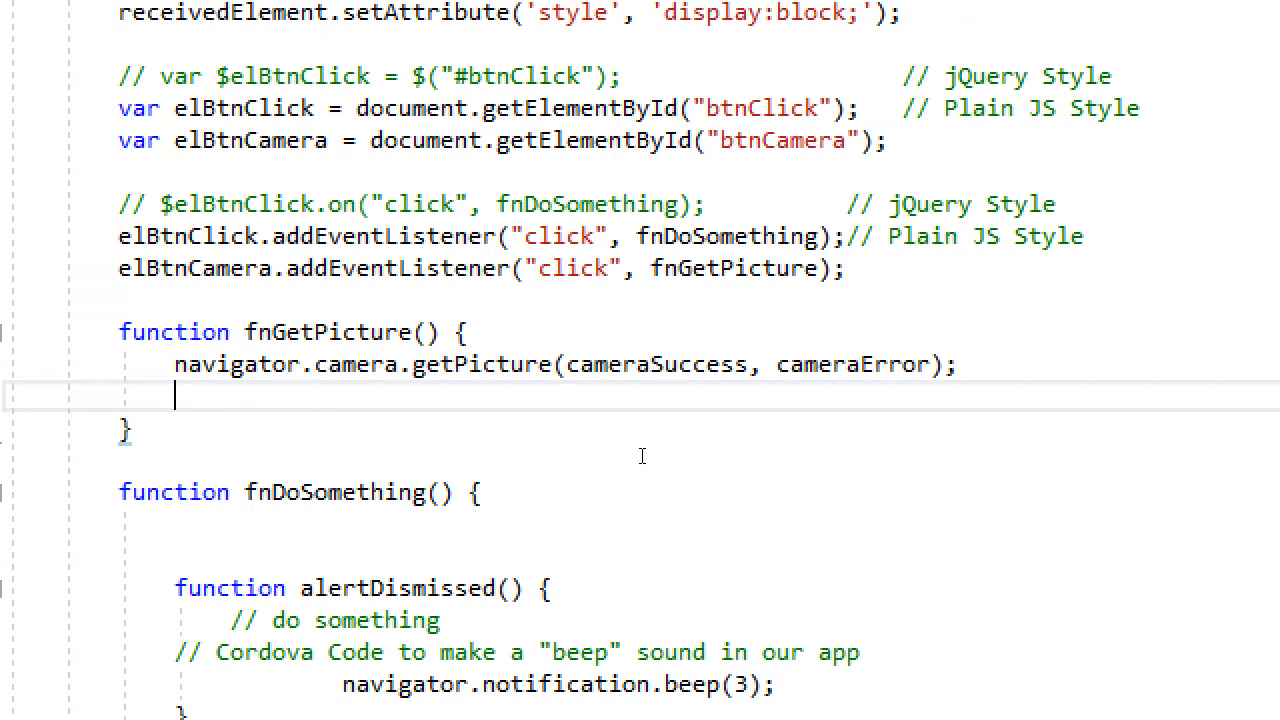
Type empty function cameraSuccess() and function cameraError(){} definitions below the call
text(function)
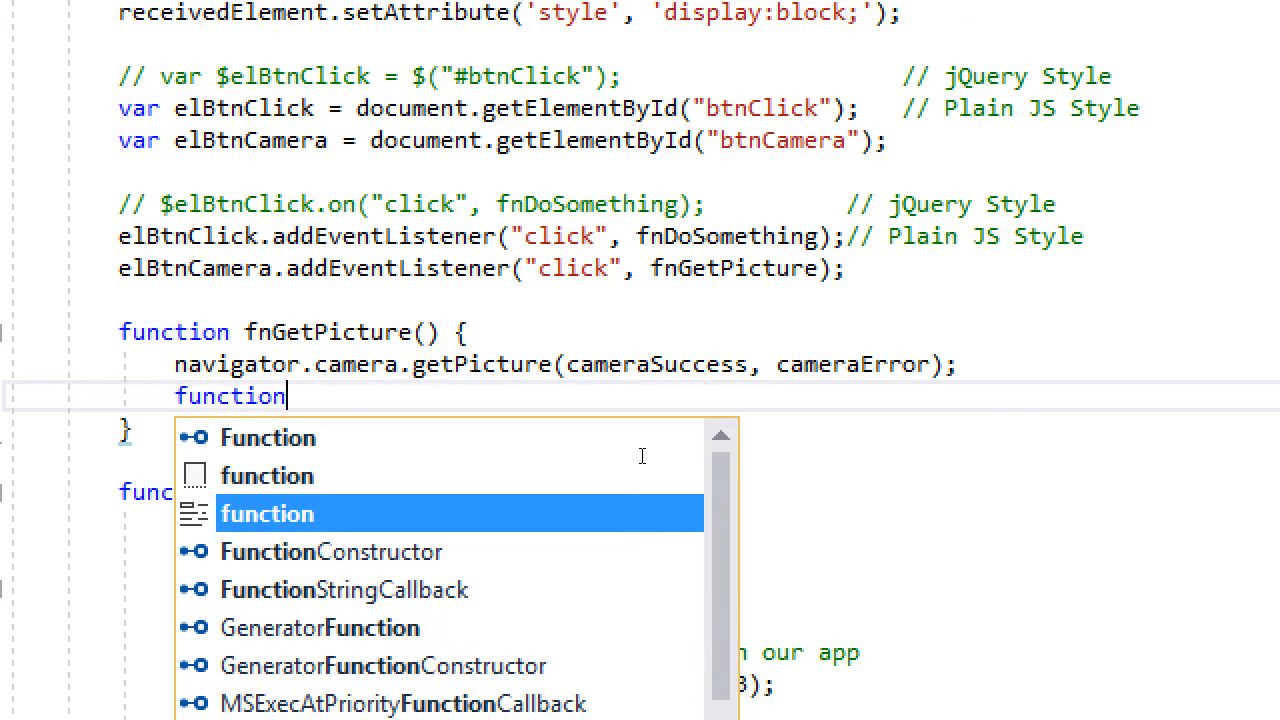
text(camera)
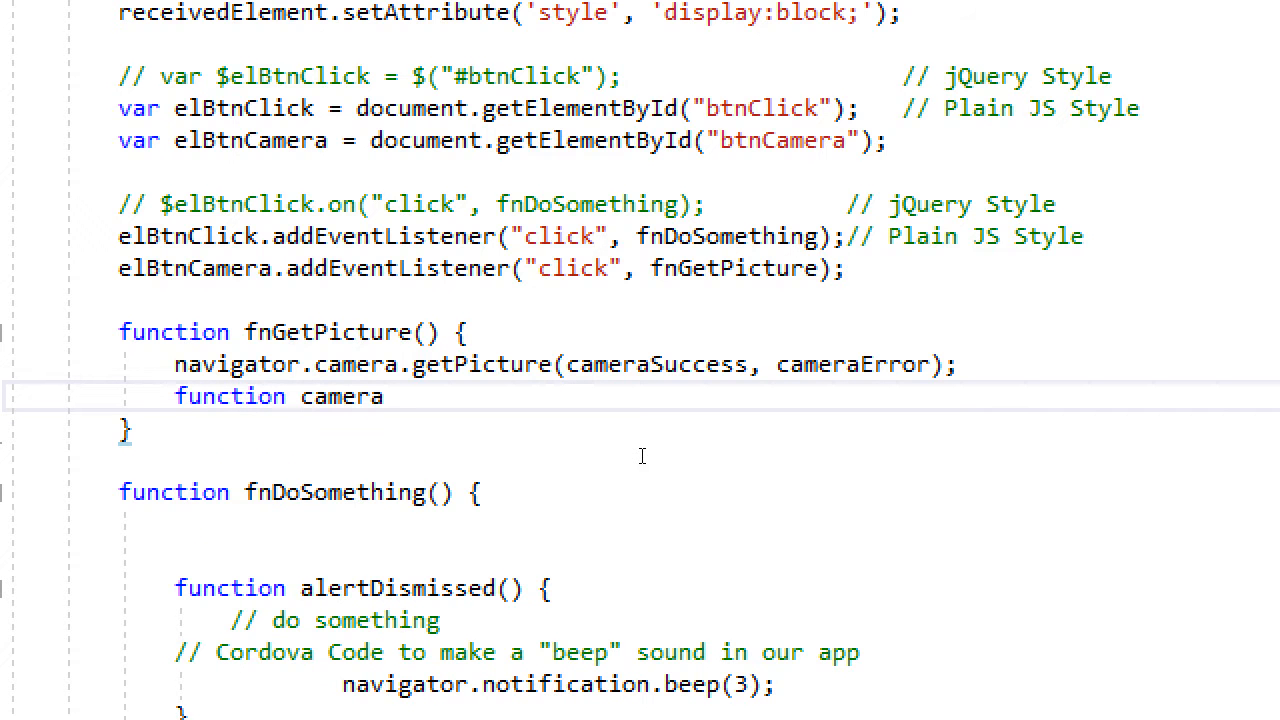
text(Success() {)
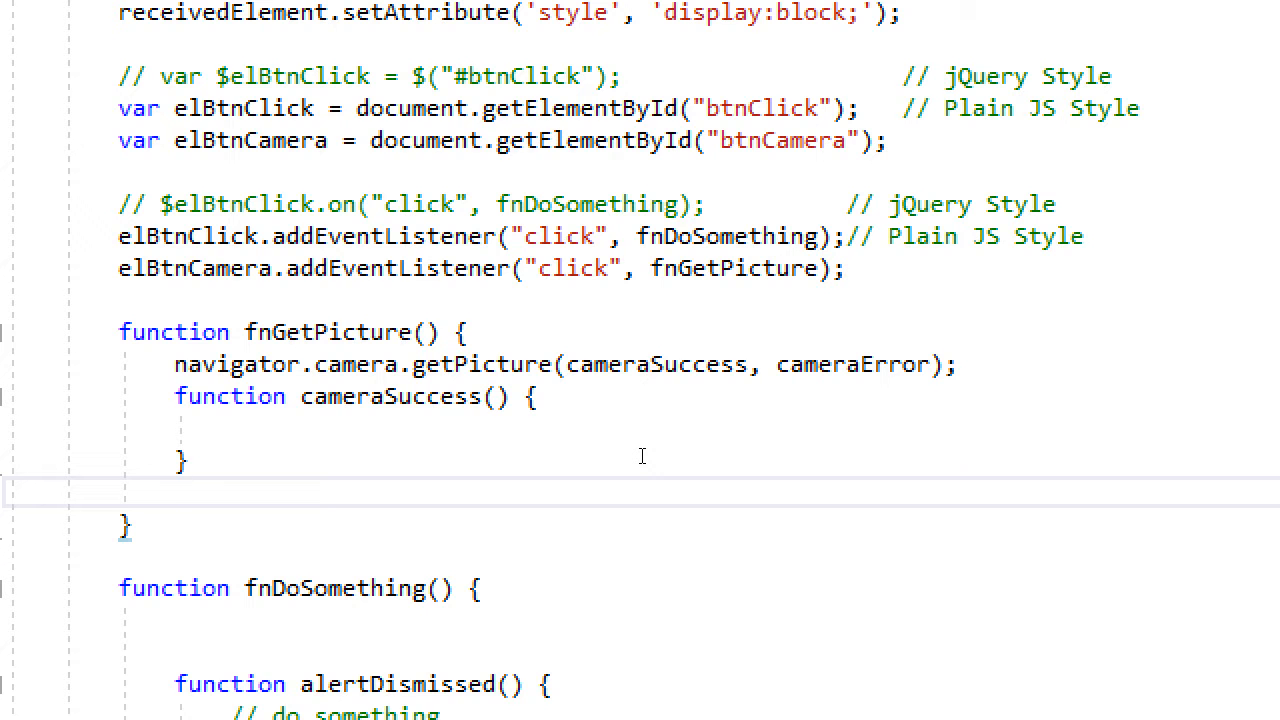
text(function)
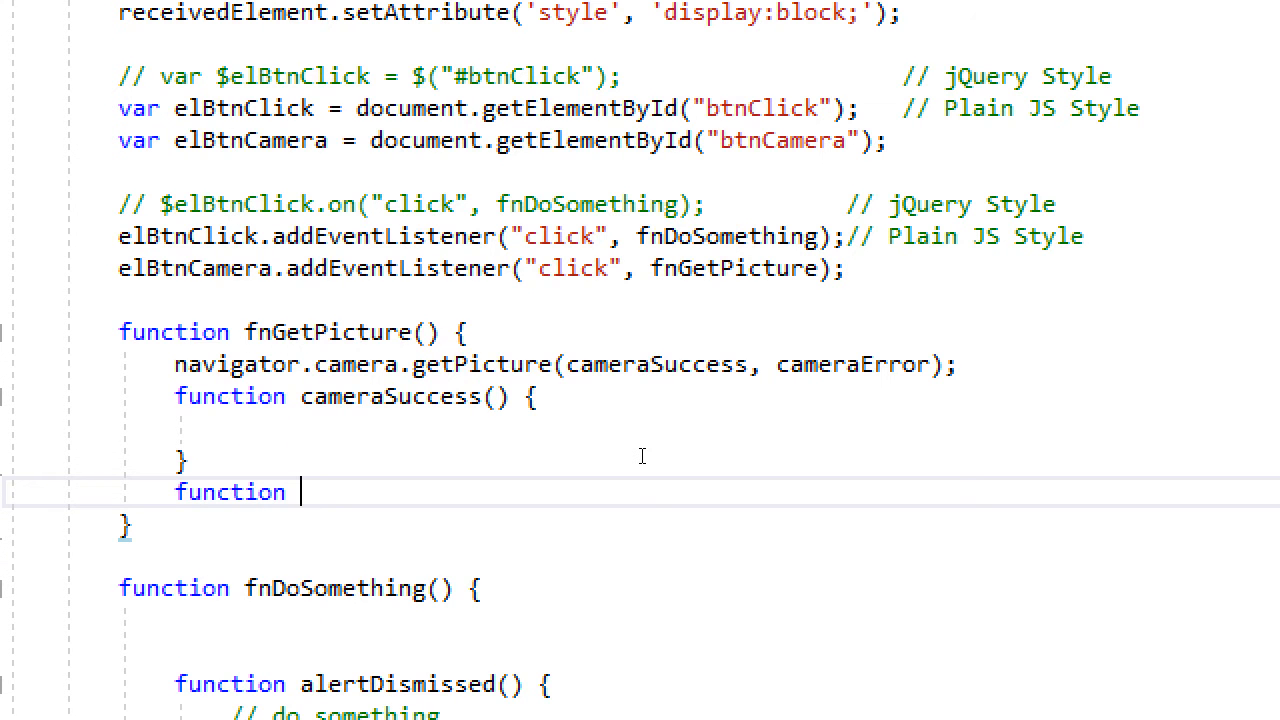
text(cameraEr)
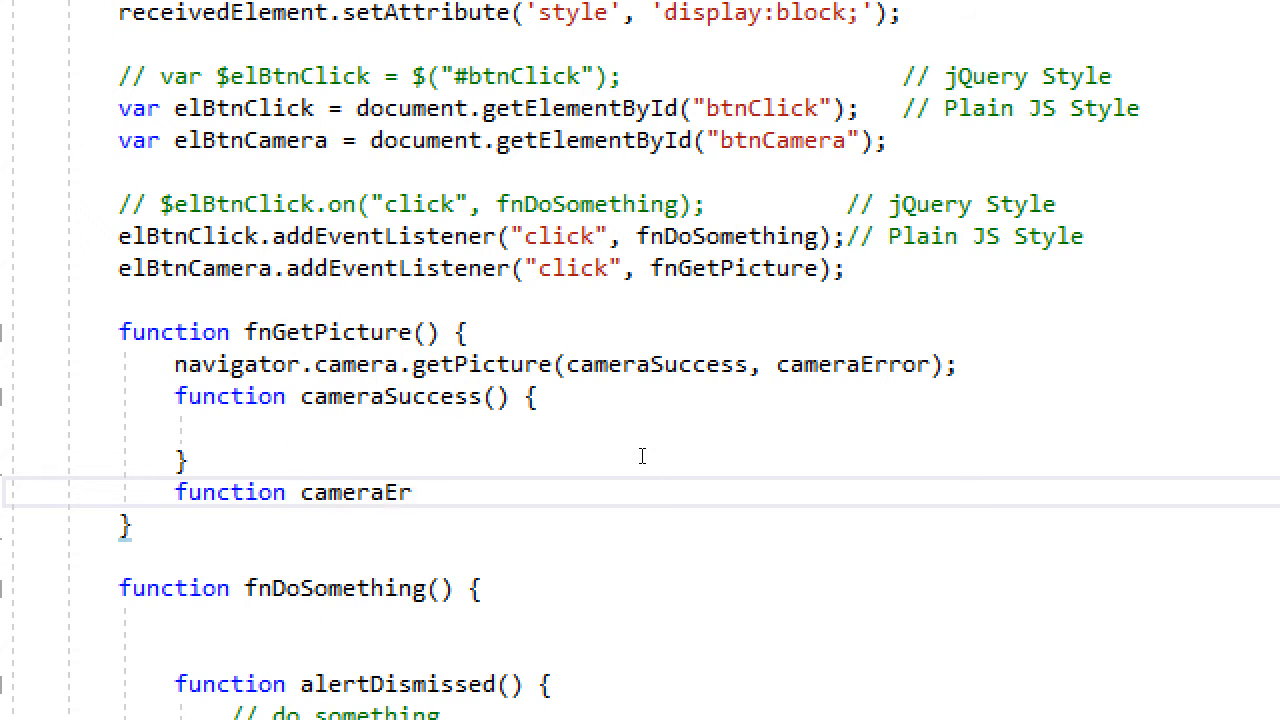
text(ror(){})
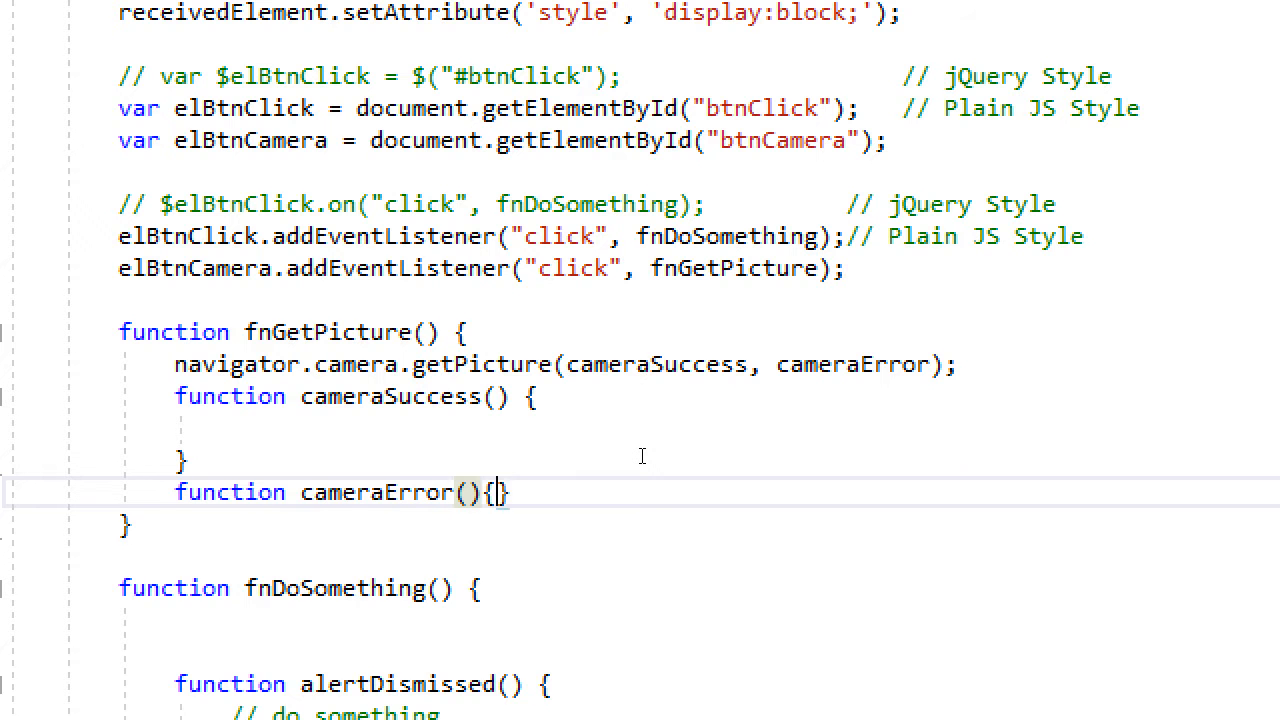
key(enter)
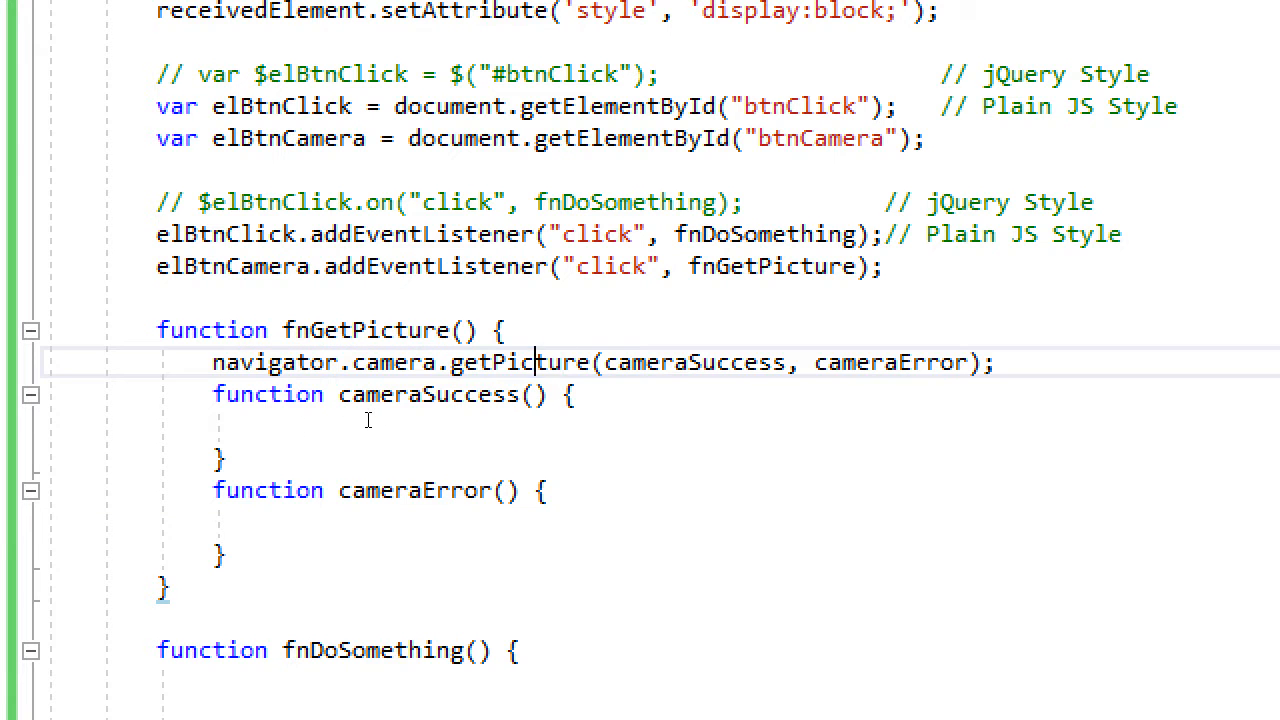
Give cameraSuccess an image parameter and cameraError an error parameter
double_click(519, 361)
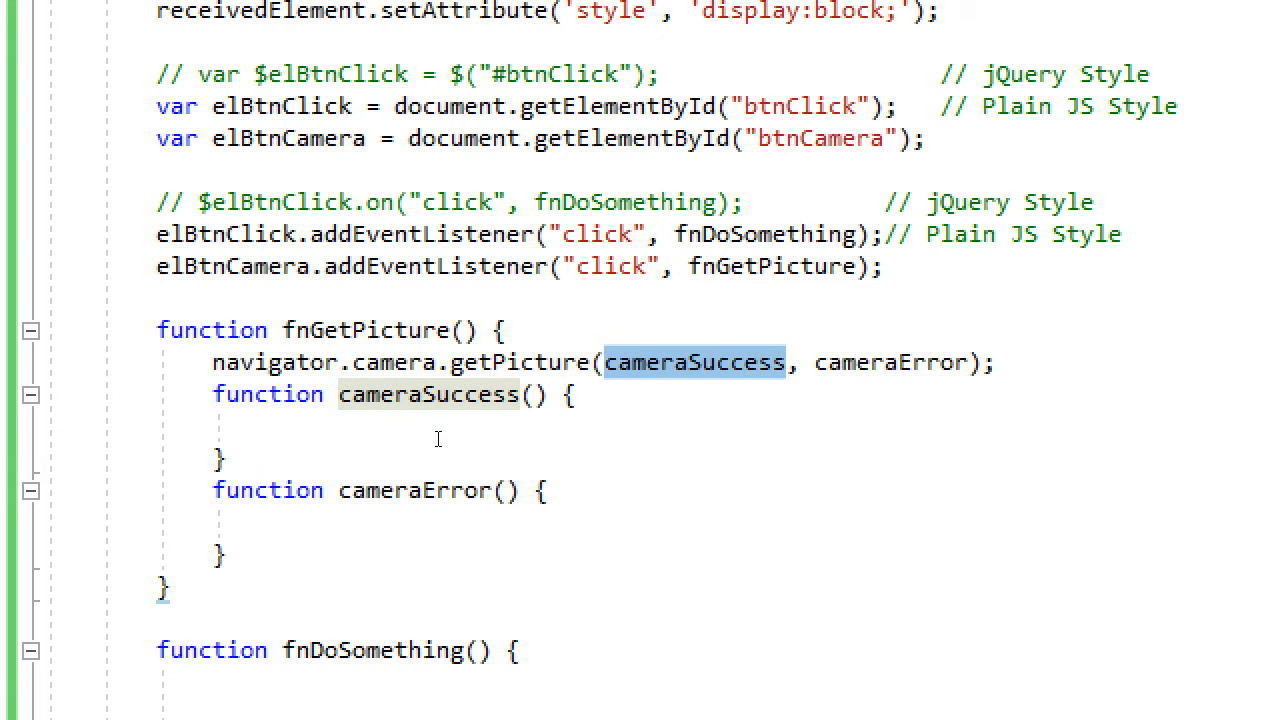
double_click(891, 362)
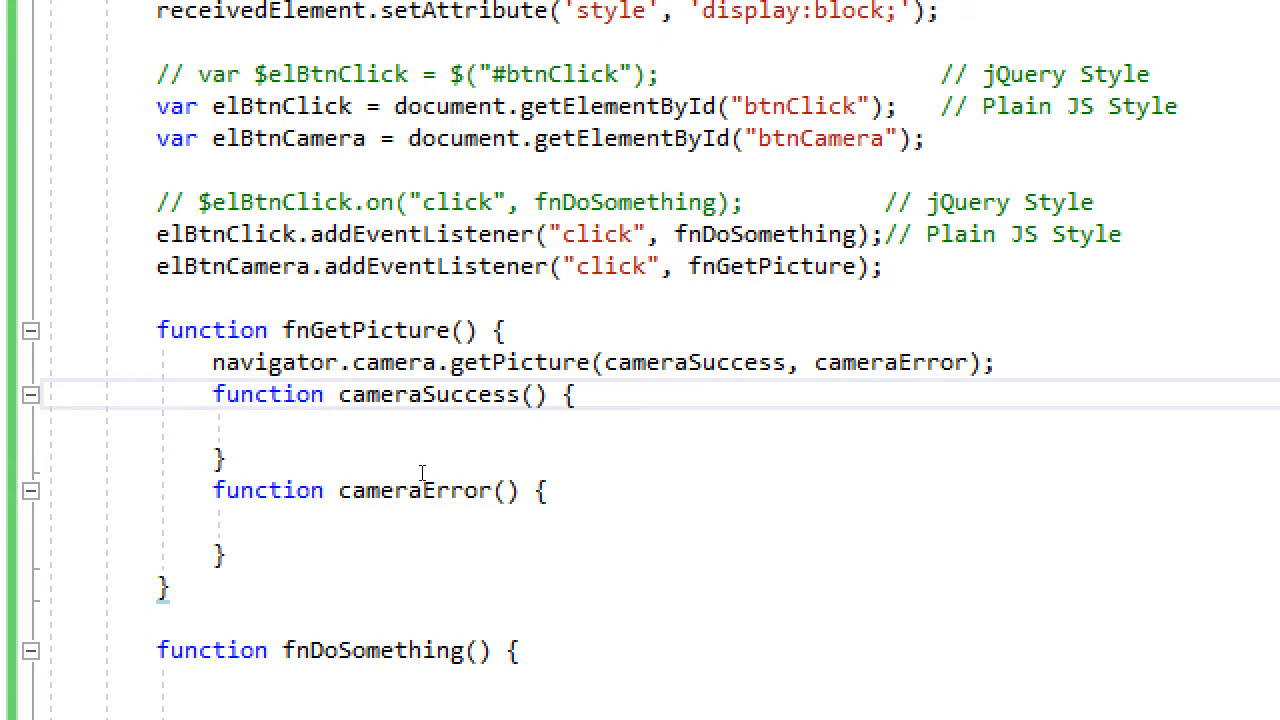
text(image)
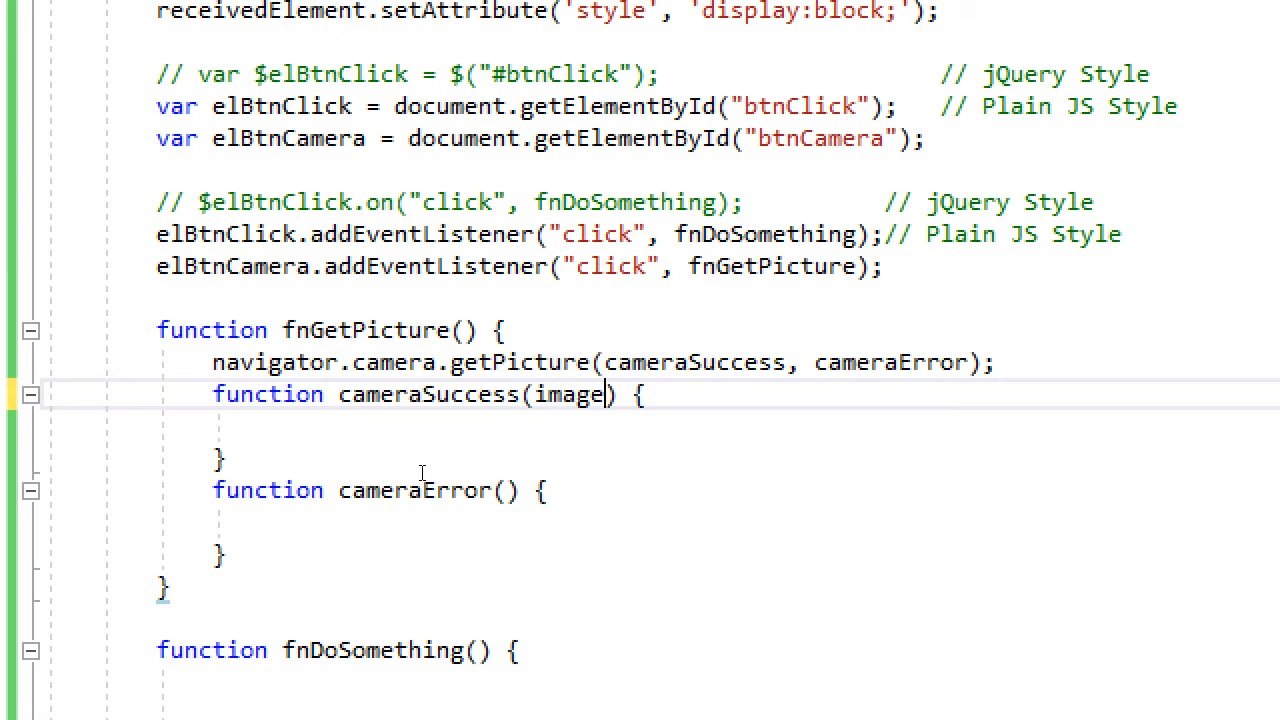
double_click(568, 394)
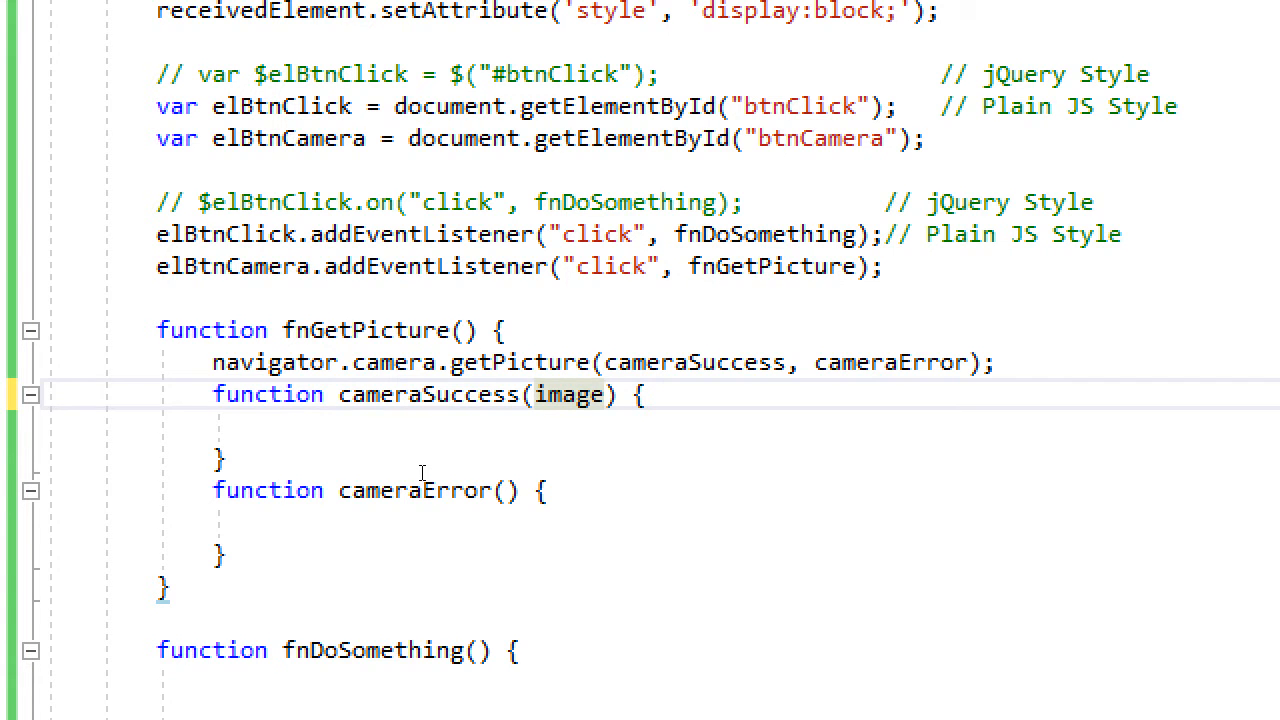
double_click(569, 394)
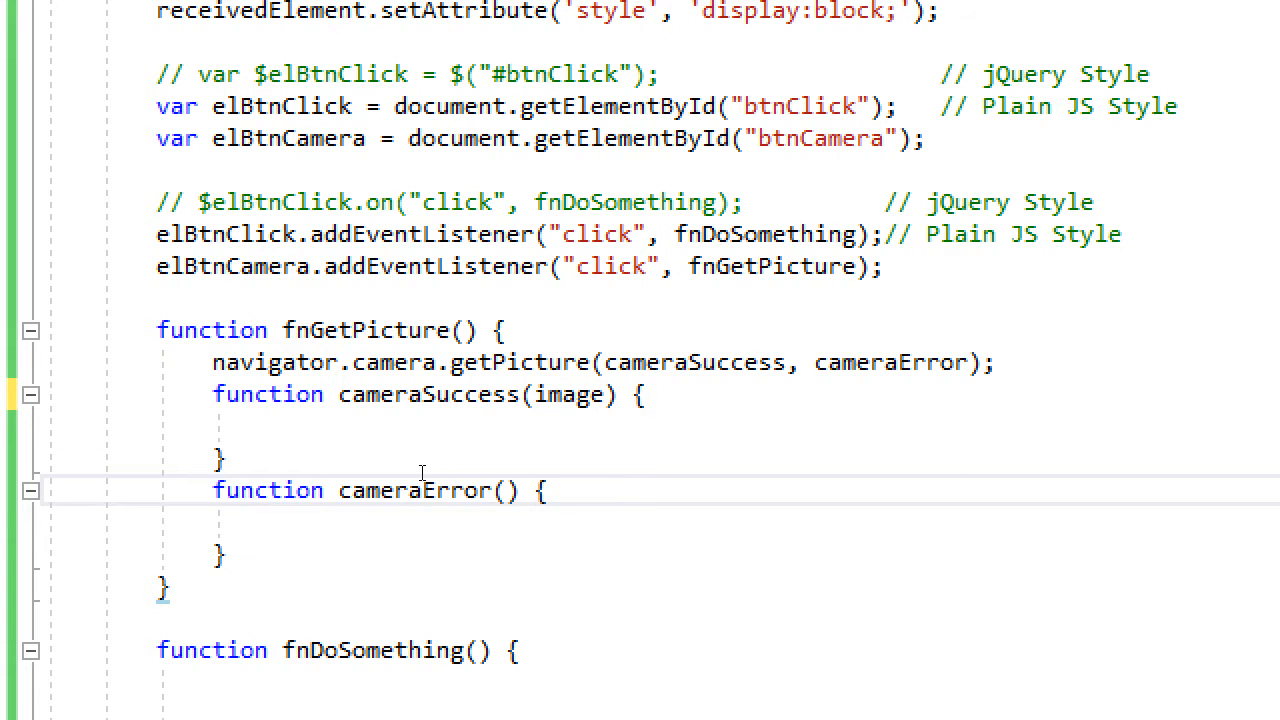
text(error)
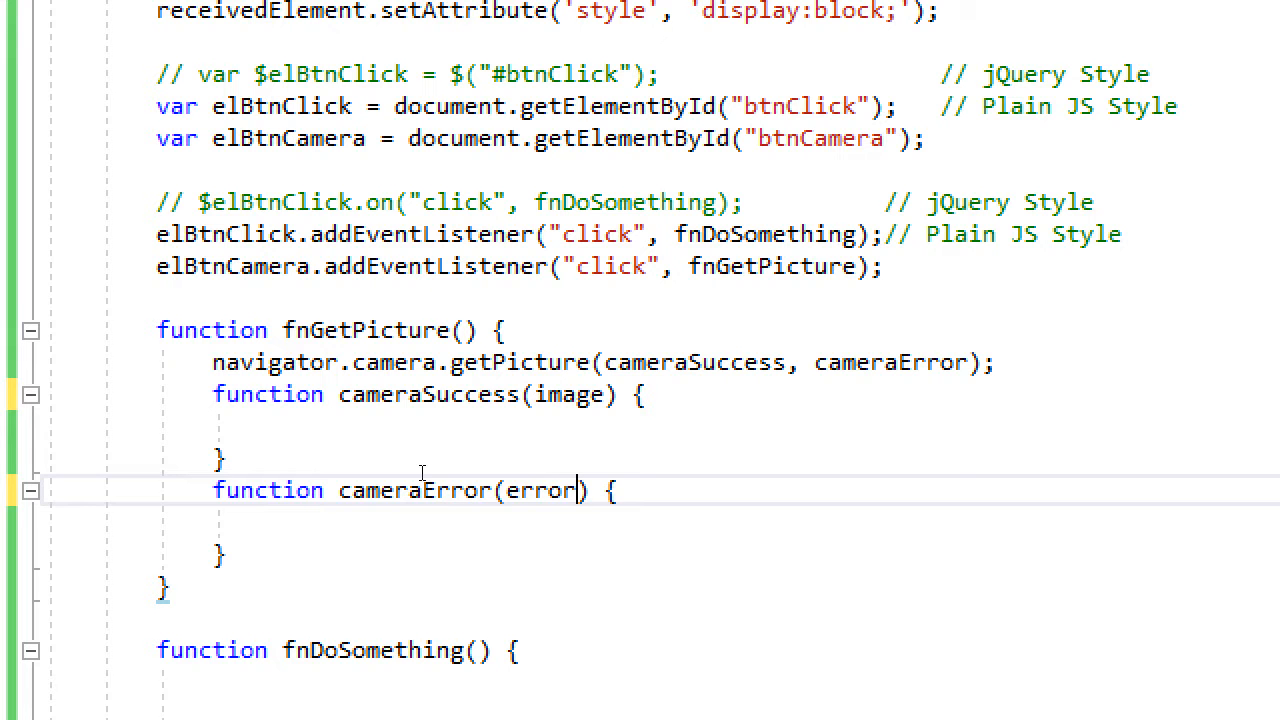
double_click(540, 490)
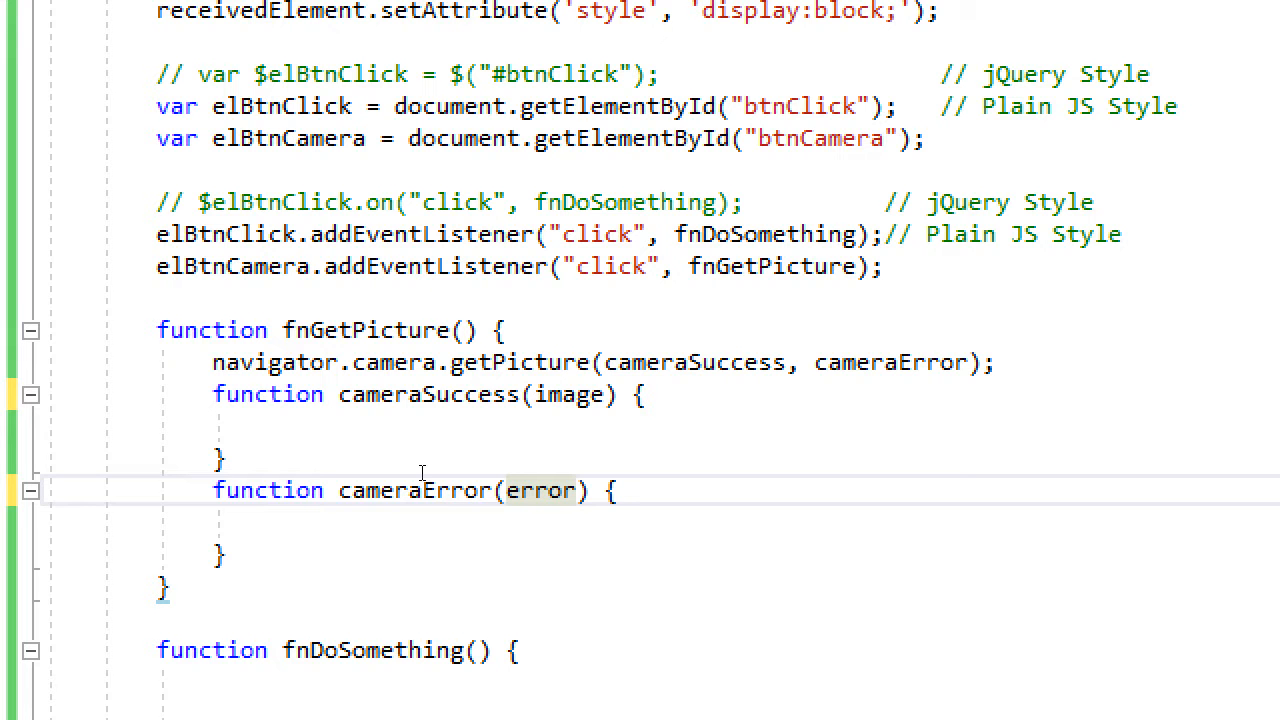
Add console.log(image) and console.log(error) inside the two callback bodies
click(578, 490)
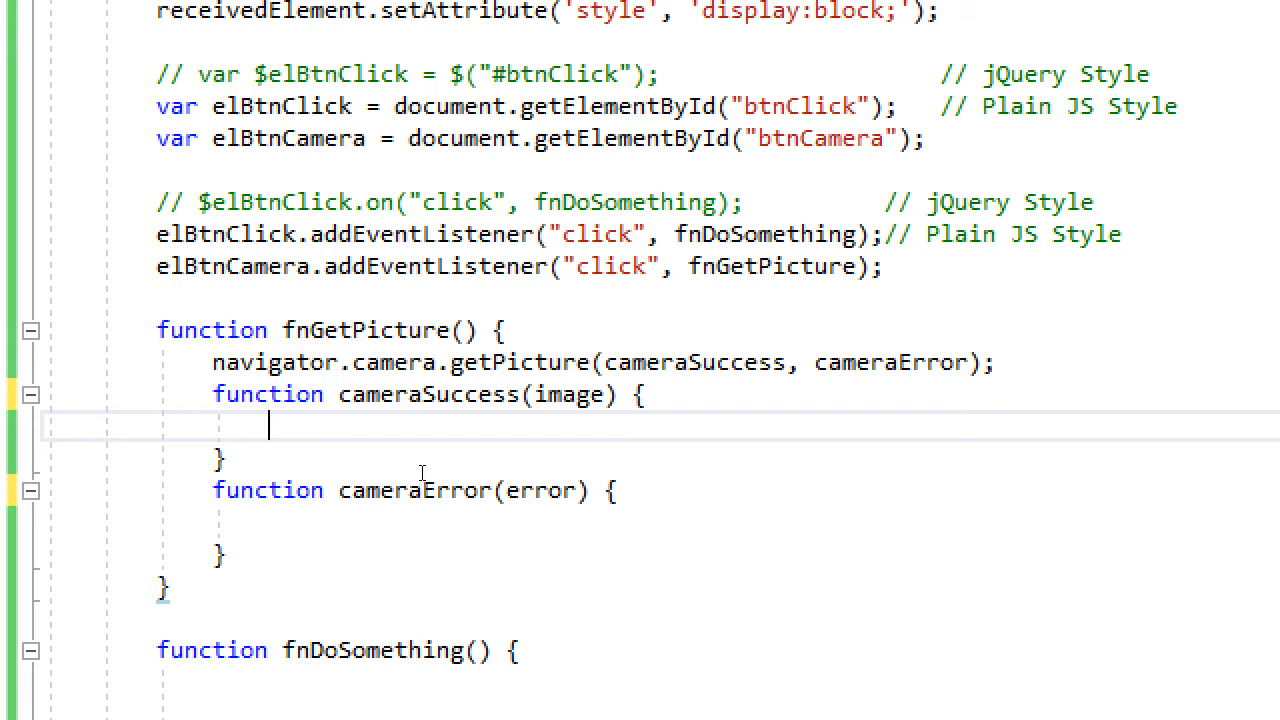
text(console)
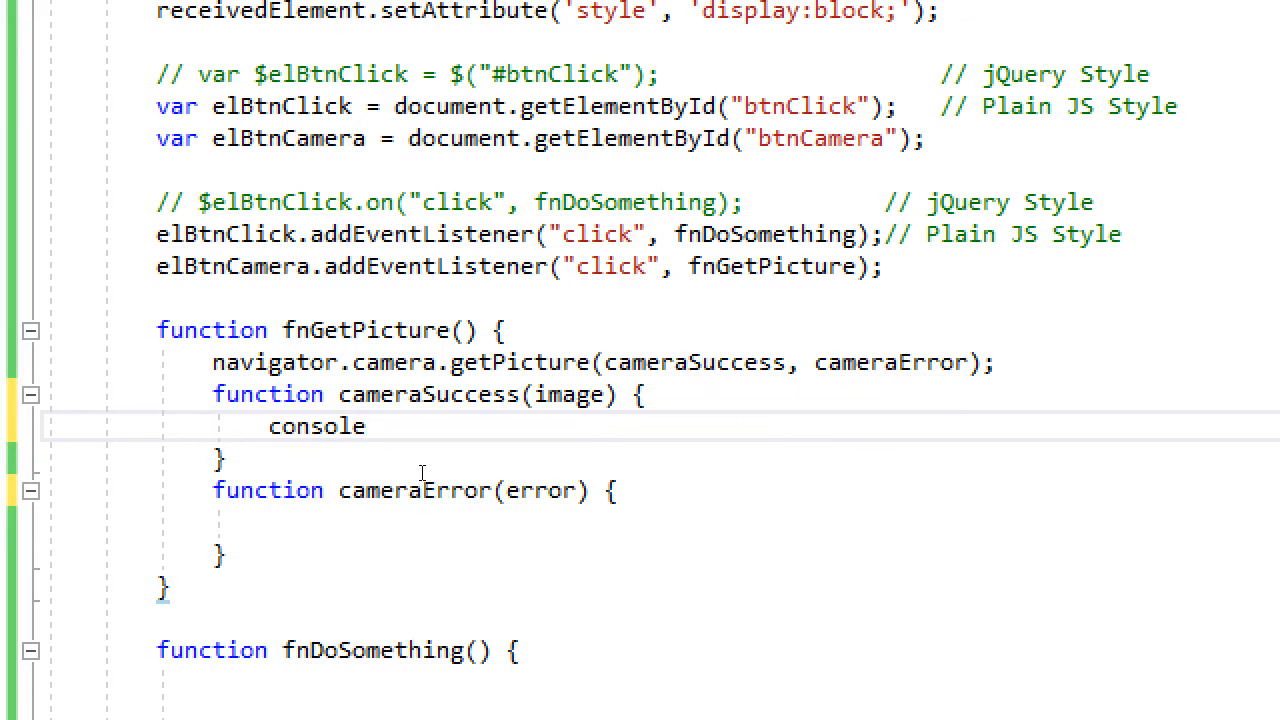
text(.log()
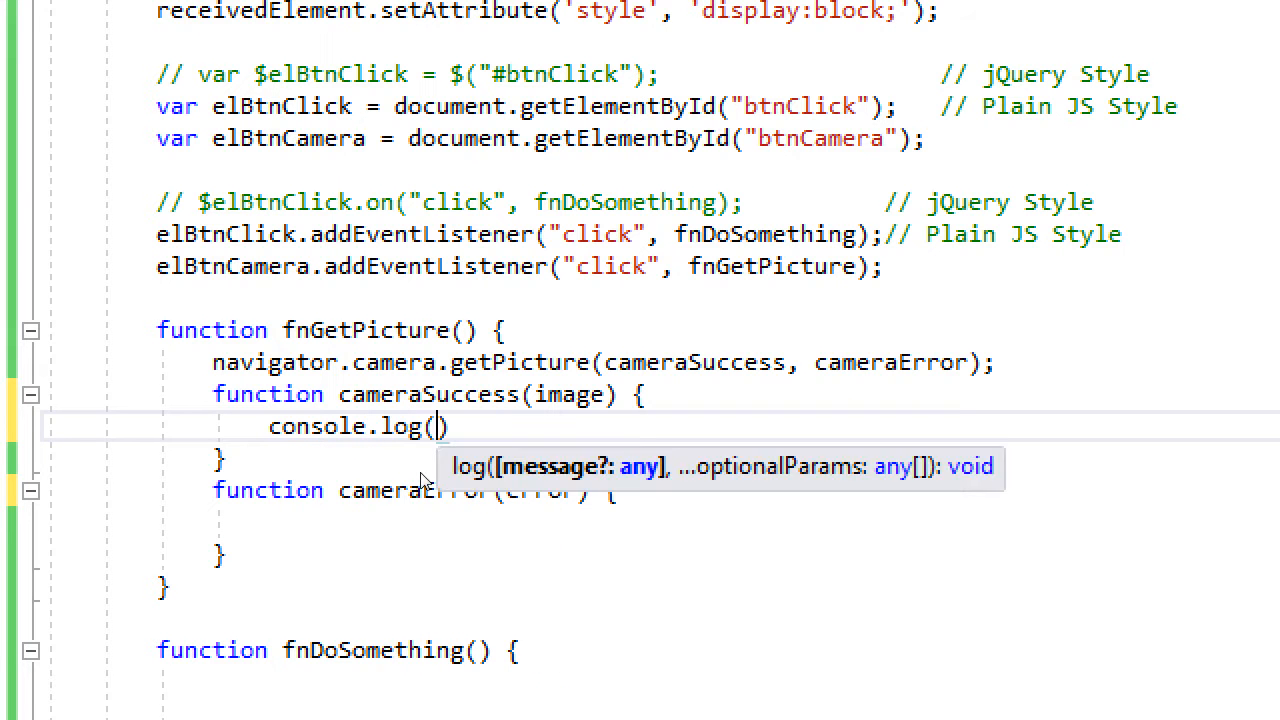
text(image)
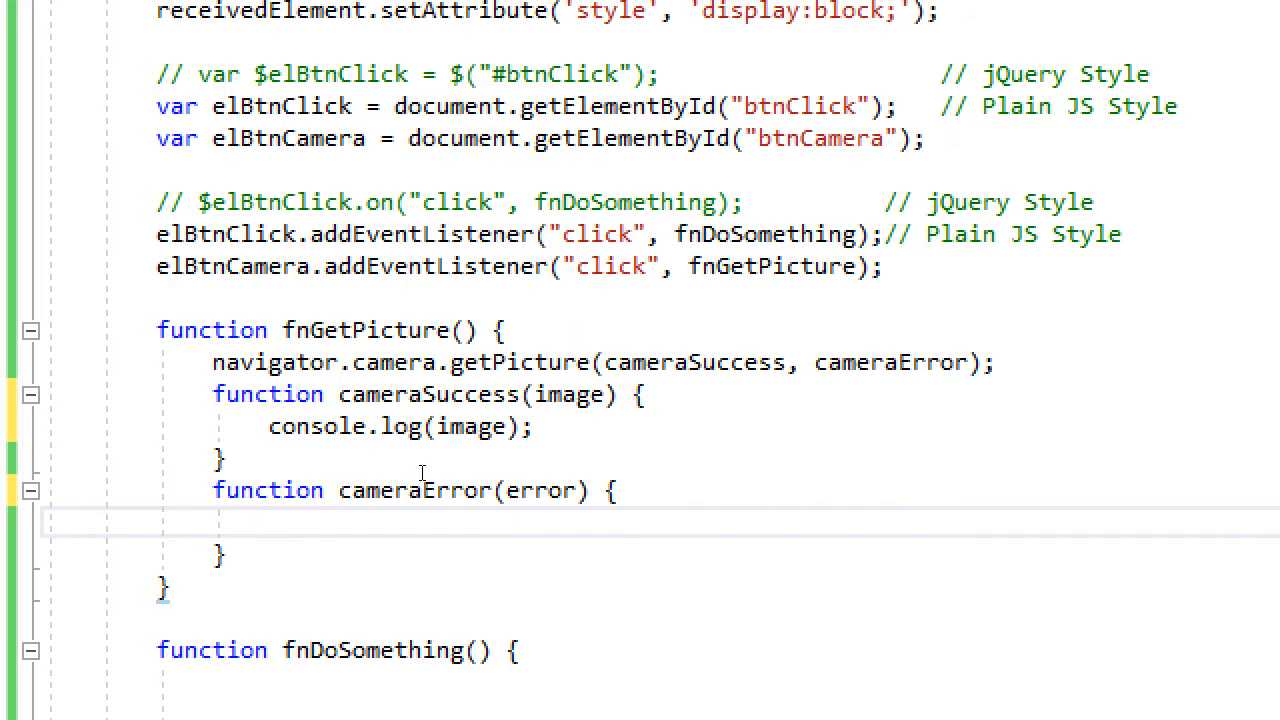
text(console)
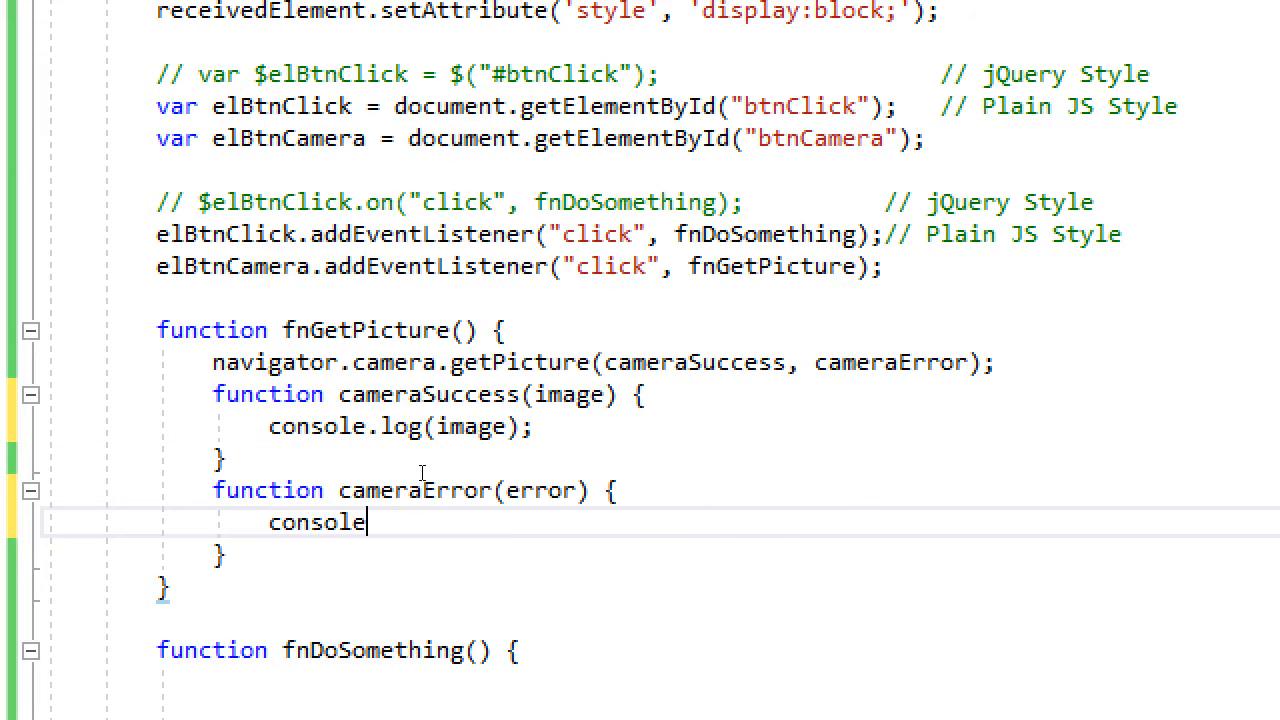
text(.log(error)
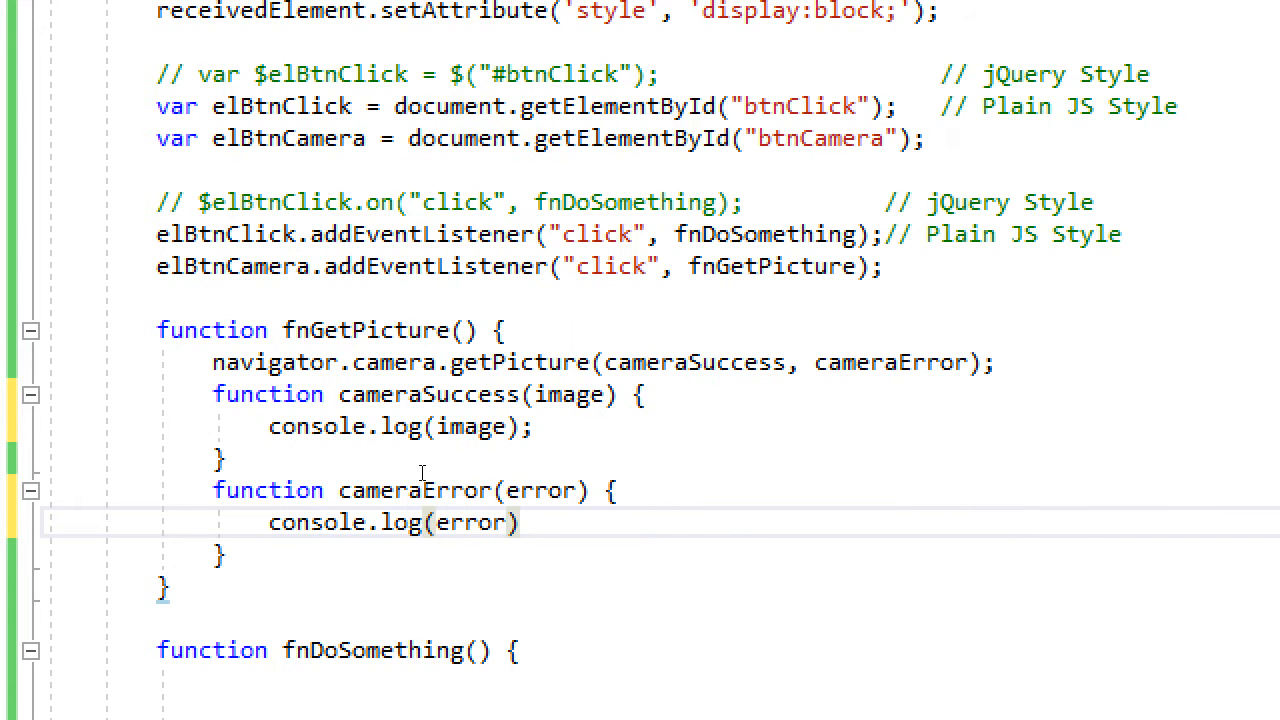
text(;)
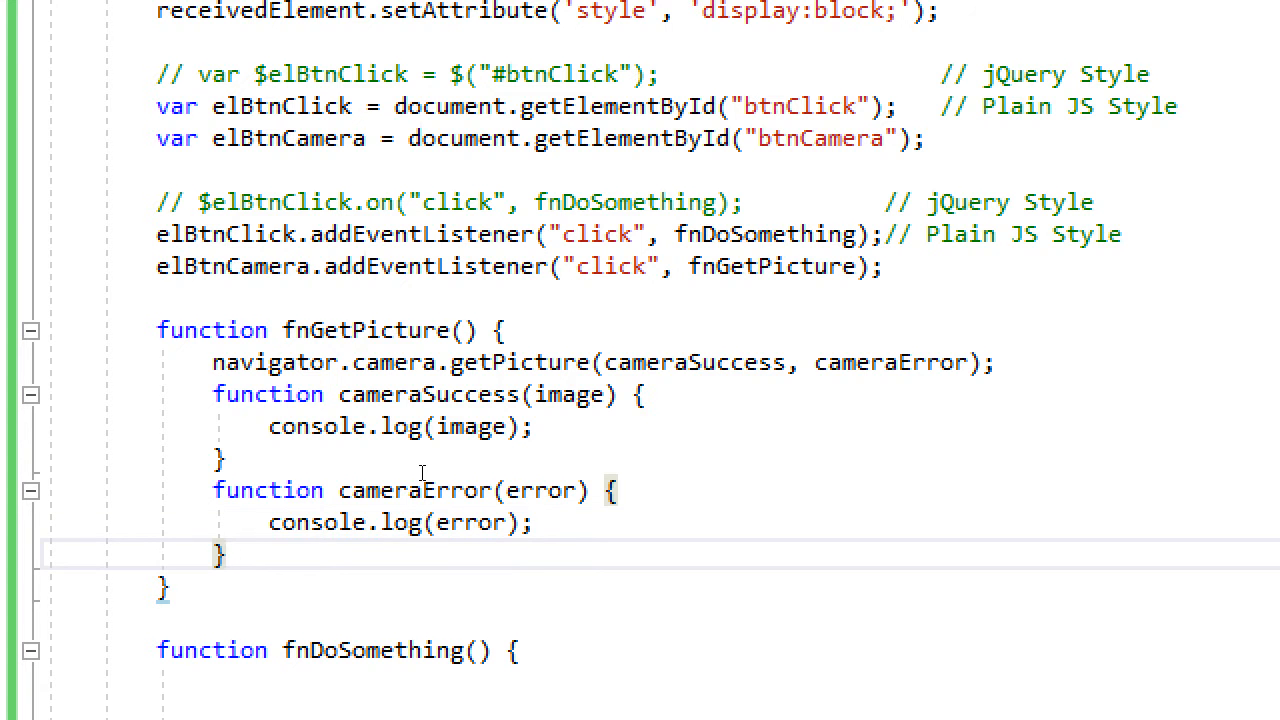
Review the callbacks, highlighting the image parameter and the logged error argument
drag(217, 394, 217, 556)
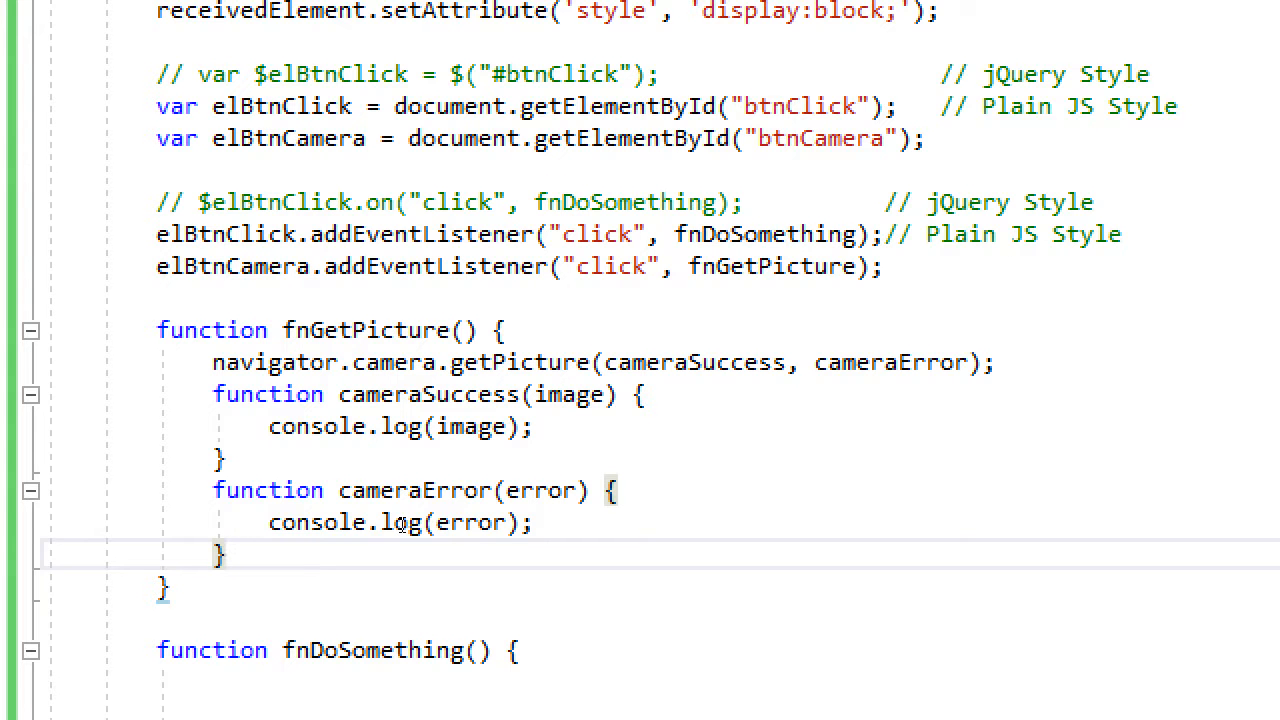
click(220, 553)
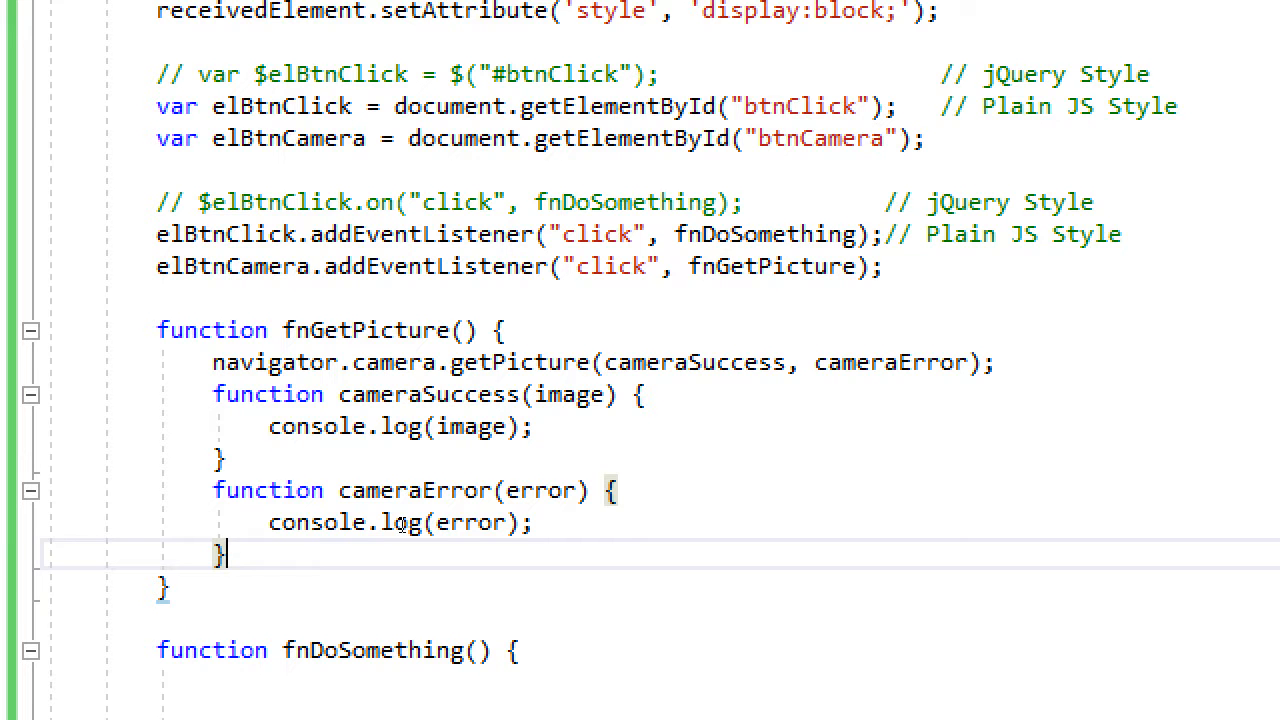
mouse_move(347, 462)
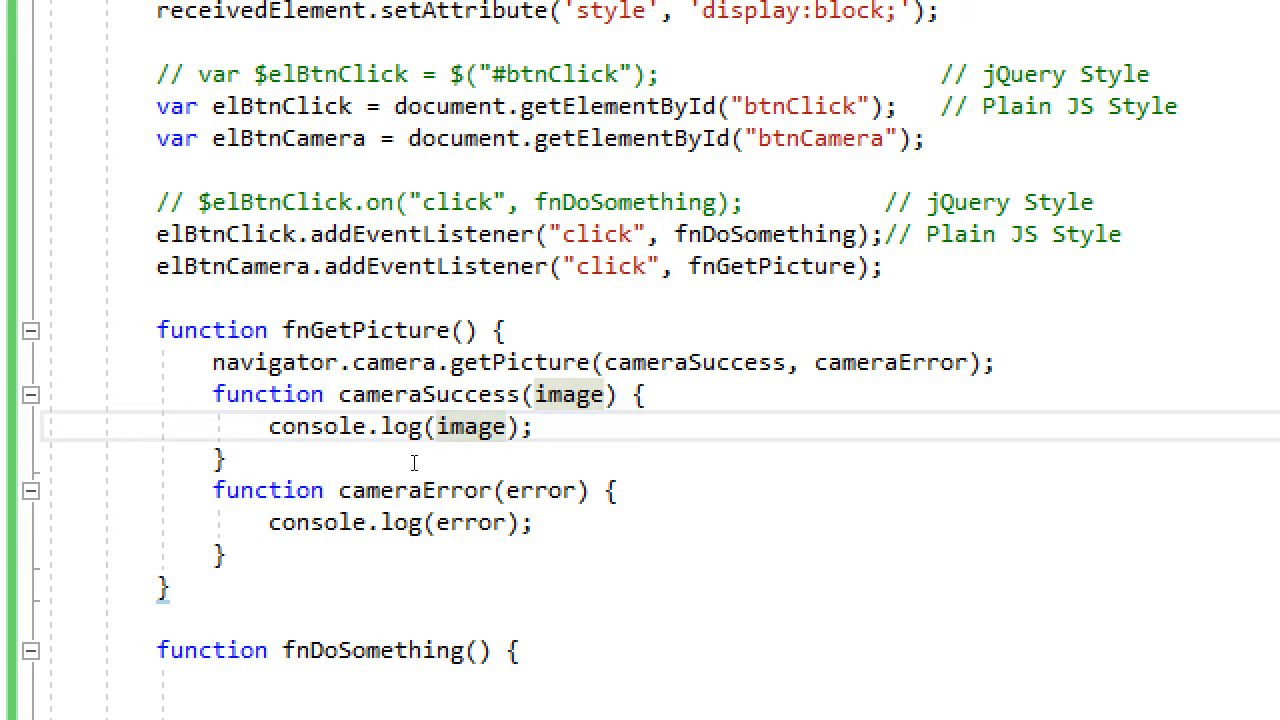
double_click(470, 426)
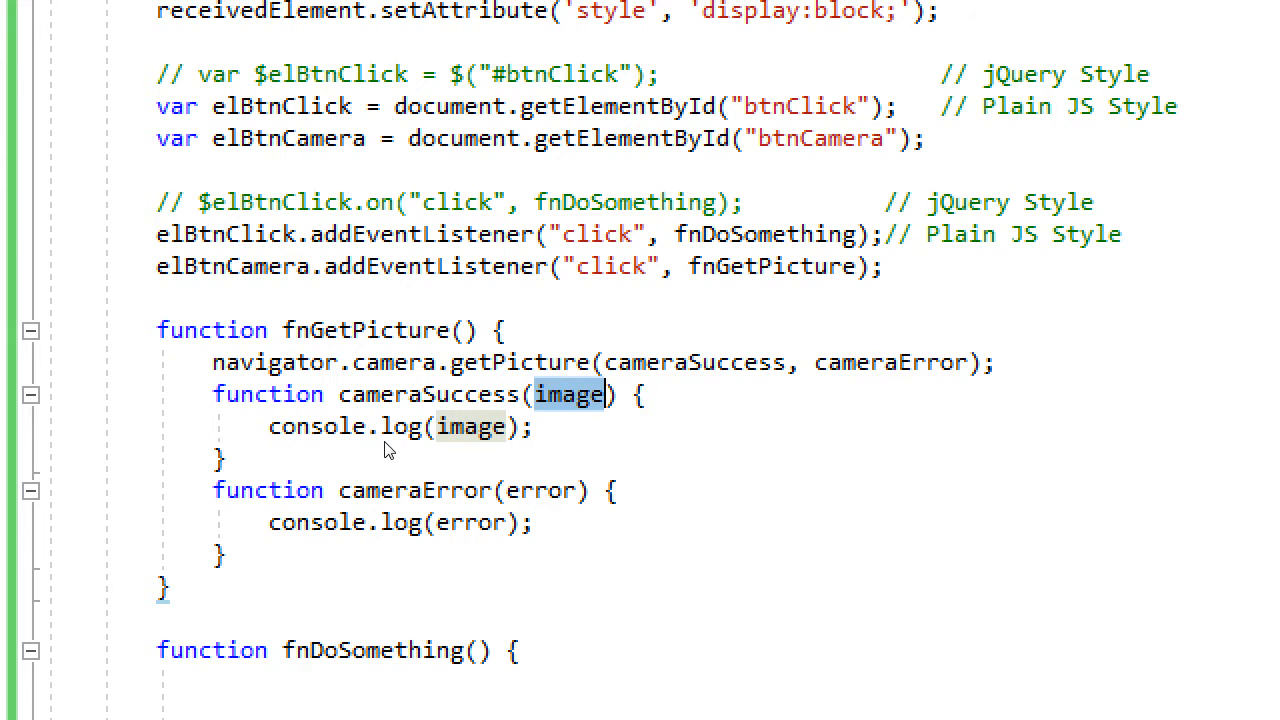
mouse_move(470, 426)
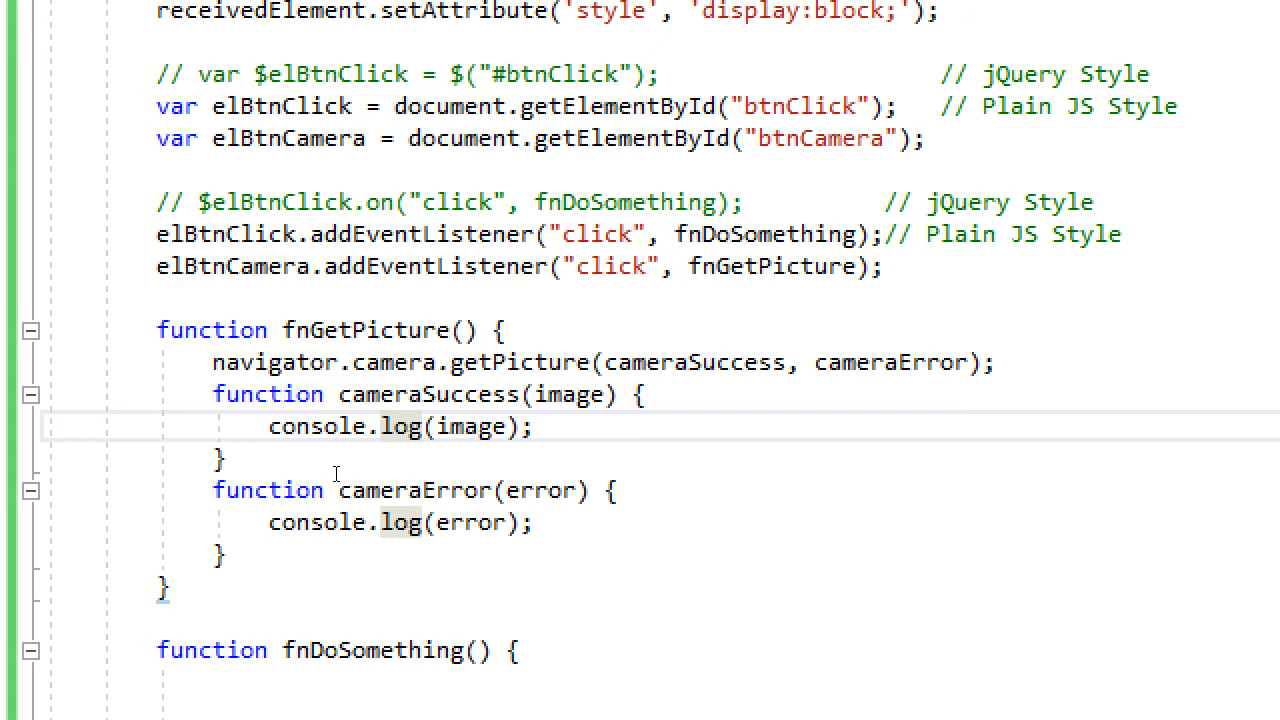
double_click(470, 521)
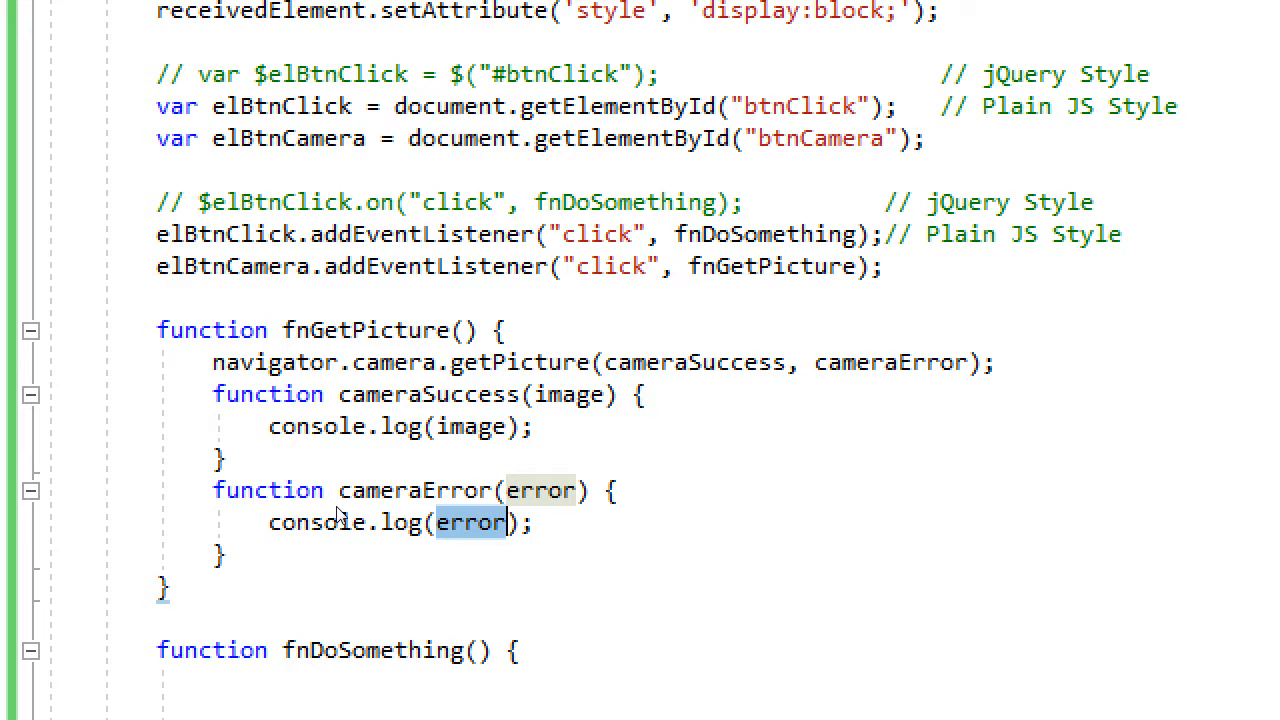
click(507, 521)
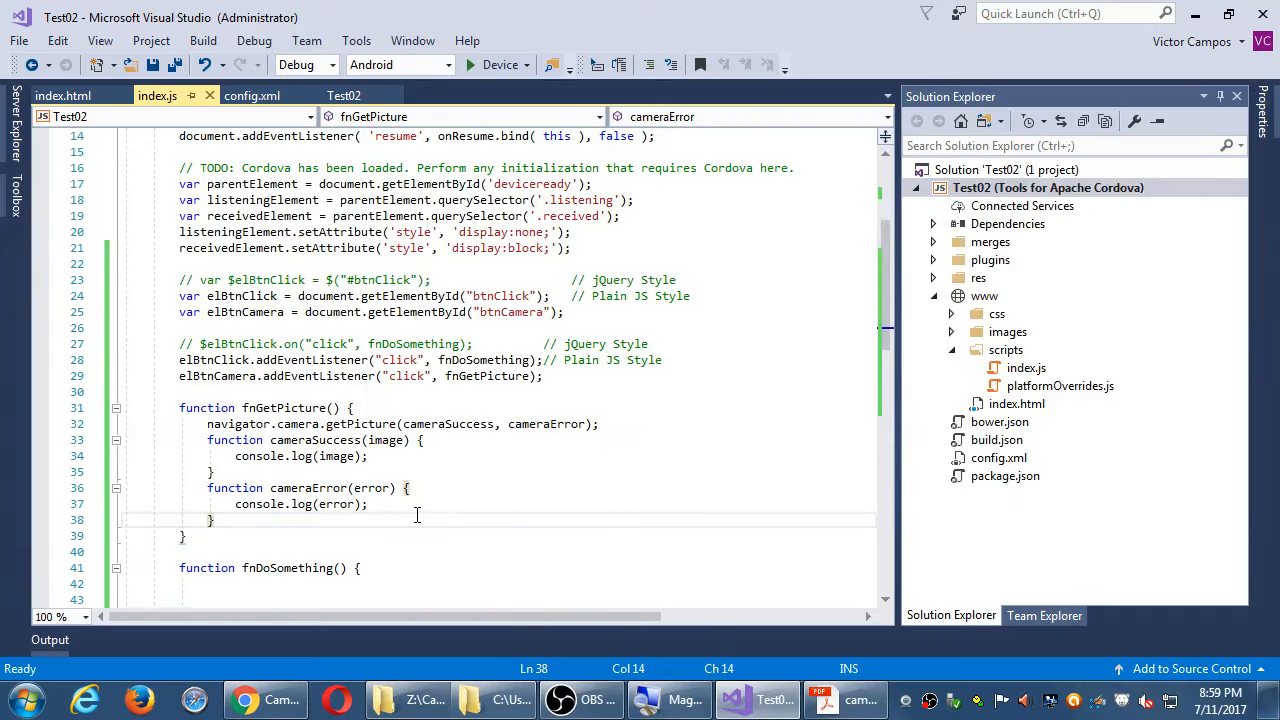
mouse_move(397, 455)
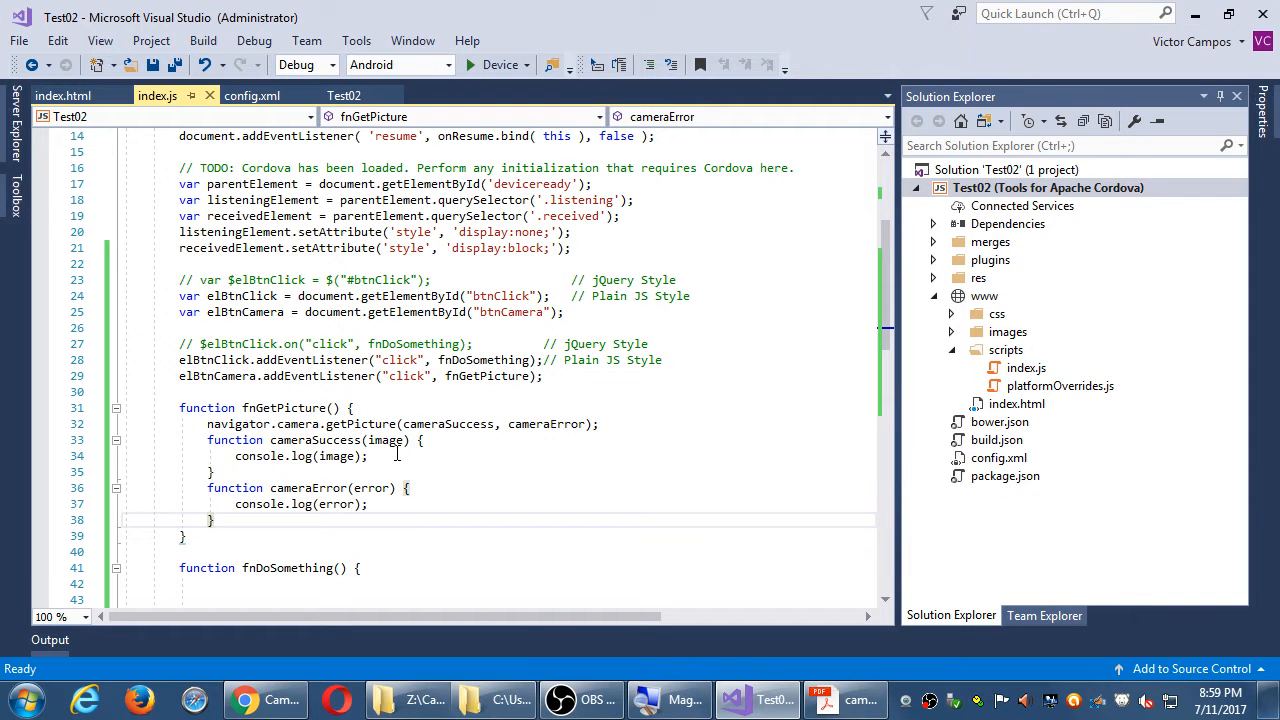
mouse_move(500, 64)
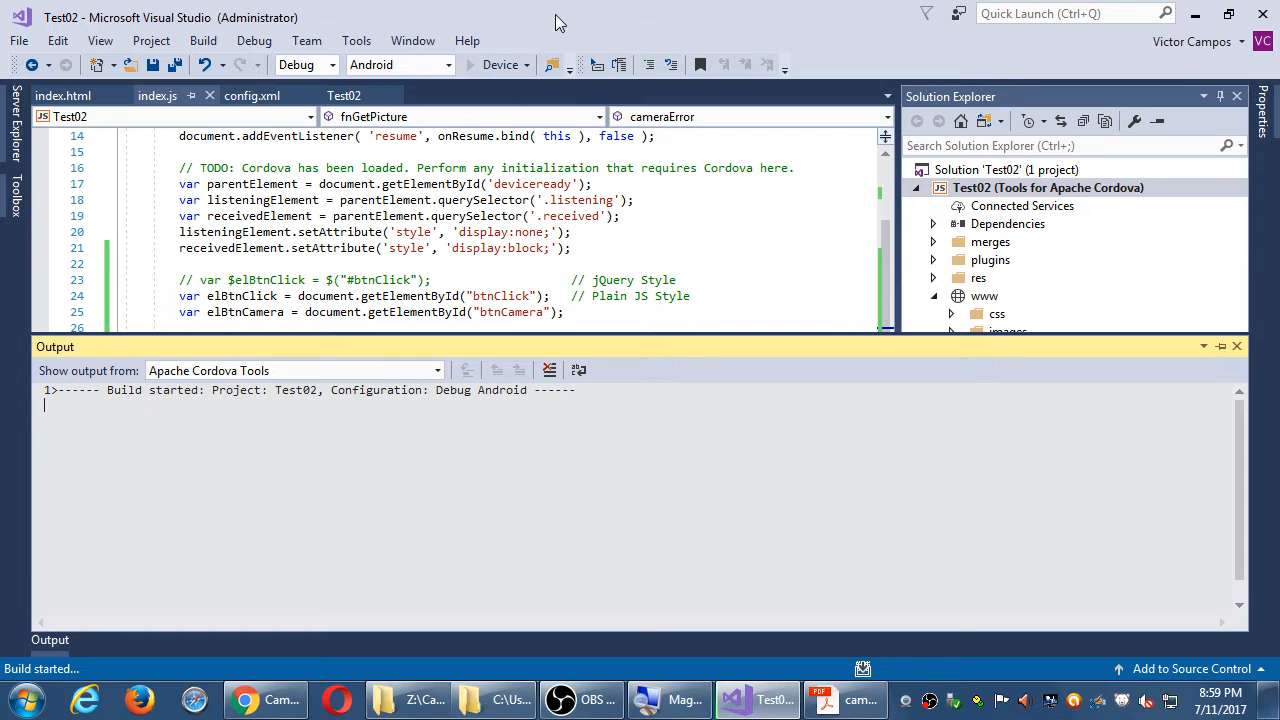
Run Test02 on the Android device in Debug, following the build in Output
click(290, 370)
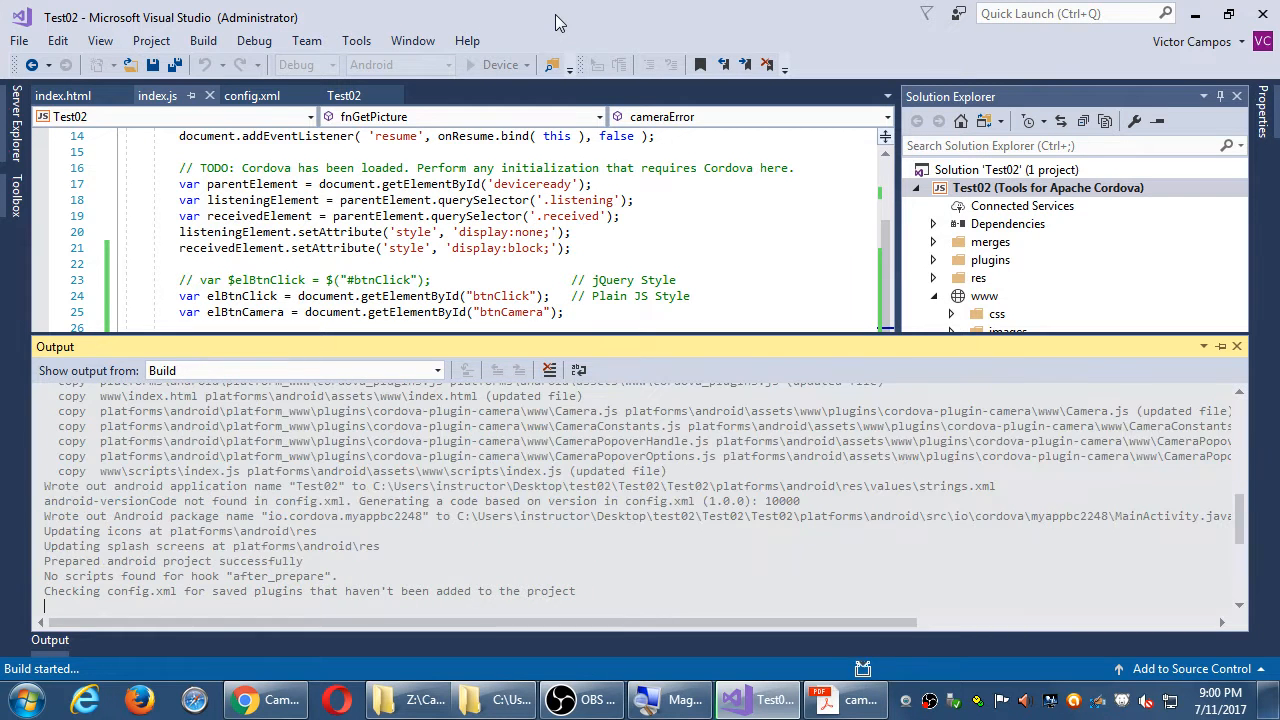
scroll(down, 3)
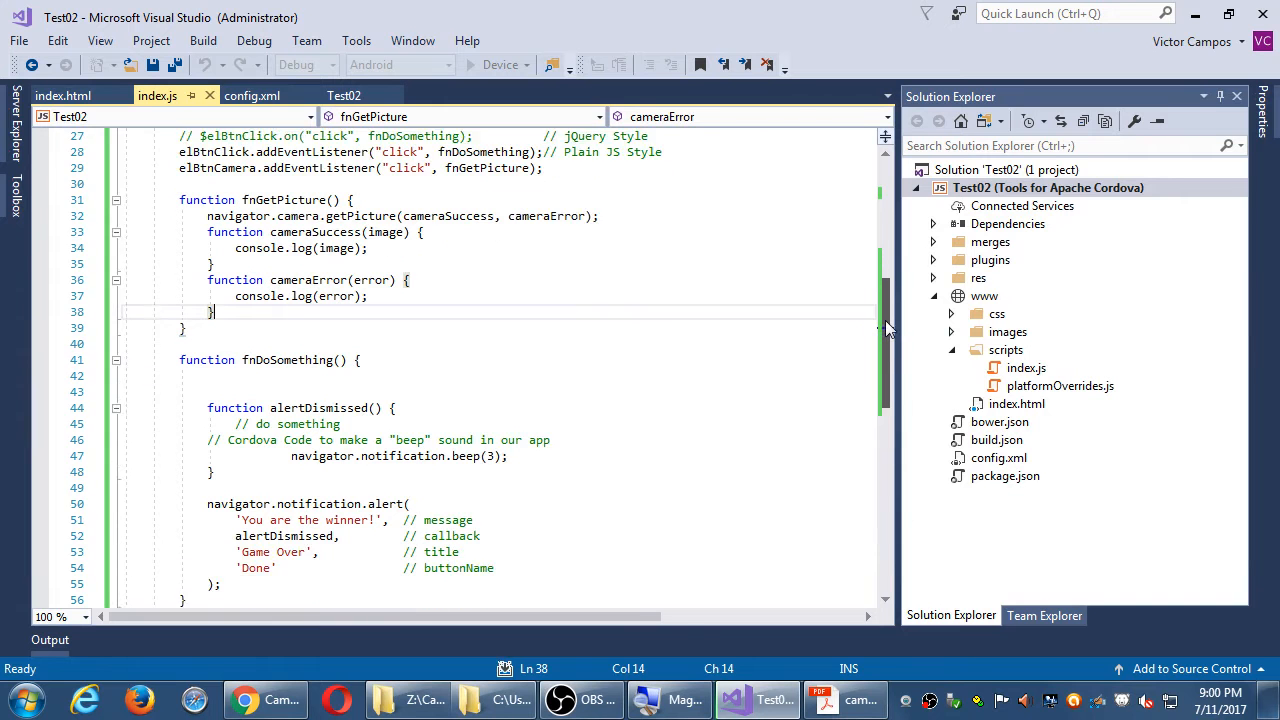
scroll(down, 3)
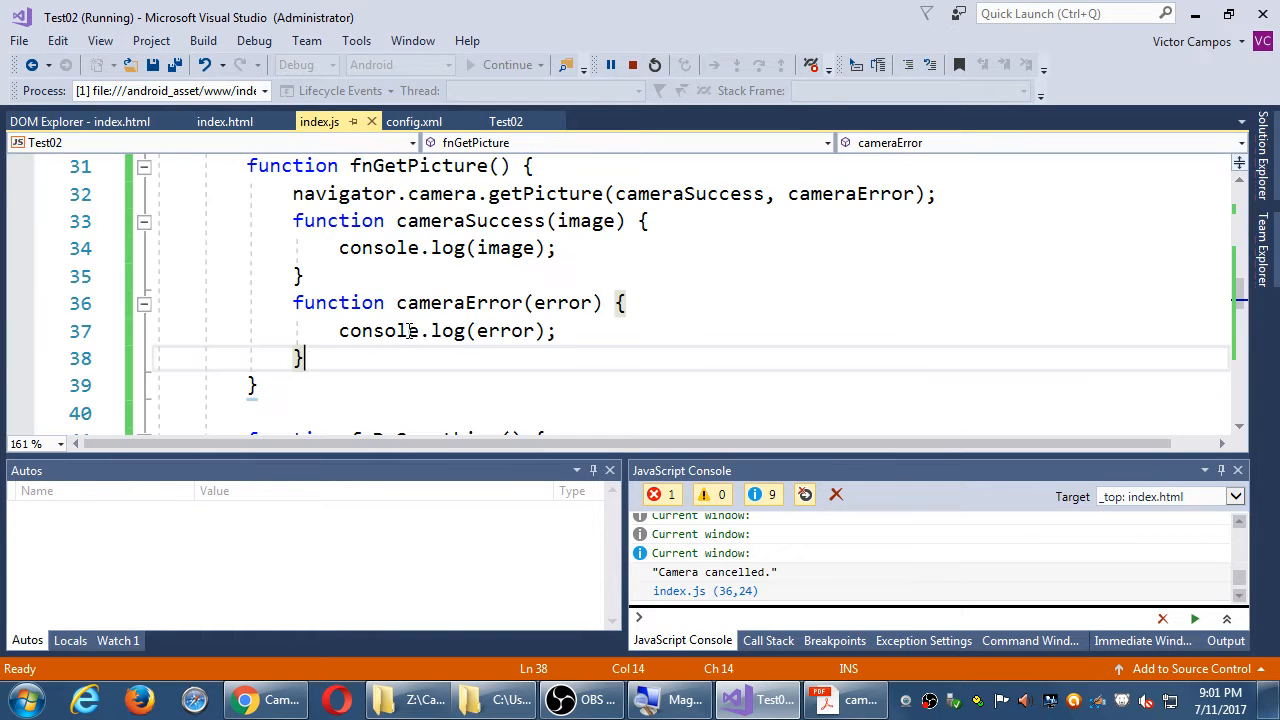
Highlight the logged error argument while testing cancel and photo capture on the phone
double_click(504, 331)
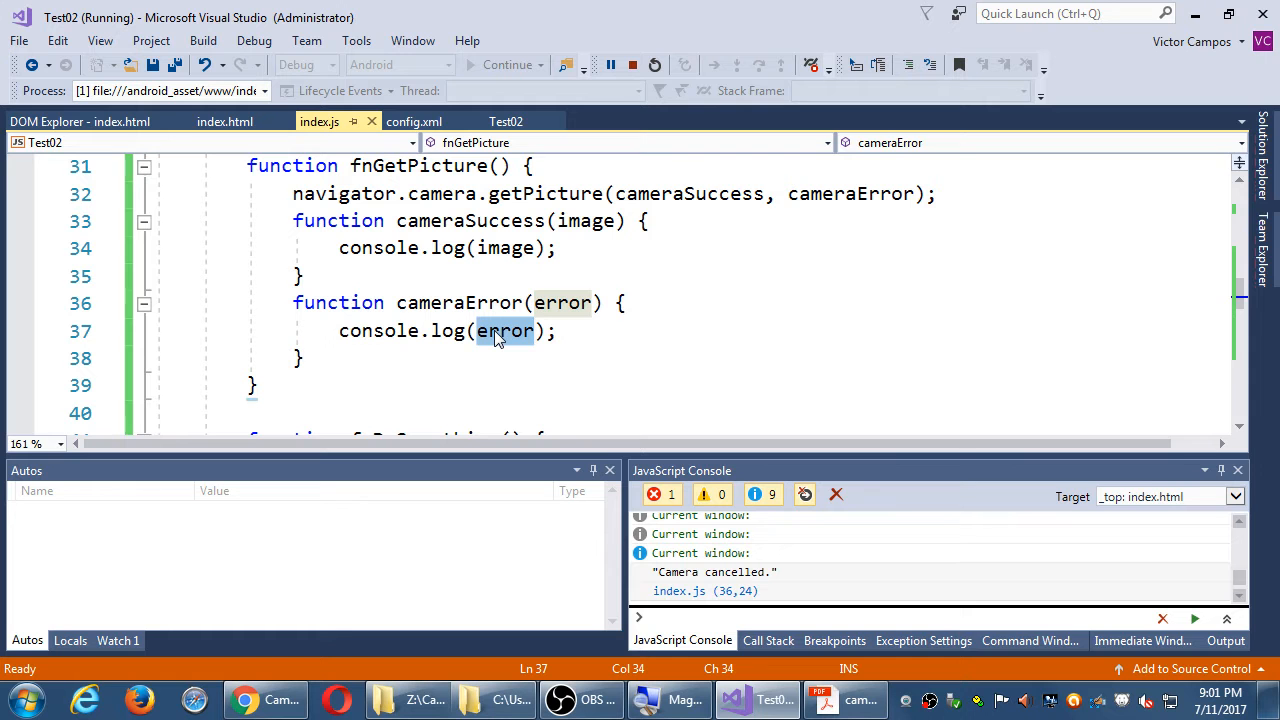
mouse_move(505, 331)
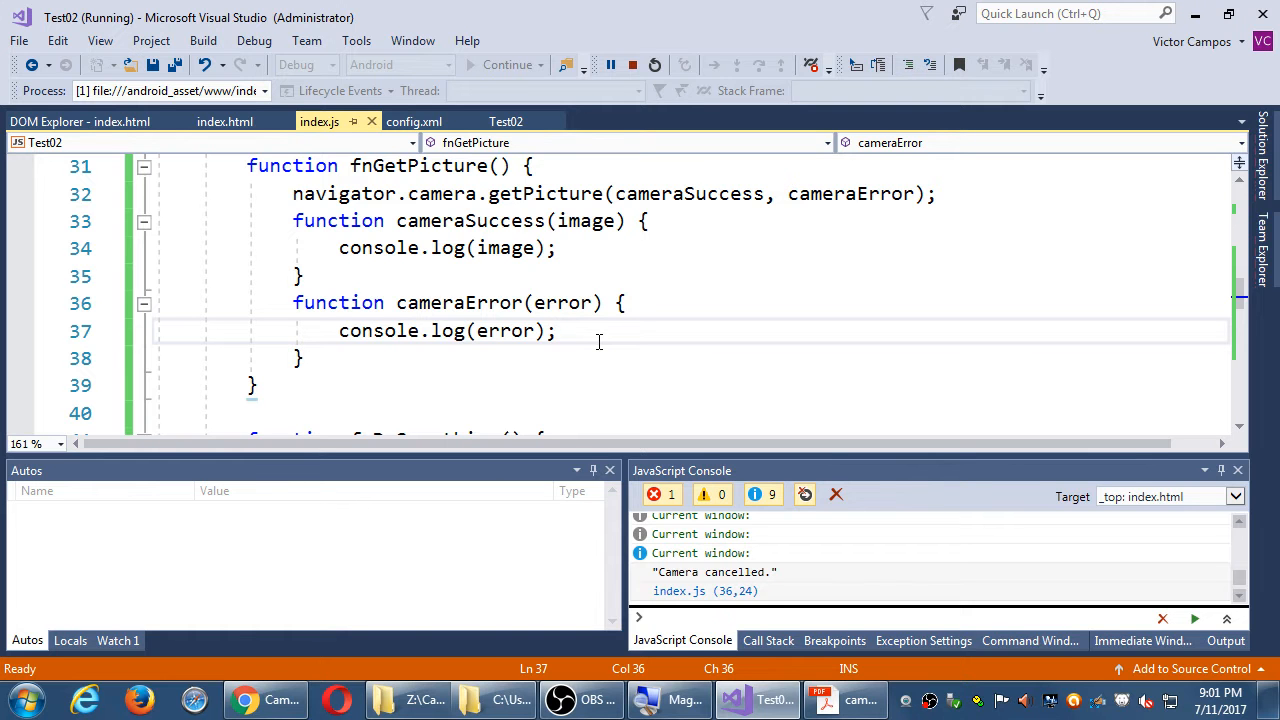
click(558, 331)
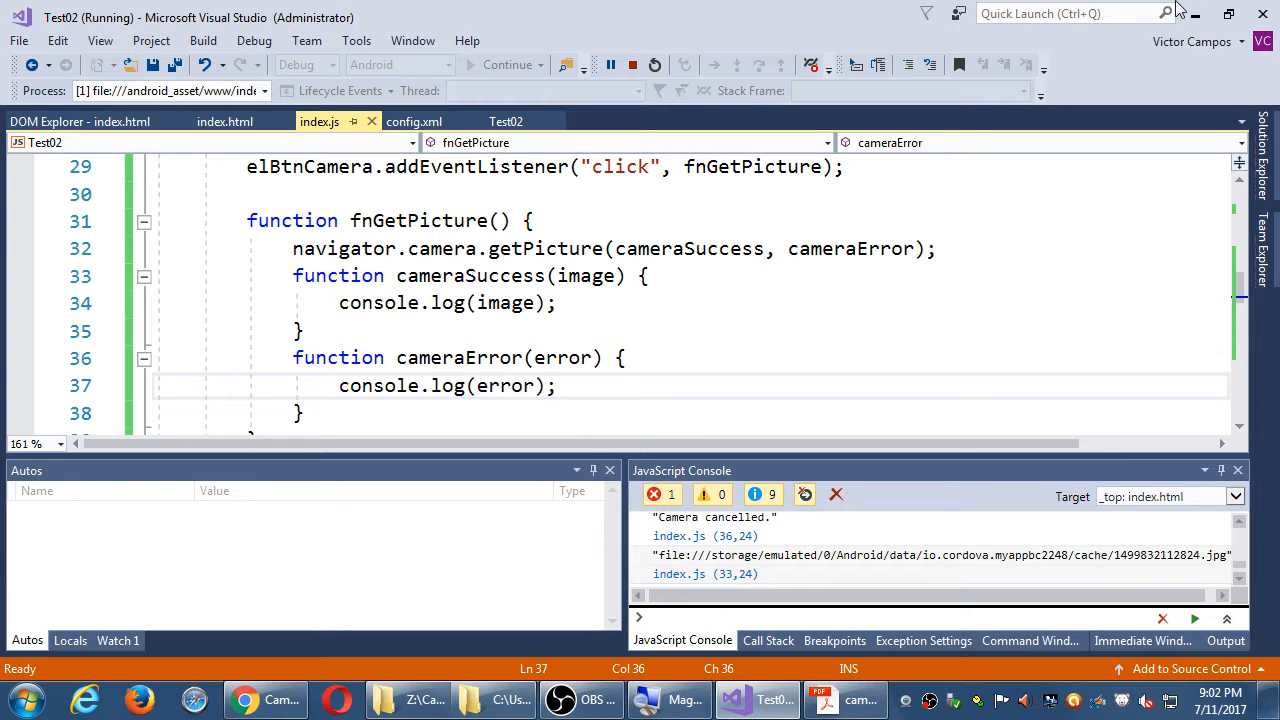
mouse_move(600, 18)
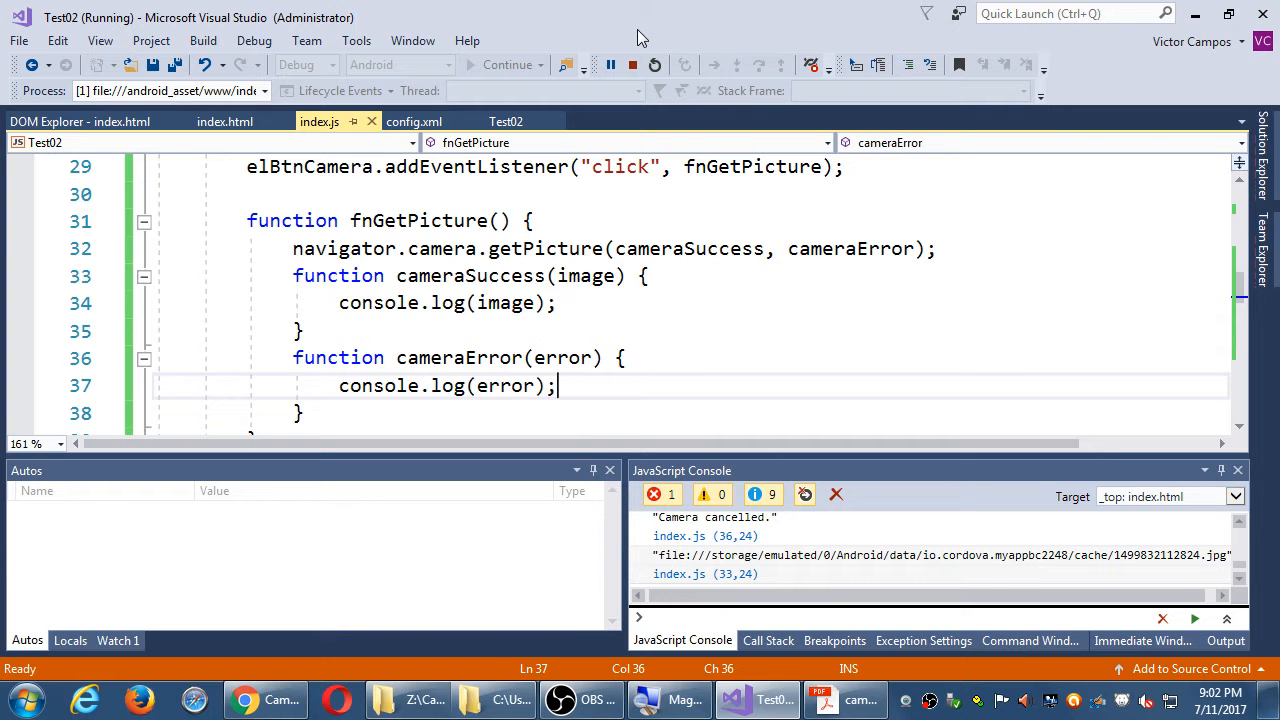
mouse_move(595, 563)
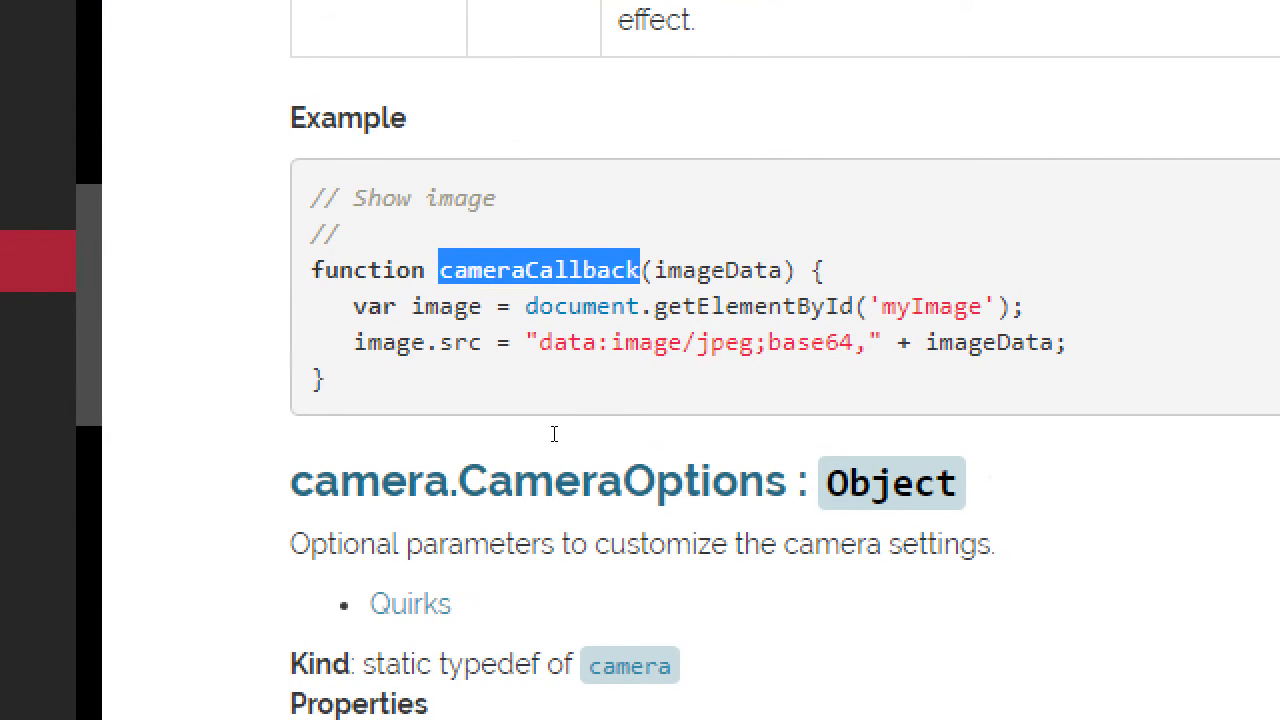
Inspect the cameraCallback example, then browse to the Dialogs plugin's navigator.notification.alert reference
double_click(752, 305)
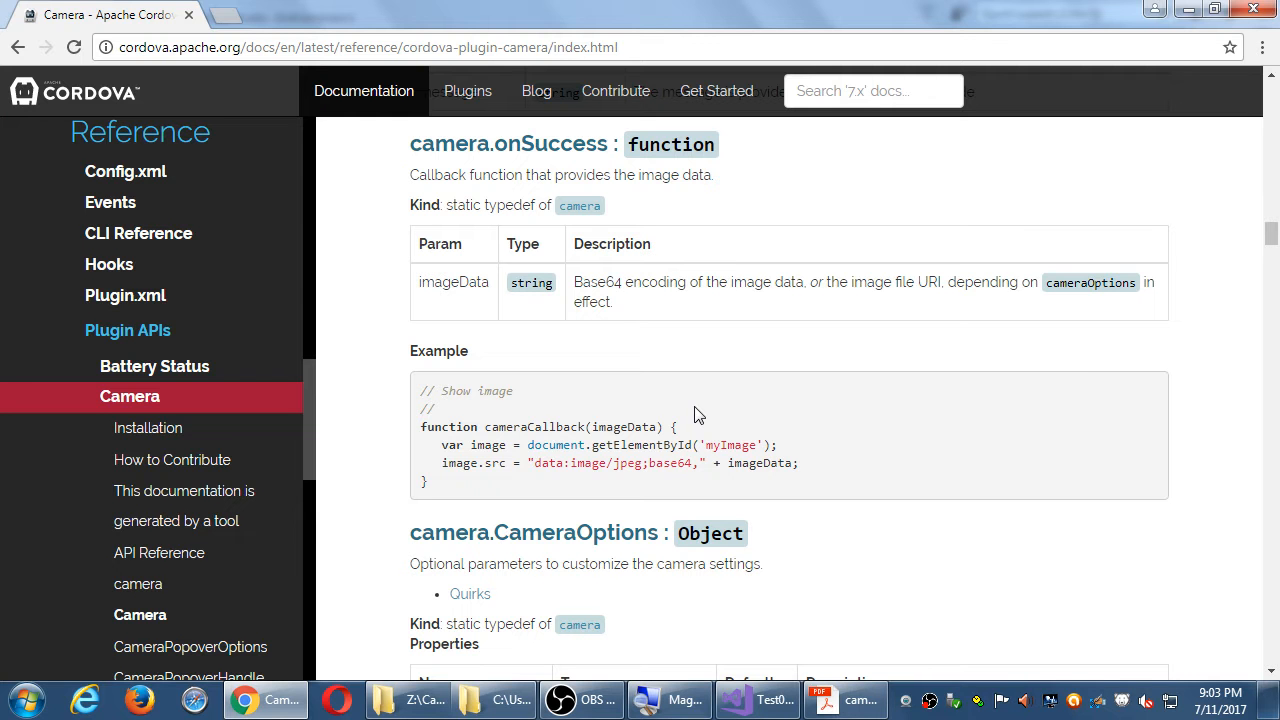
mouse_move(18, 47)
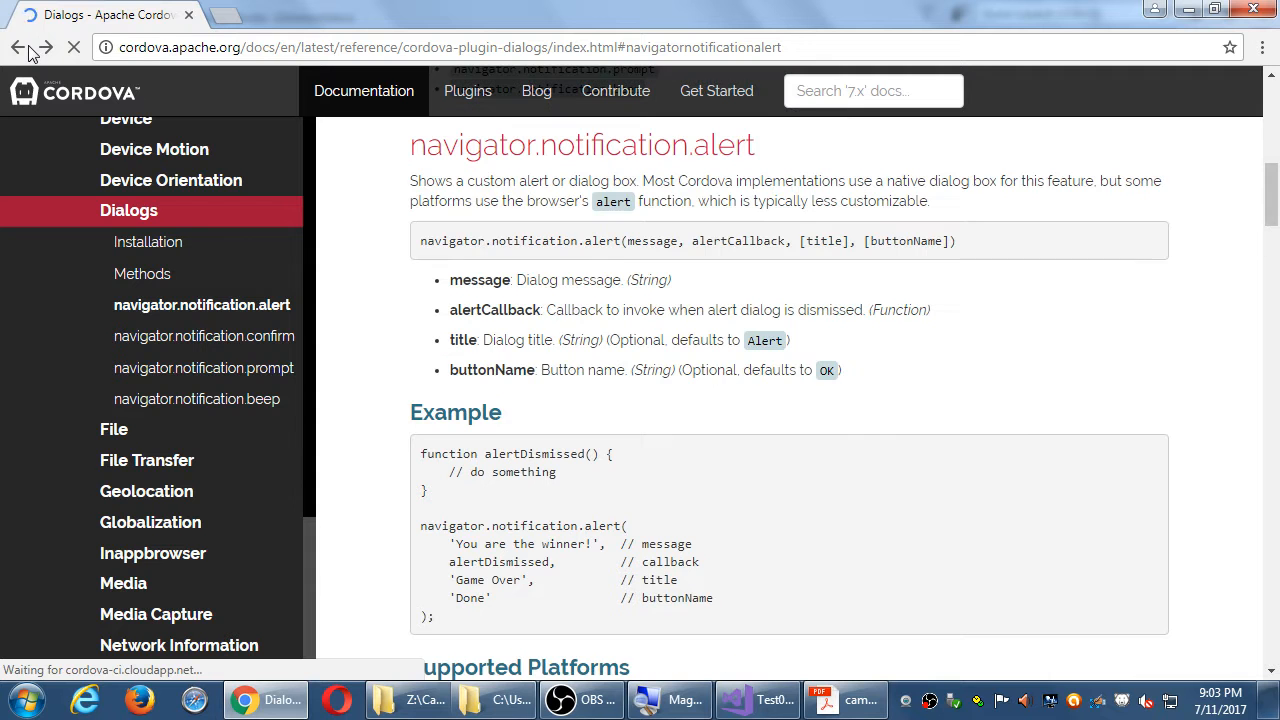
click(197, 398)
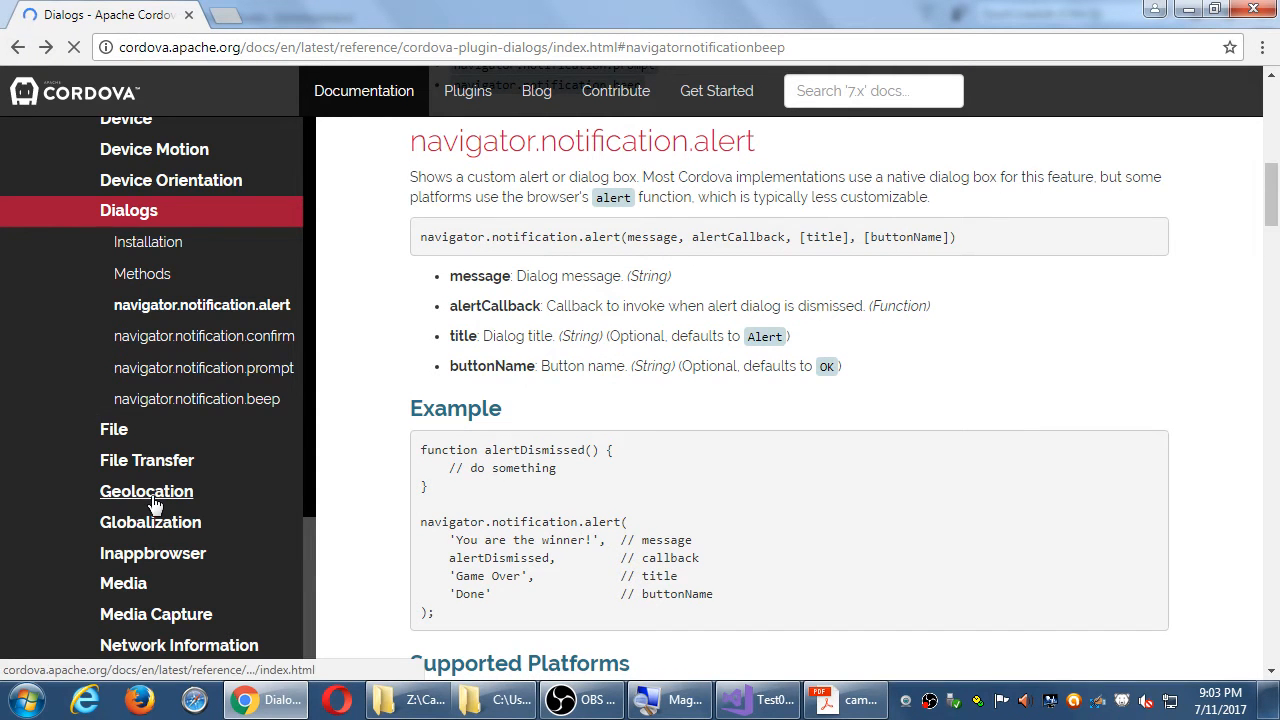
click(146, 491)
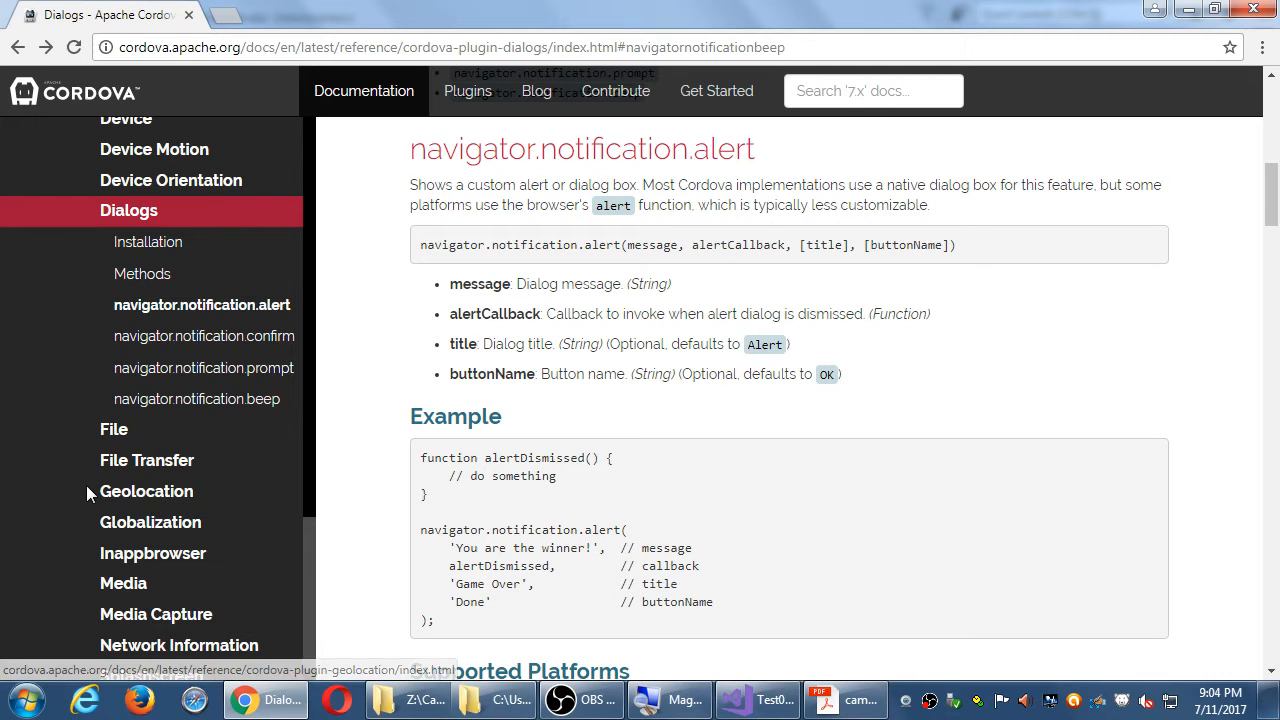
scroll(down, 3)
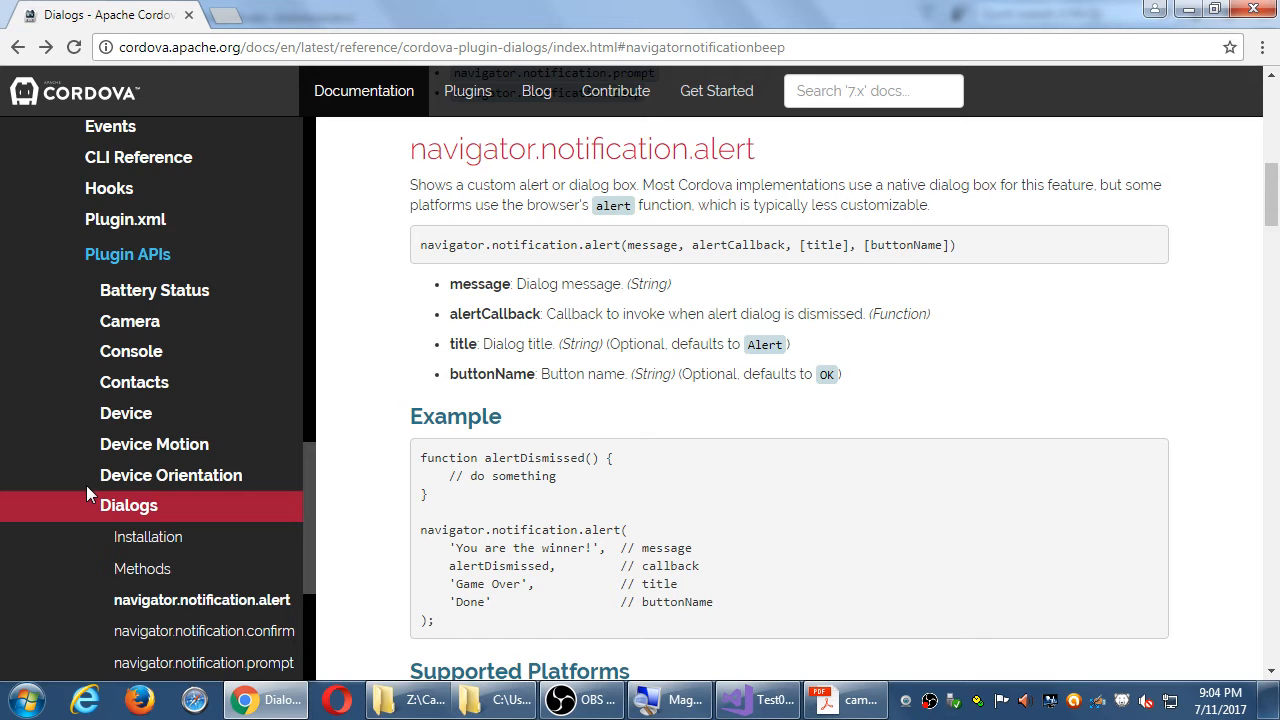
scroll(down, 3)
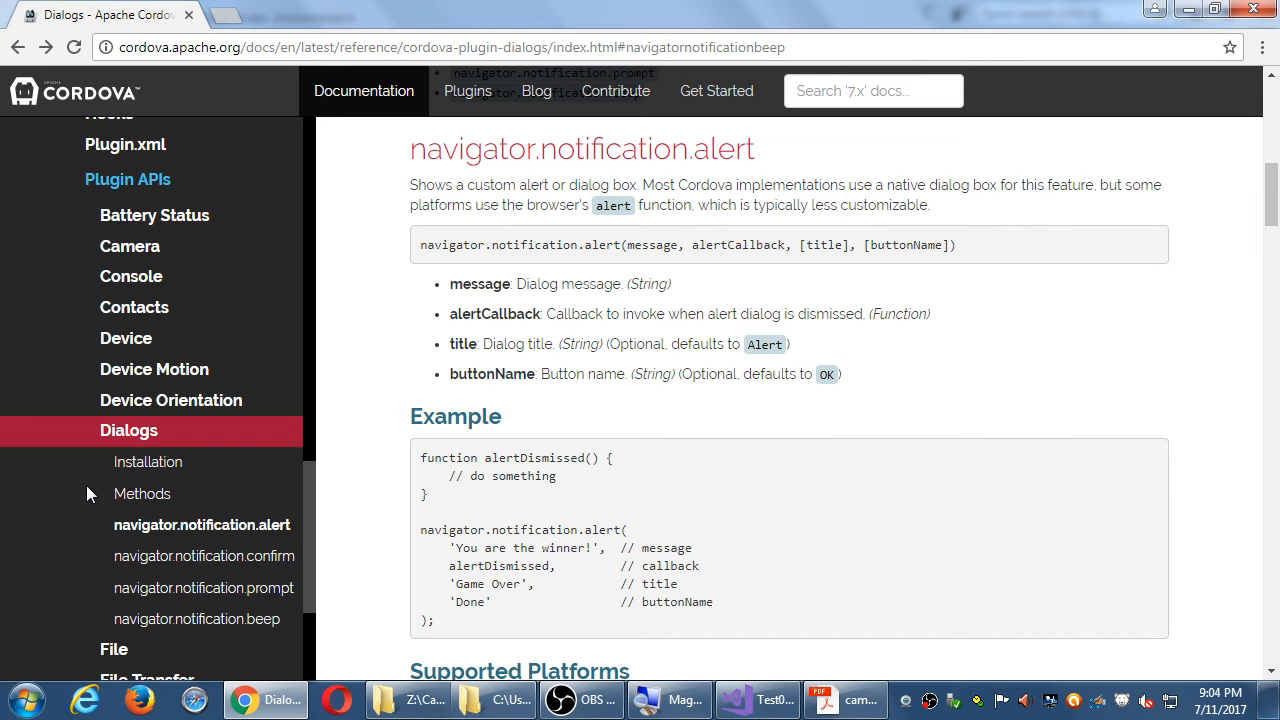
mouse_move(508, 428)
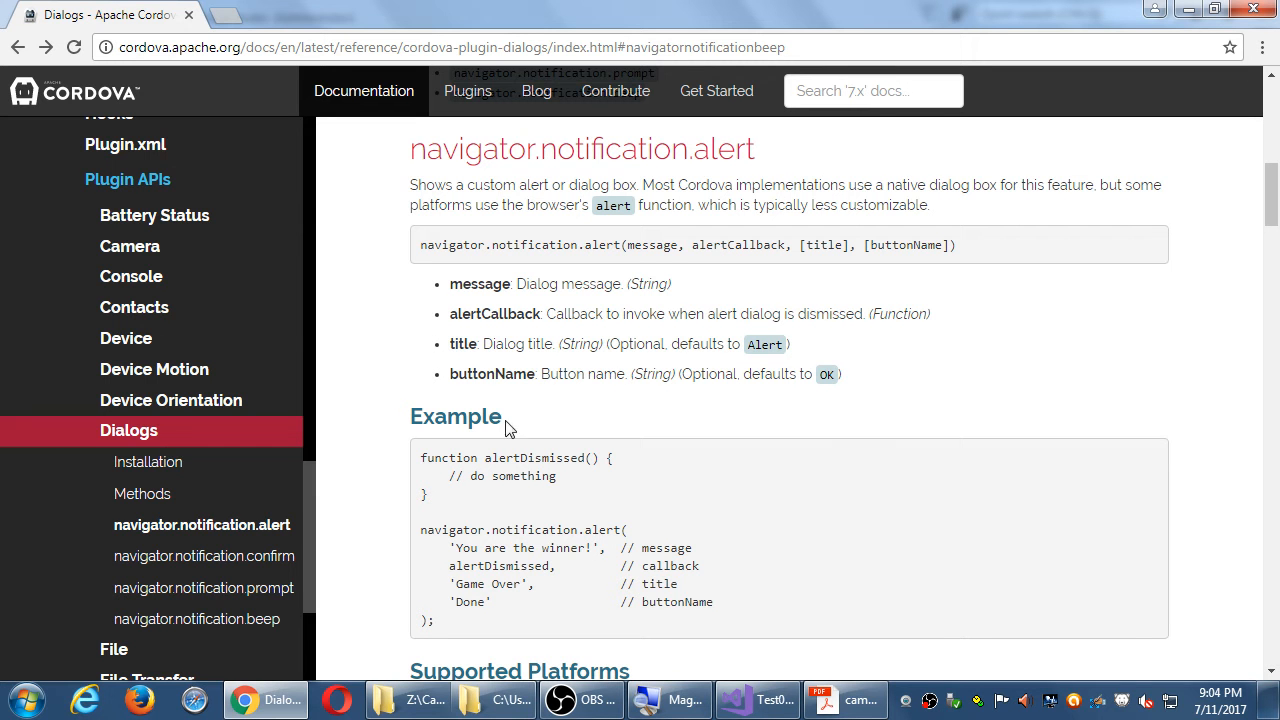
mouse_move(1100, 365)
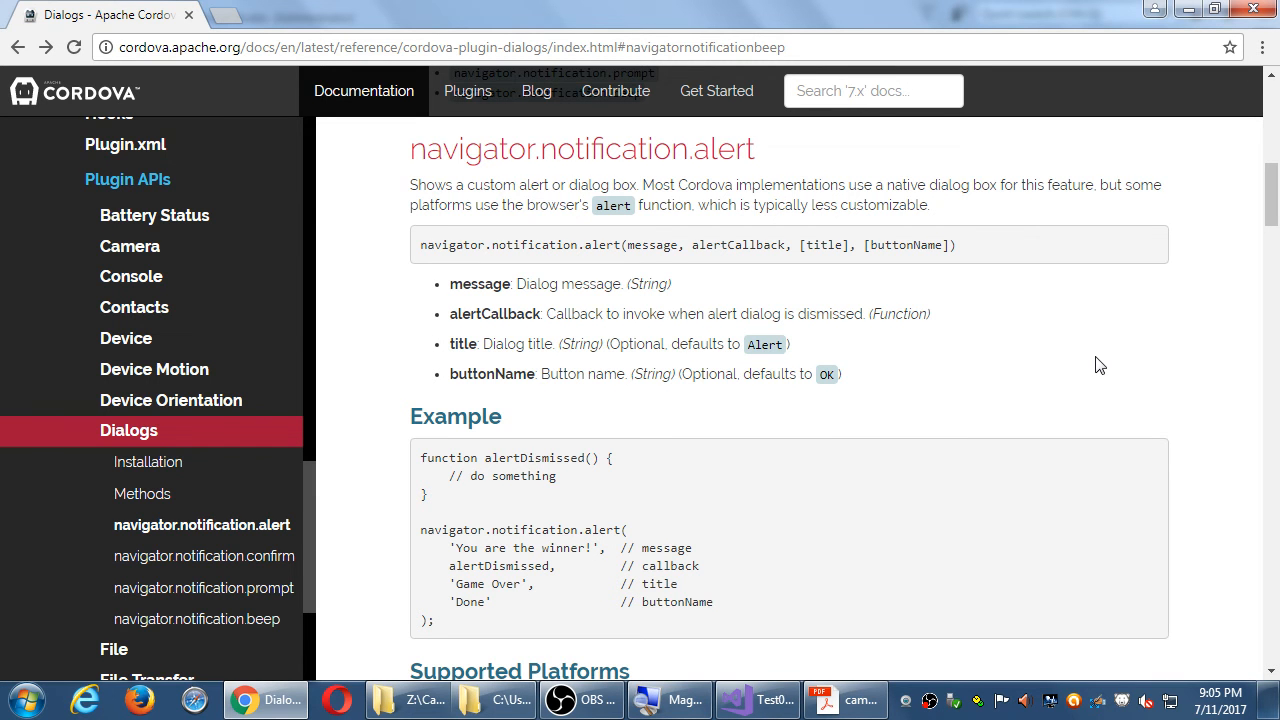